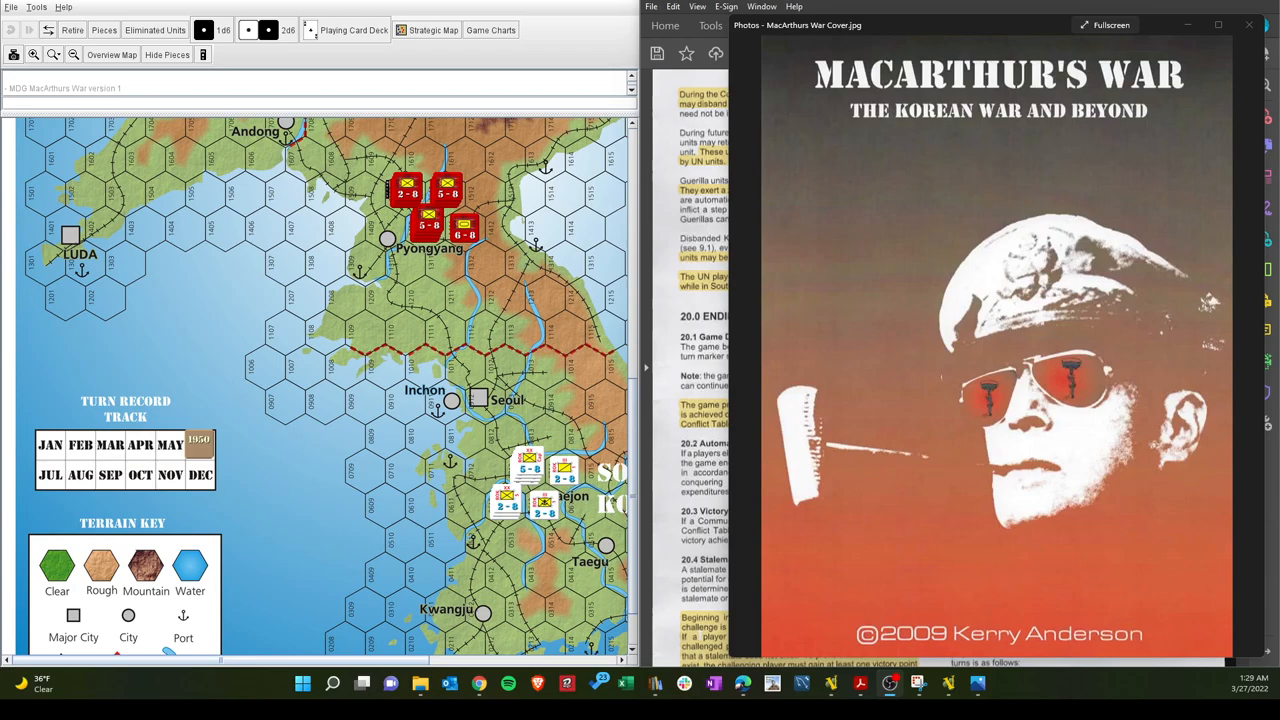
mouse_move(914, 180)
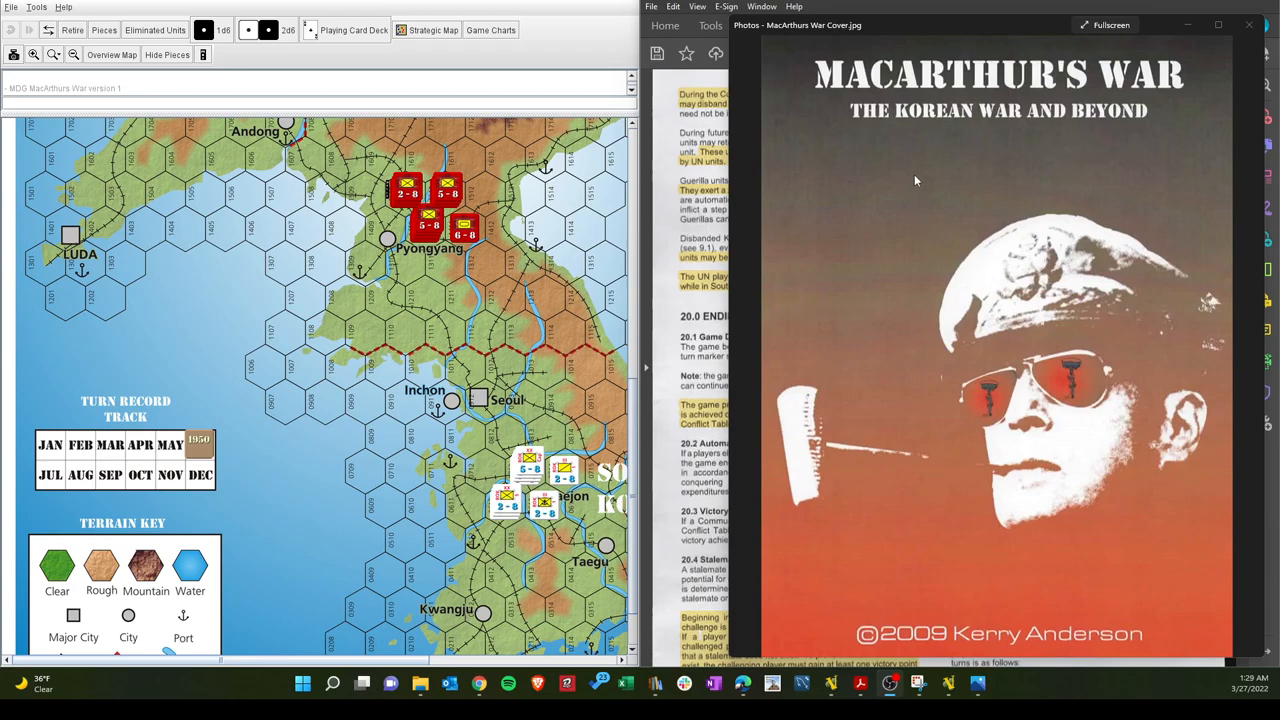
mouse_move(898, 267)
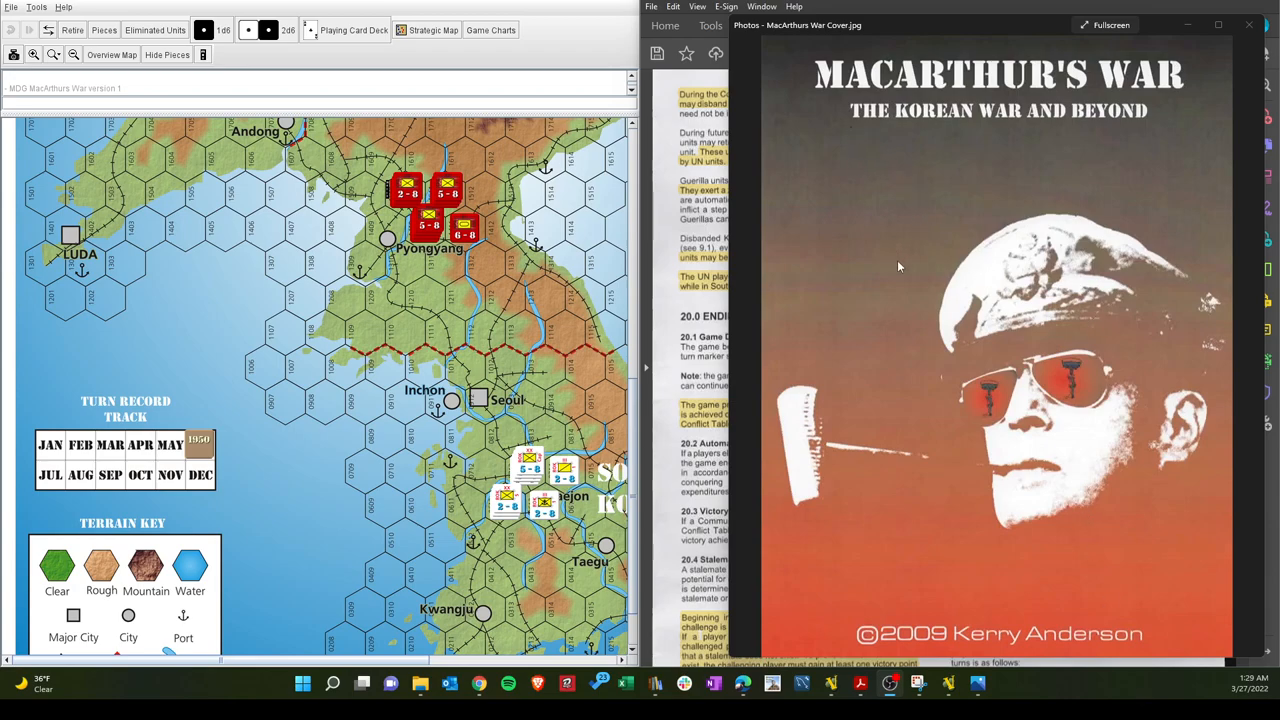
mouse_move(850, 198)
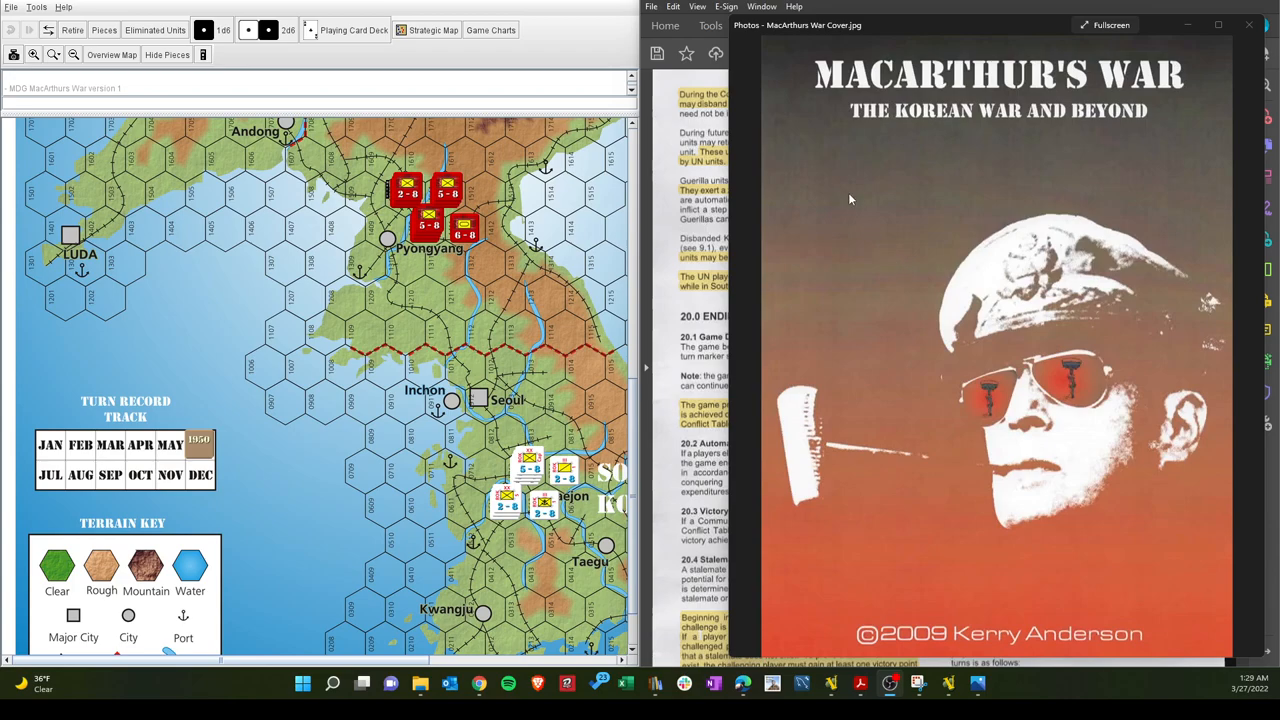
mouse_move(1110, 113)
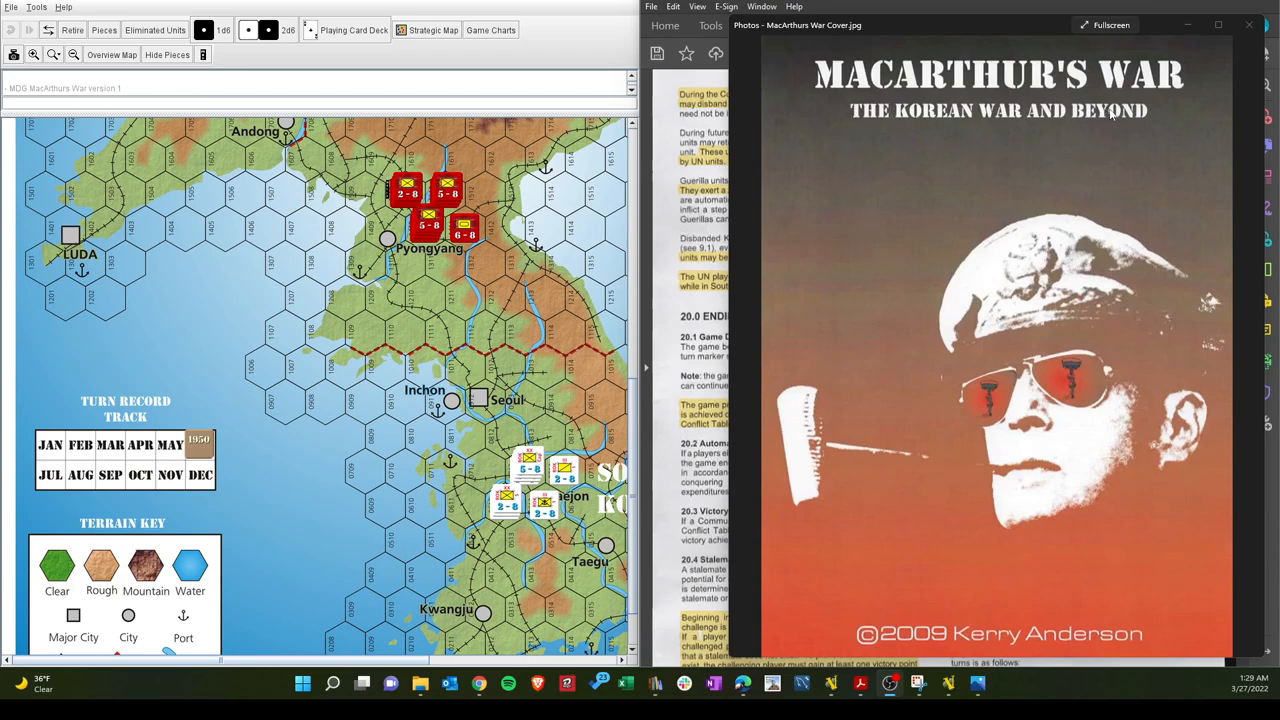
mouse_move(1094, 149)
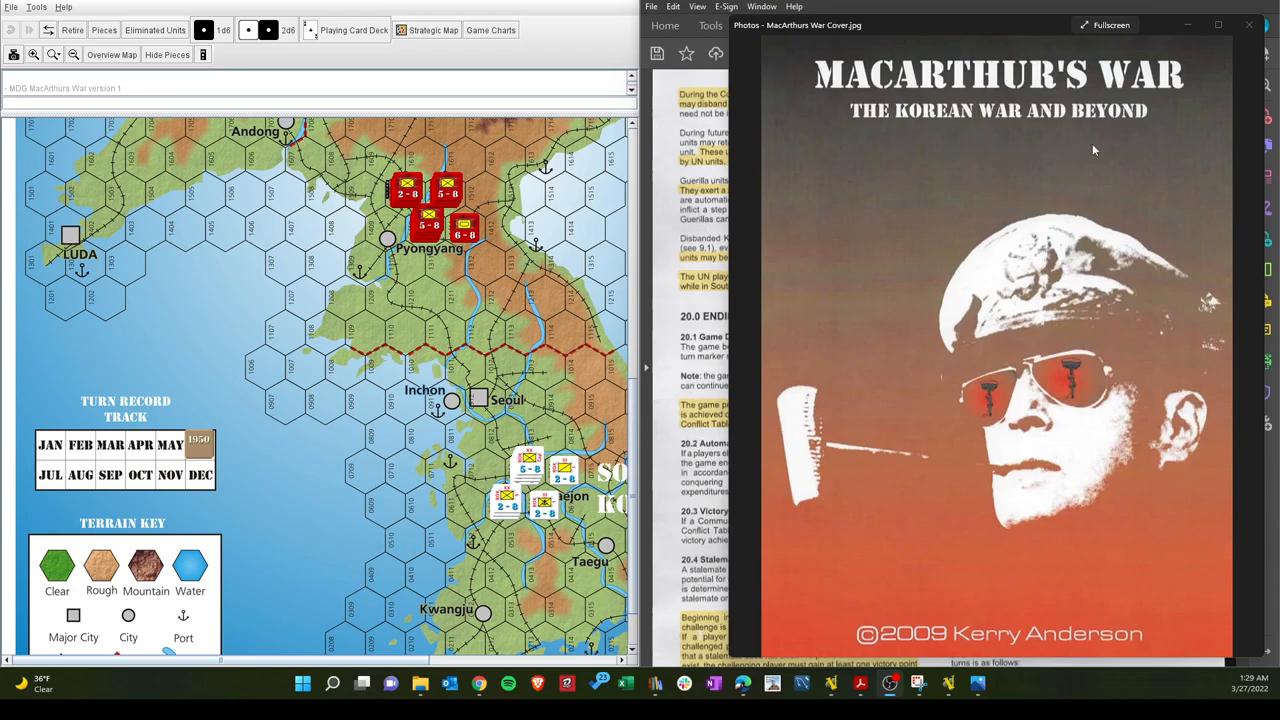
mouse_move(905, 120)
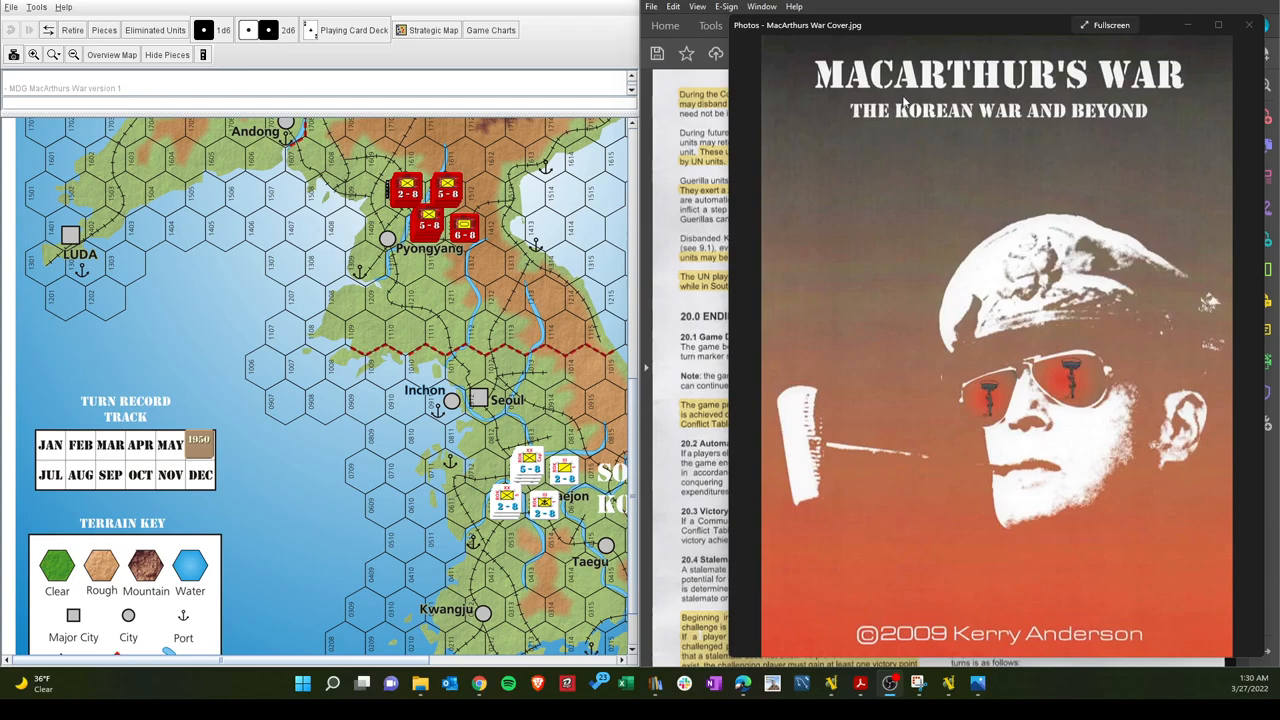
mouse_move(966, 279)
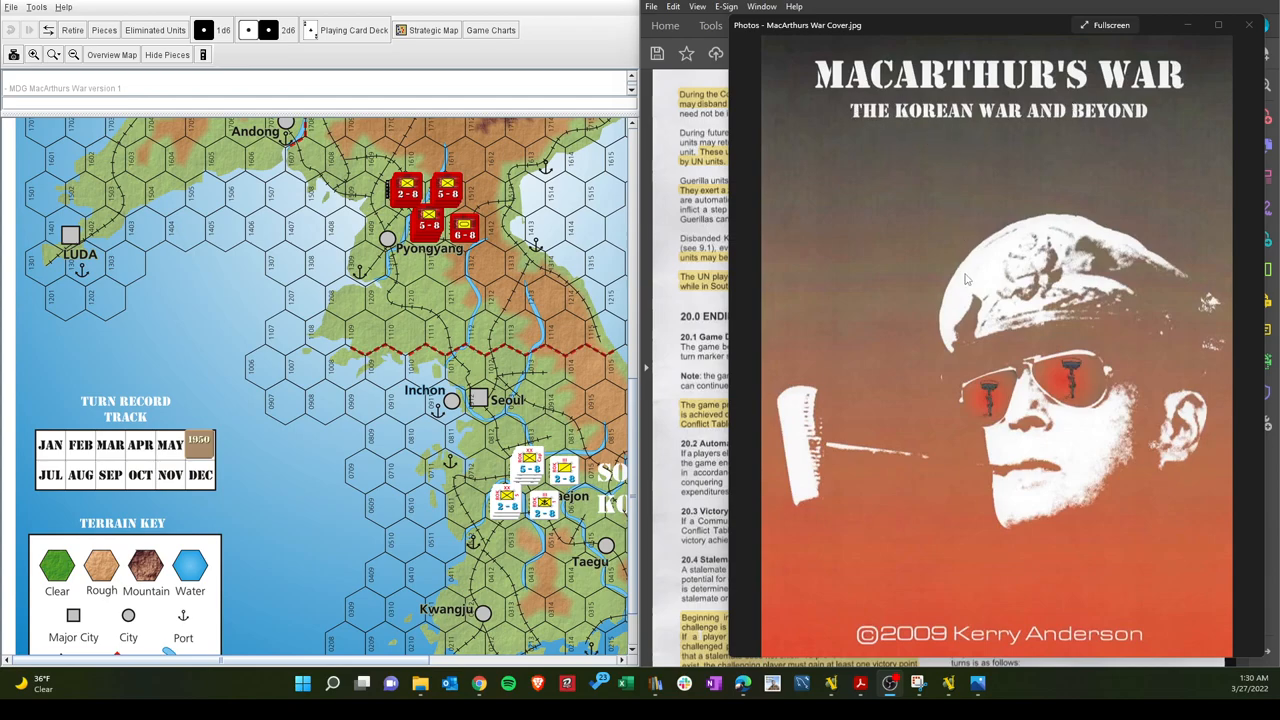
mouse_move(995, 410)
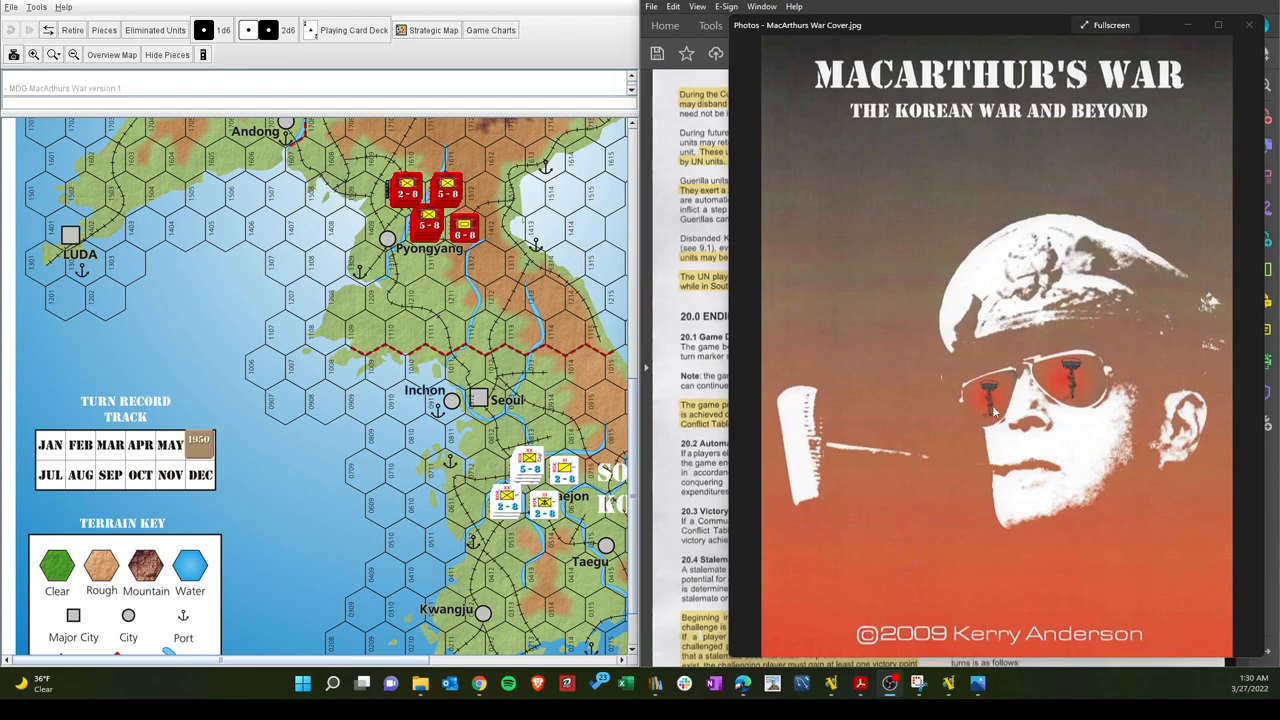
mouse_move(950, 560)
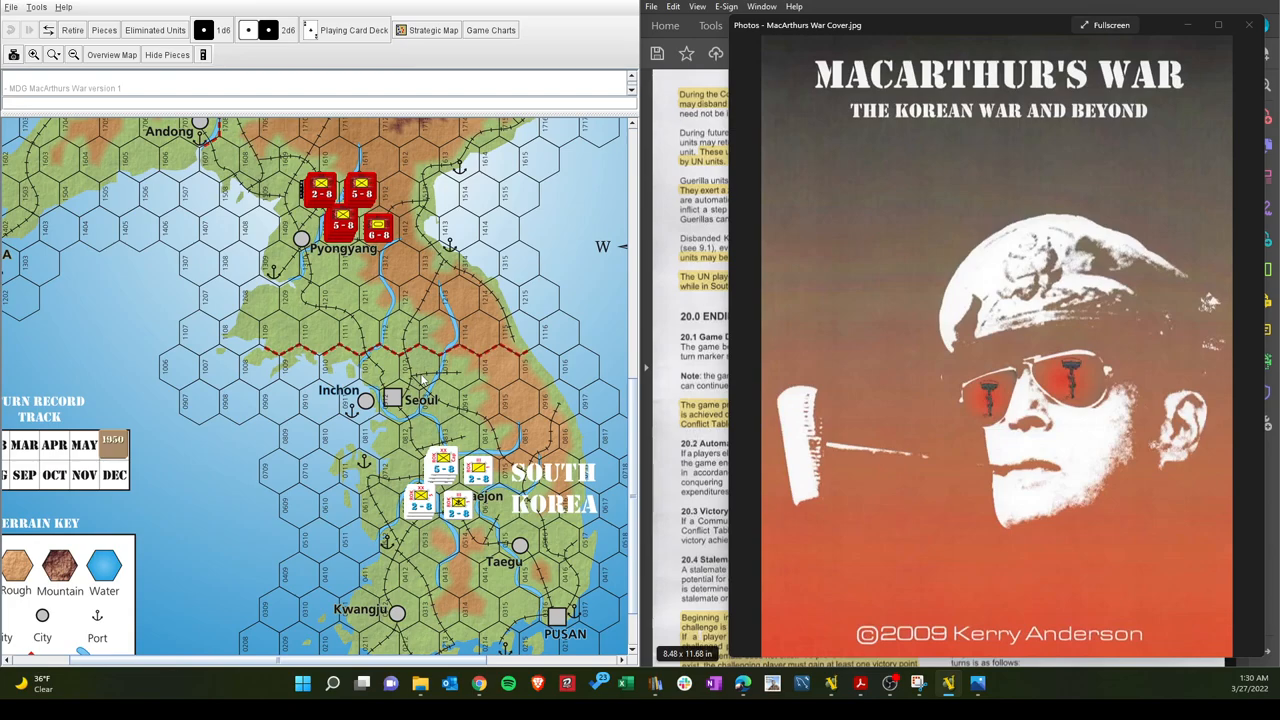
mouse_move(956, 243)
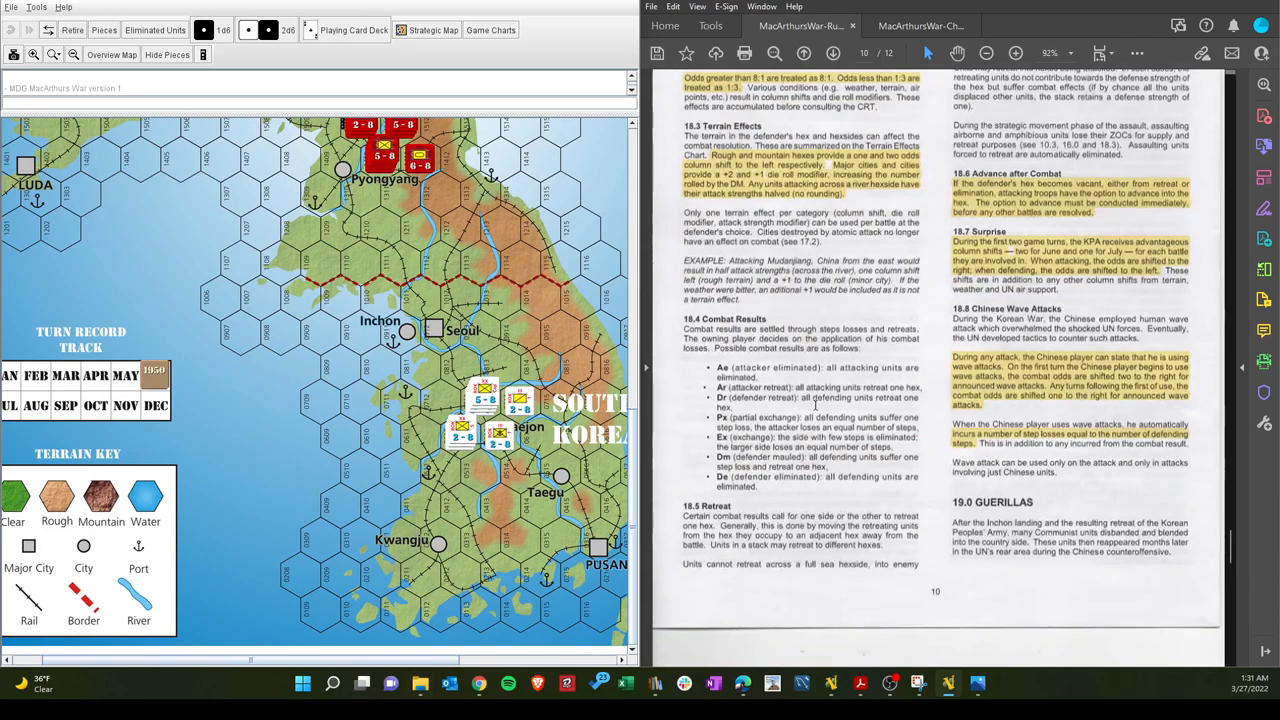
Scroll the rules PDF from page 10 back up to page 1's introduction
scroll(up, 3)
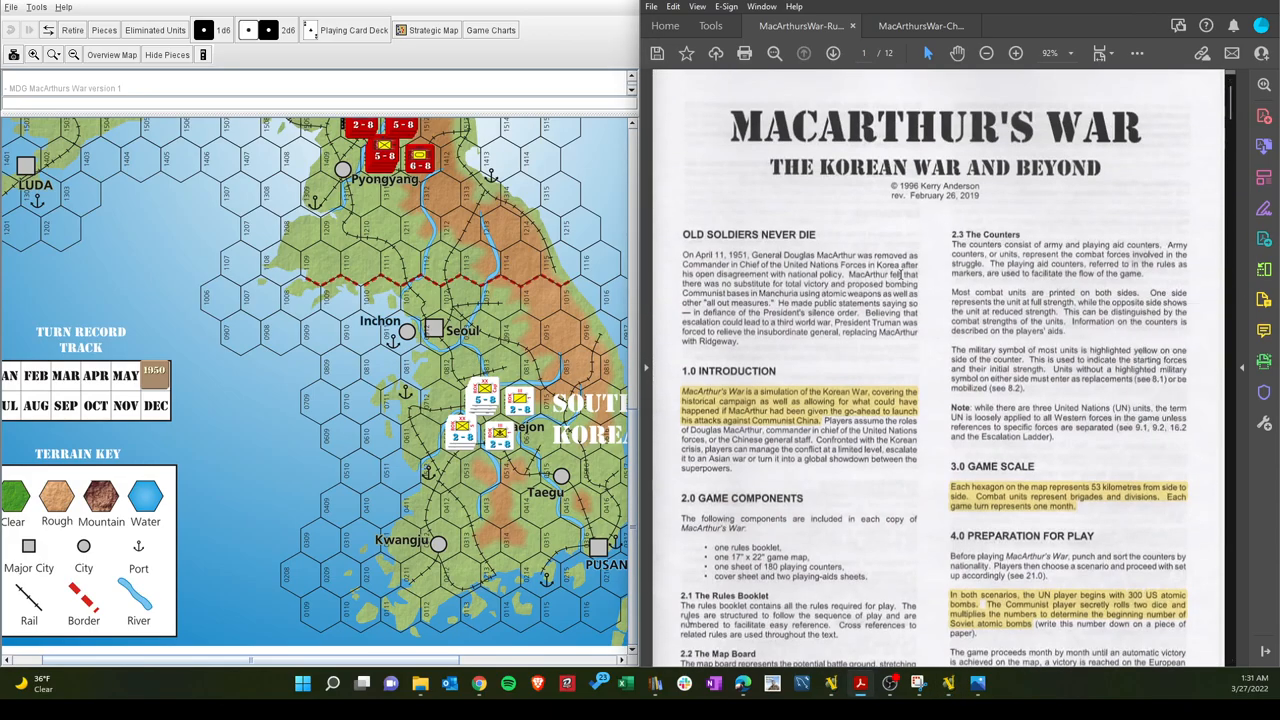
mouse_move(797, 355)
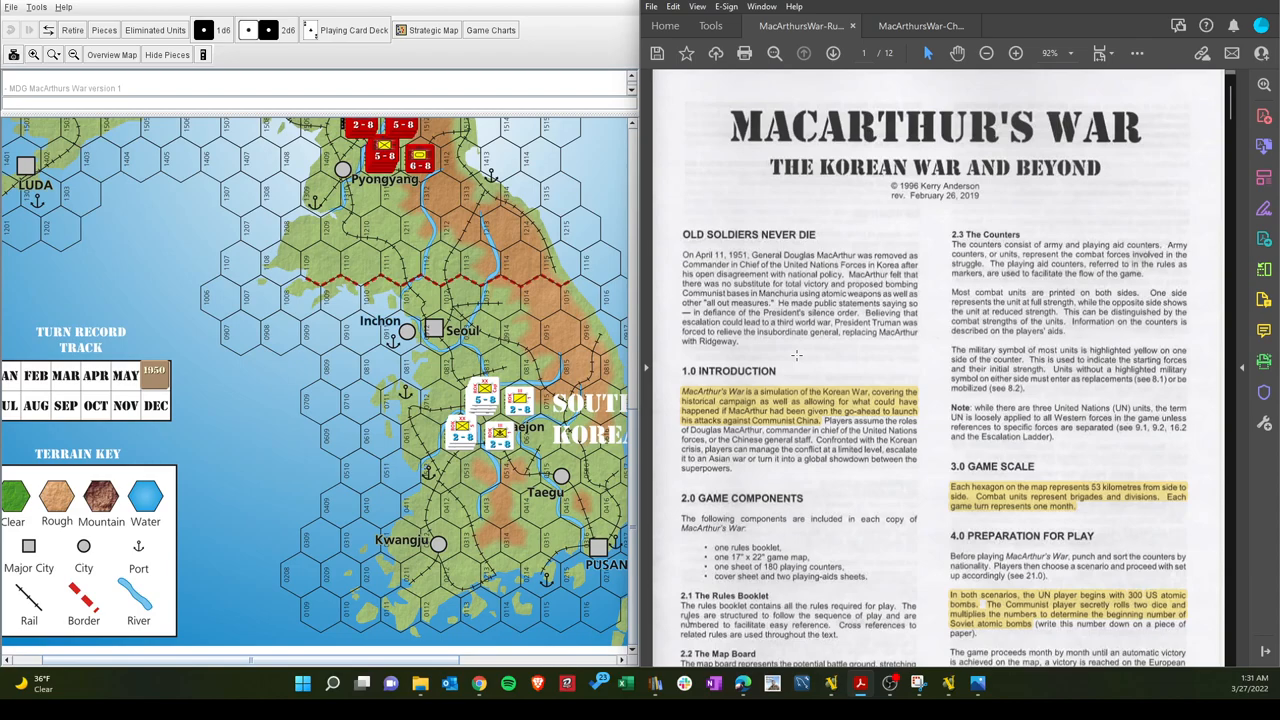
mouse_move(793, 350)
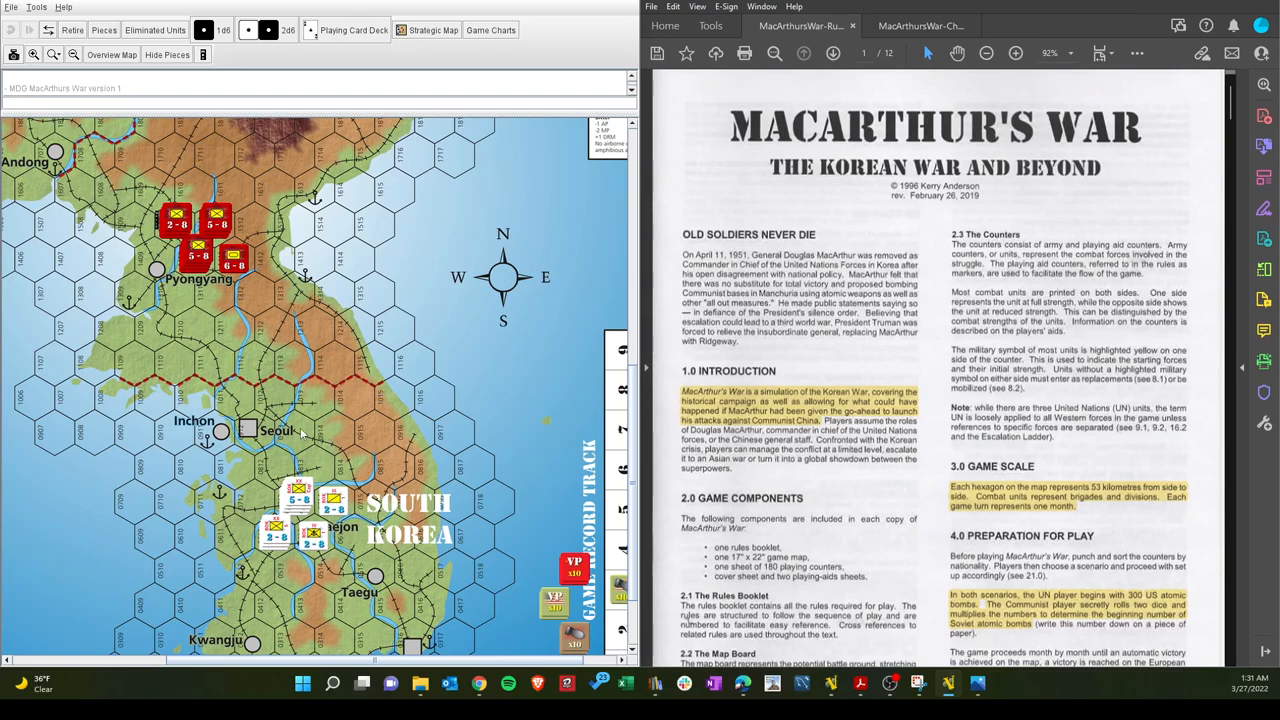
mouse_move(322, 562)
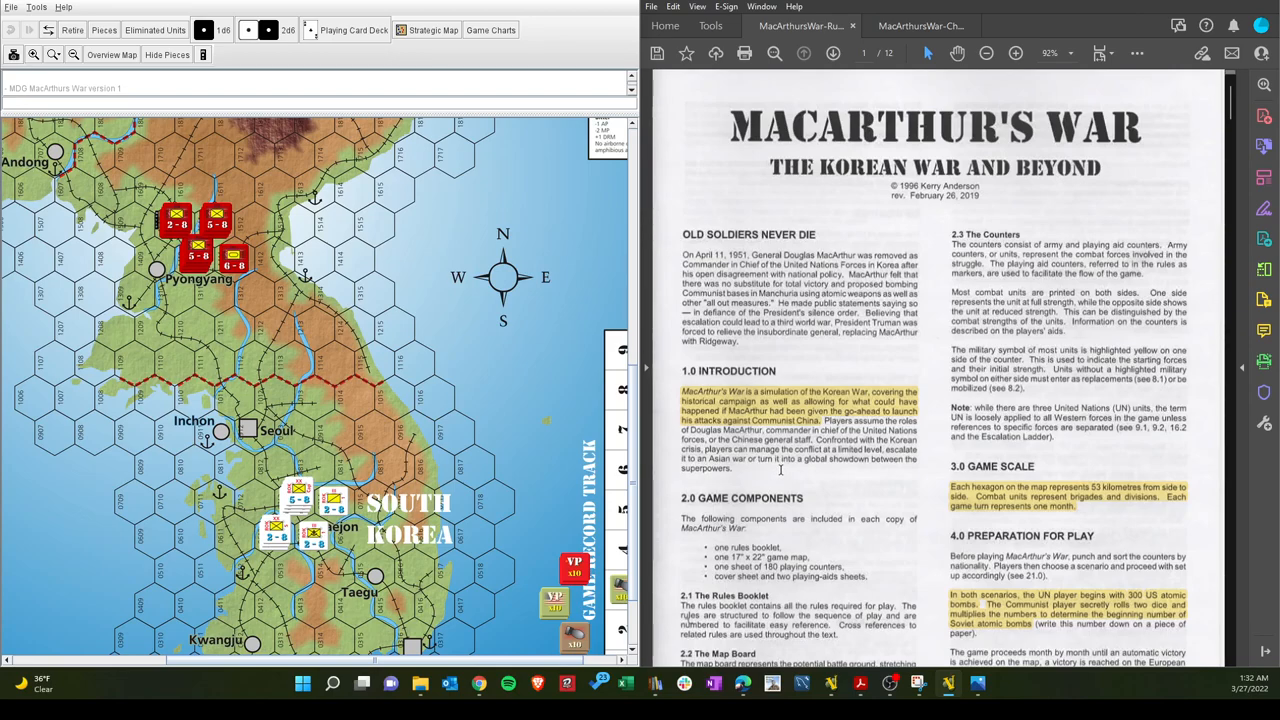
mouse_move(803, 462)
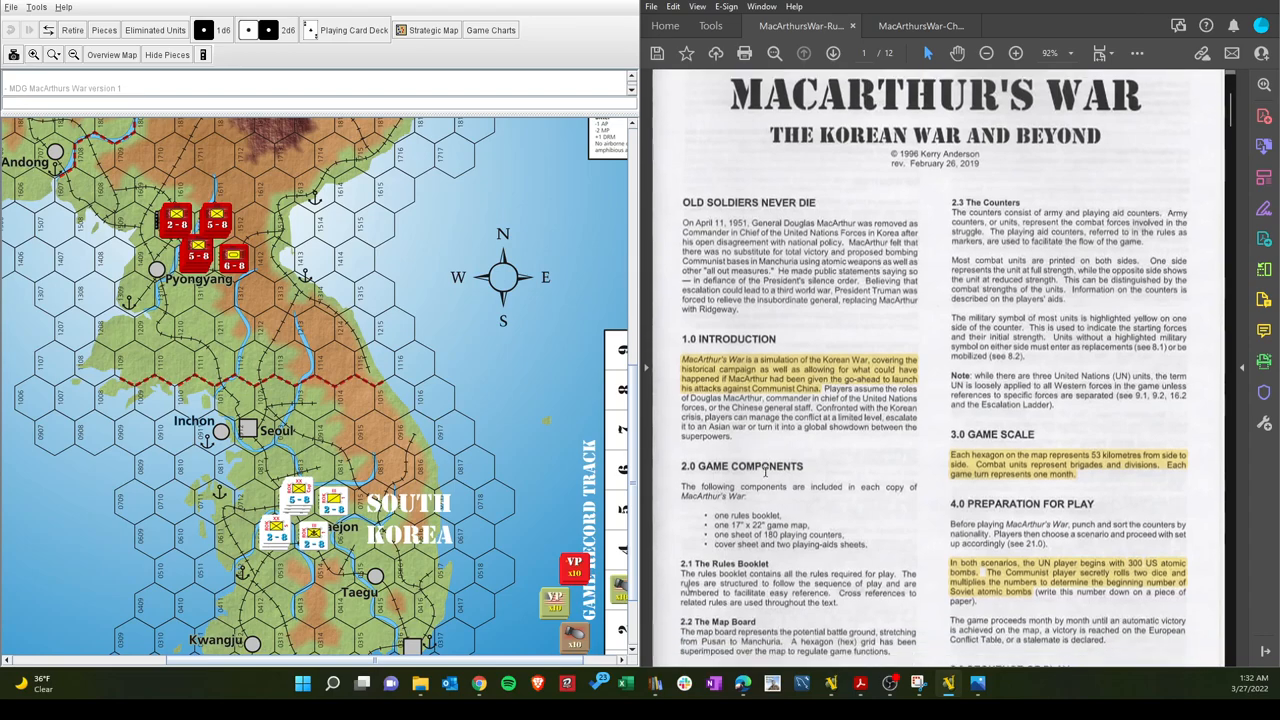
Scroll the VASSAL map north to Changchun, Vladivostok and the weather effects chart
scroll(down, 3)
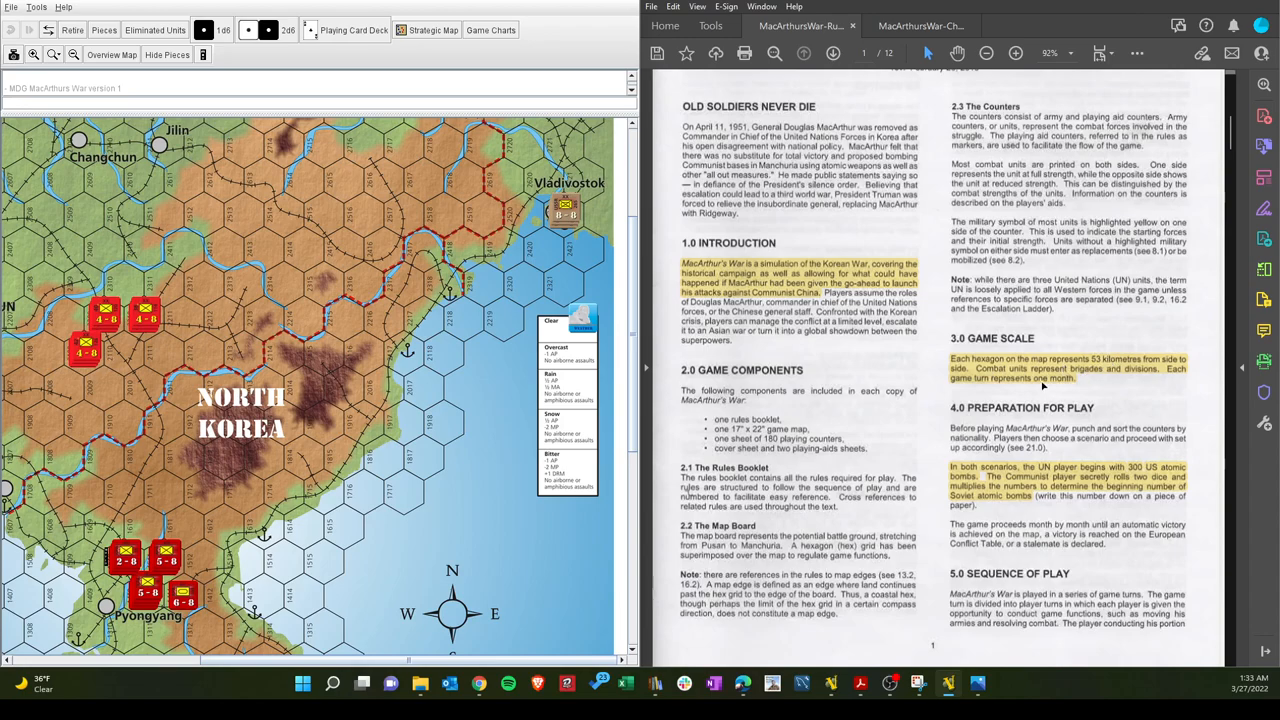
mouse_move(1101, 399)
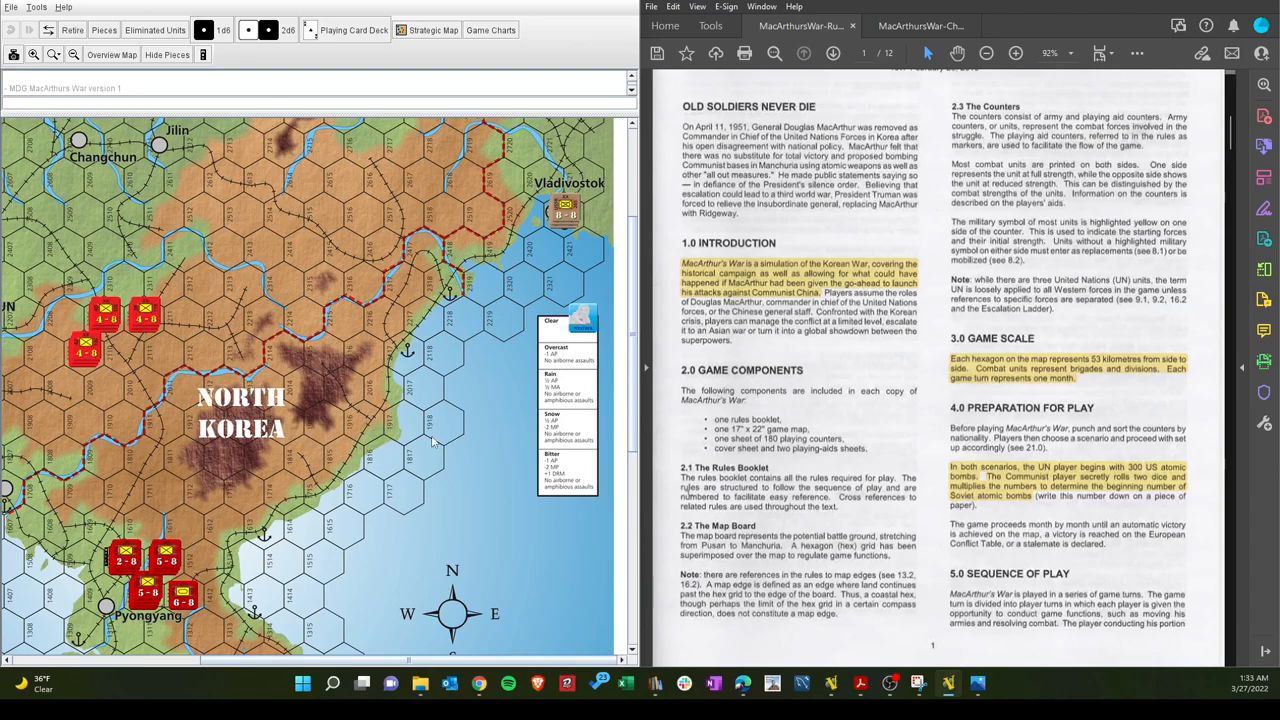
Scroll the VASSAL map back to central Korea, the turn record track and terrain key
scroll(down, 3)
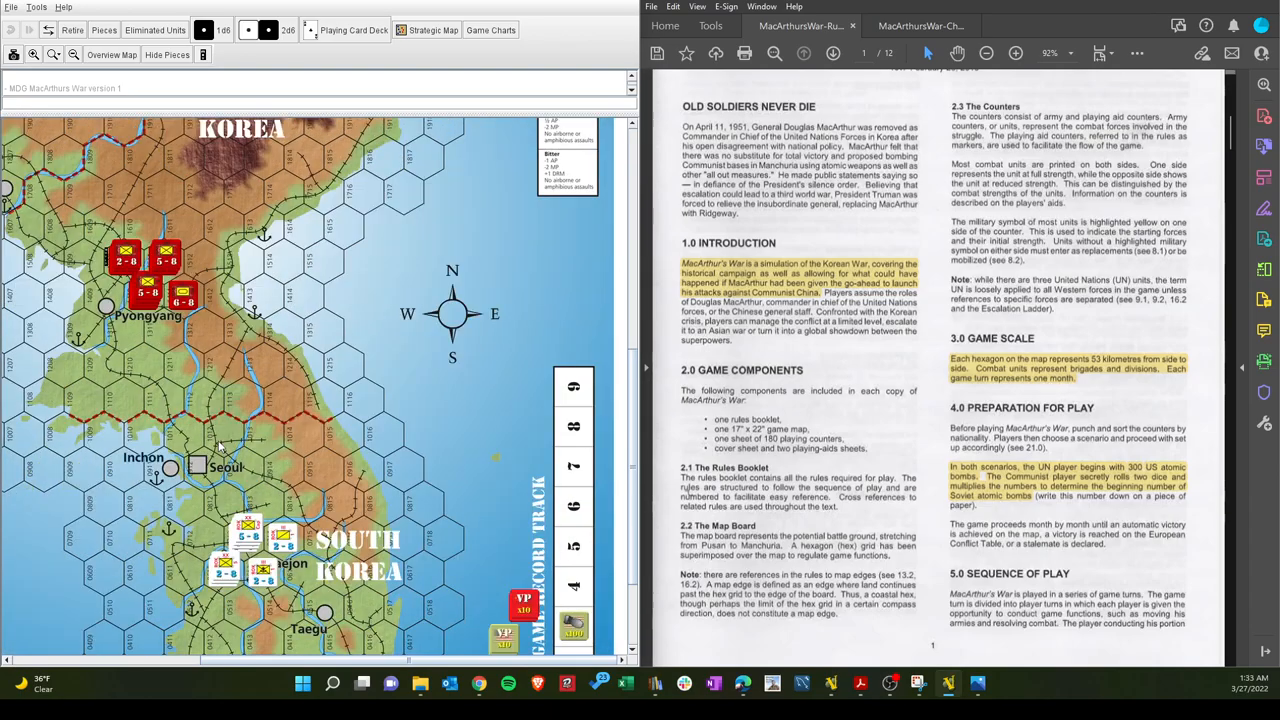
scroll(down, 3)
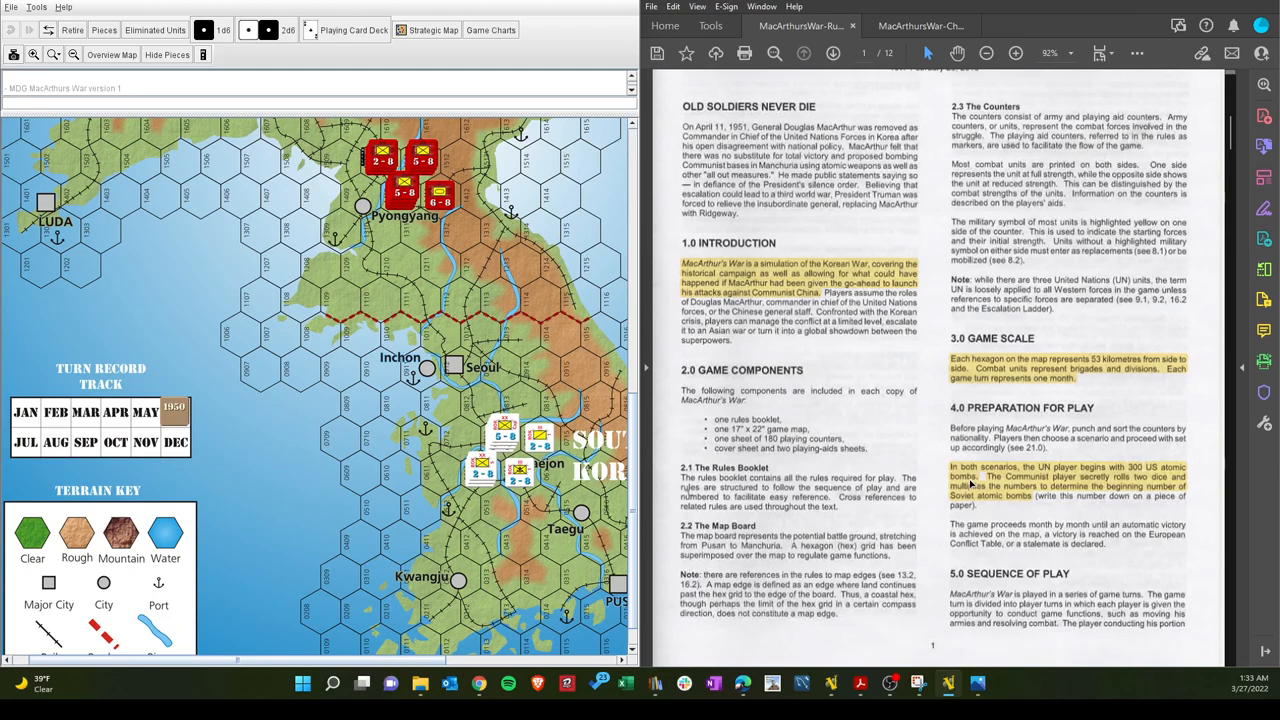
mouse_move(975, 500)
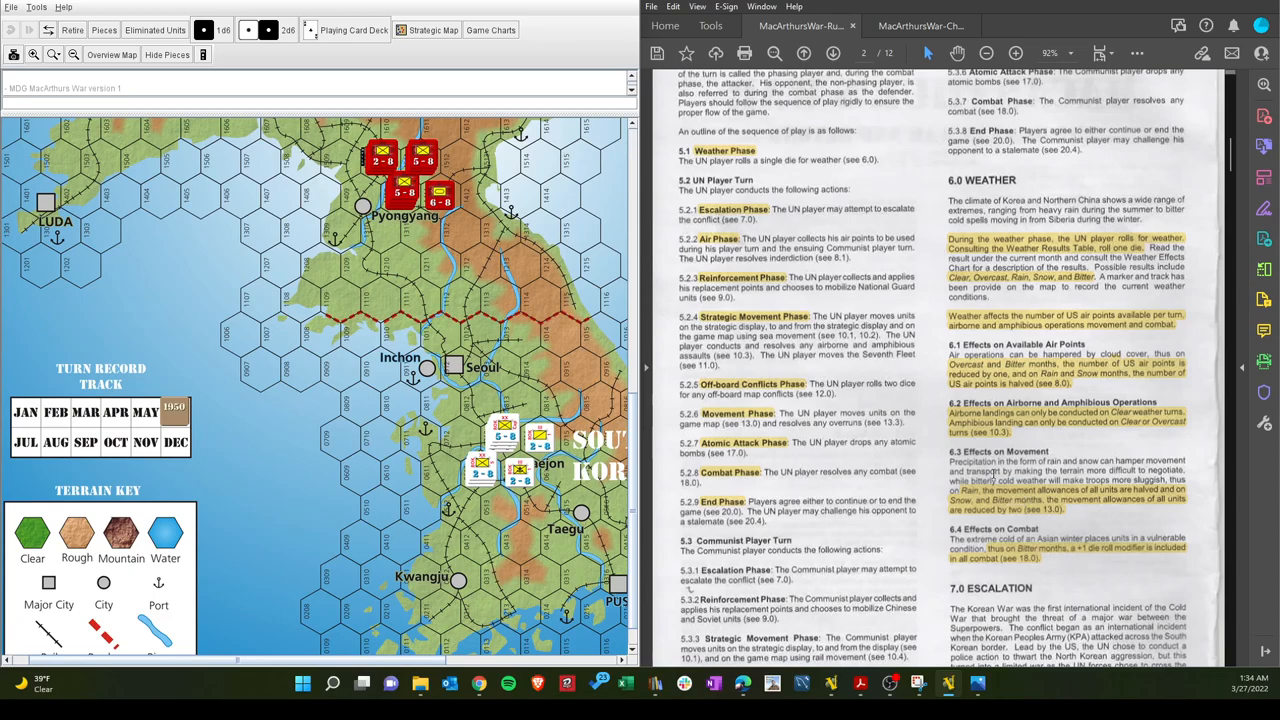
mouse_move(735, 150)
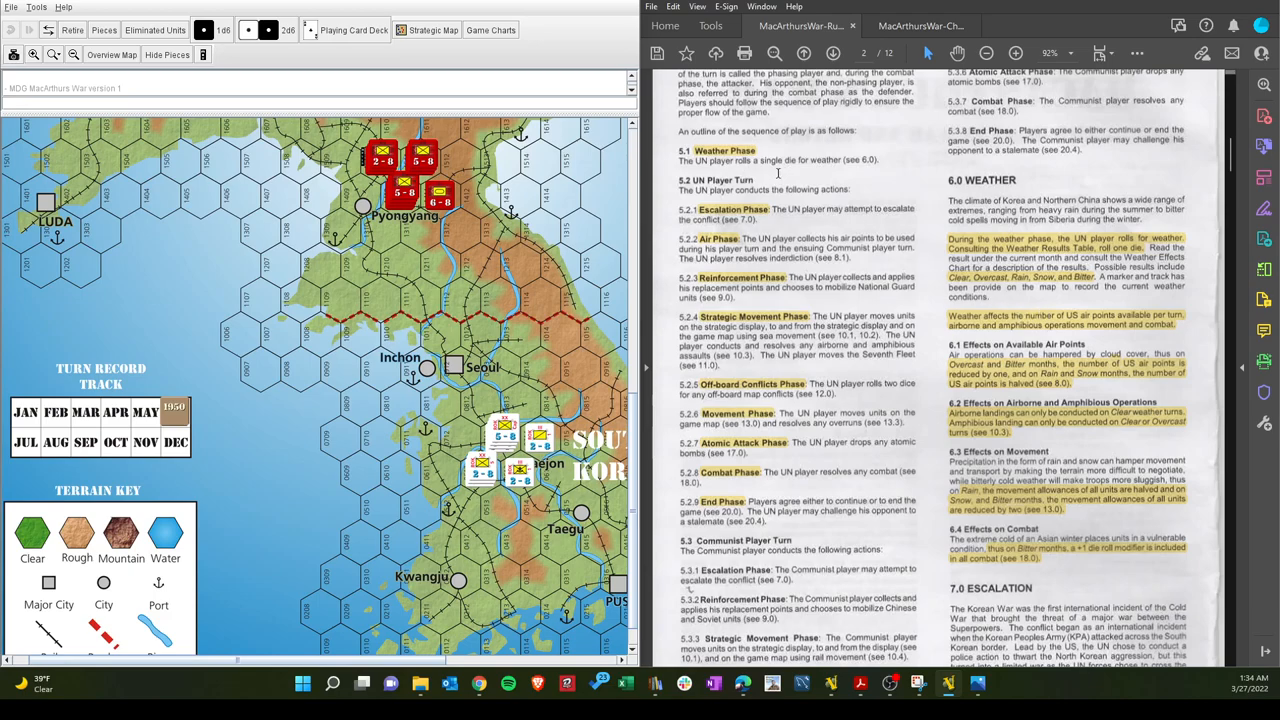
mouse_move(743, 164)
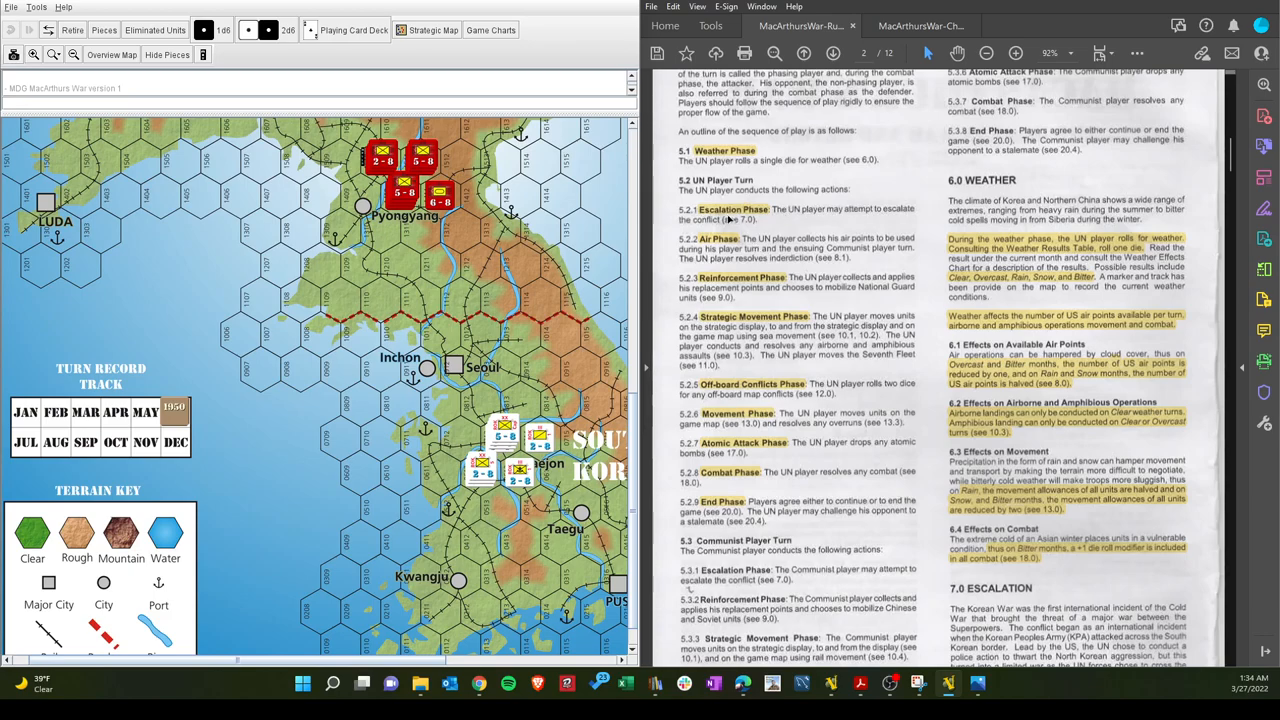
mouse_move(760, 210)
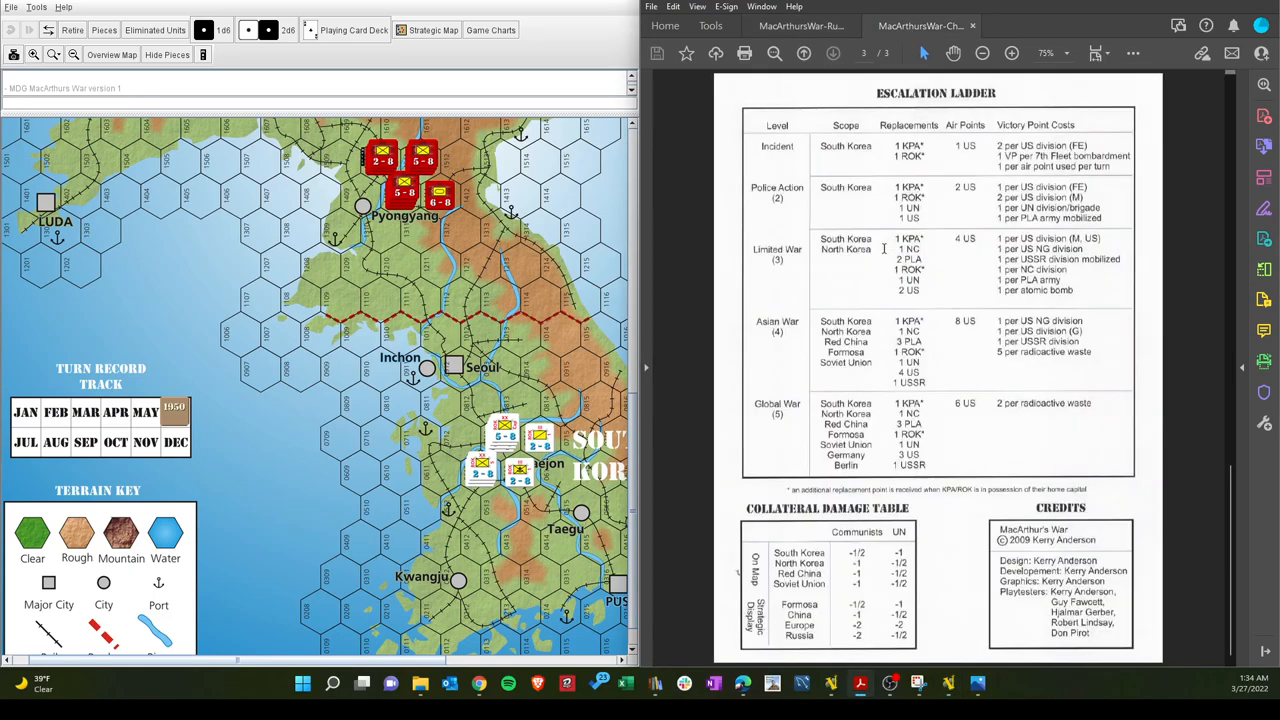
mouse_move(836, 268)
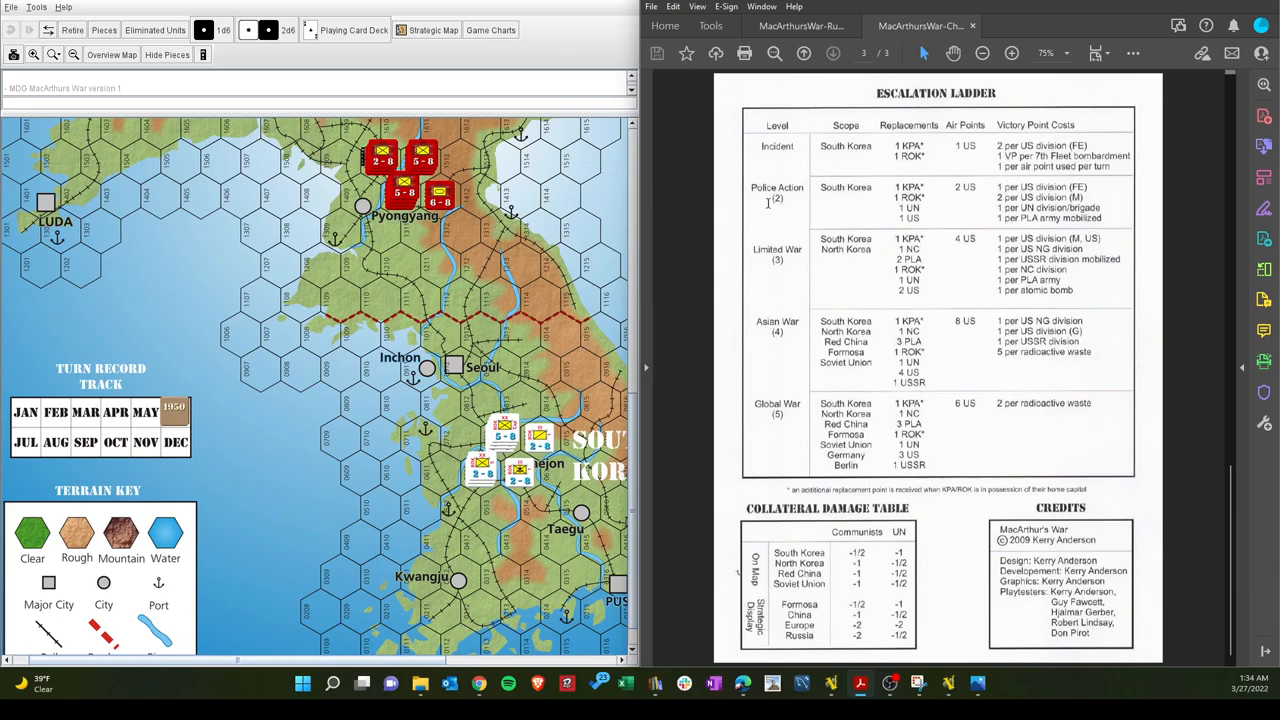
mouse_move(770, 457)
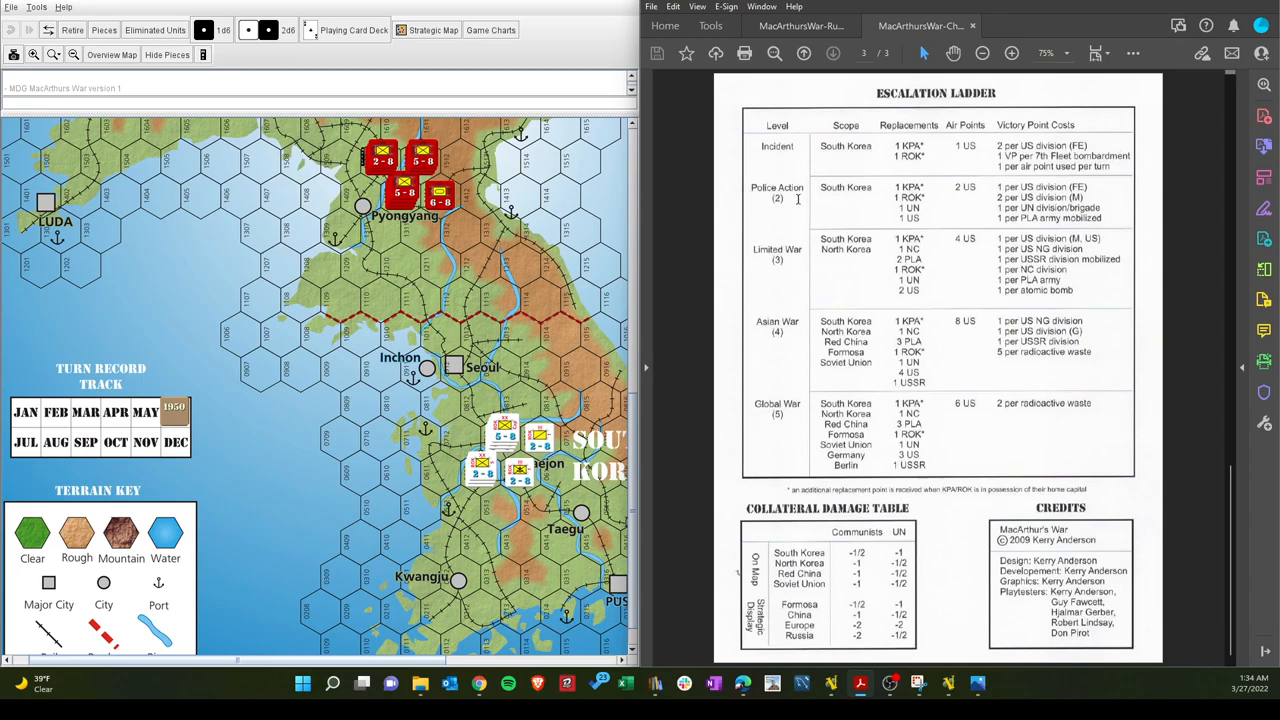
mouse_move(750, 200)
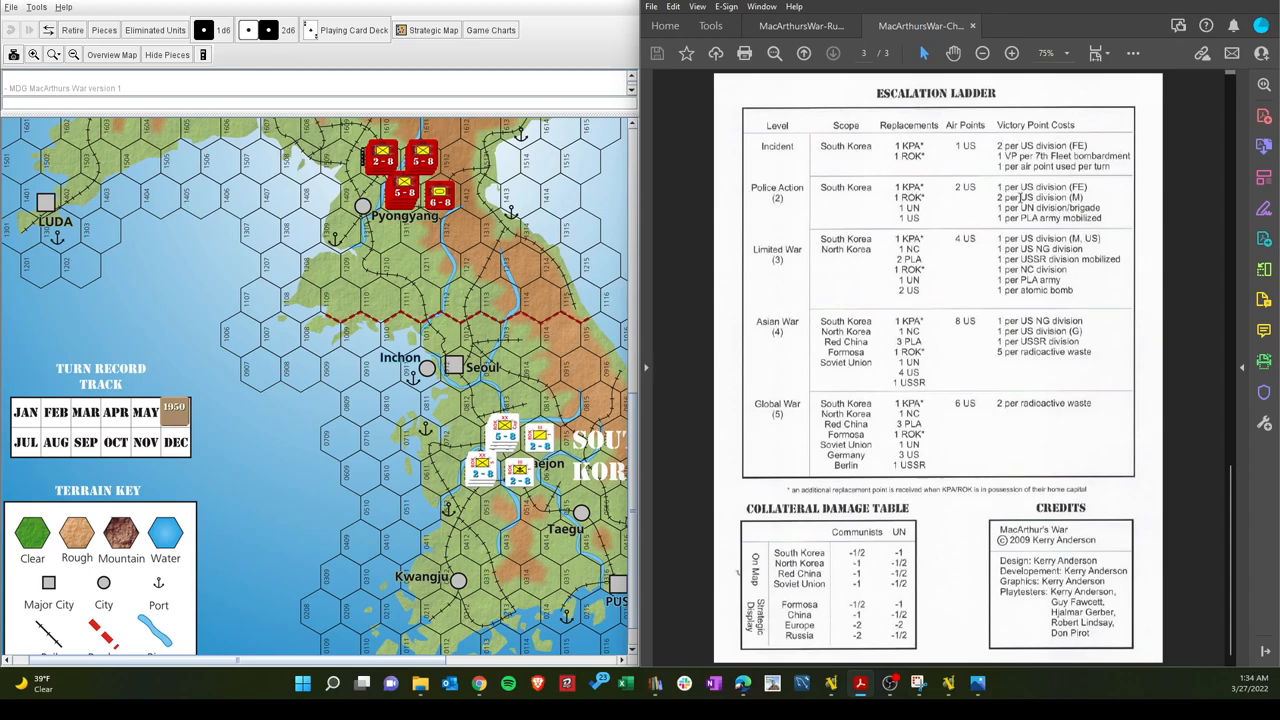
mouse_move(837, 210)
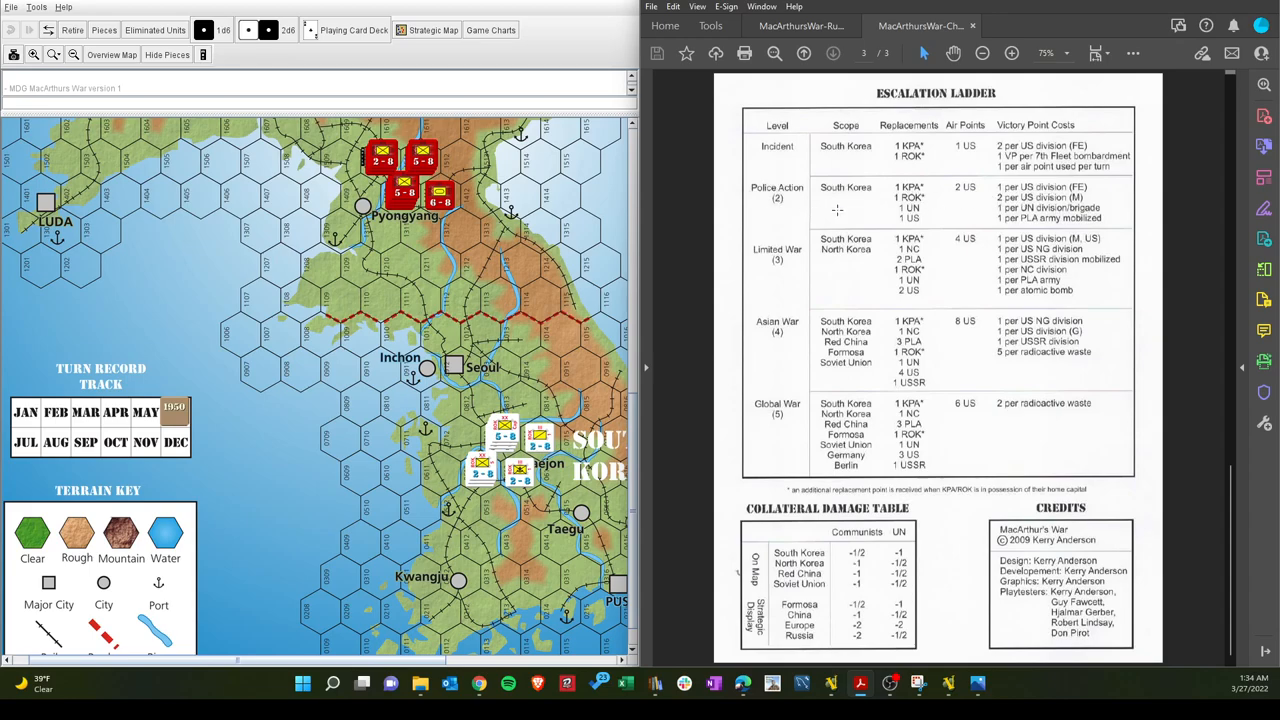
mouse_move(860, 268)
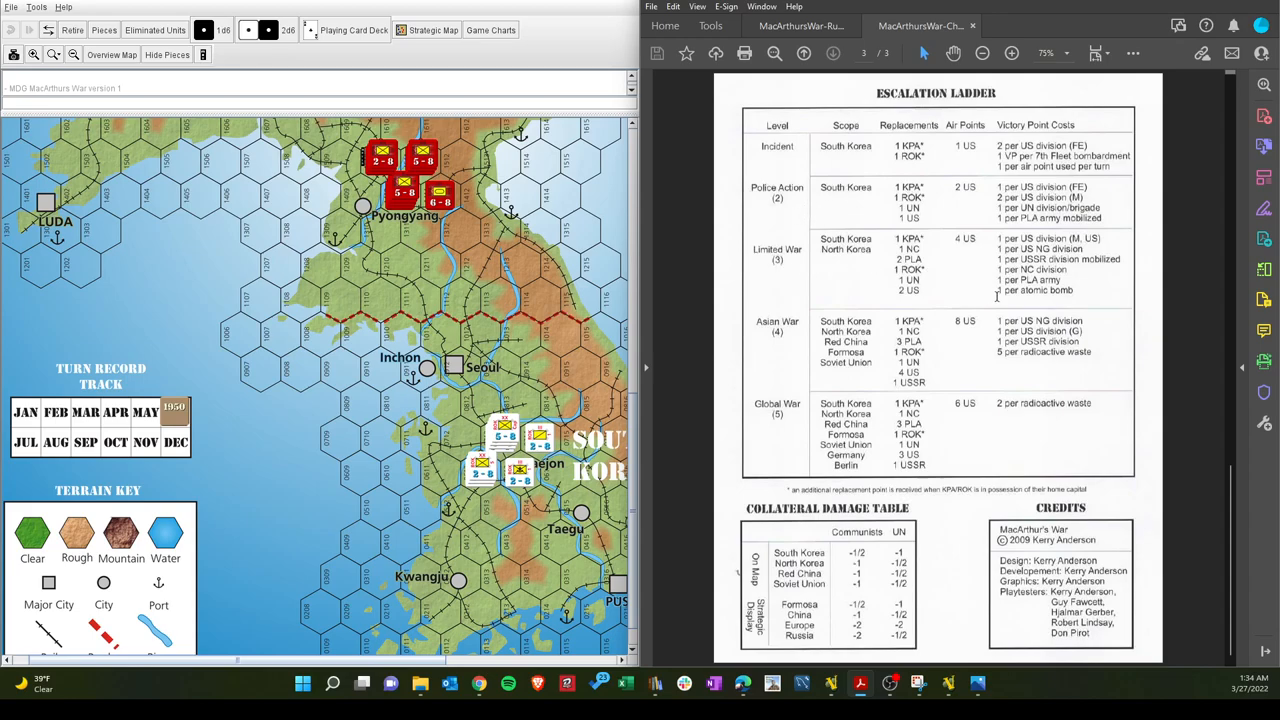
mouse_move(869, 271)
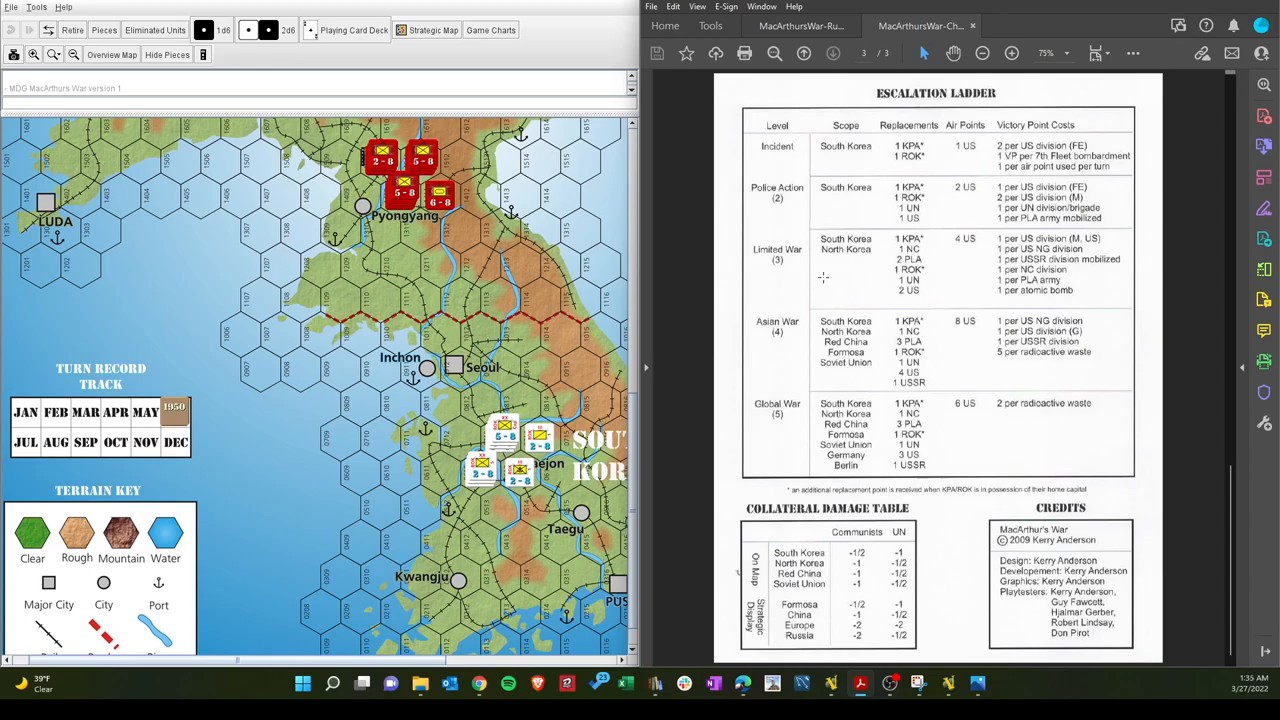
mouse_move(845, 323)
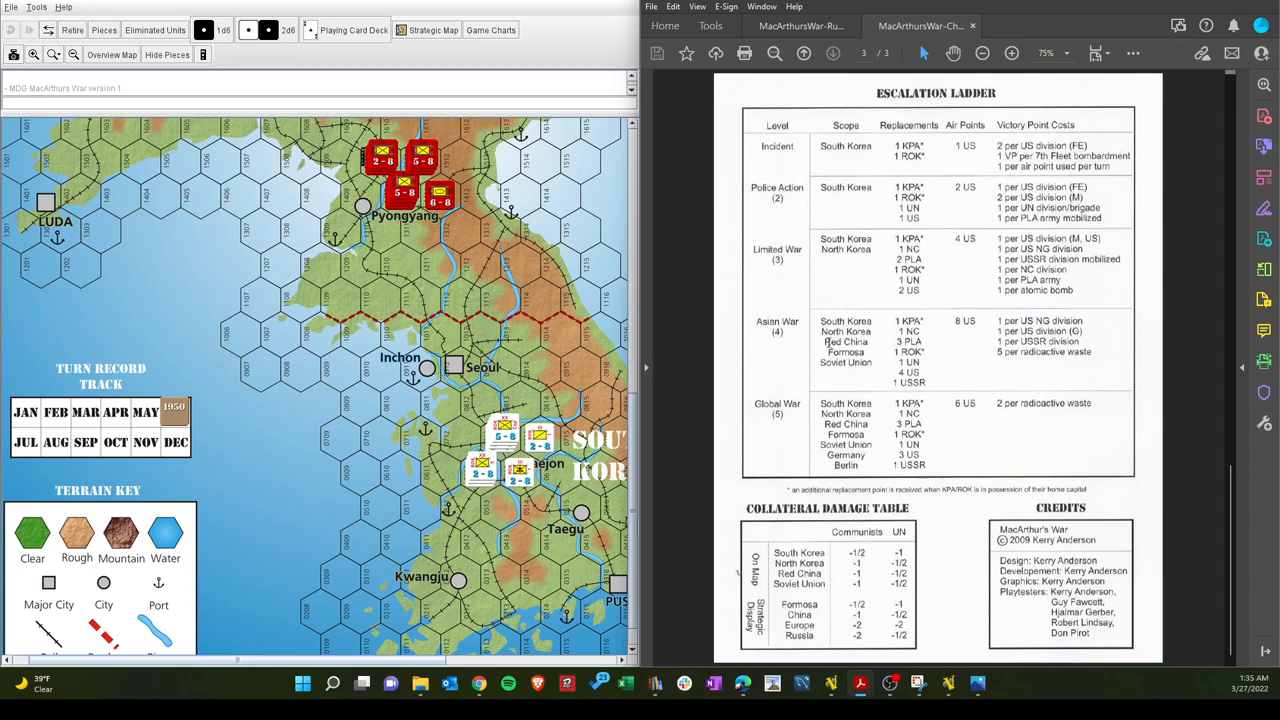
mouse_move(826, 345)
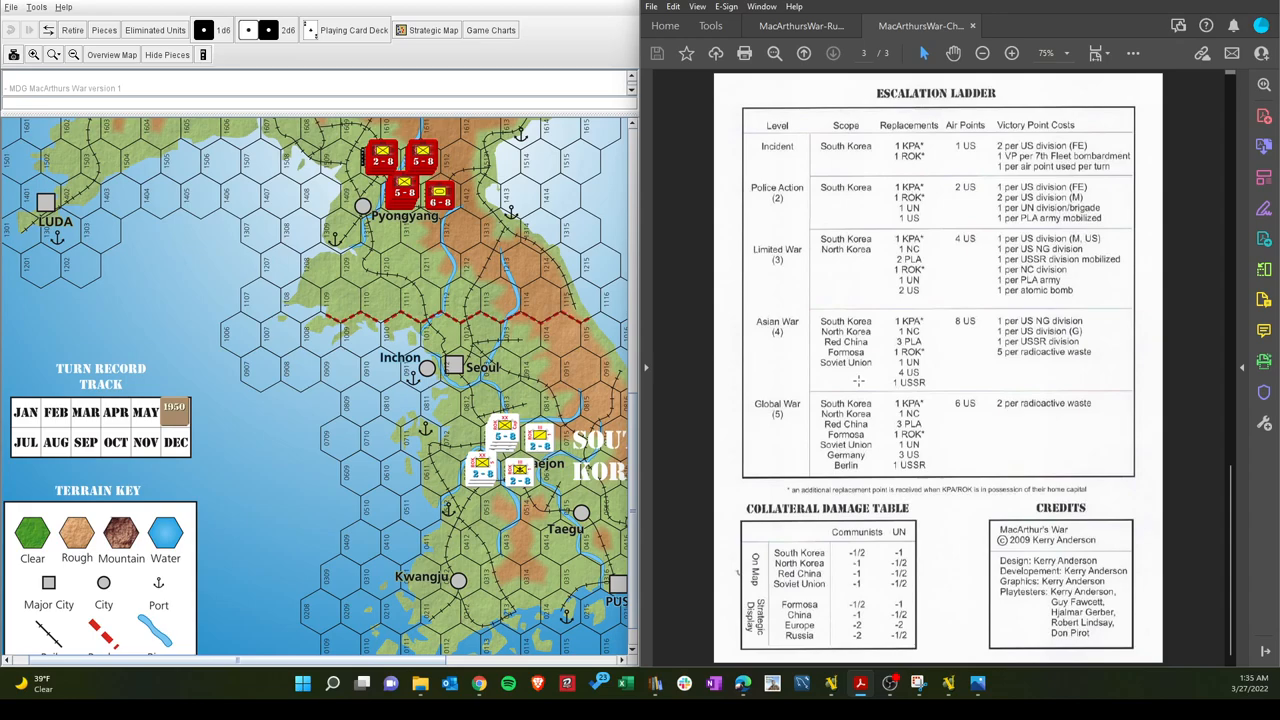
mouse_move(770, 431)
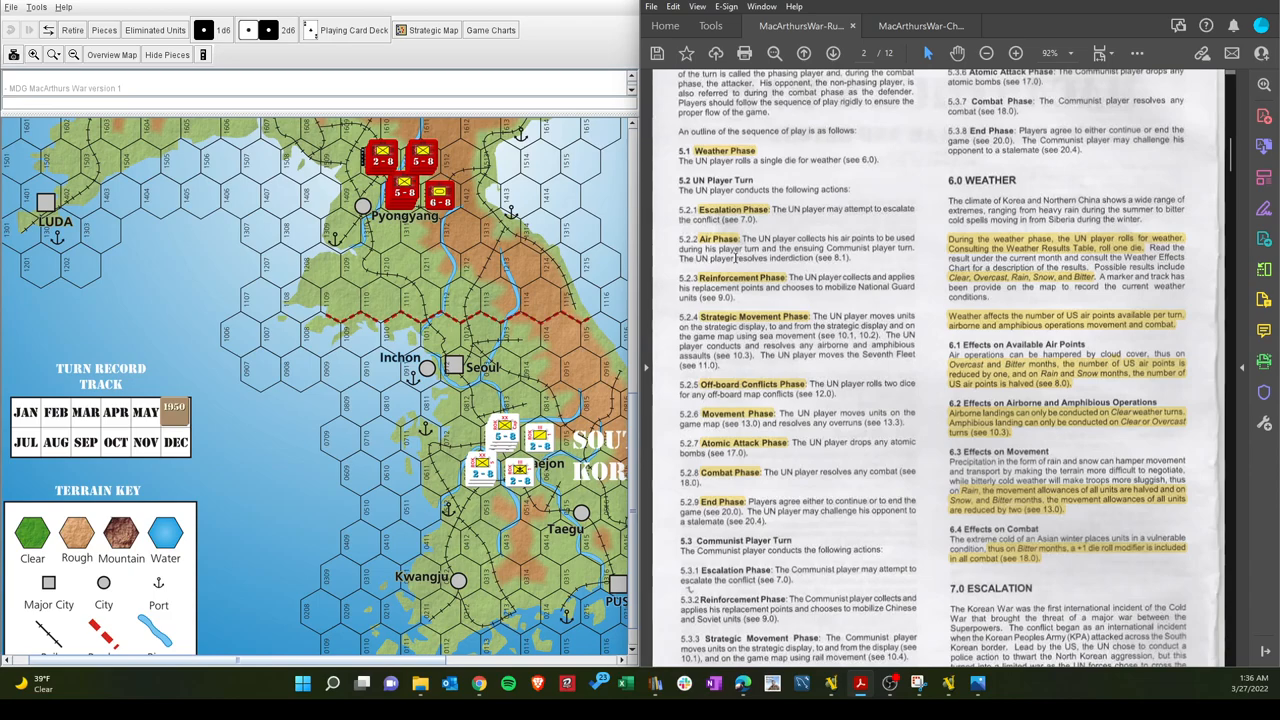
Bring the charts PDF back into view in Acrobat
click(918, 25)
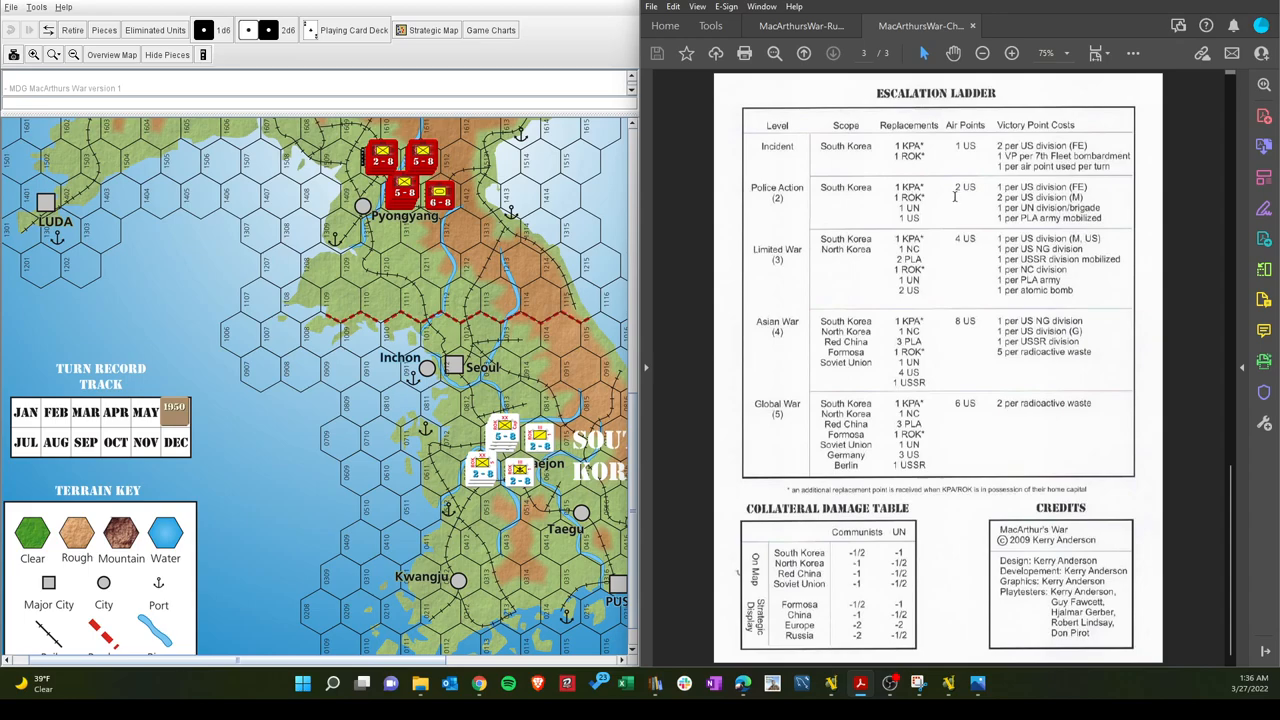
mouse_move(963, 430)
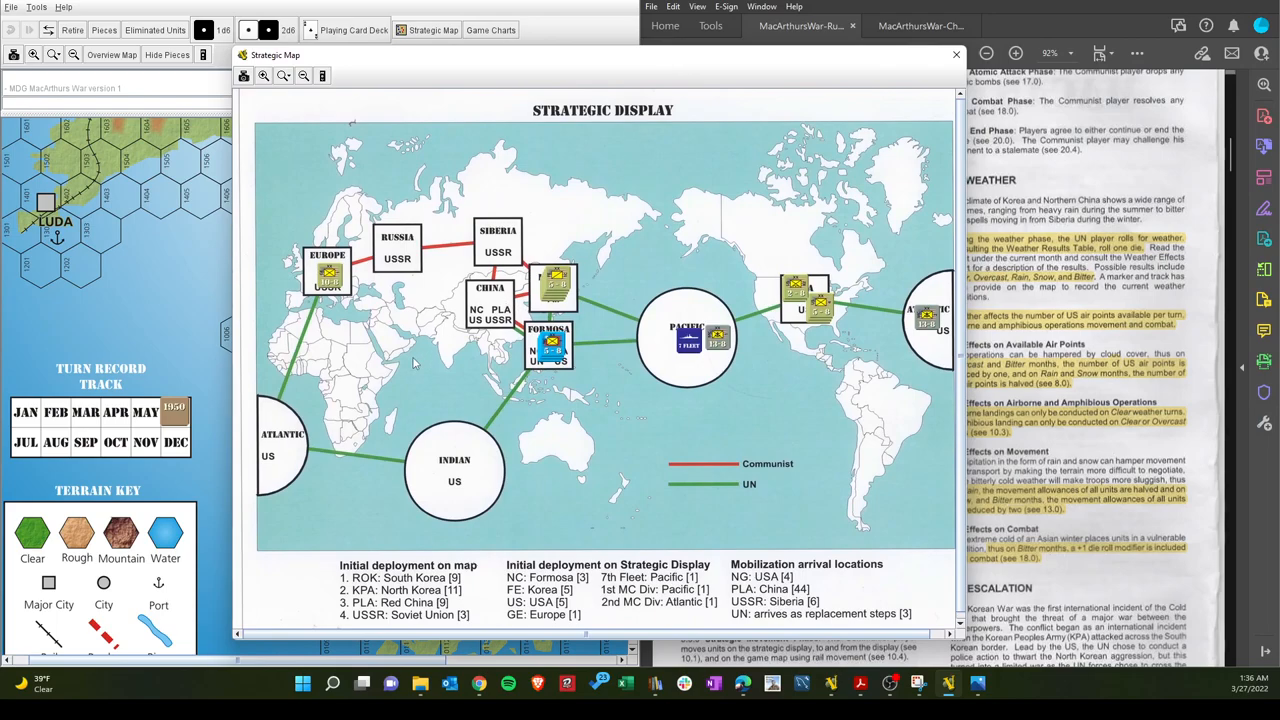
mouse_move(490, 400)
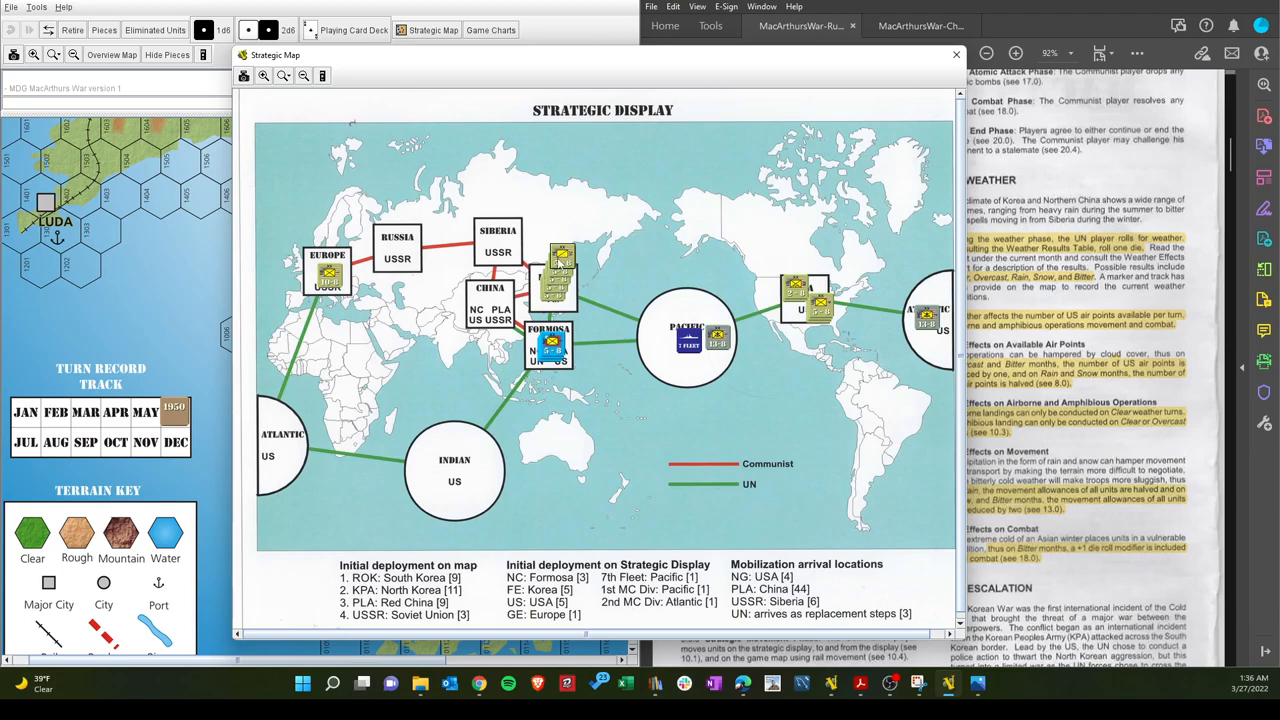
right_click(560, 275)
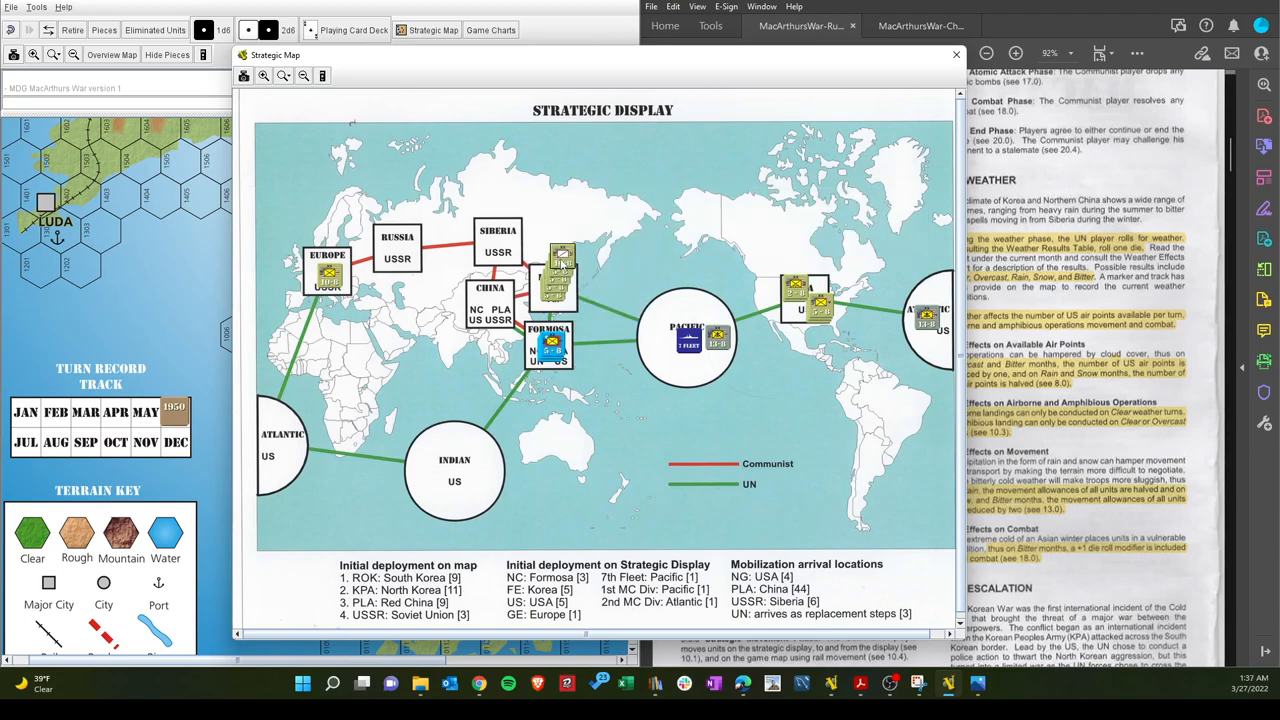
right_click(560, 270)
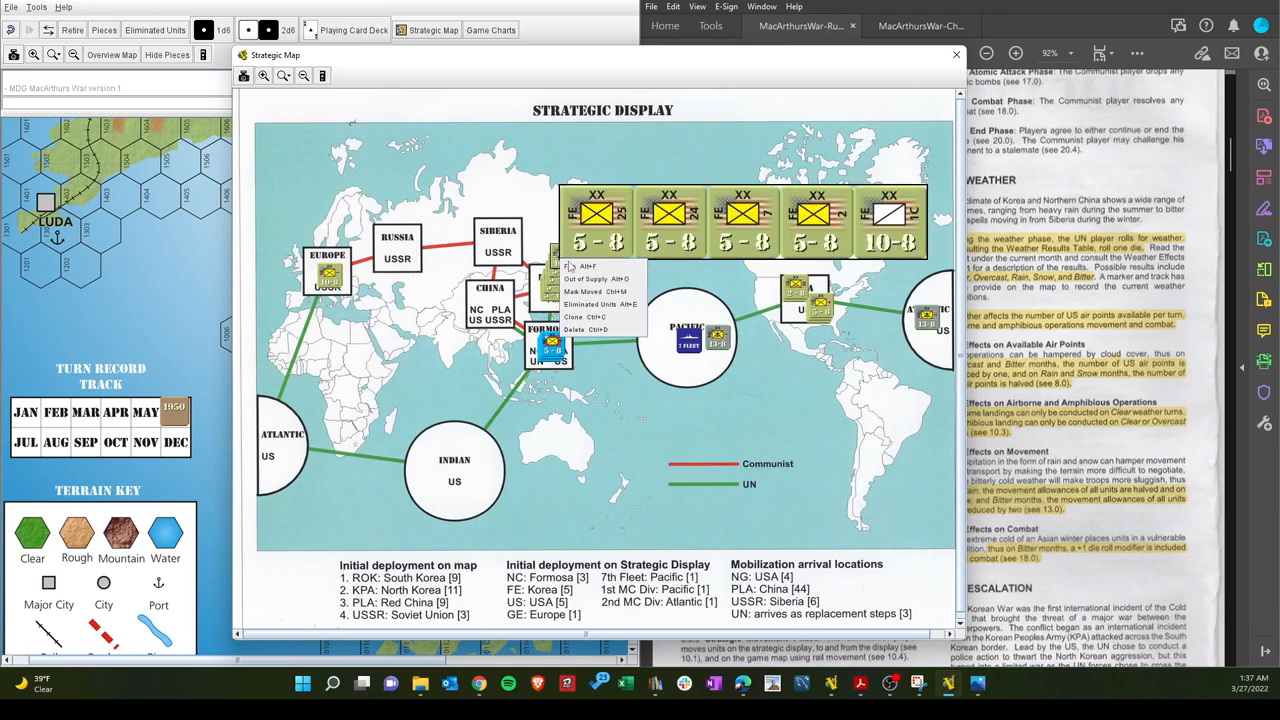
click(555, 285)
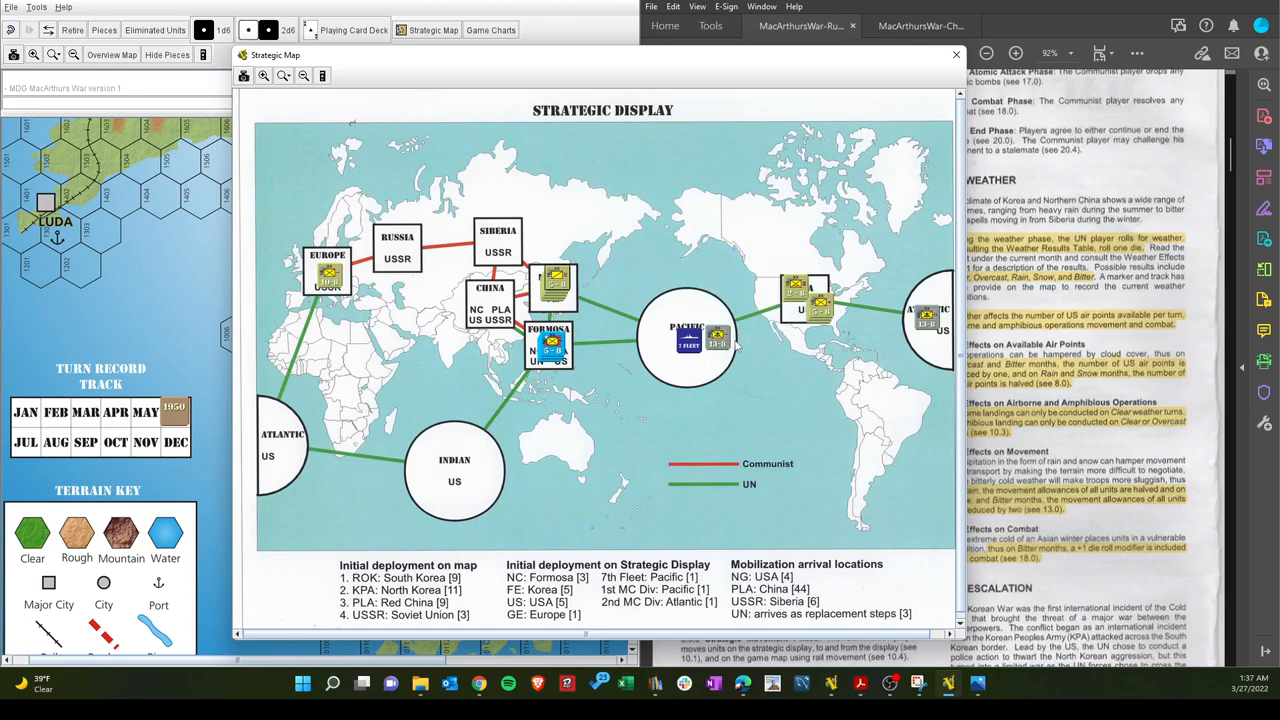
mouse_move(758, 344)
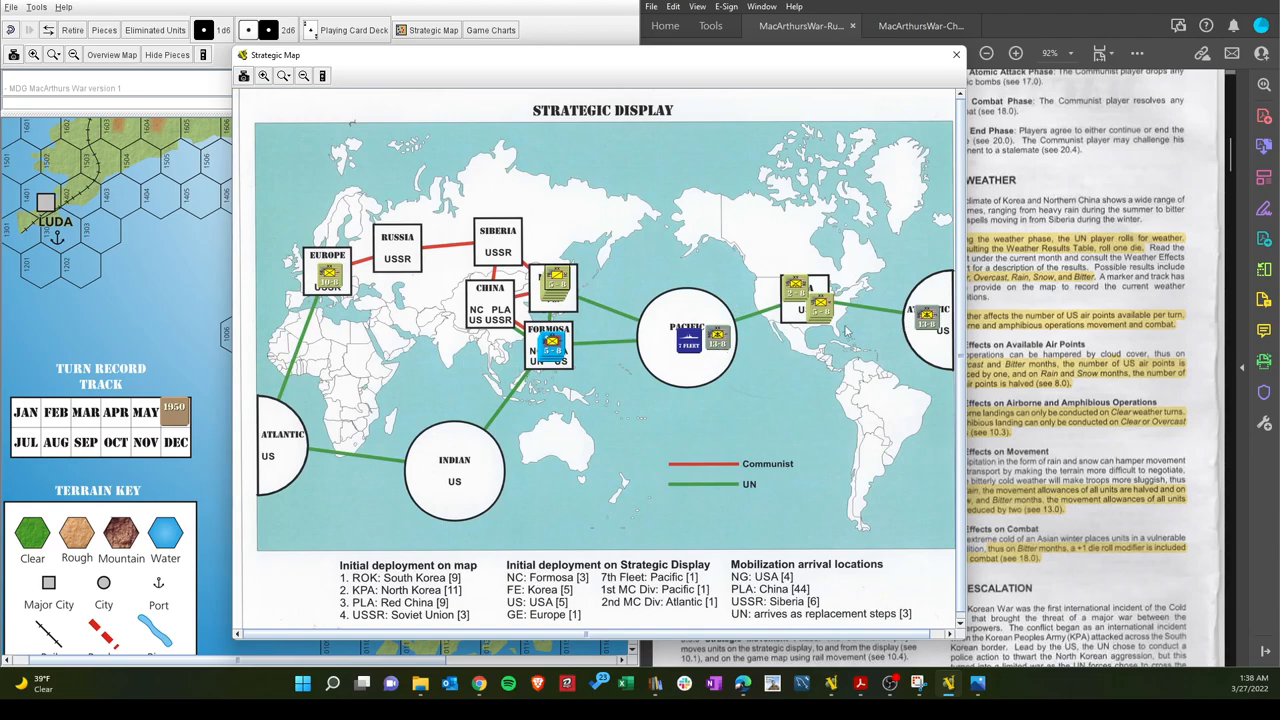
mouse_move(590, 307)
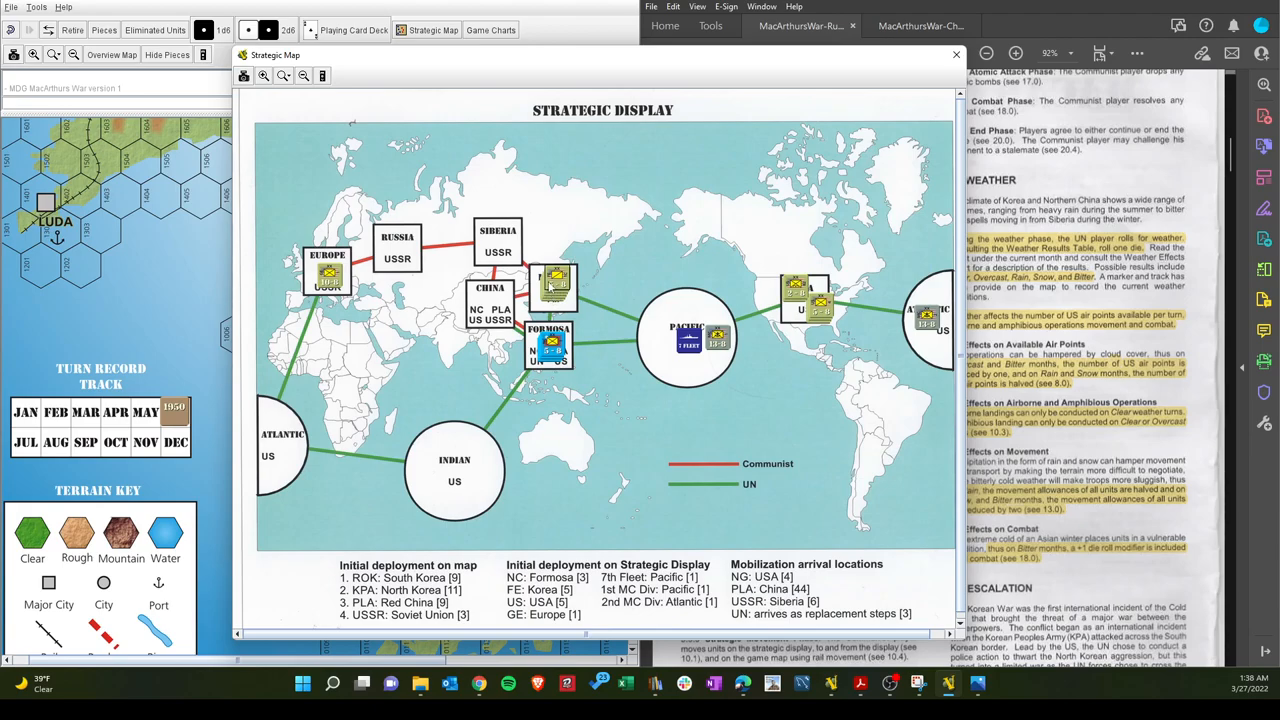
mouse_move(785, 71)
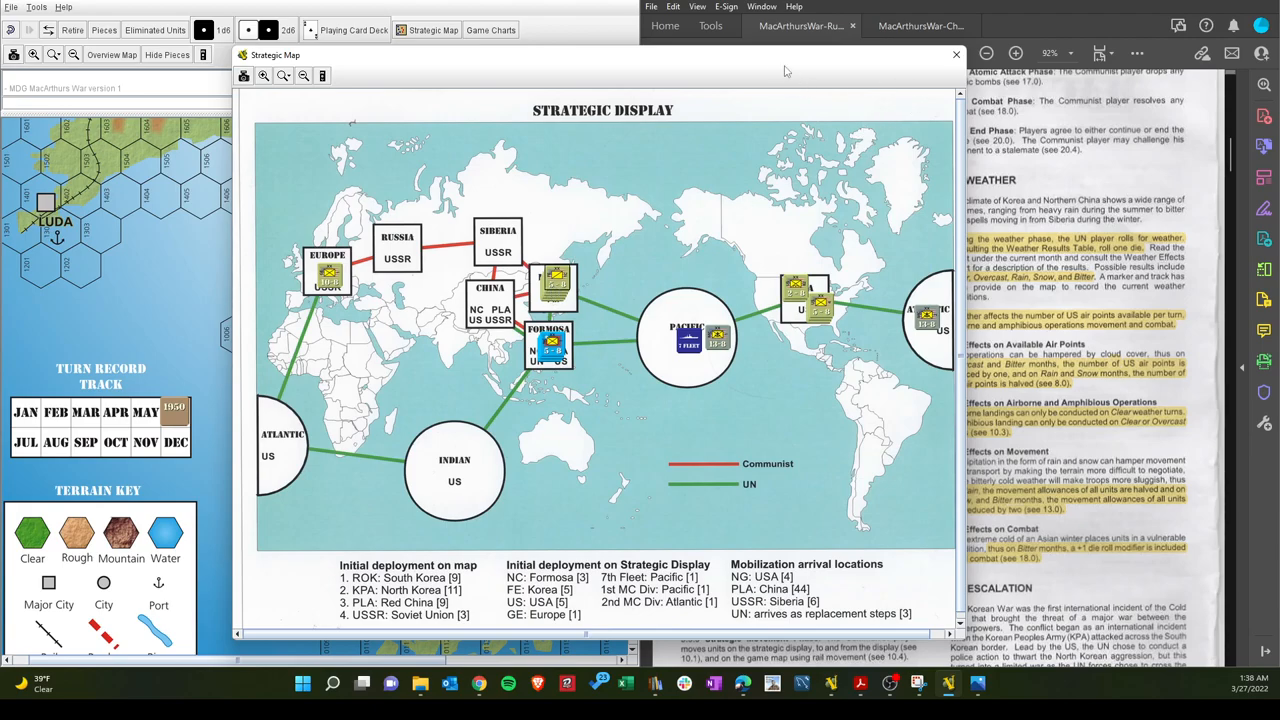
mouse_move(640, 261)
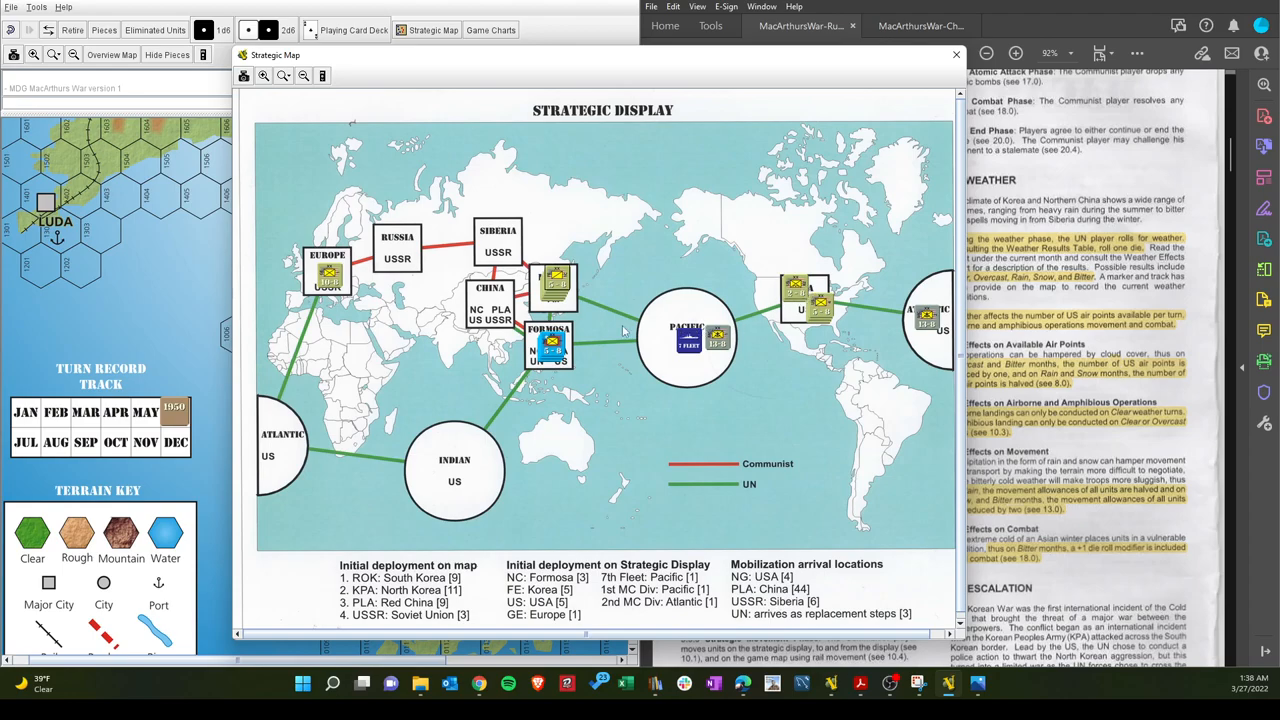
mouse_move(533, 450)
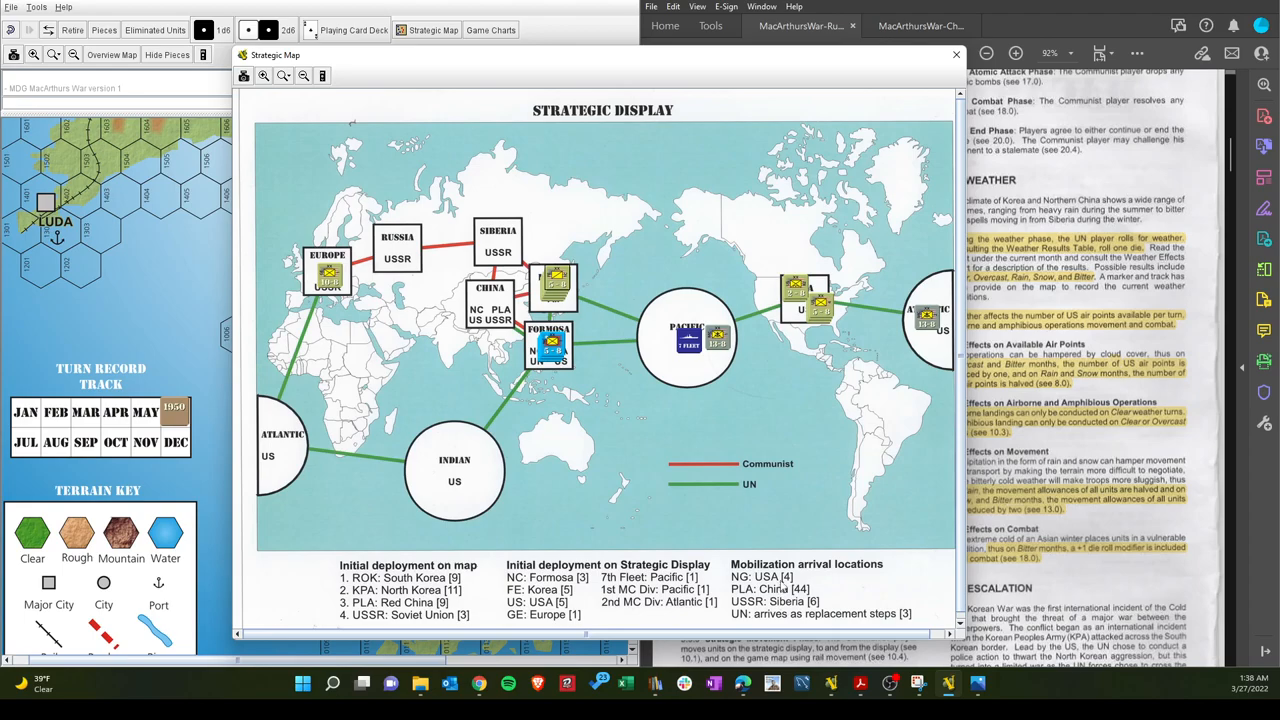
mouse_move(744, 551)
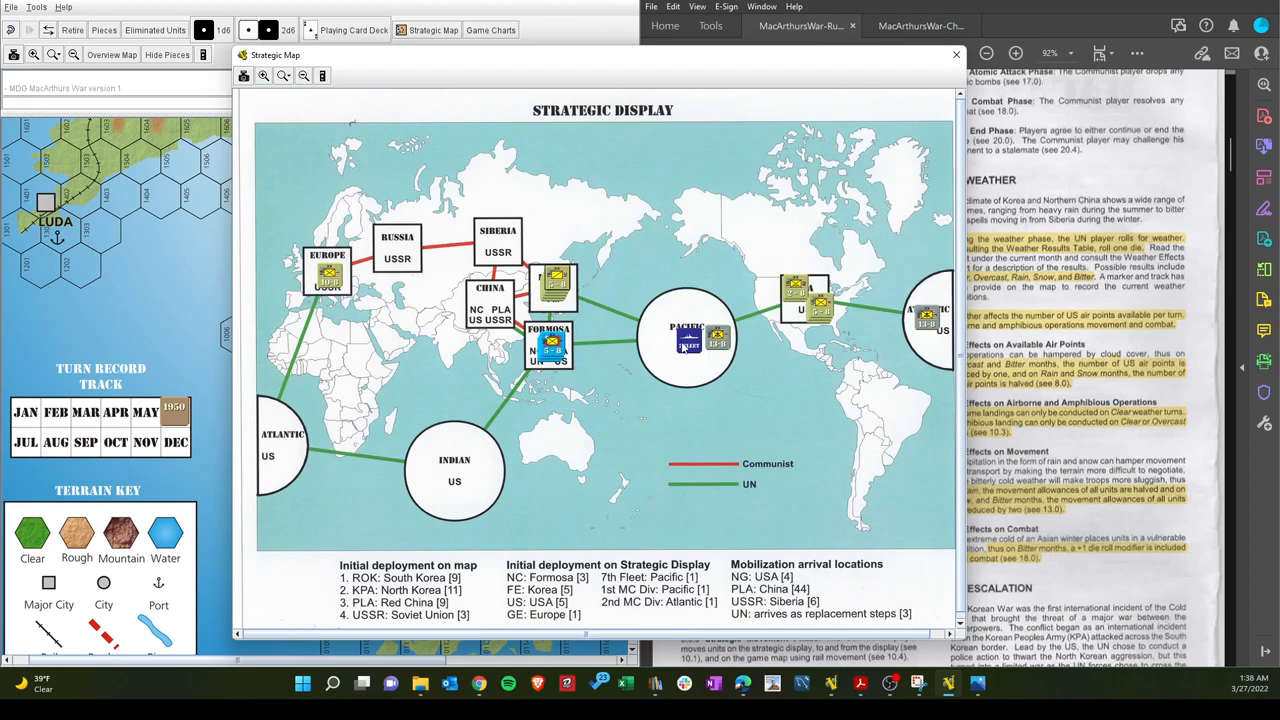
mouse_move(717, 340)
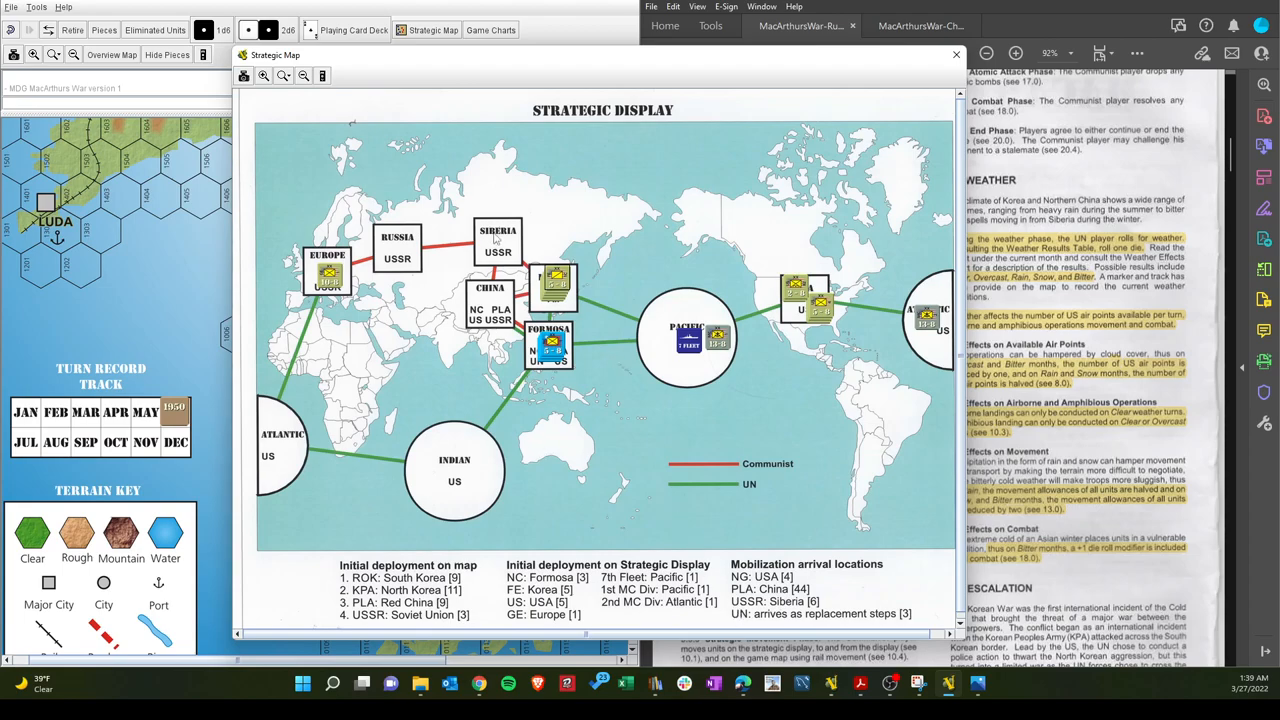
mouse_move(557, 295)
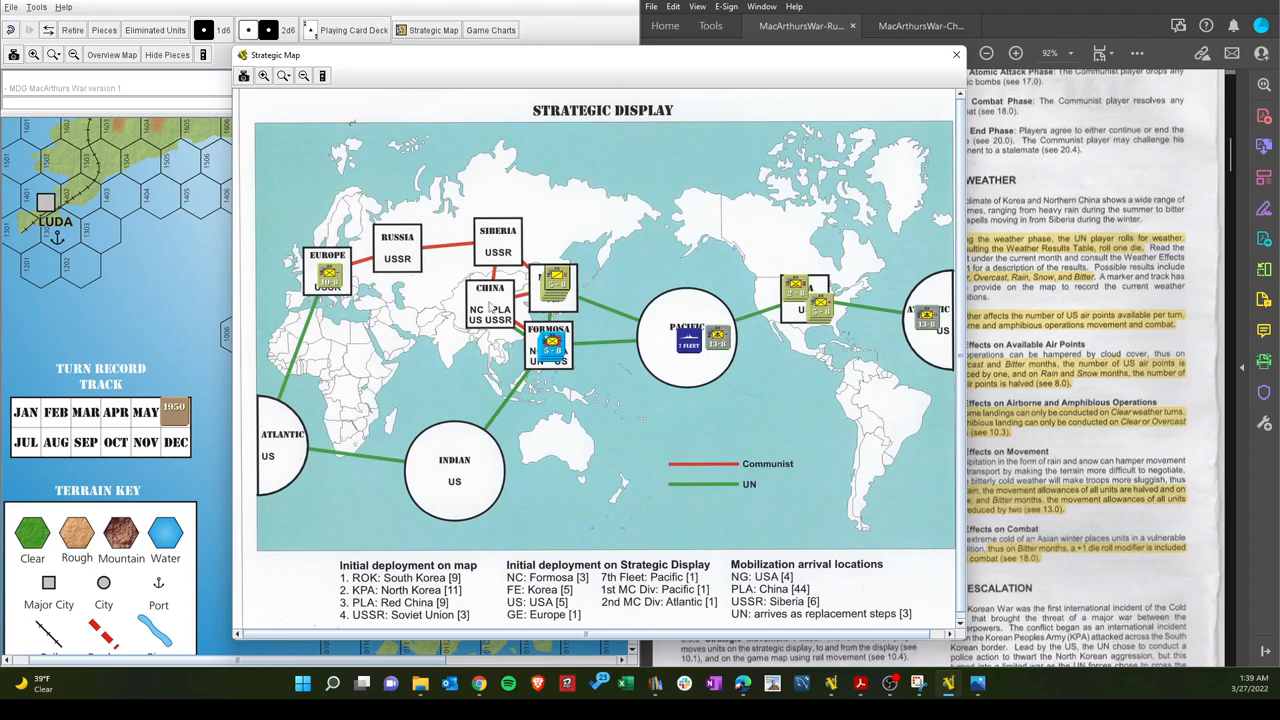
mouse_move(688, 531)
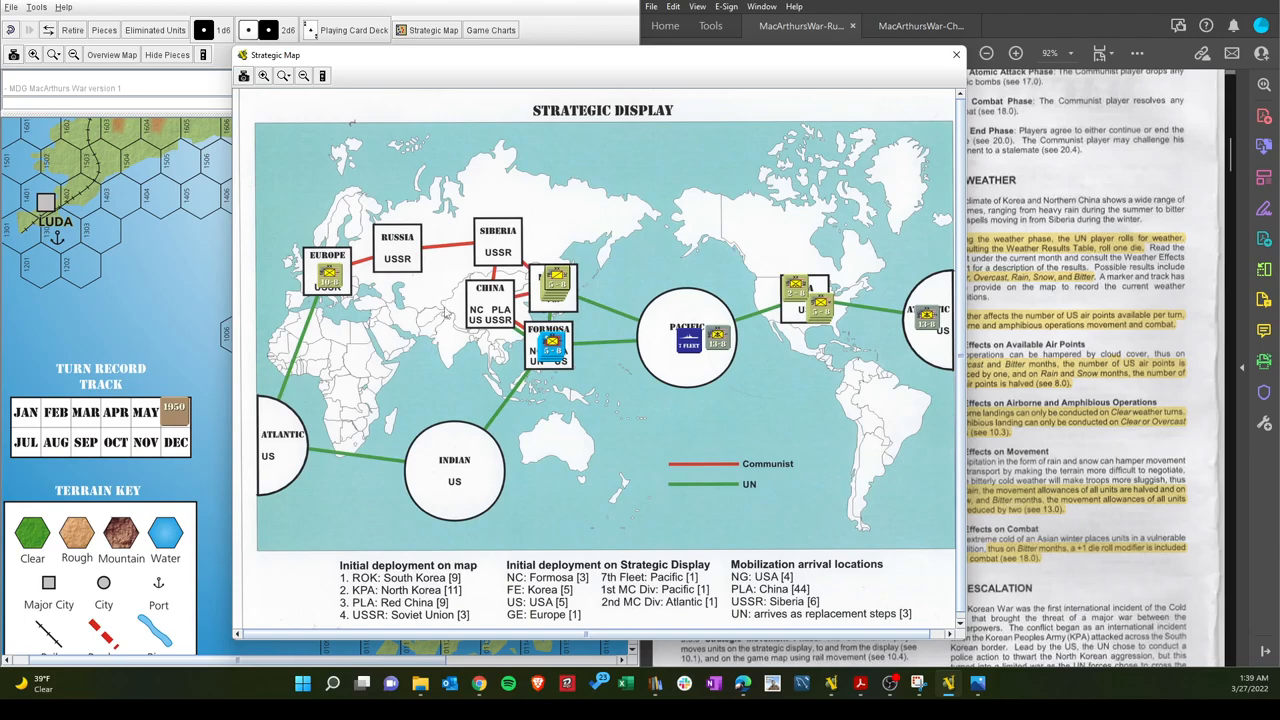
mouse_move(490, 305)
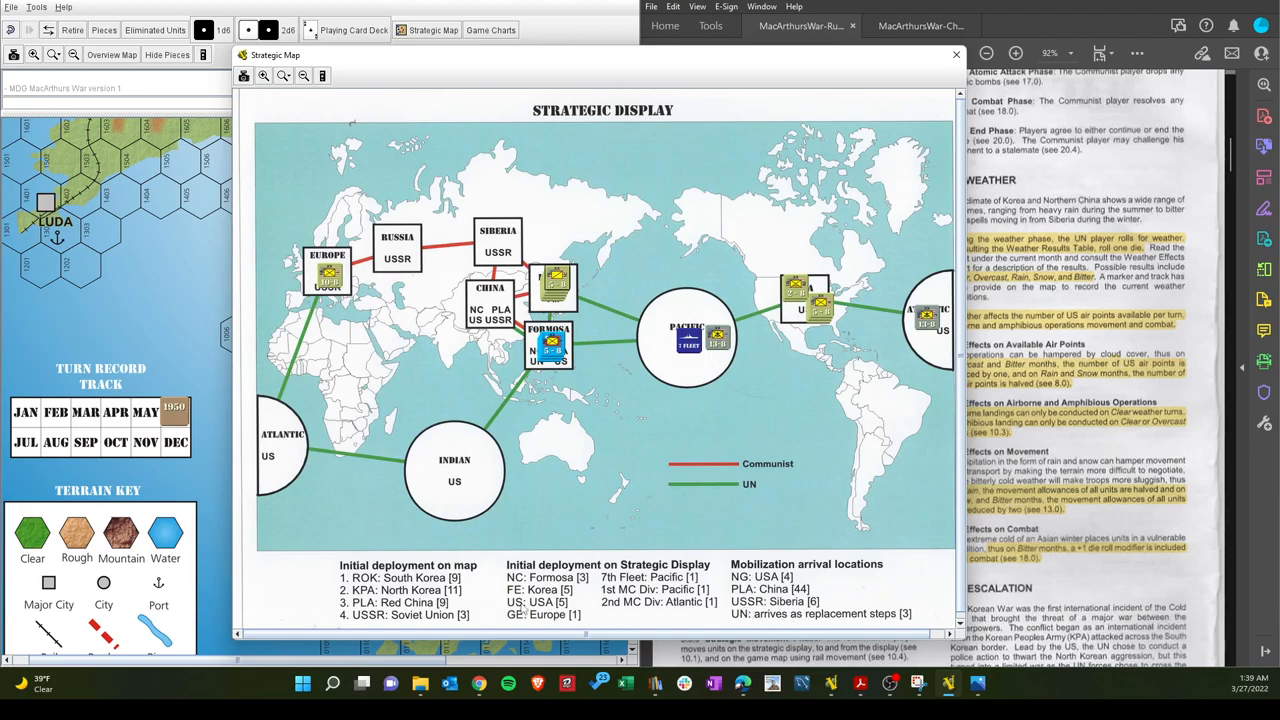
mouse_move(605, 282)
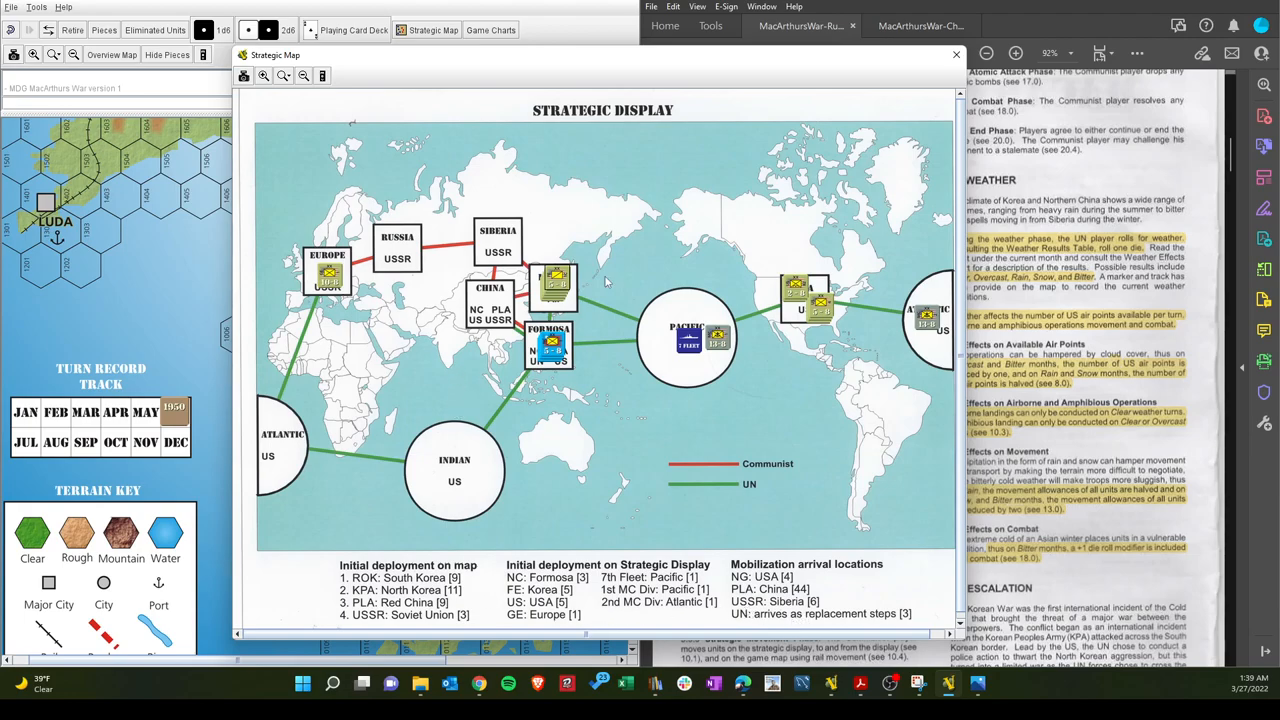
mouse_move(445, 308)
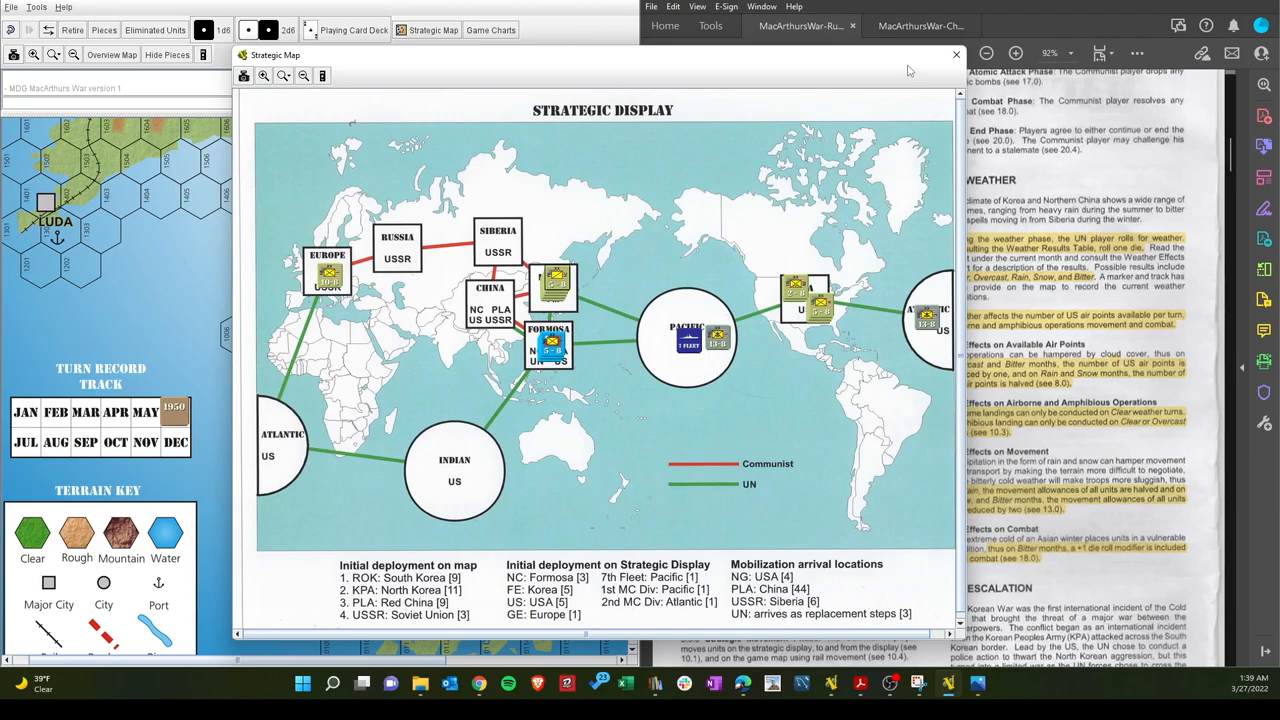
click(955, 54)
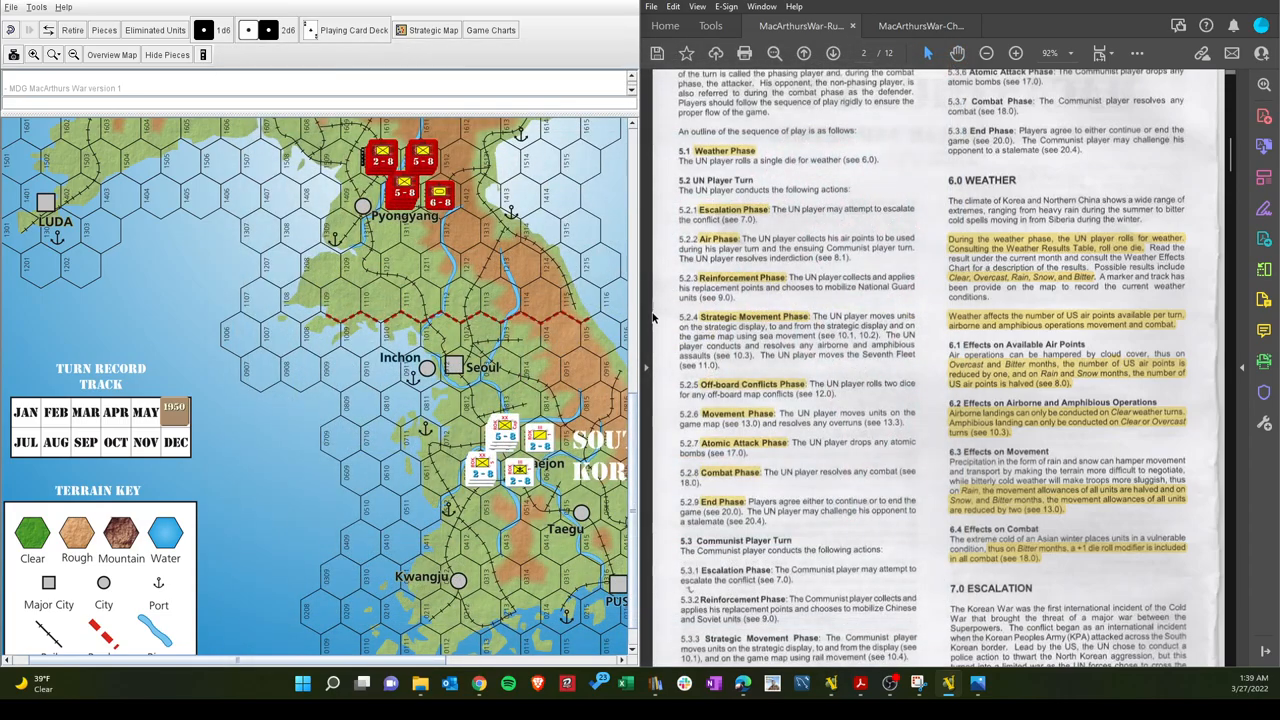
mouse_move(710, 336)
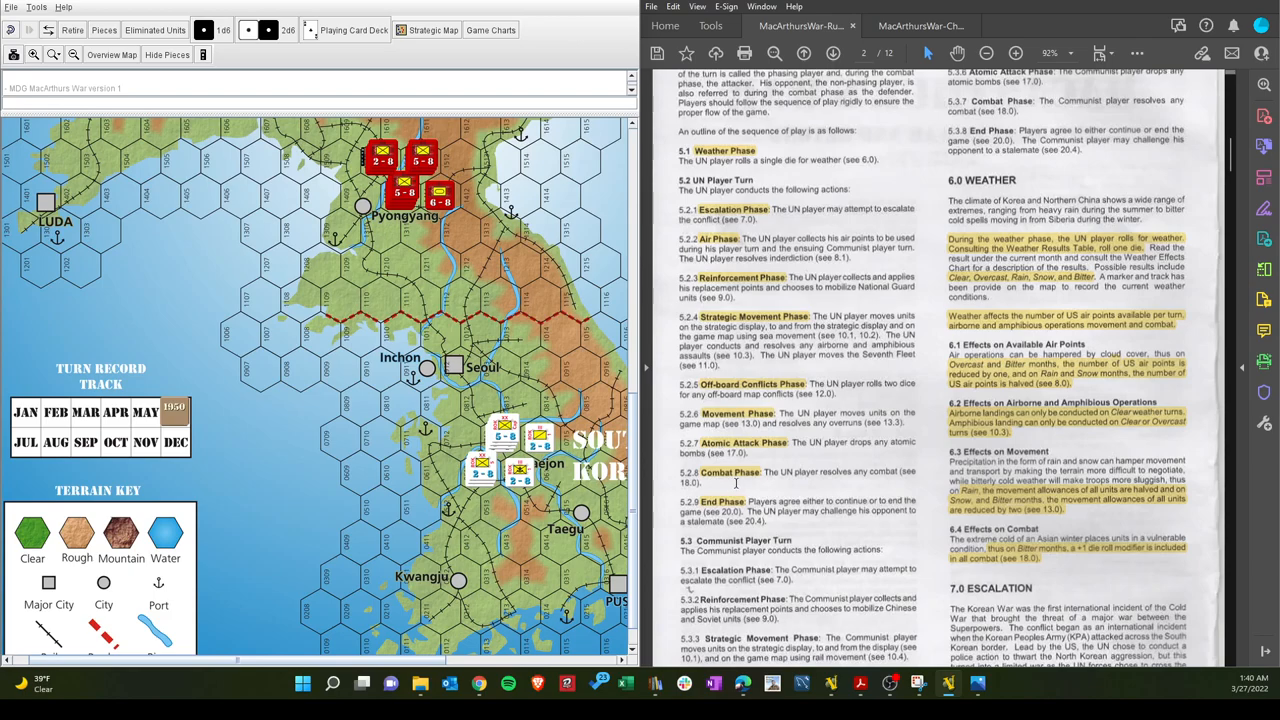
mouse_move(773, 519)
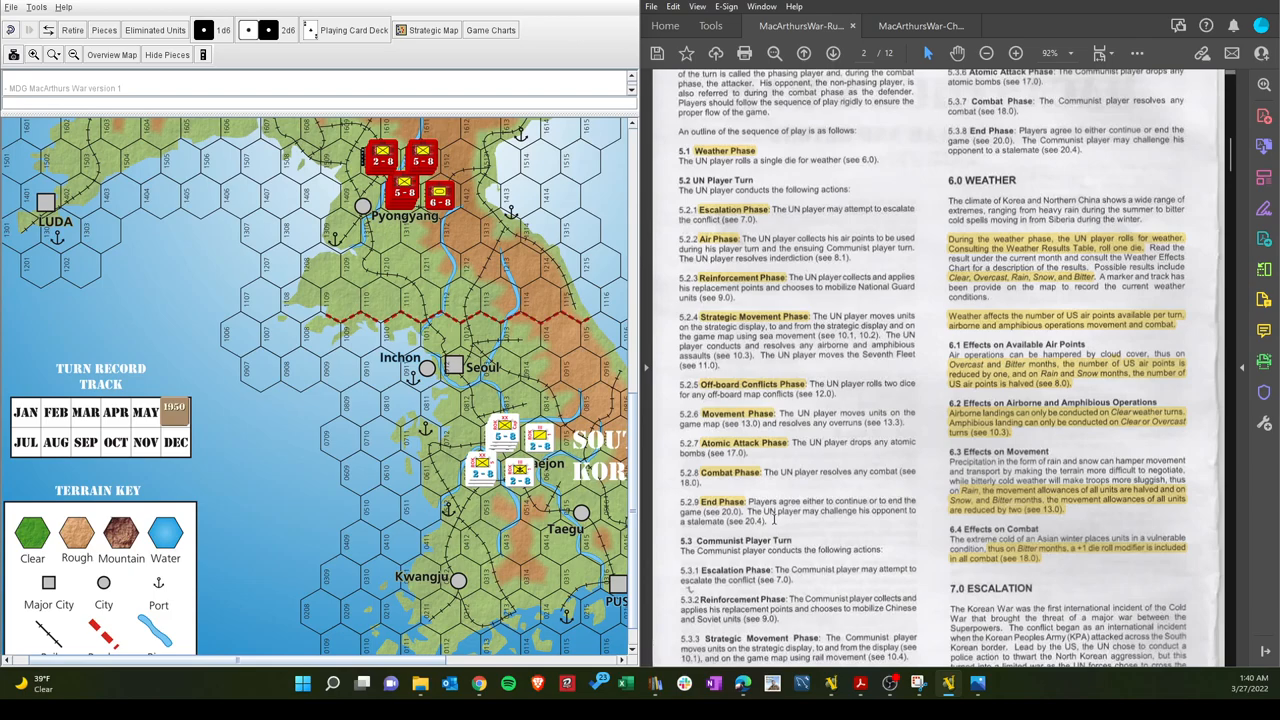
mouse_move(772, 505)
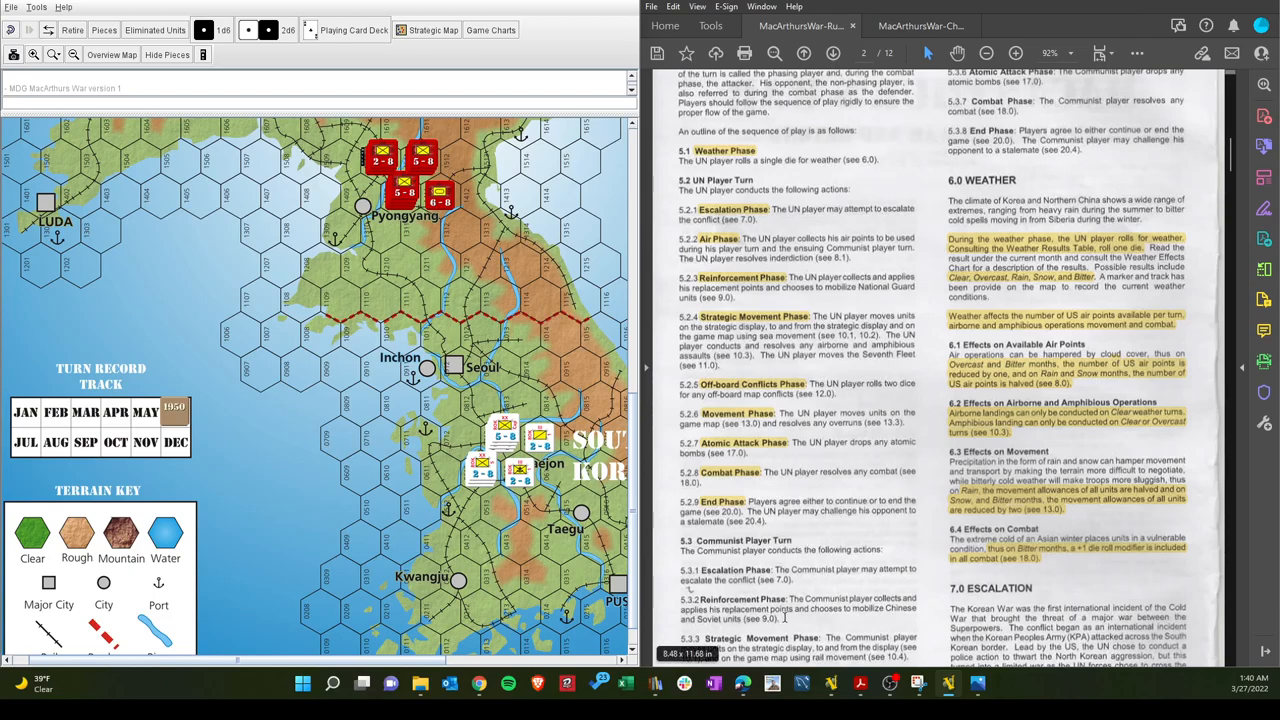
scroll(up, 3)
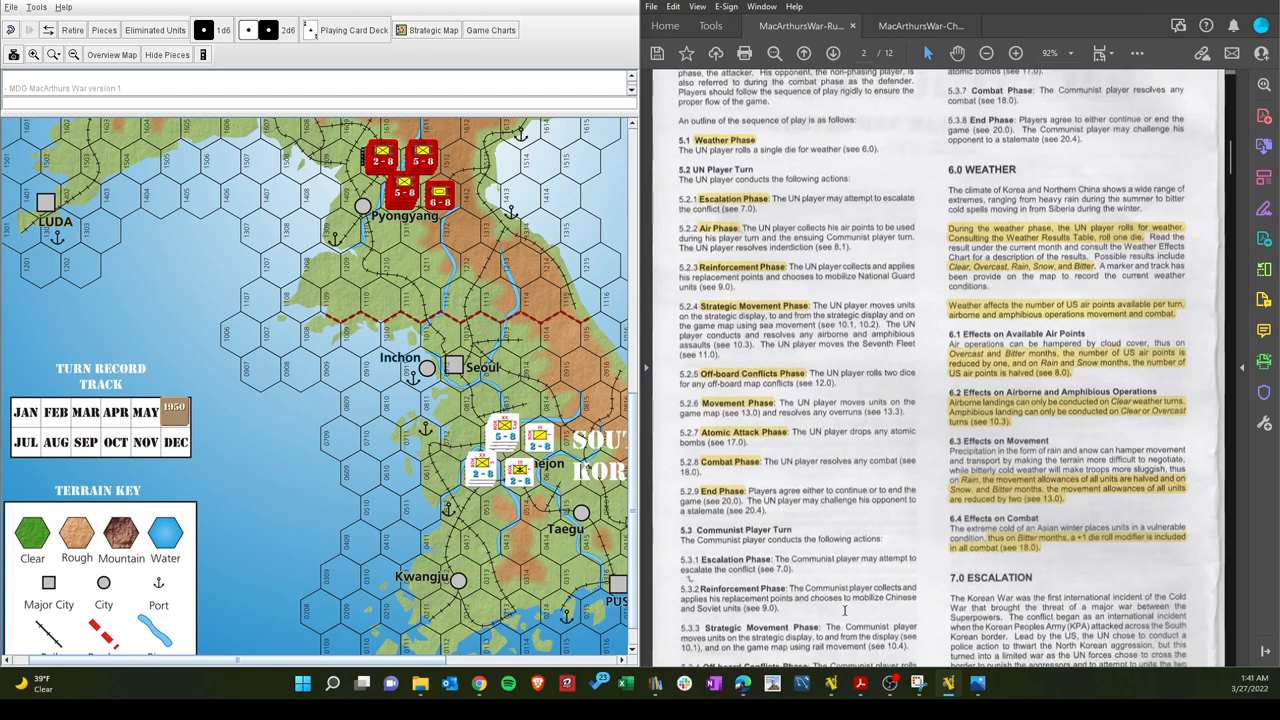
scroll(down, 3)
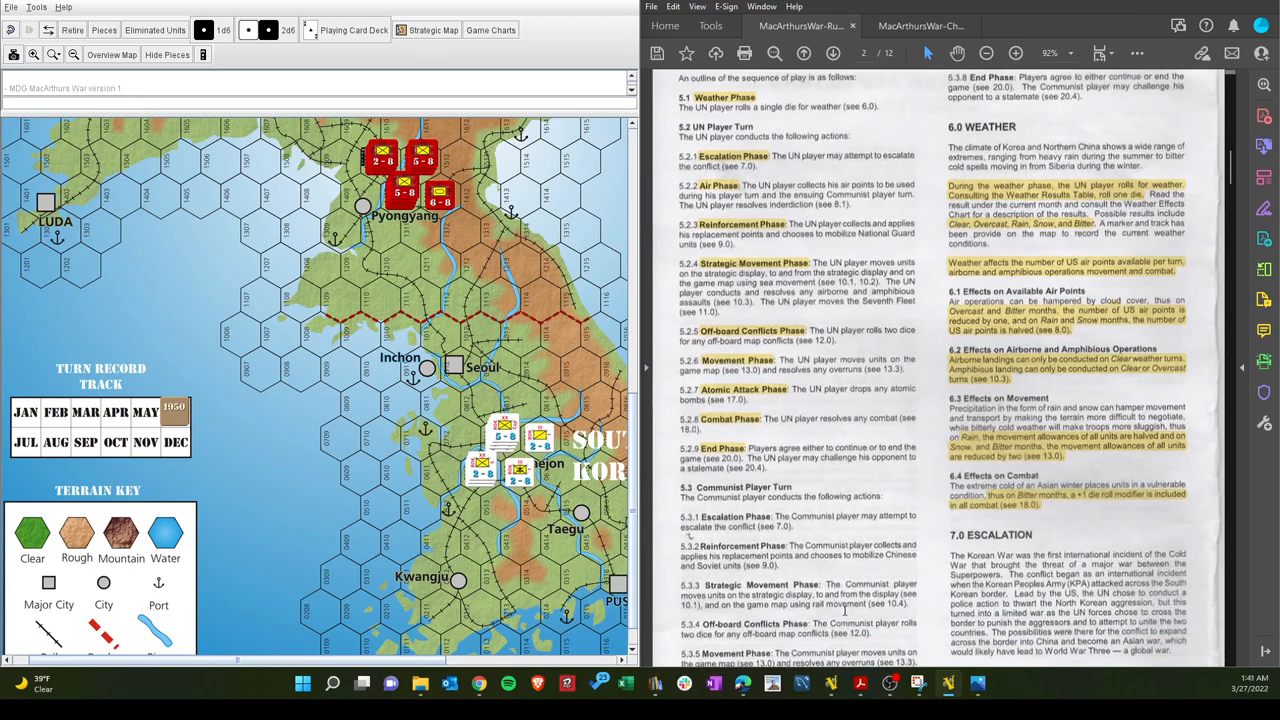
scroll(up, 3)
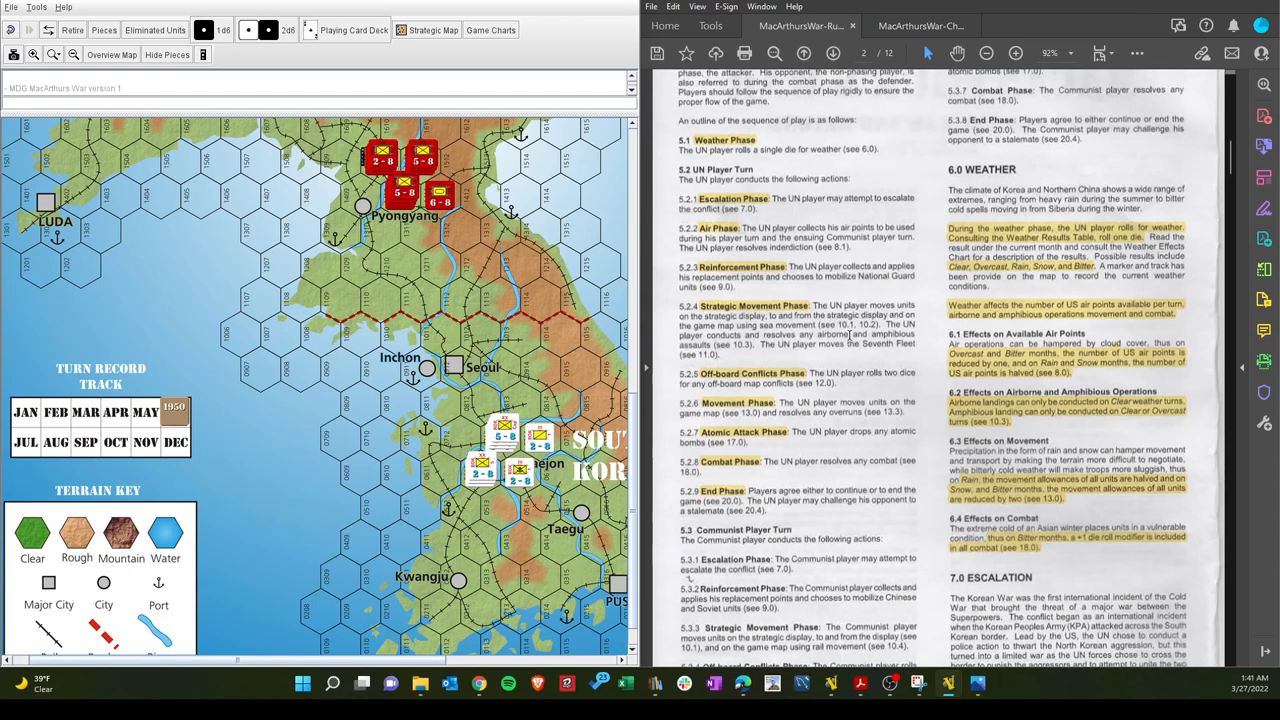
scroll(up, 3)
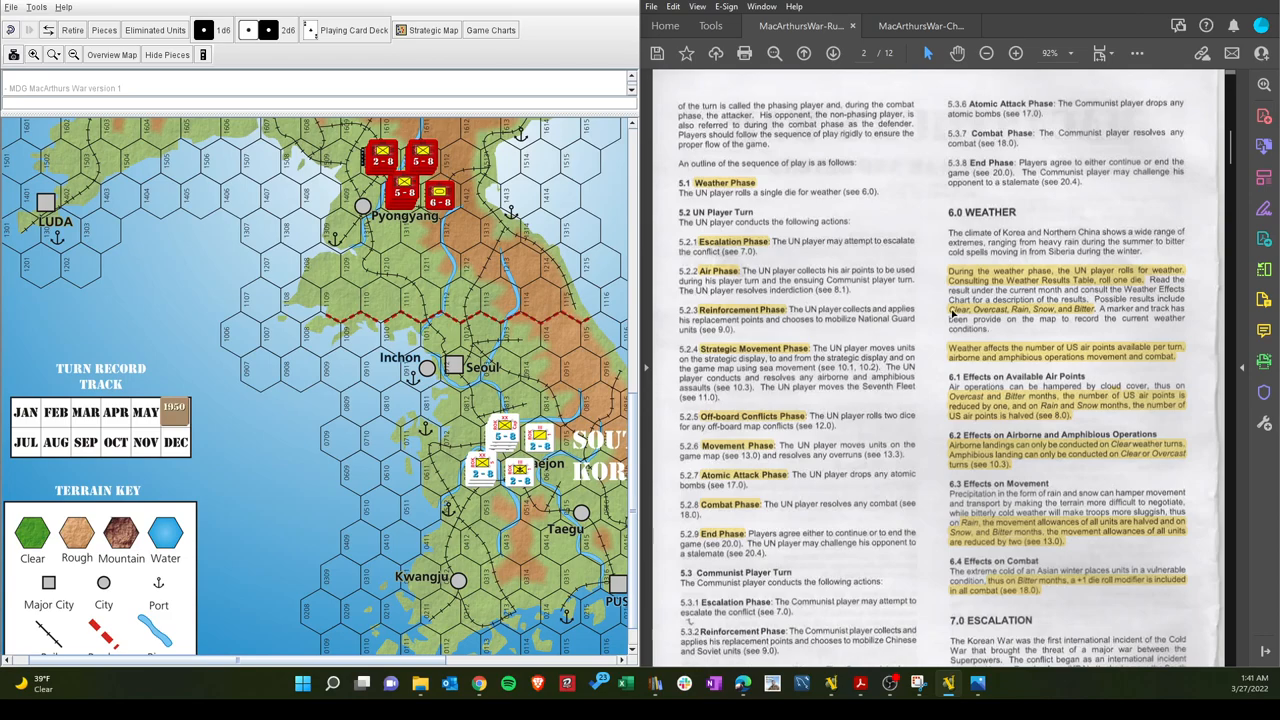
mouse_move(1020, 315)
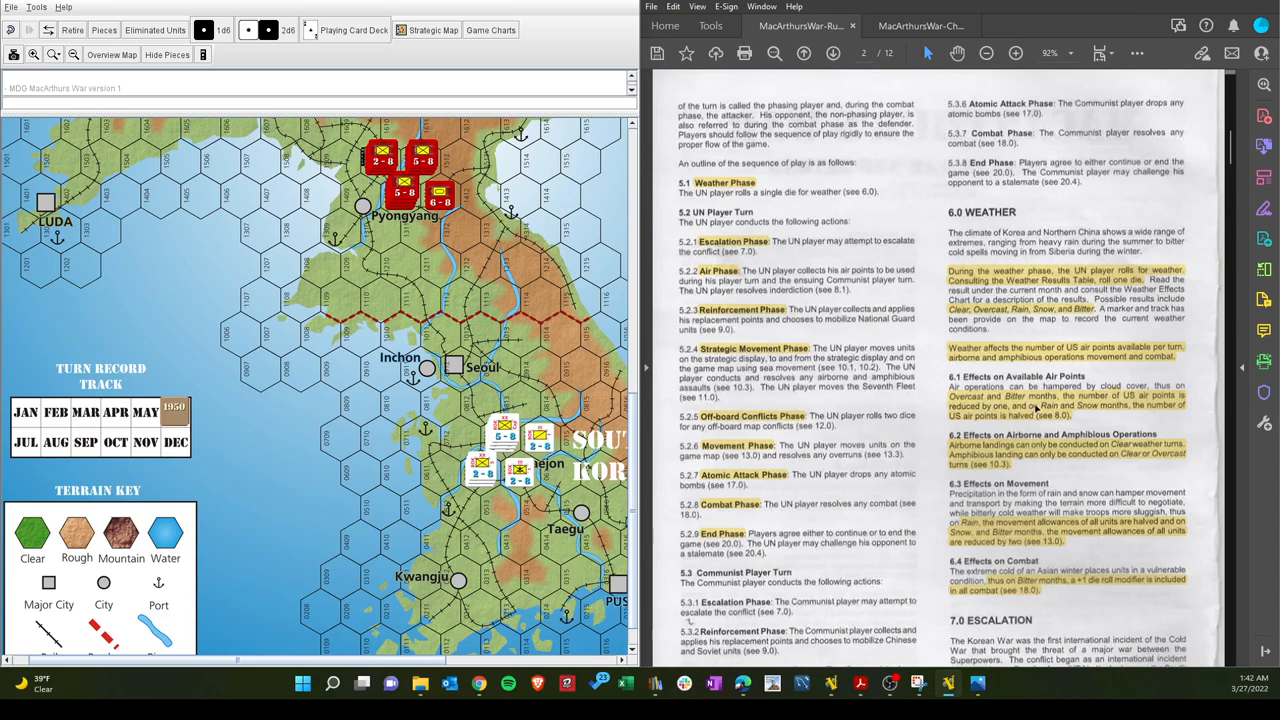
mouse_move(1037, 408)
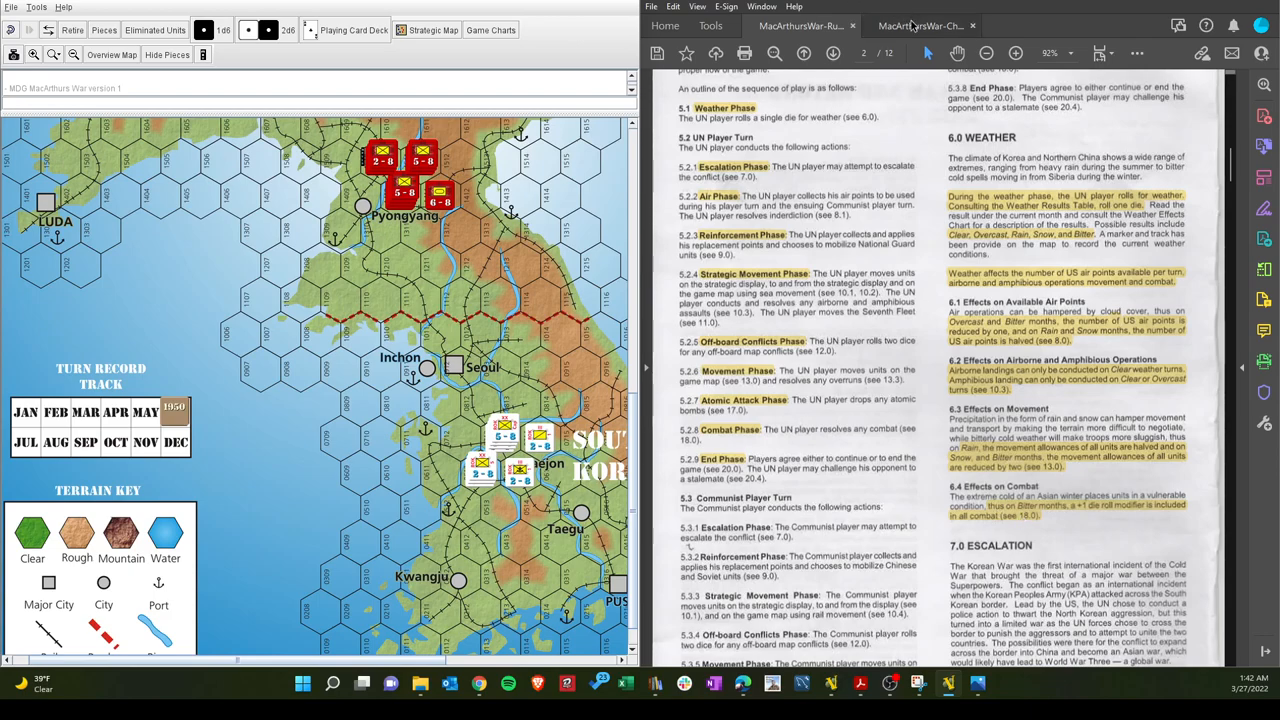
View the charts' Combat Results Table, then return to rules page 3's Escalation Ladder
click(915, 25)
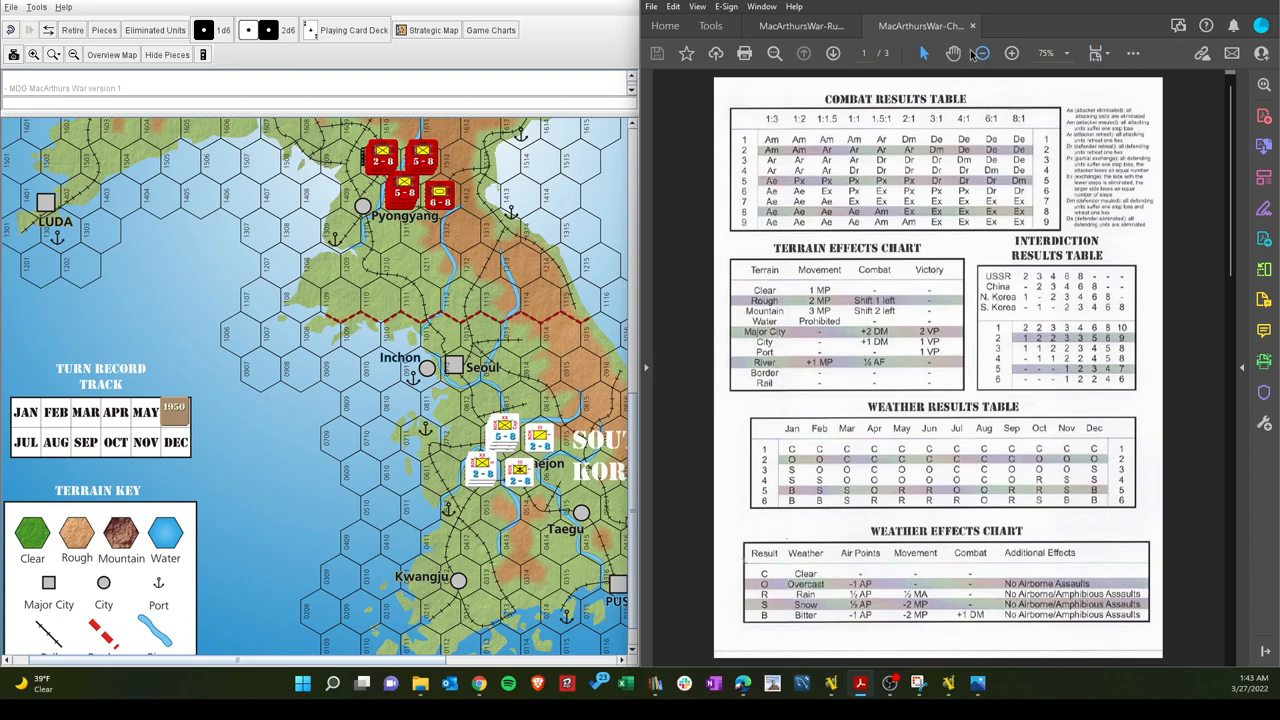
click(800, 25)
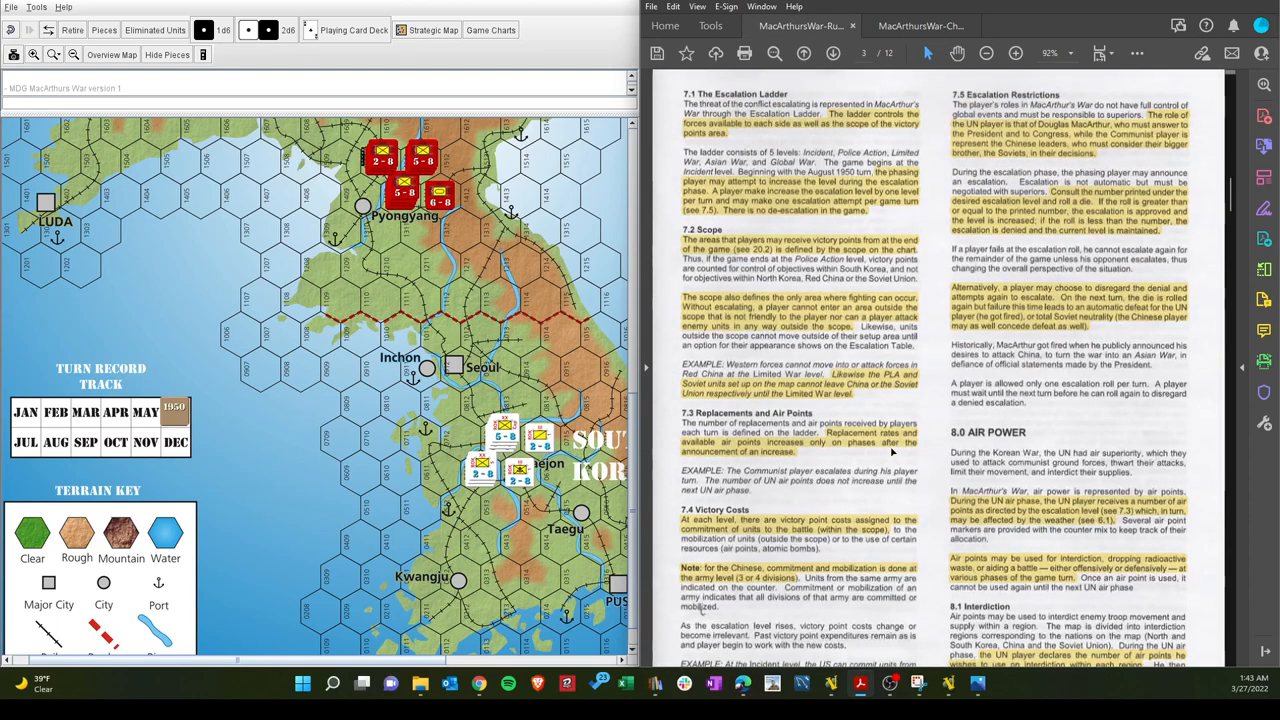
Show the charts PDF's last page with the Escalation Ladder and Collateral Damage Table
scroll(up, 3)
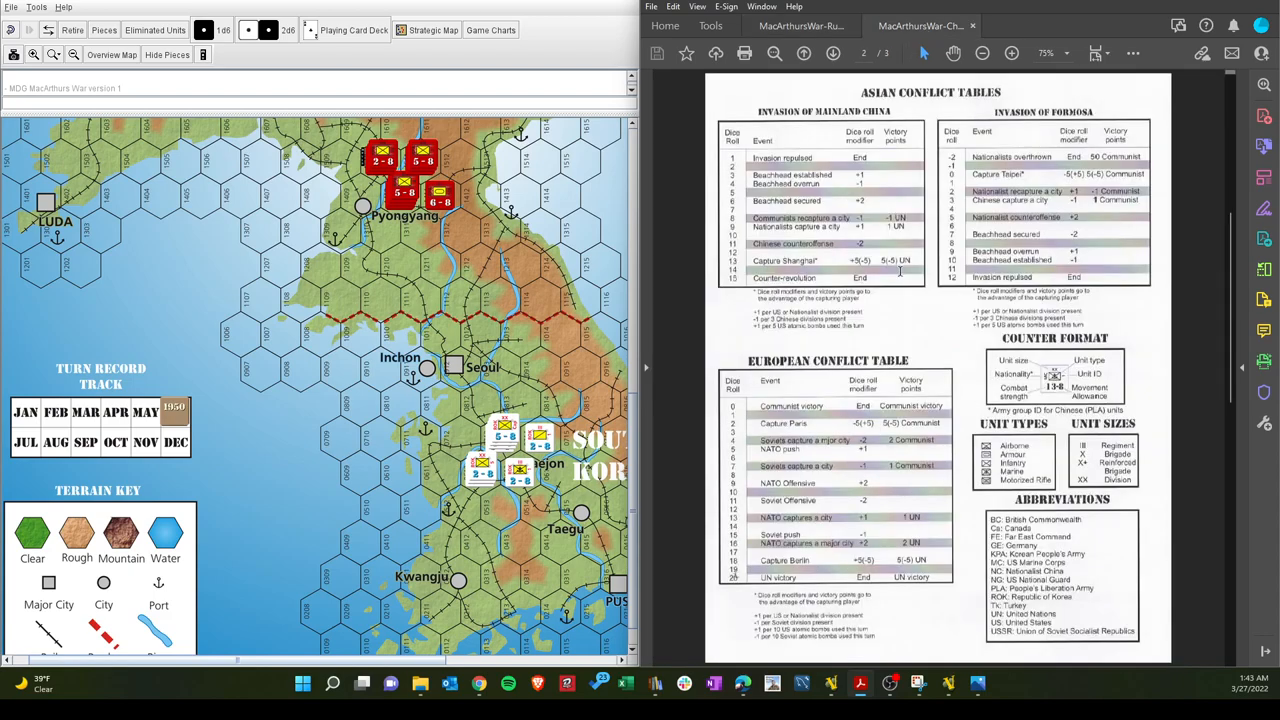
click(1011, 53)
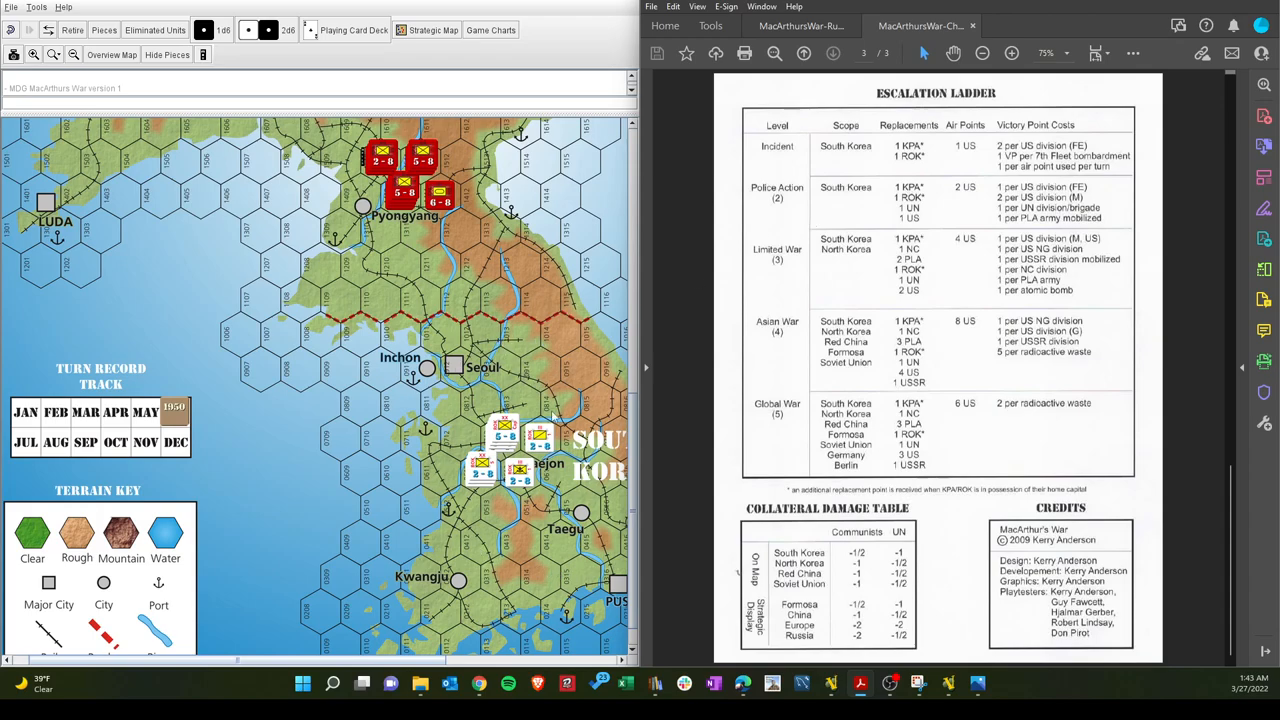
mouse_move(795, 361)
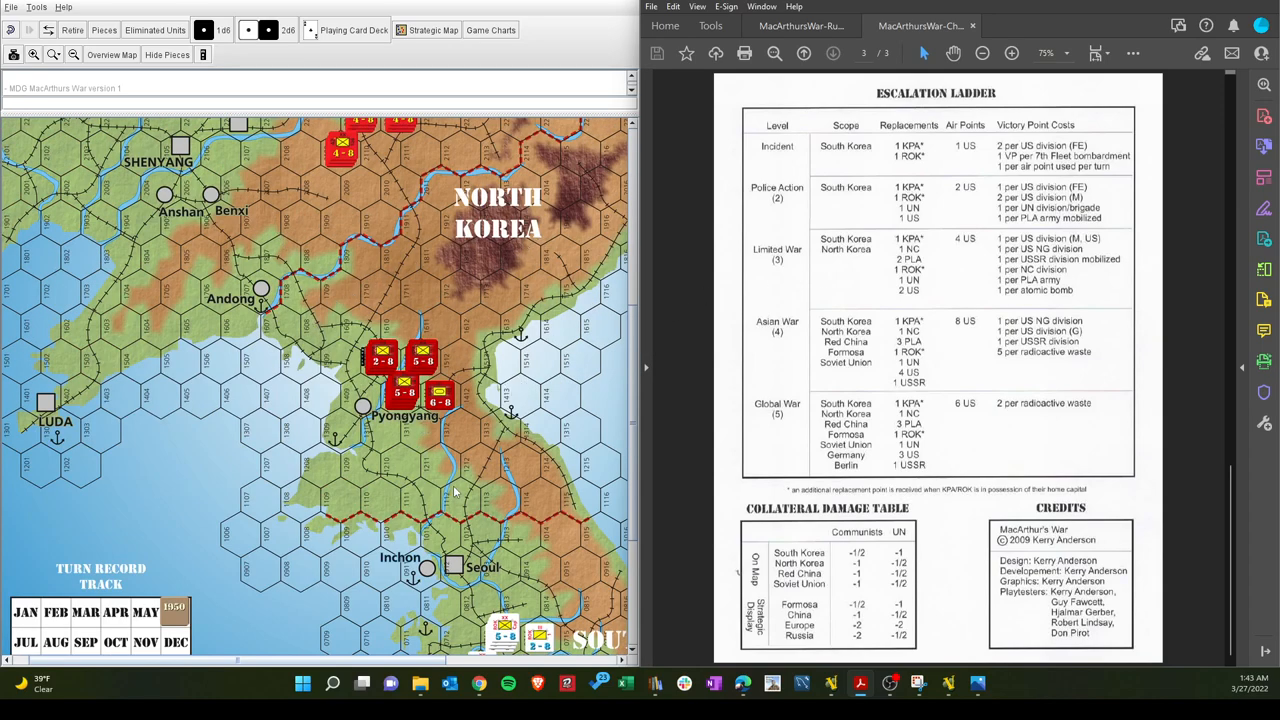
mouse_move(500, 535)
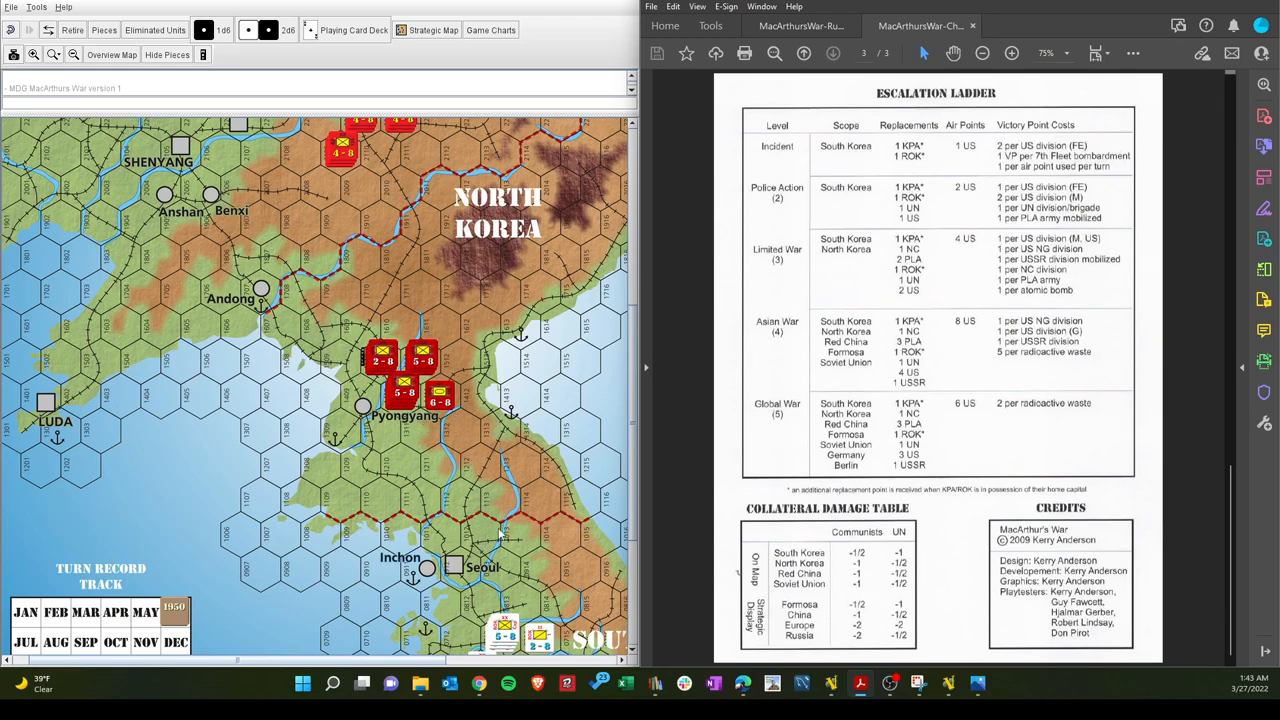
mouse_move(770, 318)
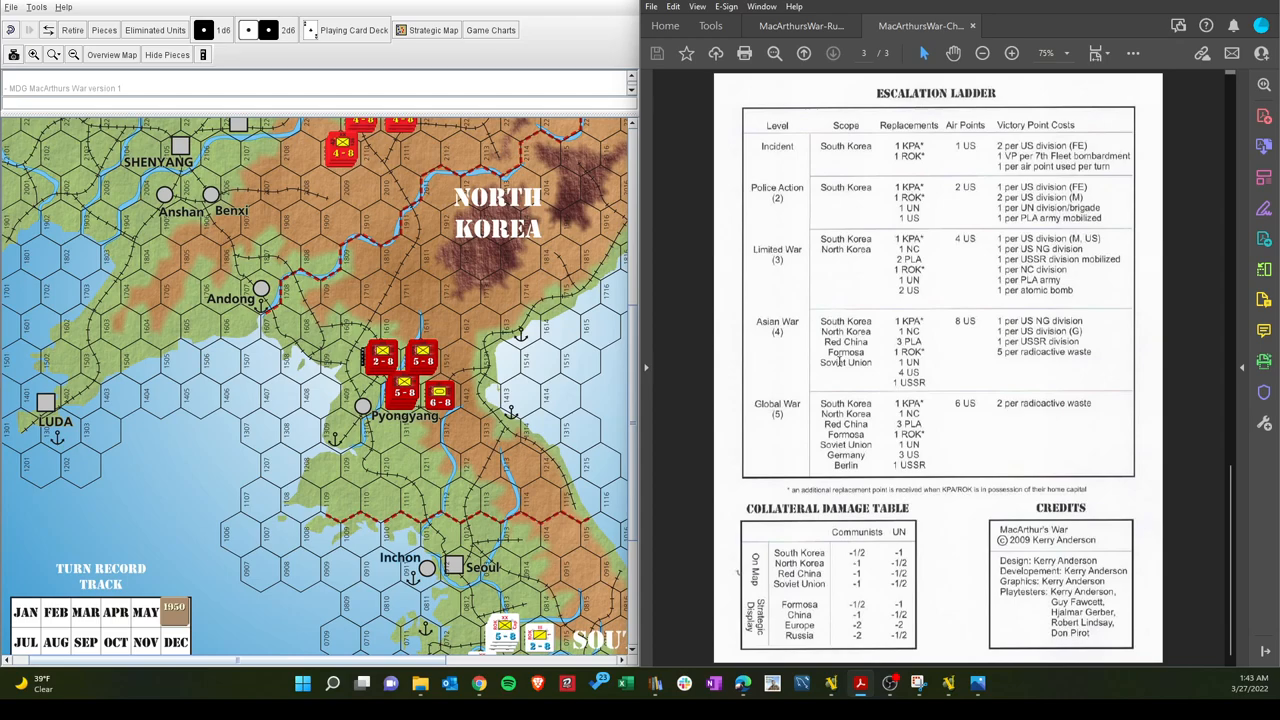
mouse_move(409, 237)
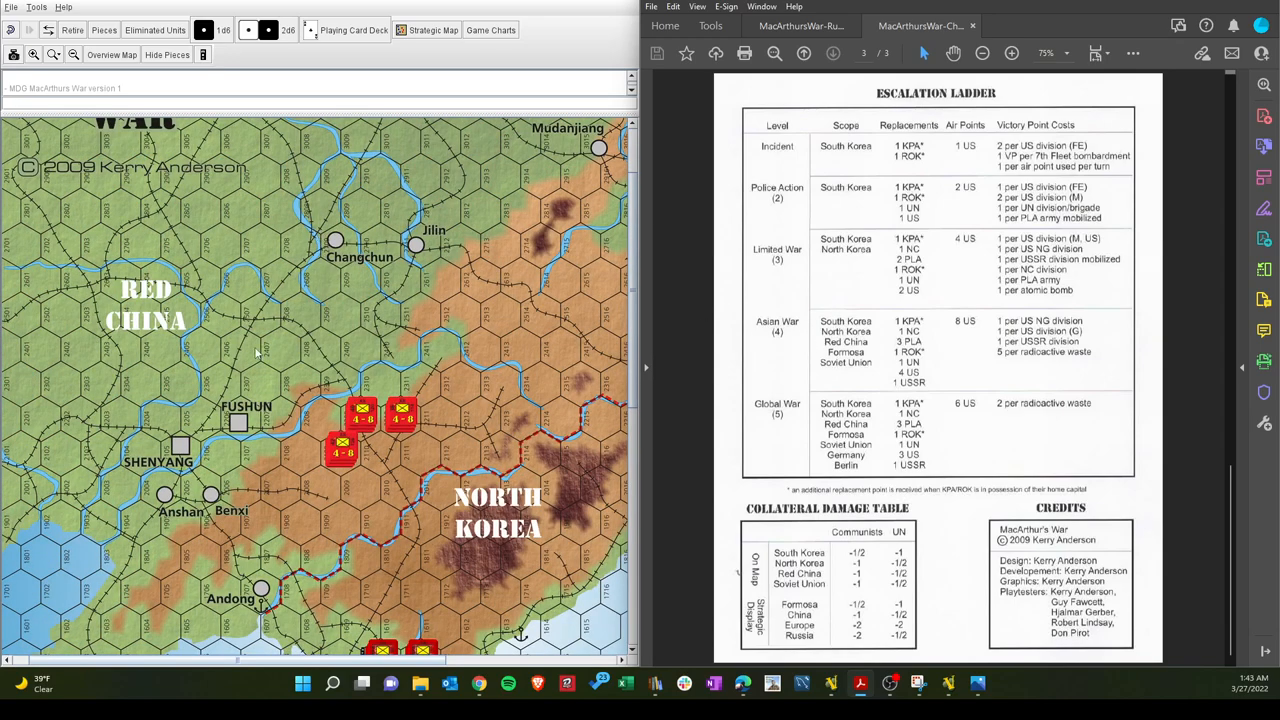
mouse_move(257, 353)
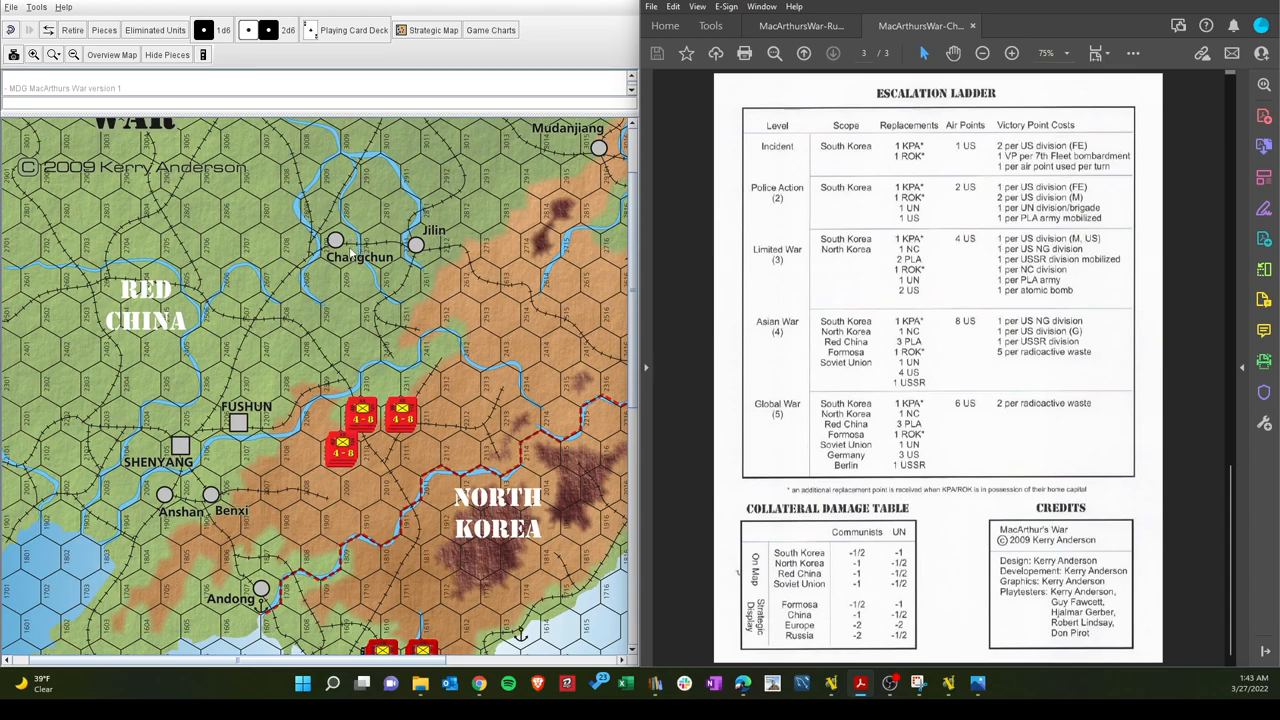
mouse_move(362, 282)
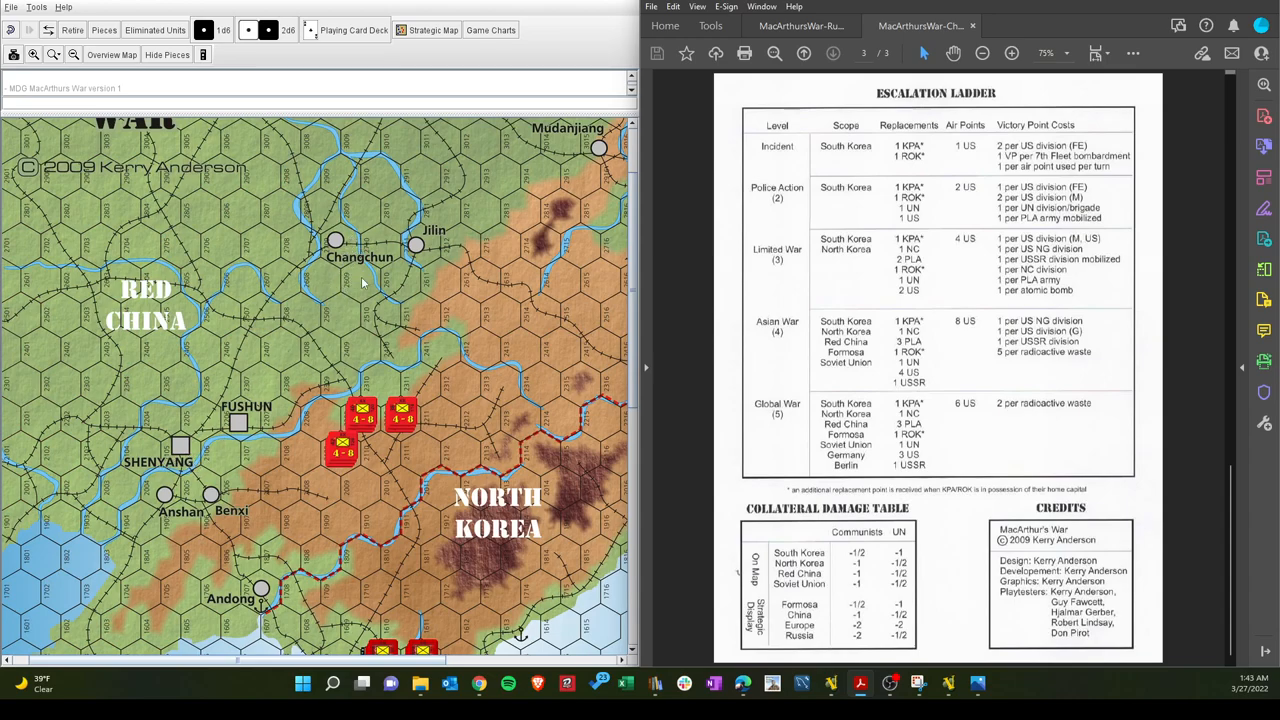
mouse_move(835, 369)
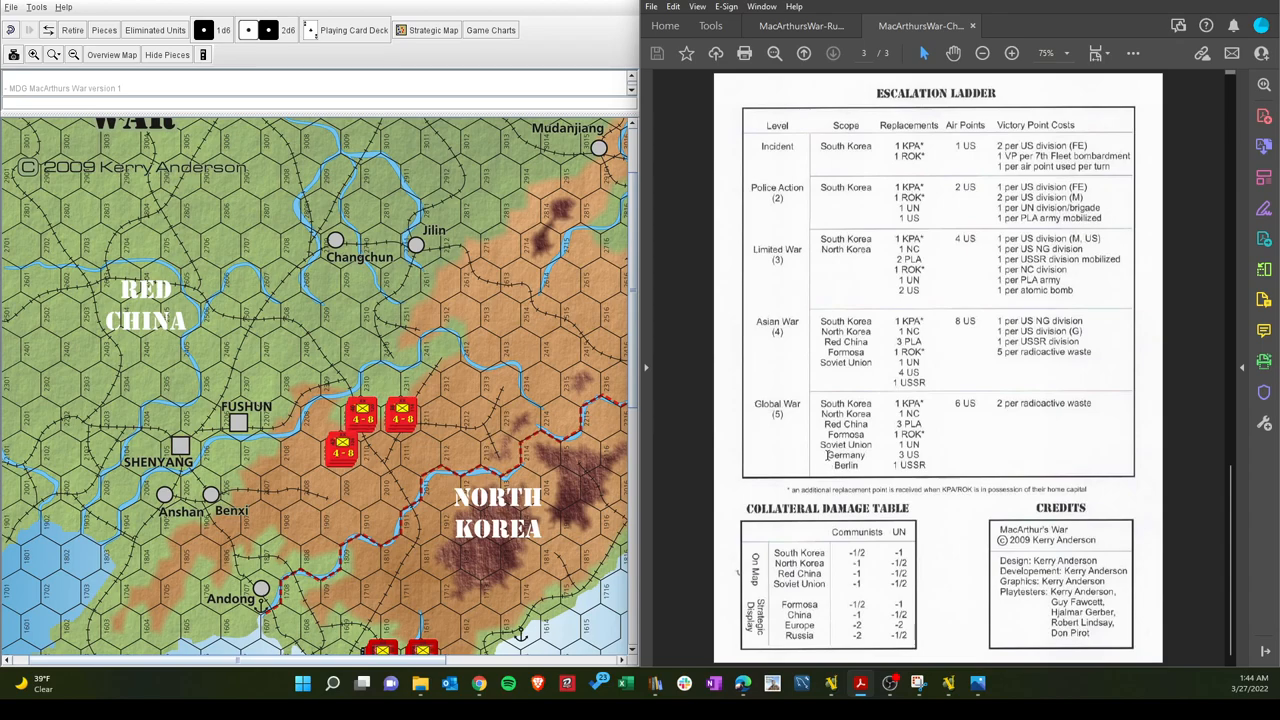
mouse_move(185, 380)
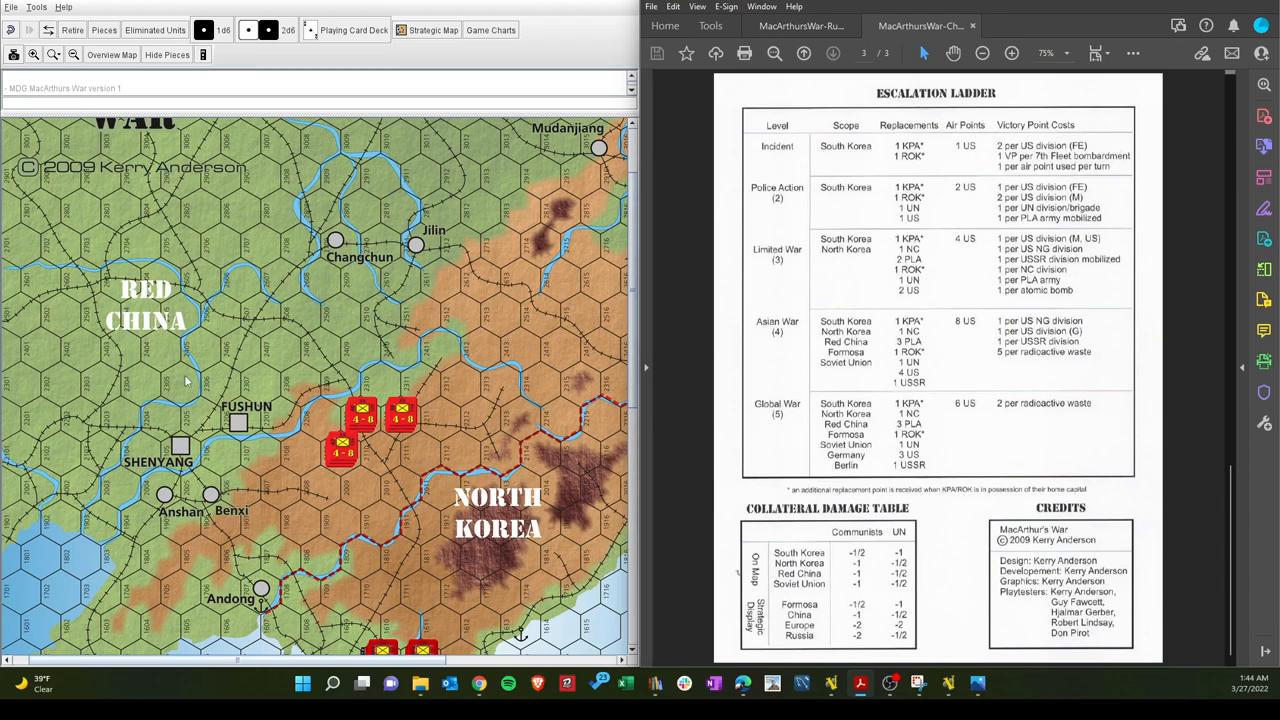
mouse_move(500, 388)
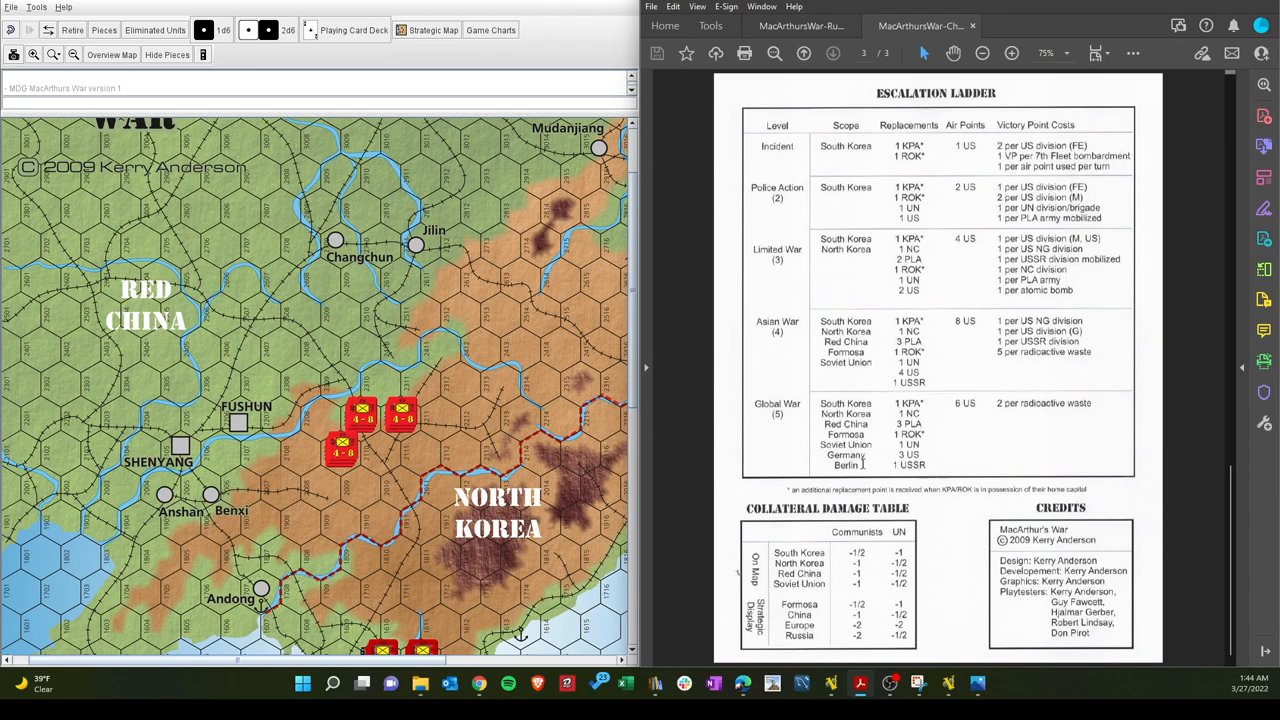
mouse_move(848, 273)
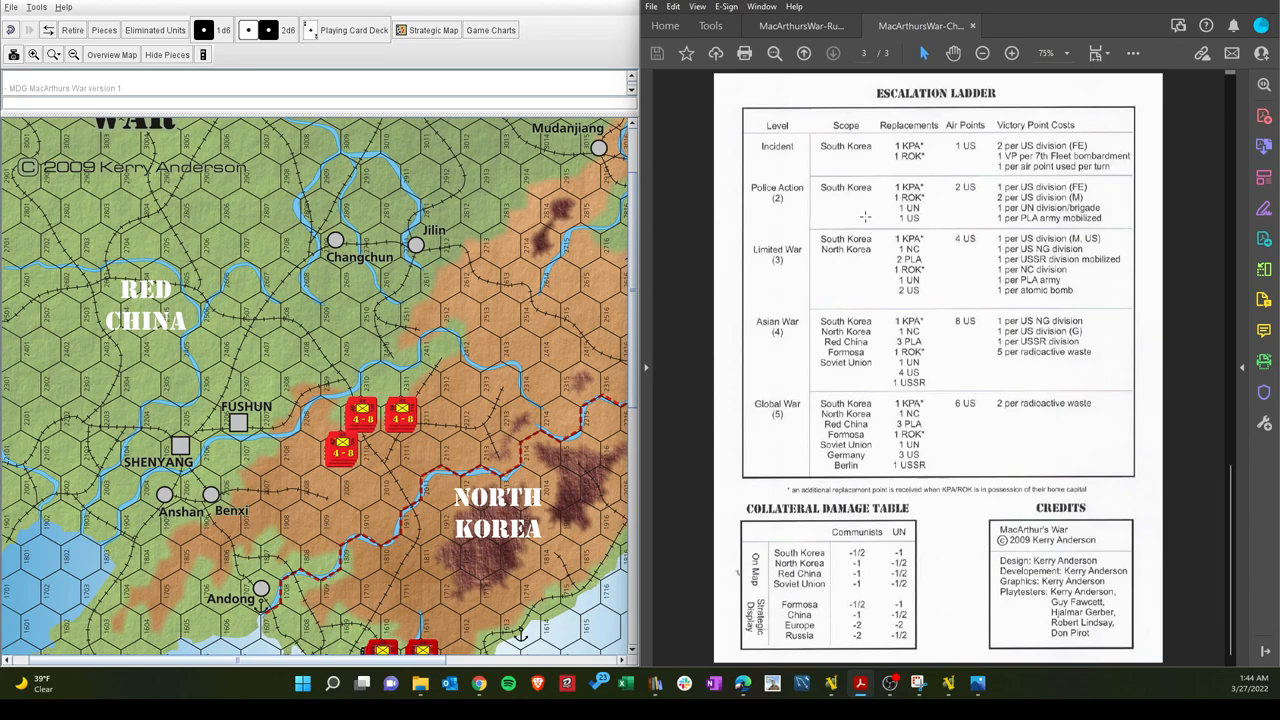
mouse_move(832, 281)
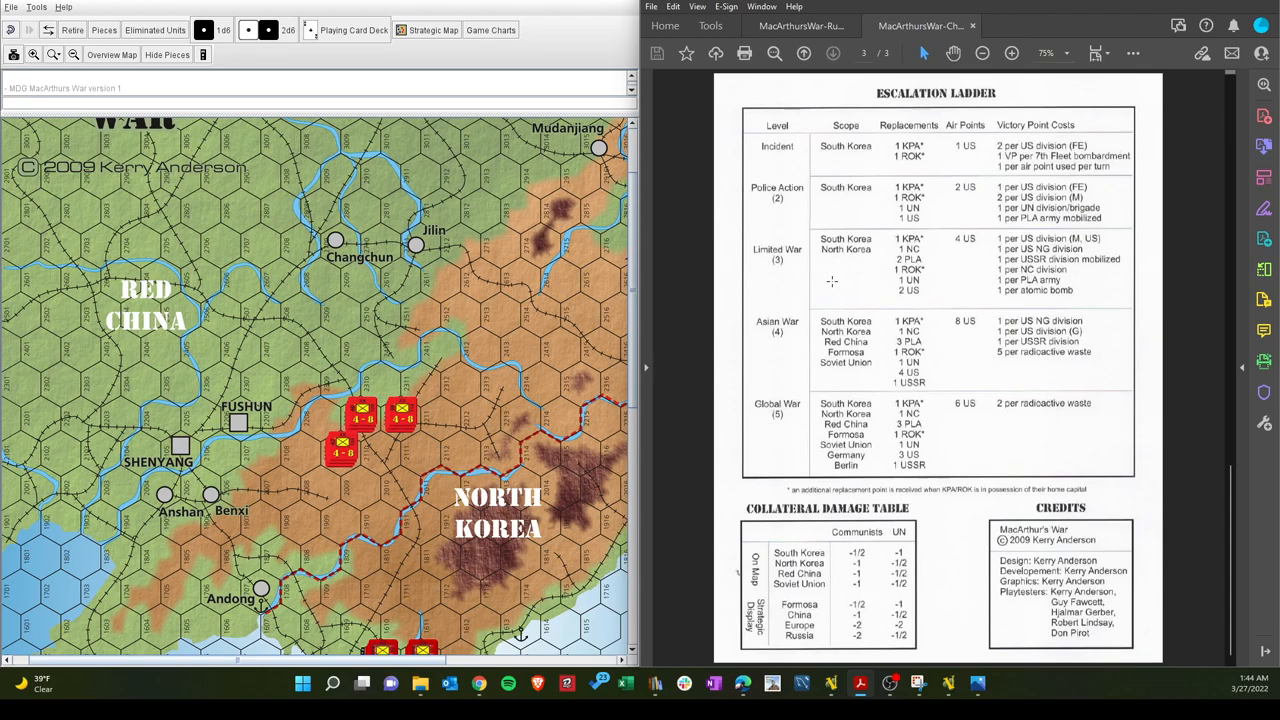
mouse_move(863, 368)
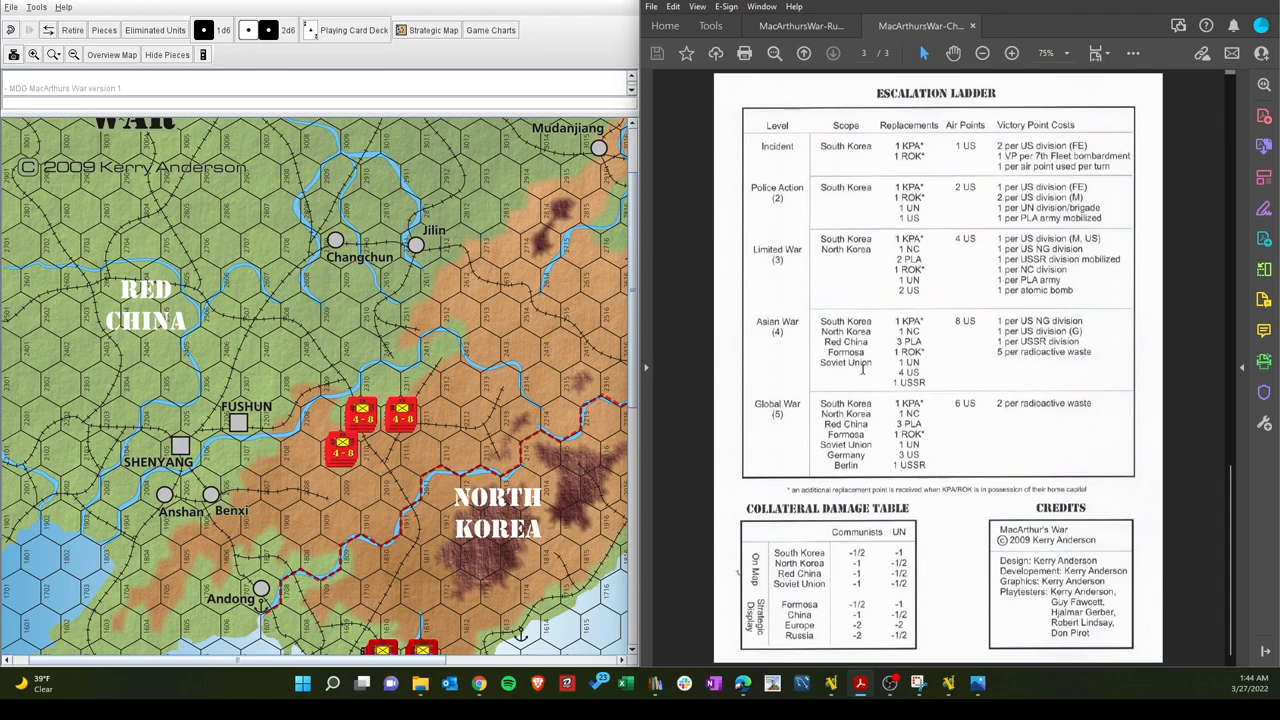
mouse_move(847, 414)
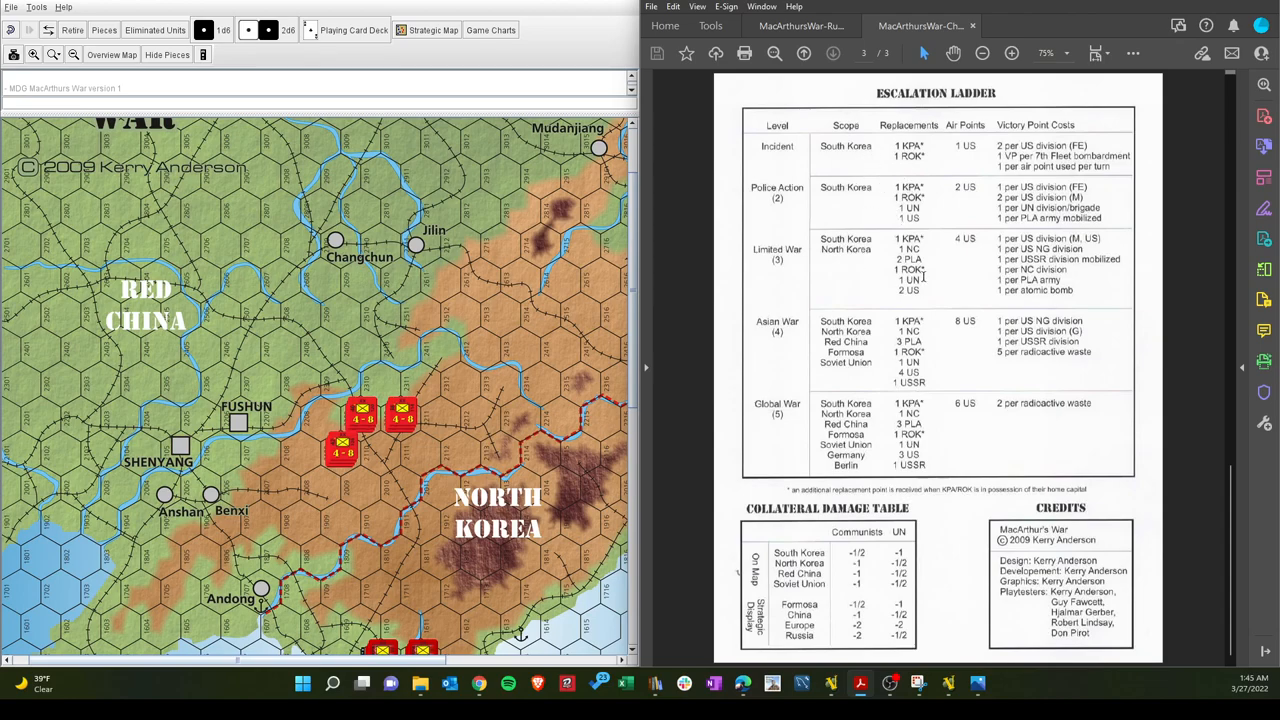
mouse_move(982, 304)
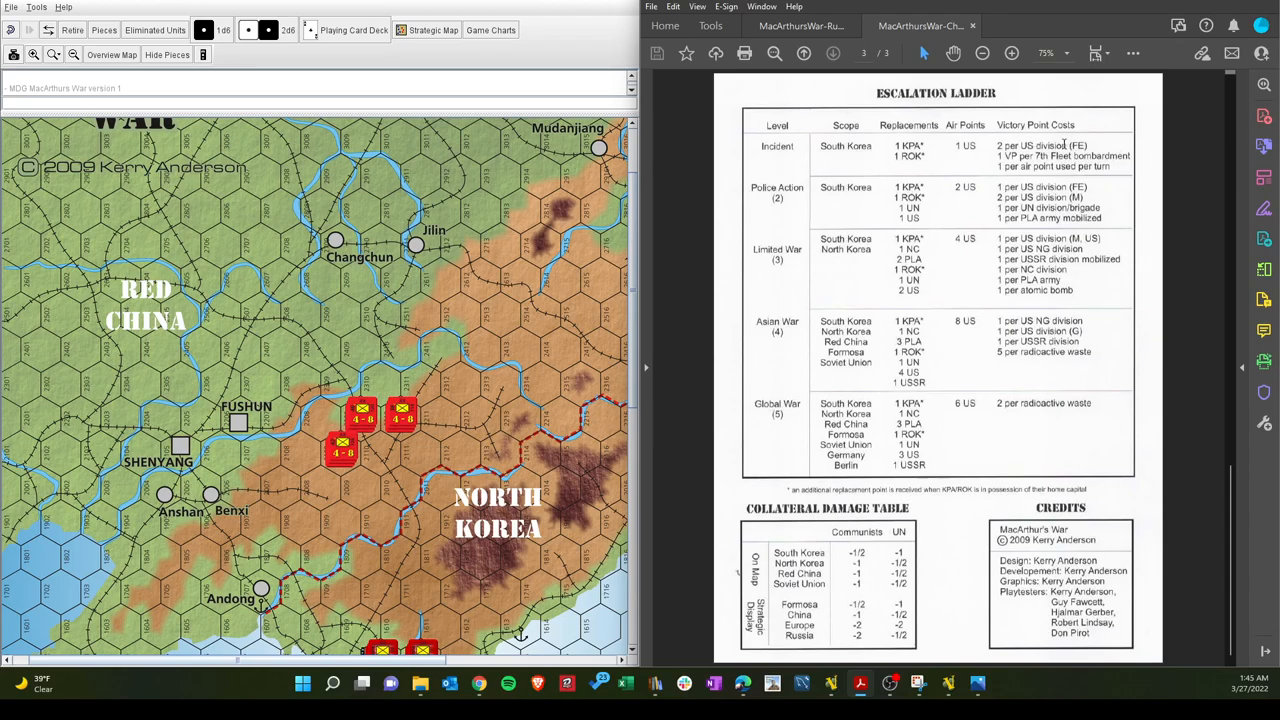
mouse_move(852, 202)
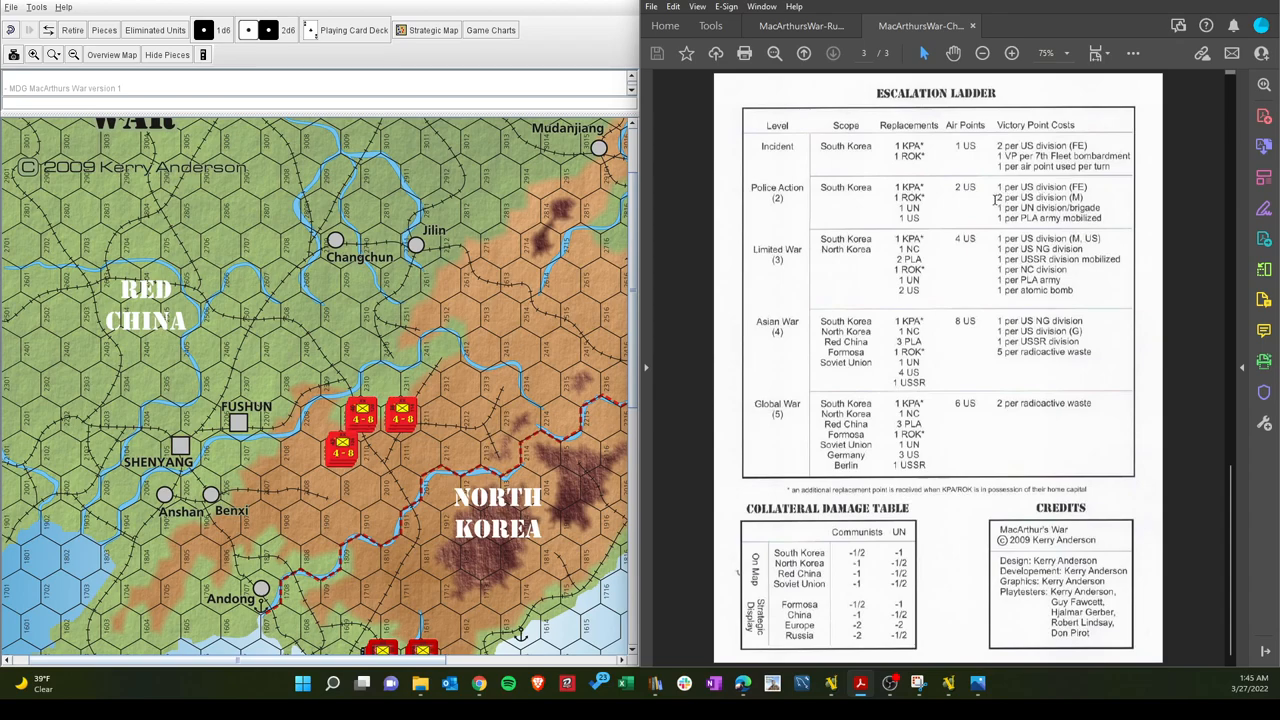
mouse_move(1058, 220)
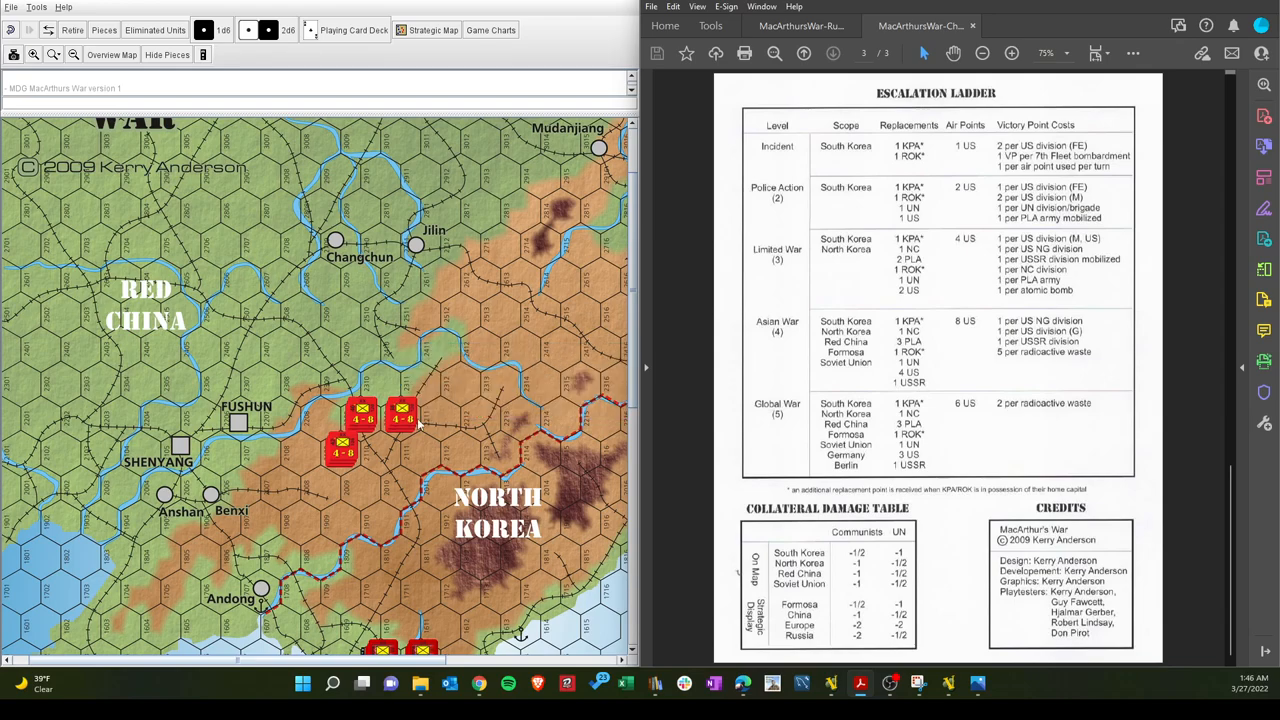
mouse_move(979, 275)
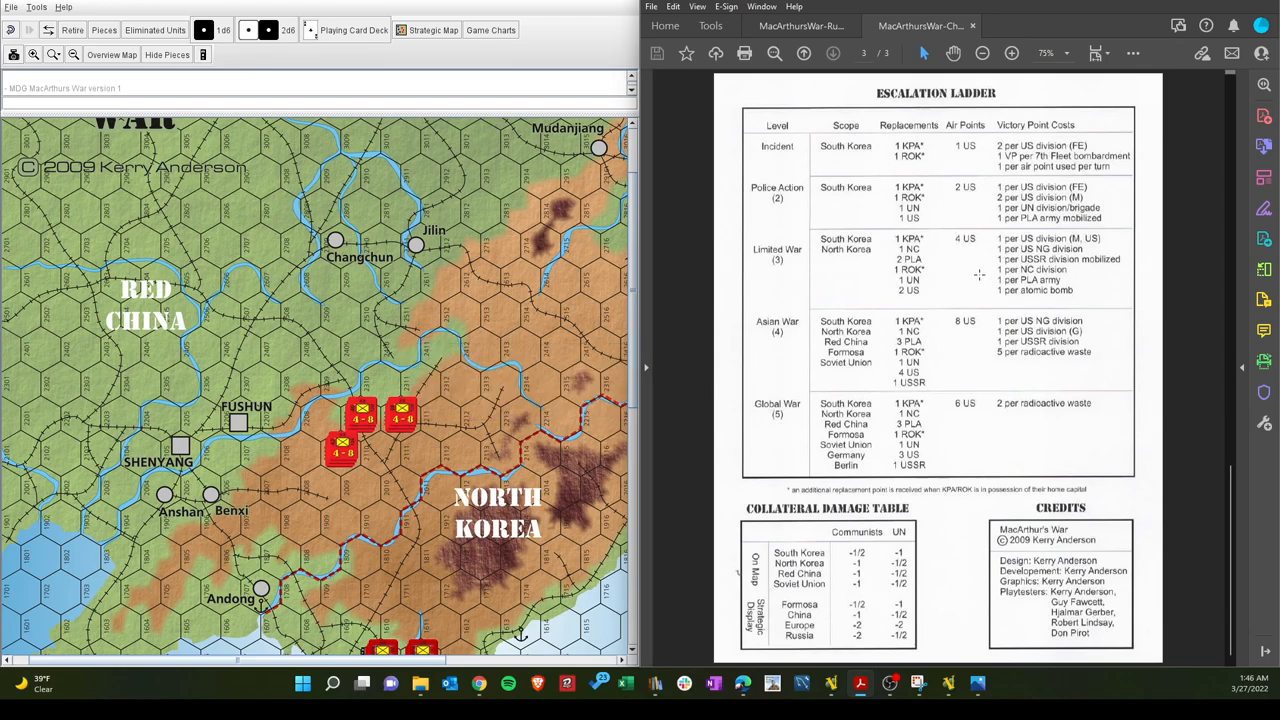
mouse_move(398, 232)
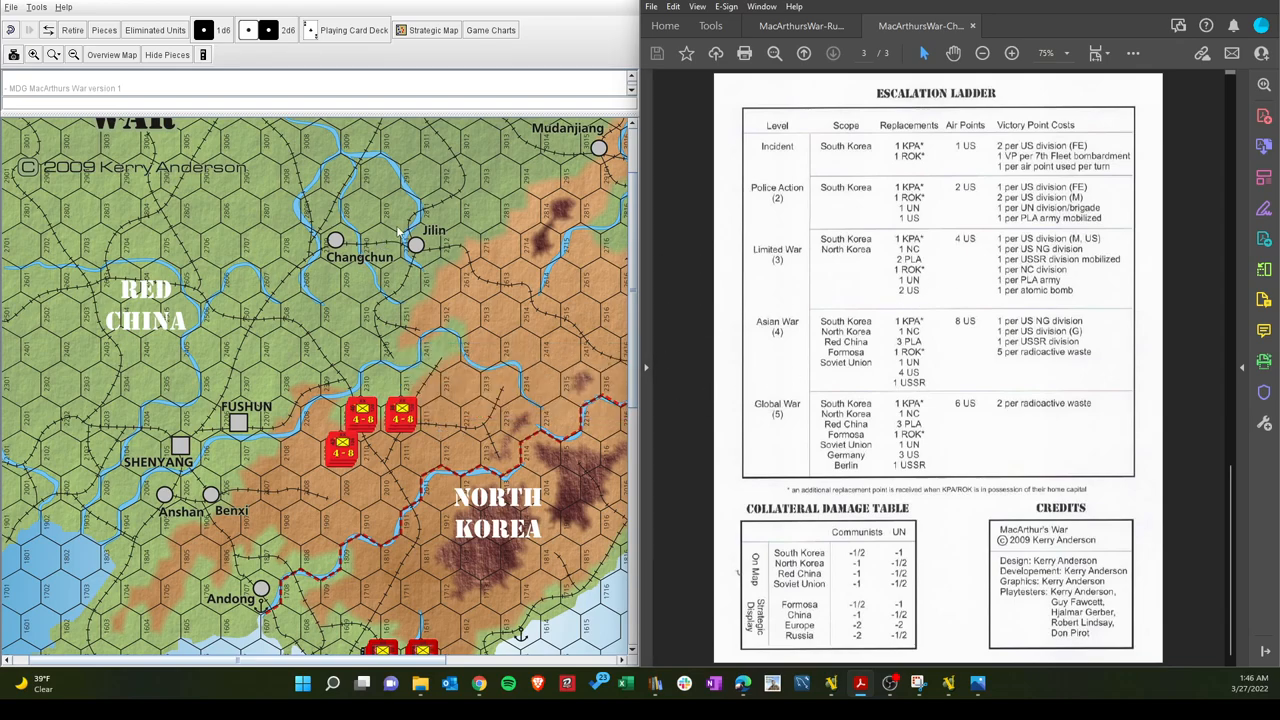
mouse_move(1023, 396)
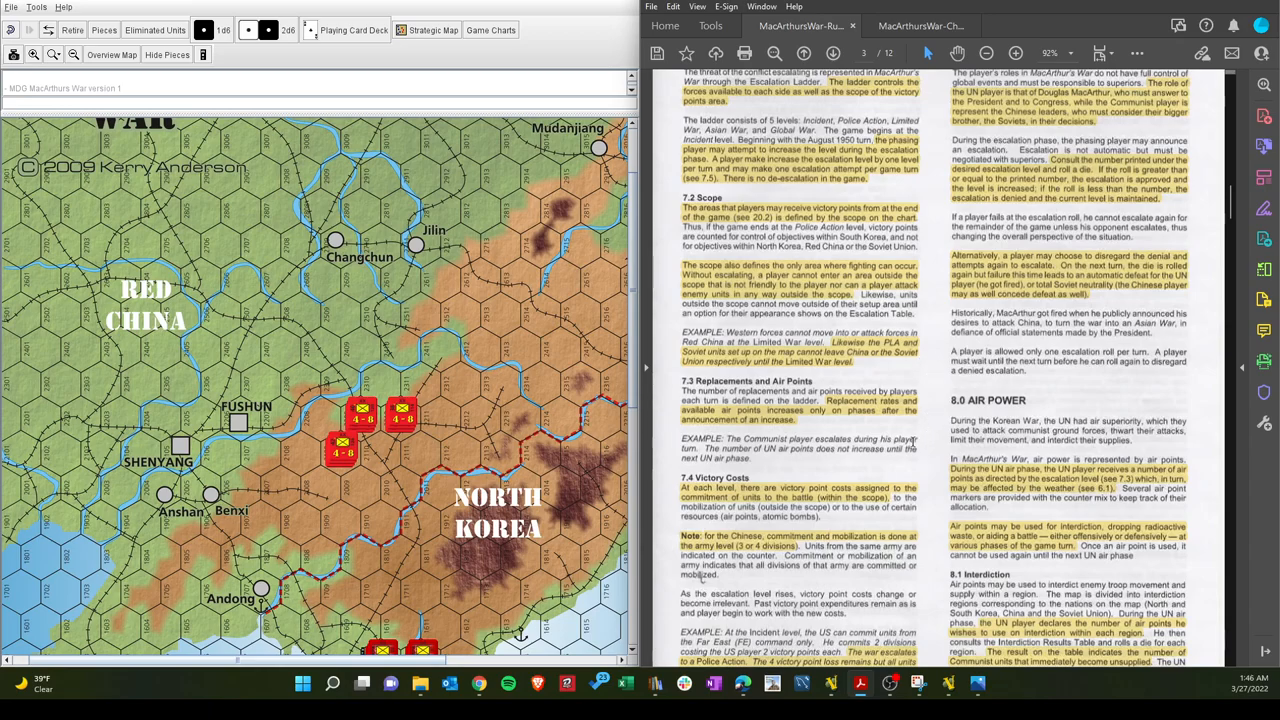
scroll(down, 3)
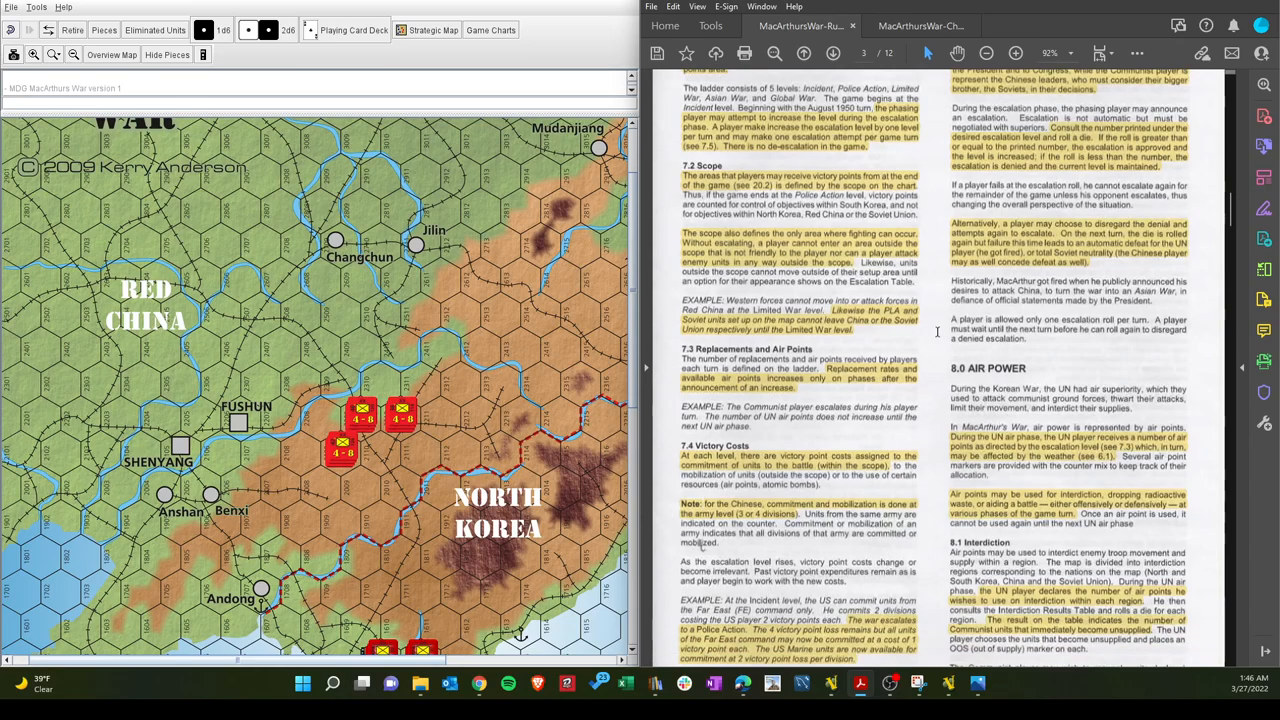
scroll(down, 3)
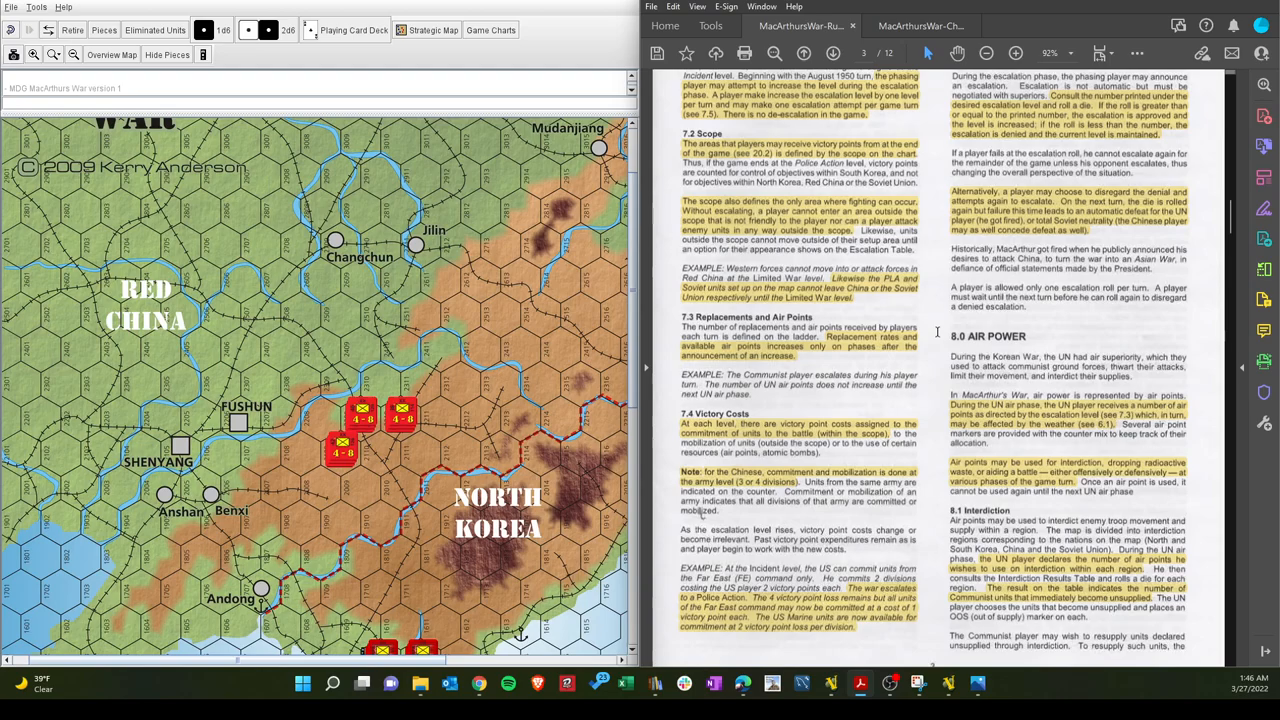
scroll(up, 3)
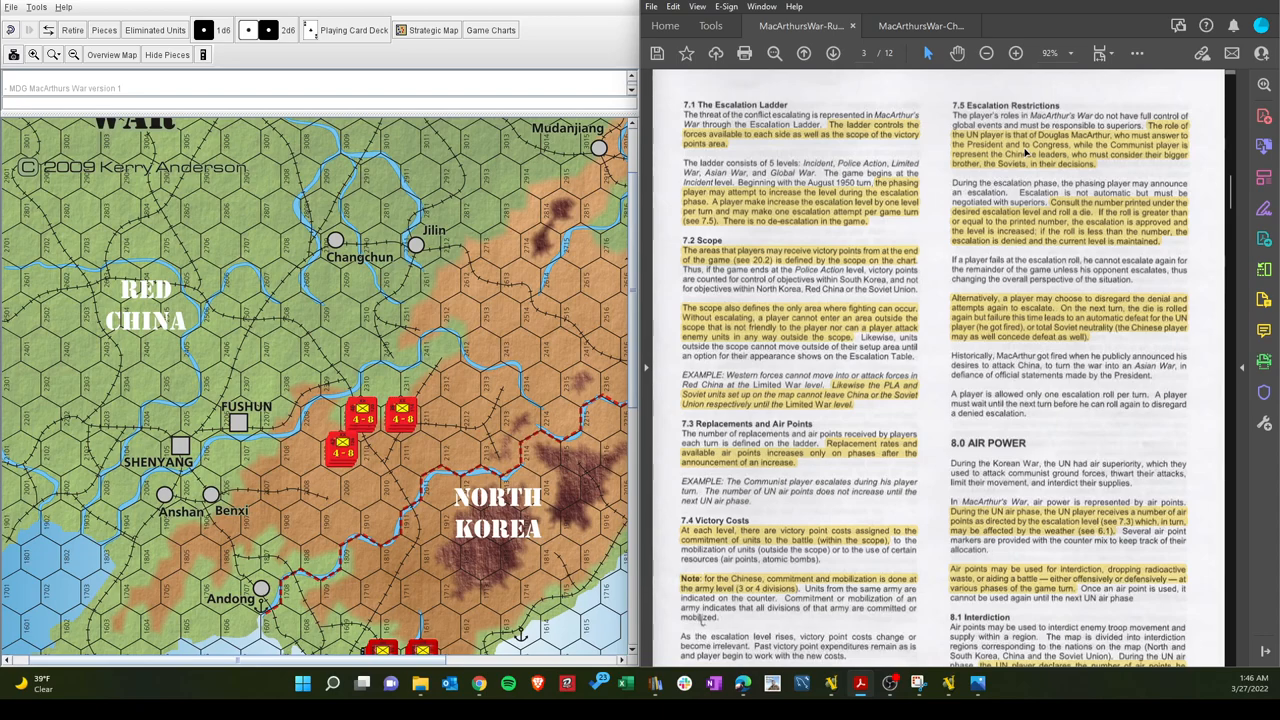
mouse_move(967, 167)
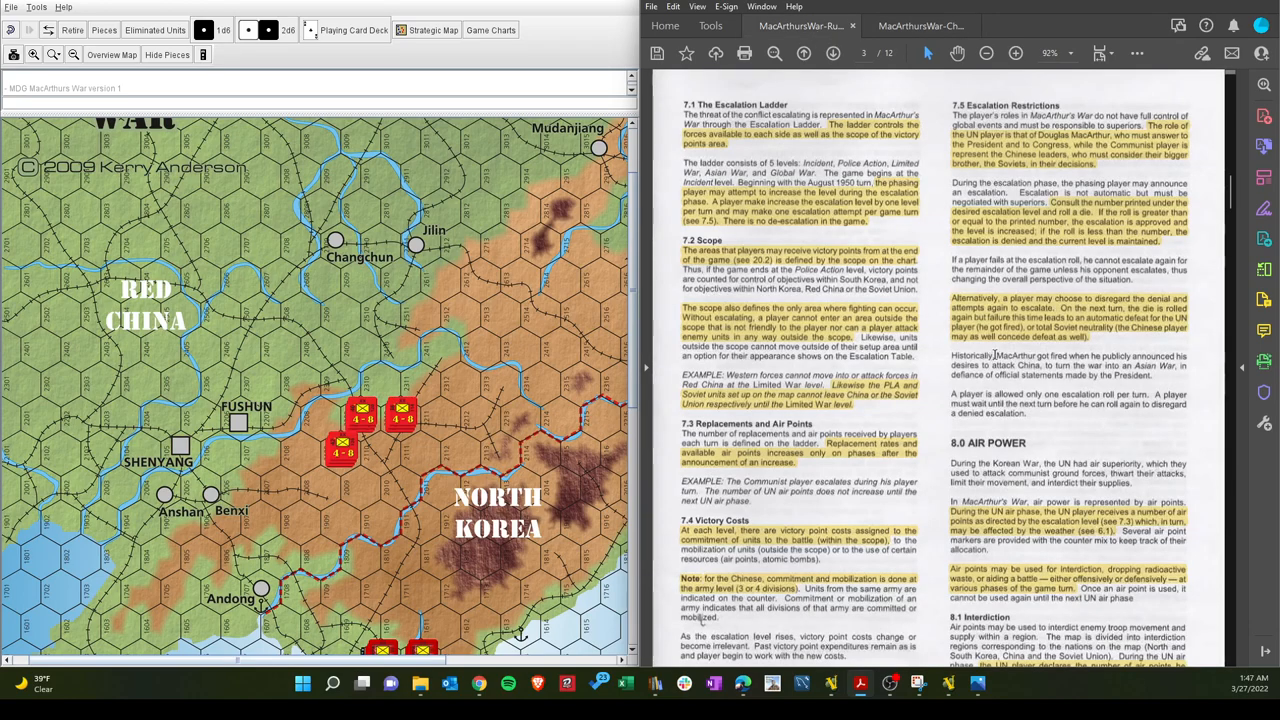
mouse_move(1020, 365)
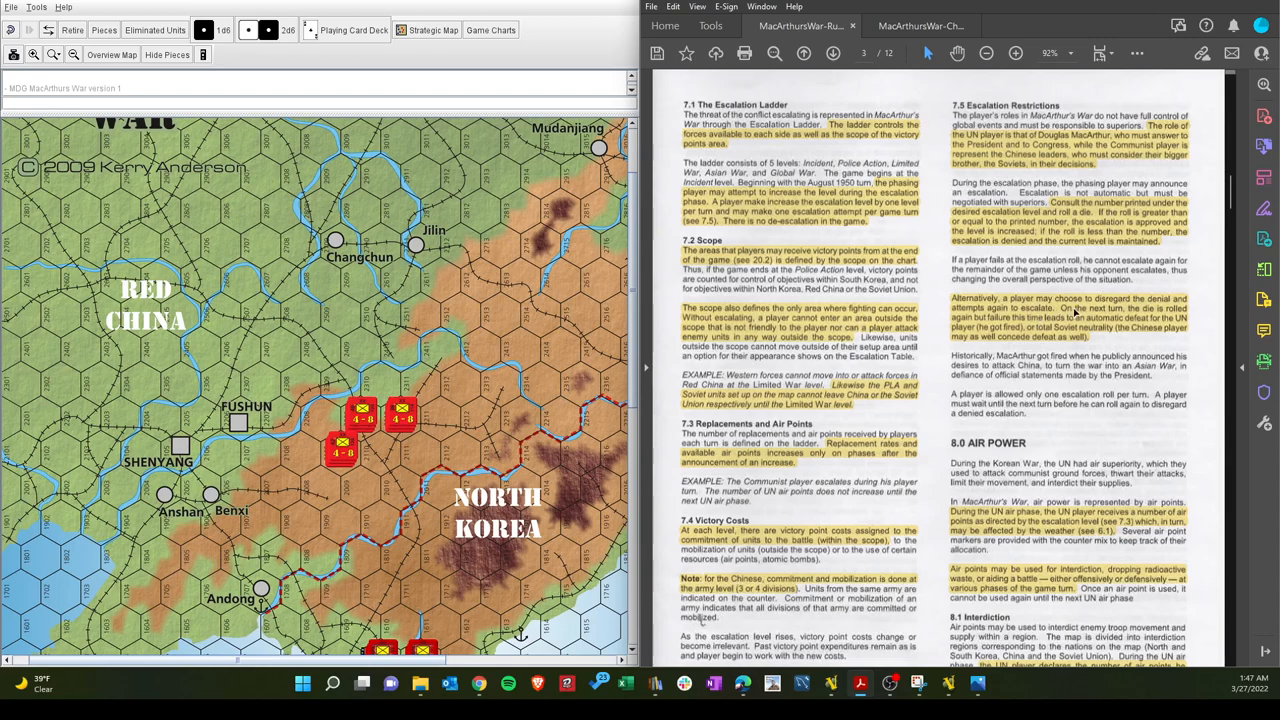
mouse_move(1098, 315)
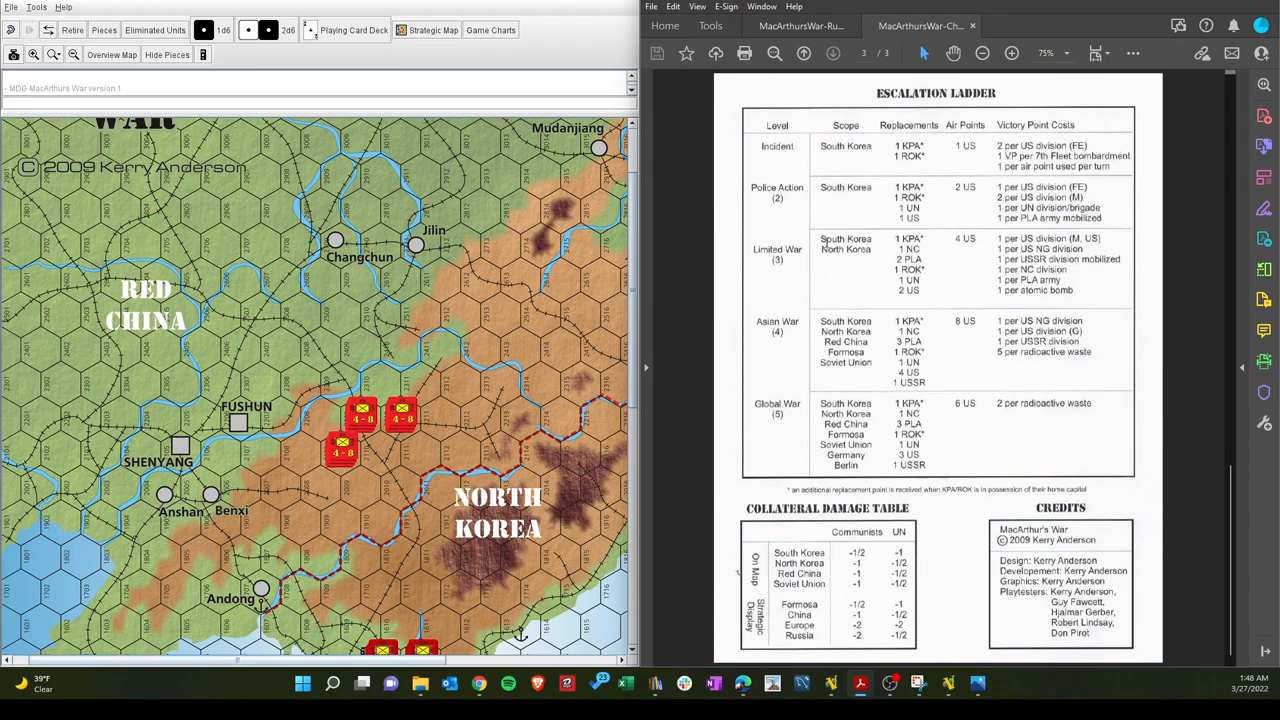
mouse_move(843, 258)
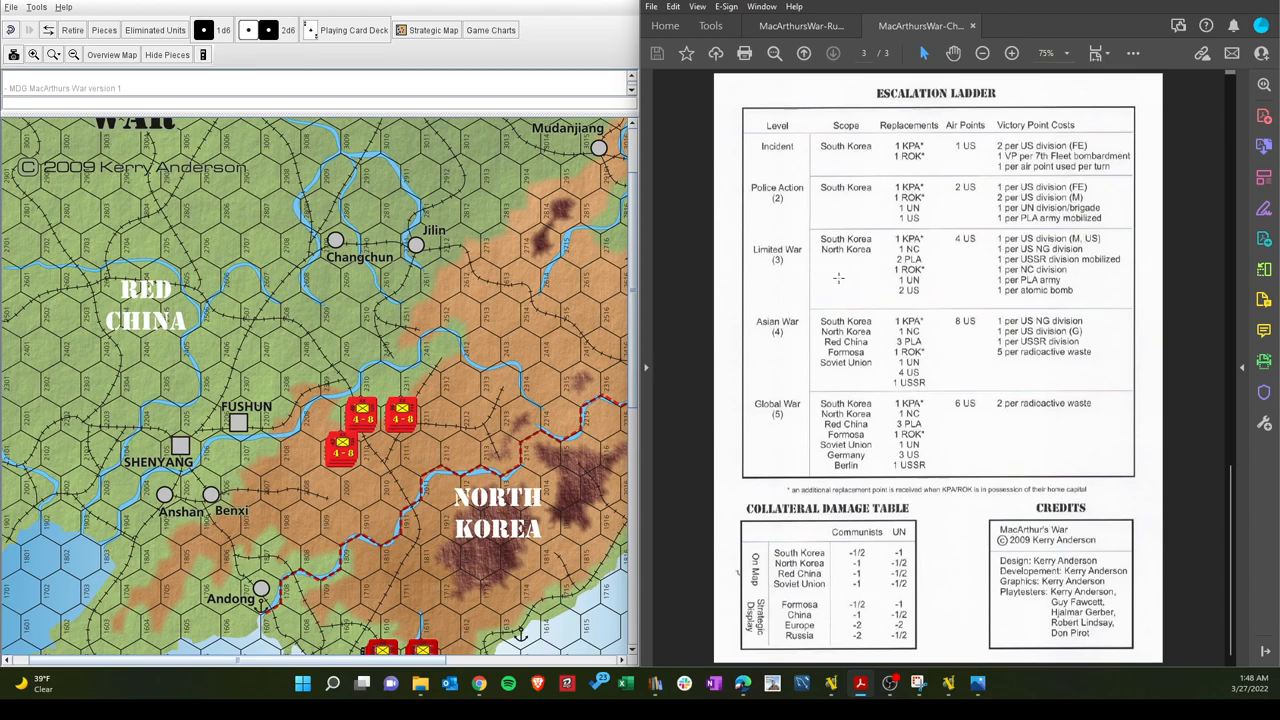
mouse_move(846, 375)
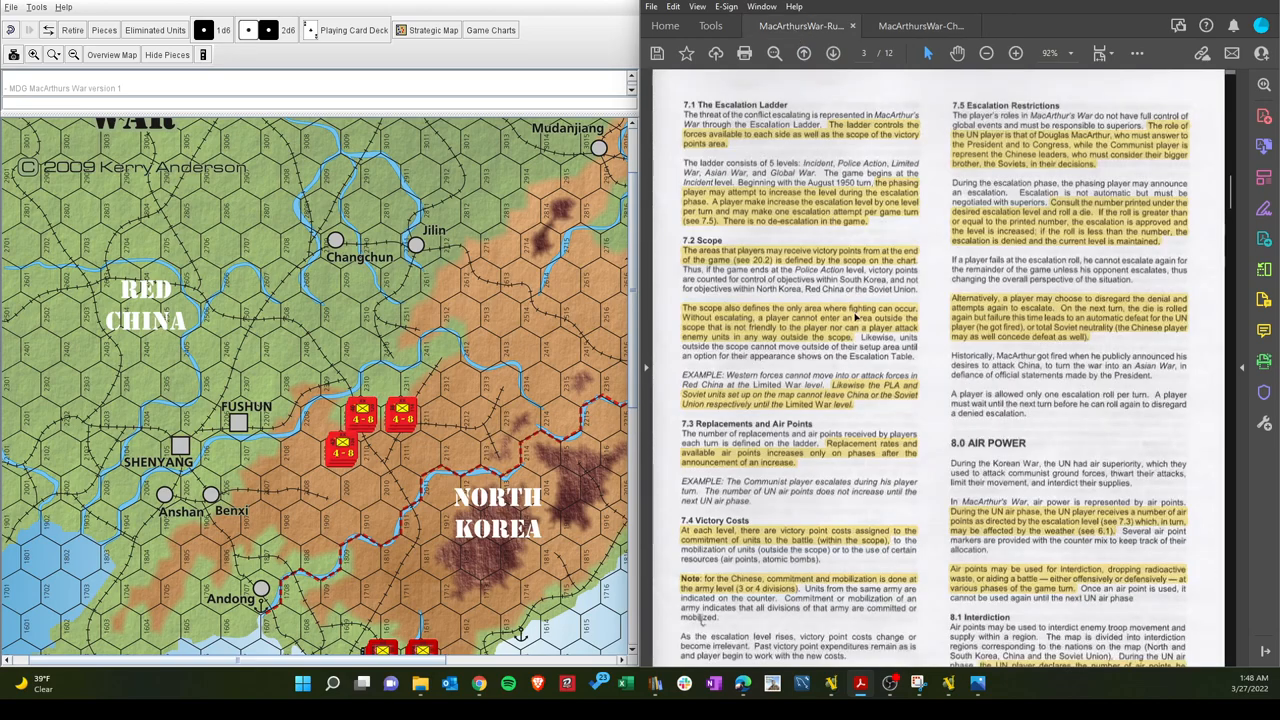
Scroll the rules PDF to page 4: Radioactive Waste, Air Power in Combat, Mobilization
scroll(down, 3)
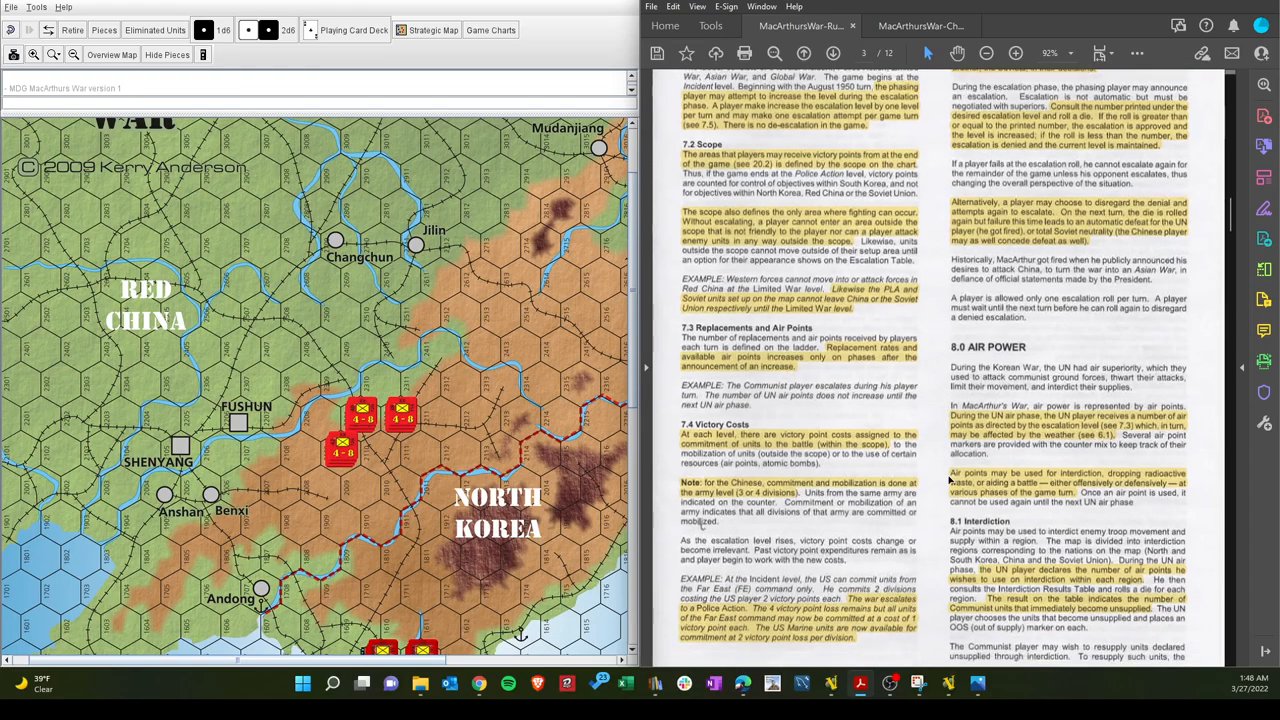
scroll(down, 3)
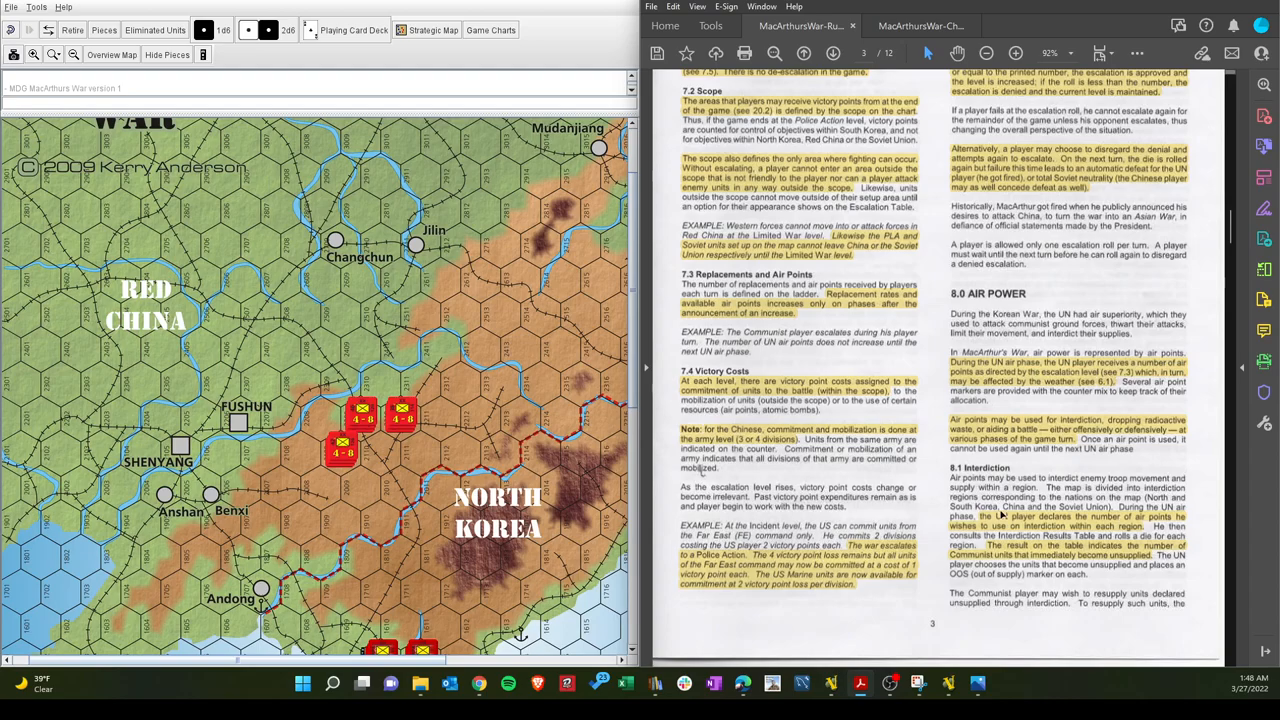
scroll(up, 3)
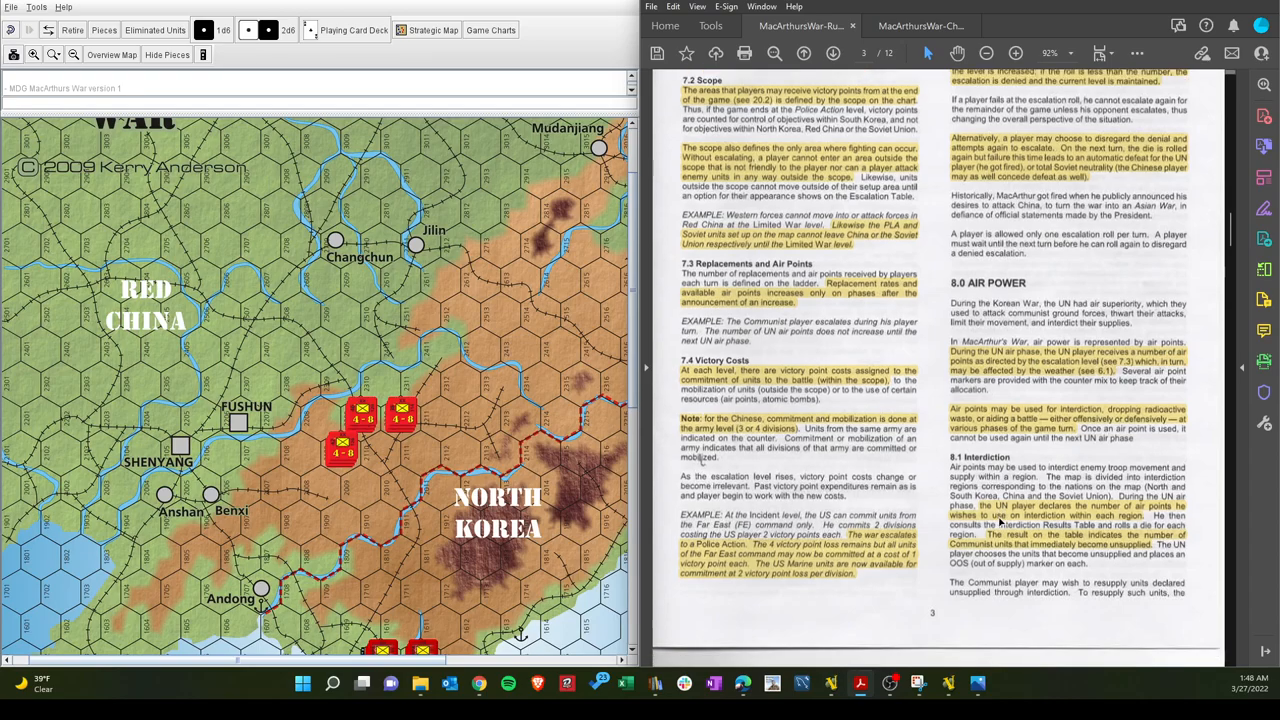
scroll(down, 3)
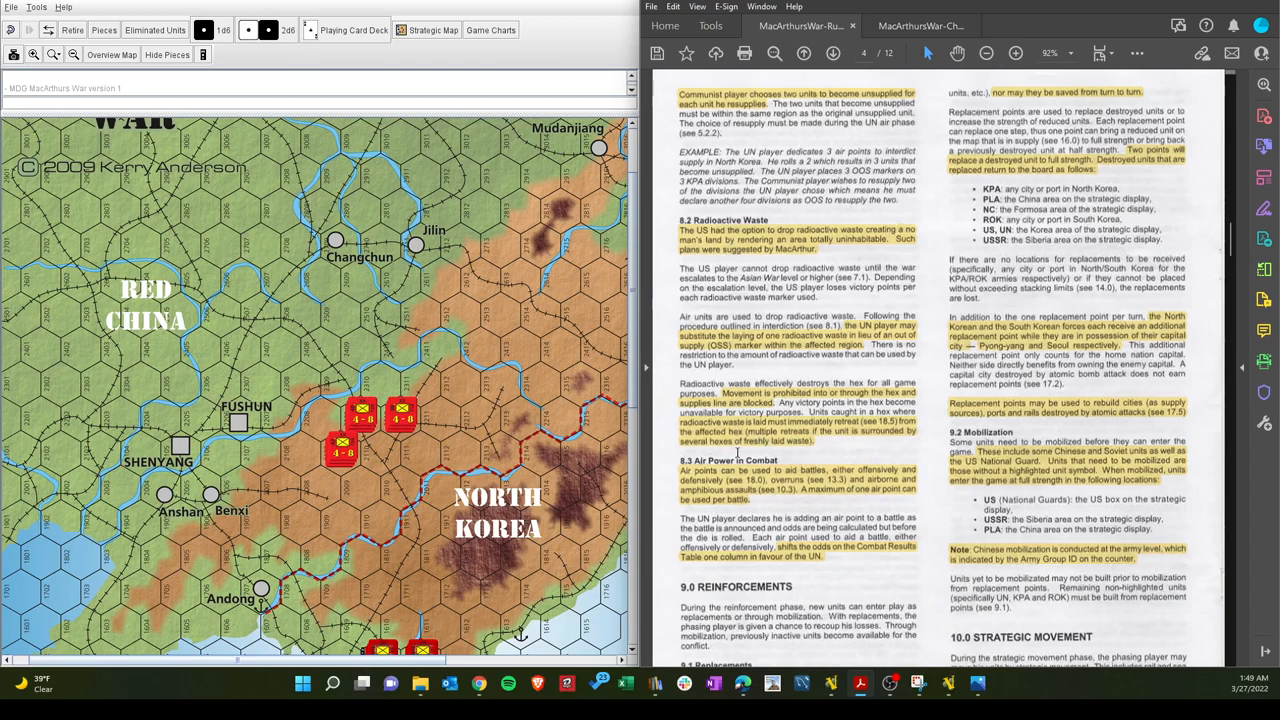
scroll(down, 3)
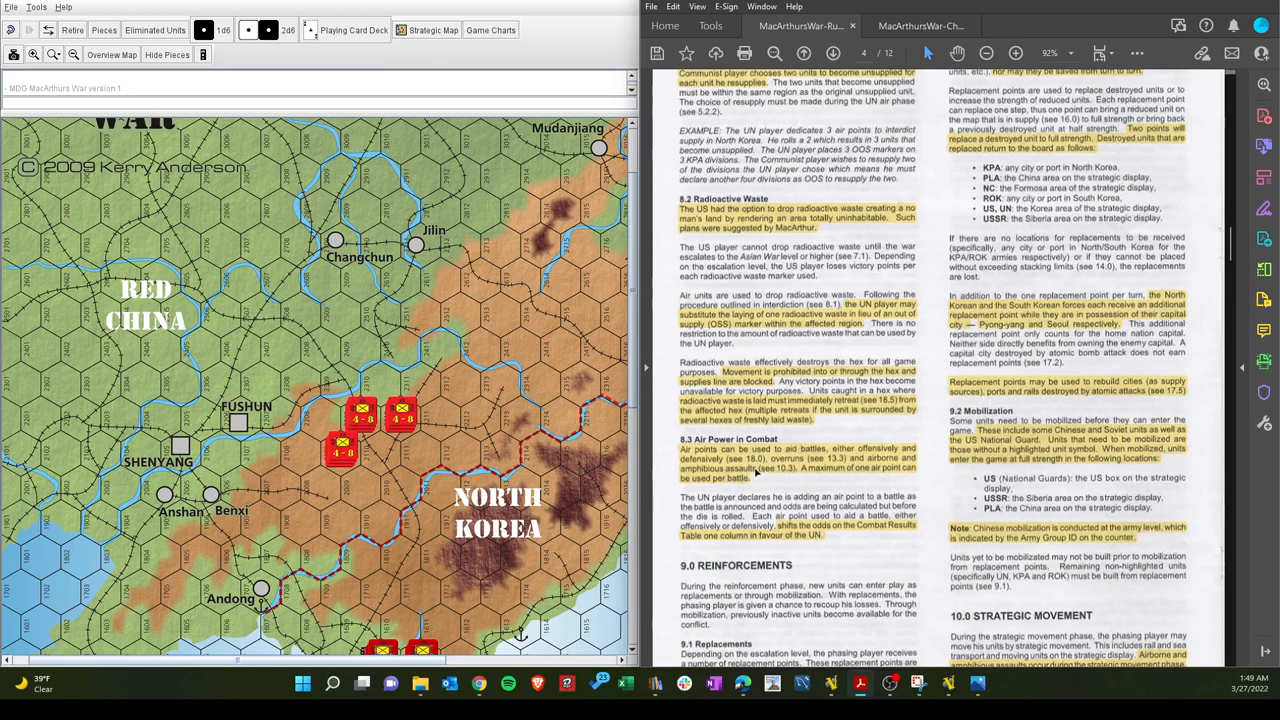
mouse_move(762, 477)
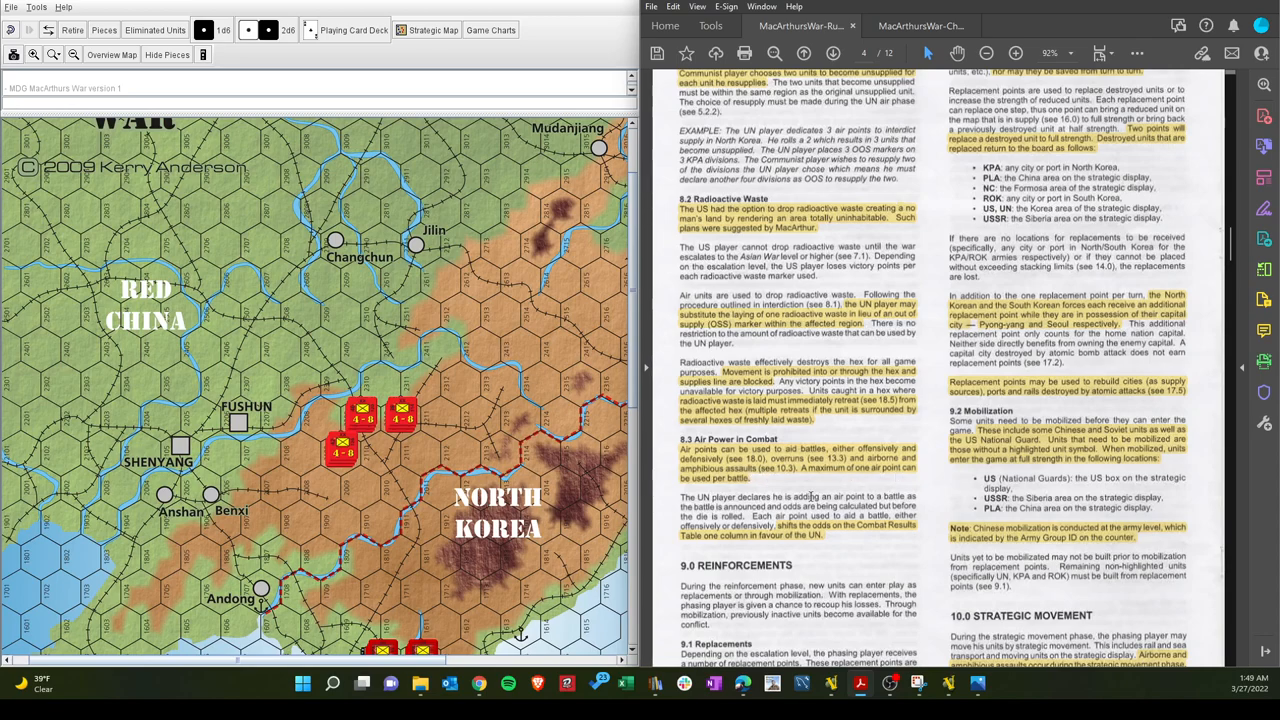
scroll(down, 3)
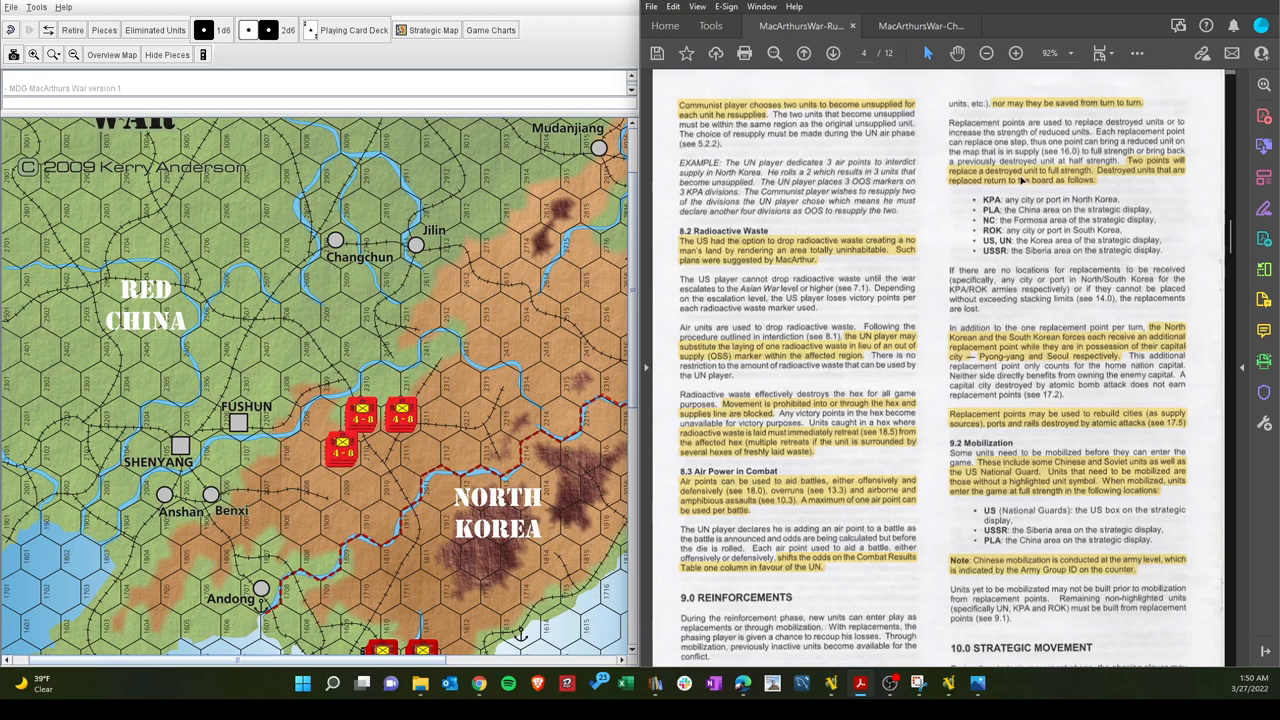
mouse_move(965, 193)
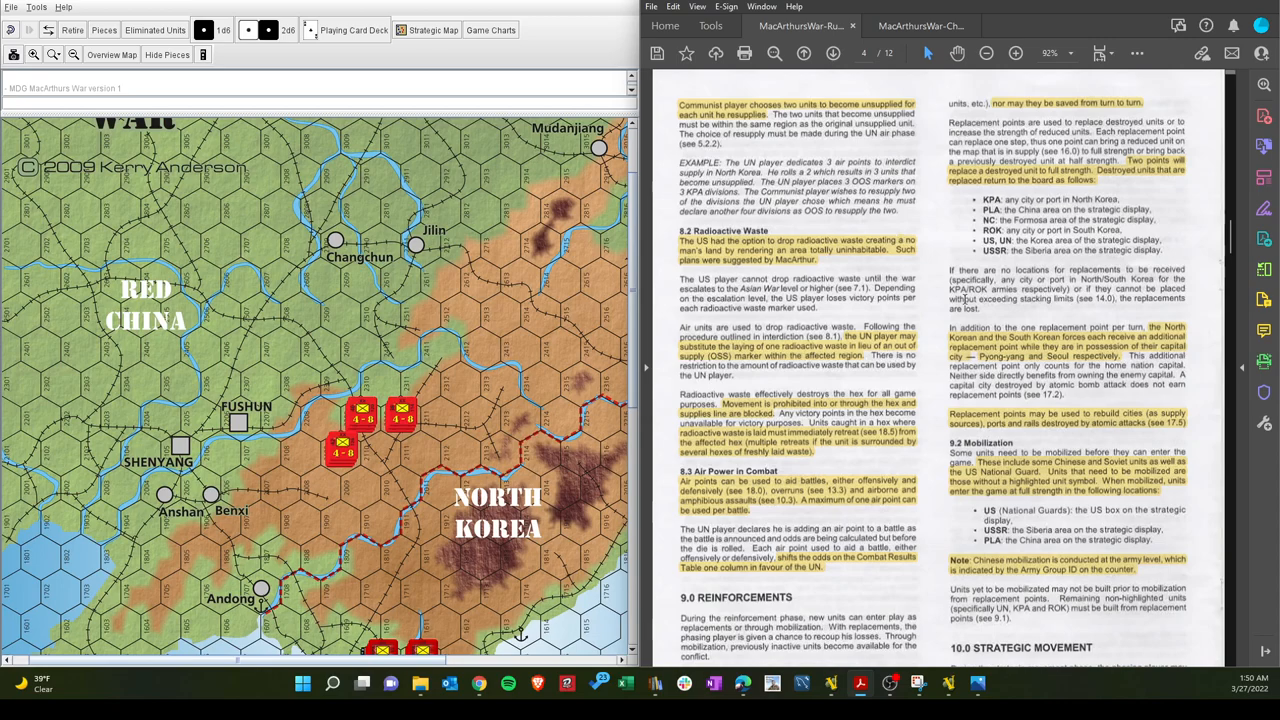
scroll(down, 3)
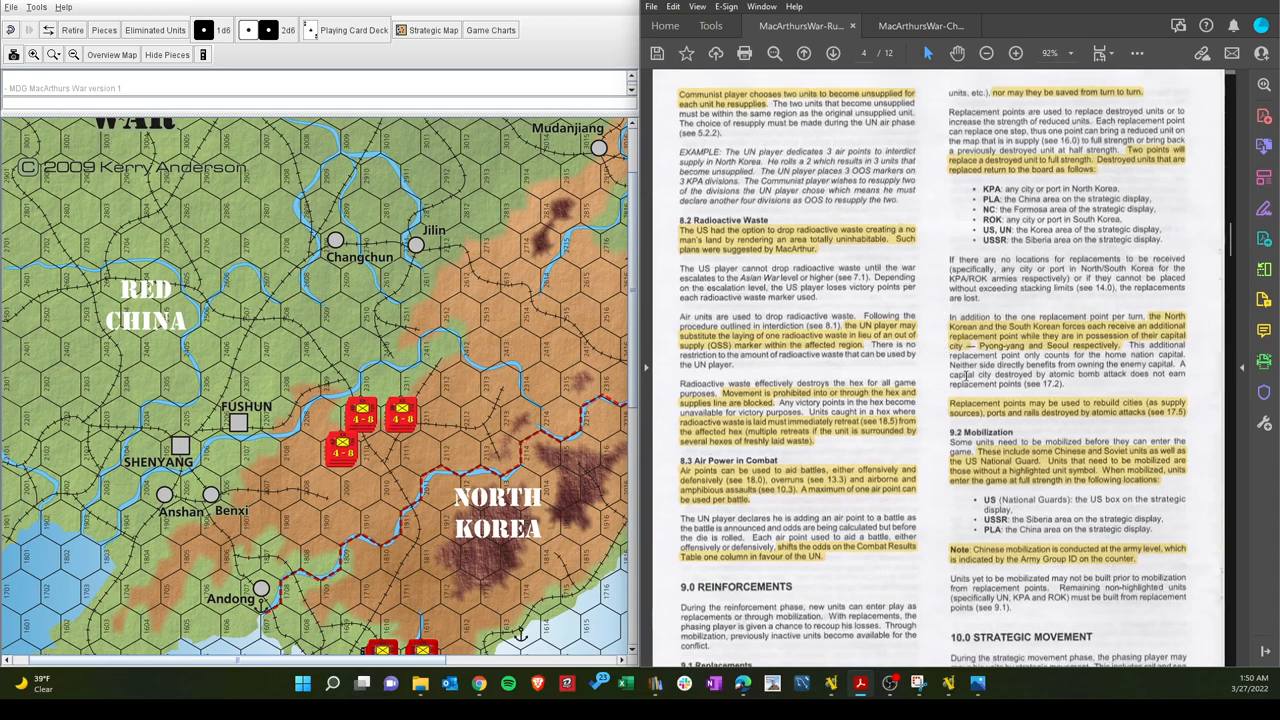
scroll(down, 3)
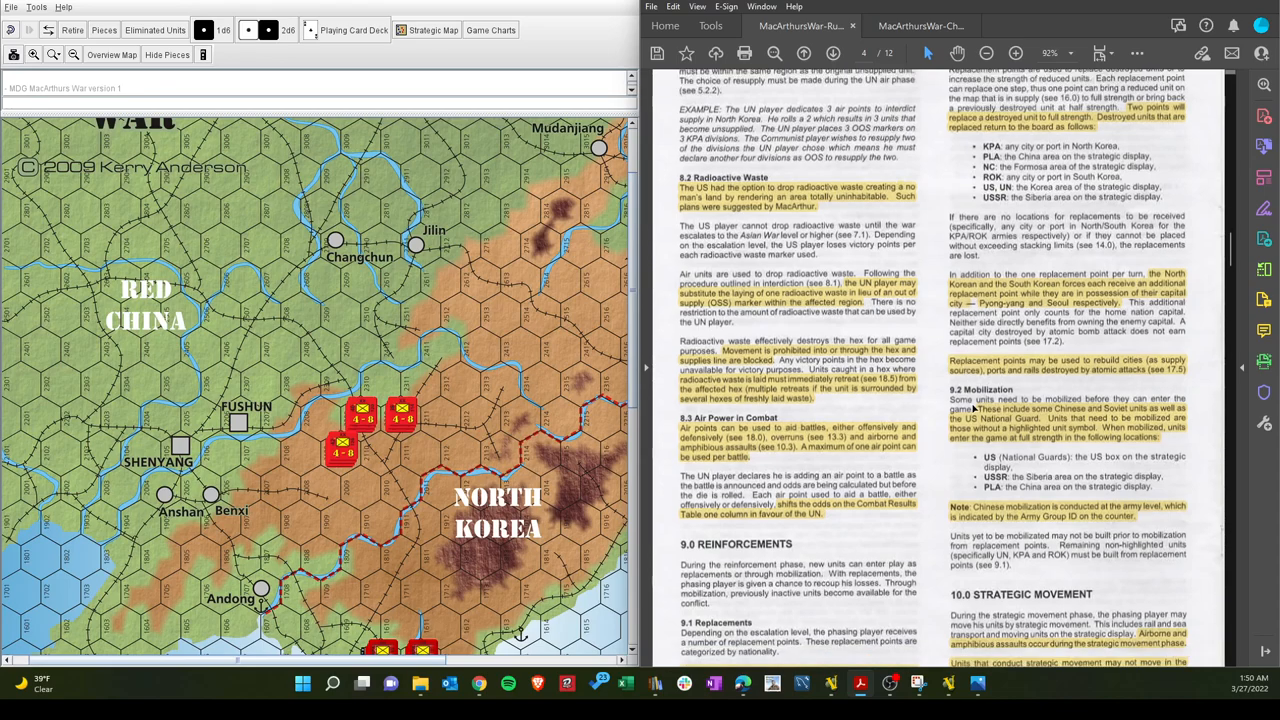
scroll(down, 3)
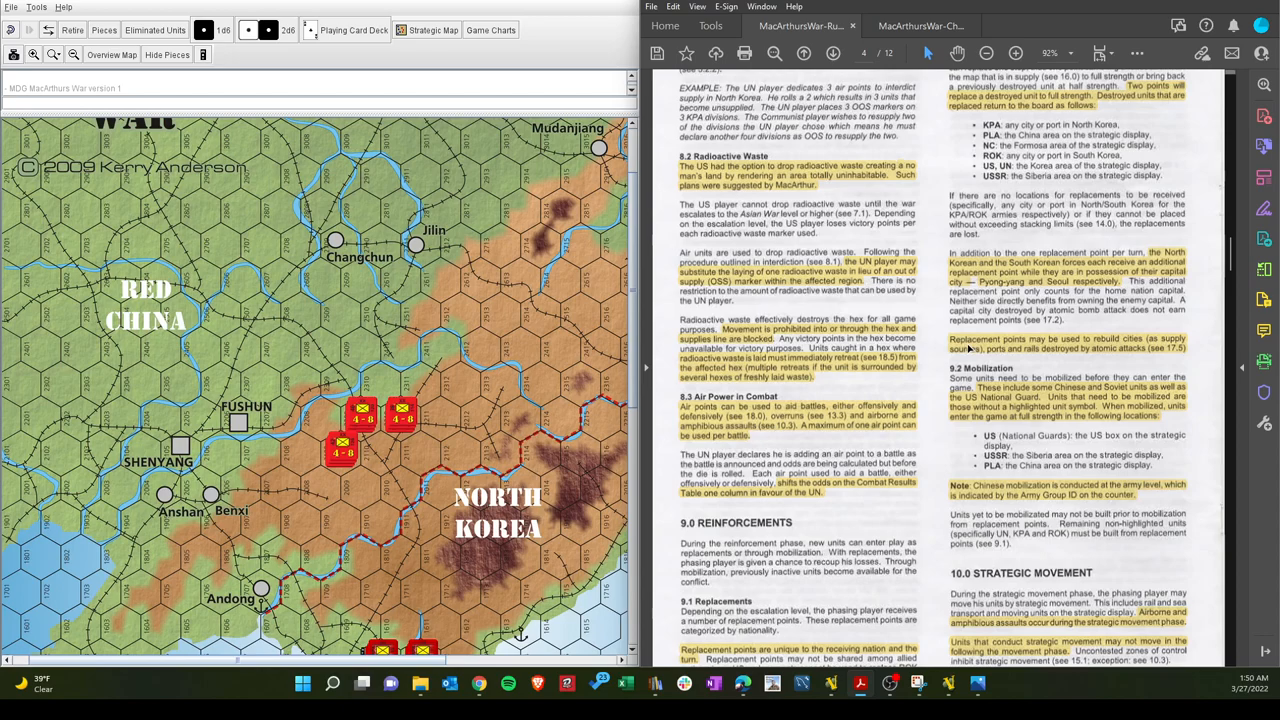
mouse_move(245, 578)
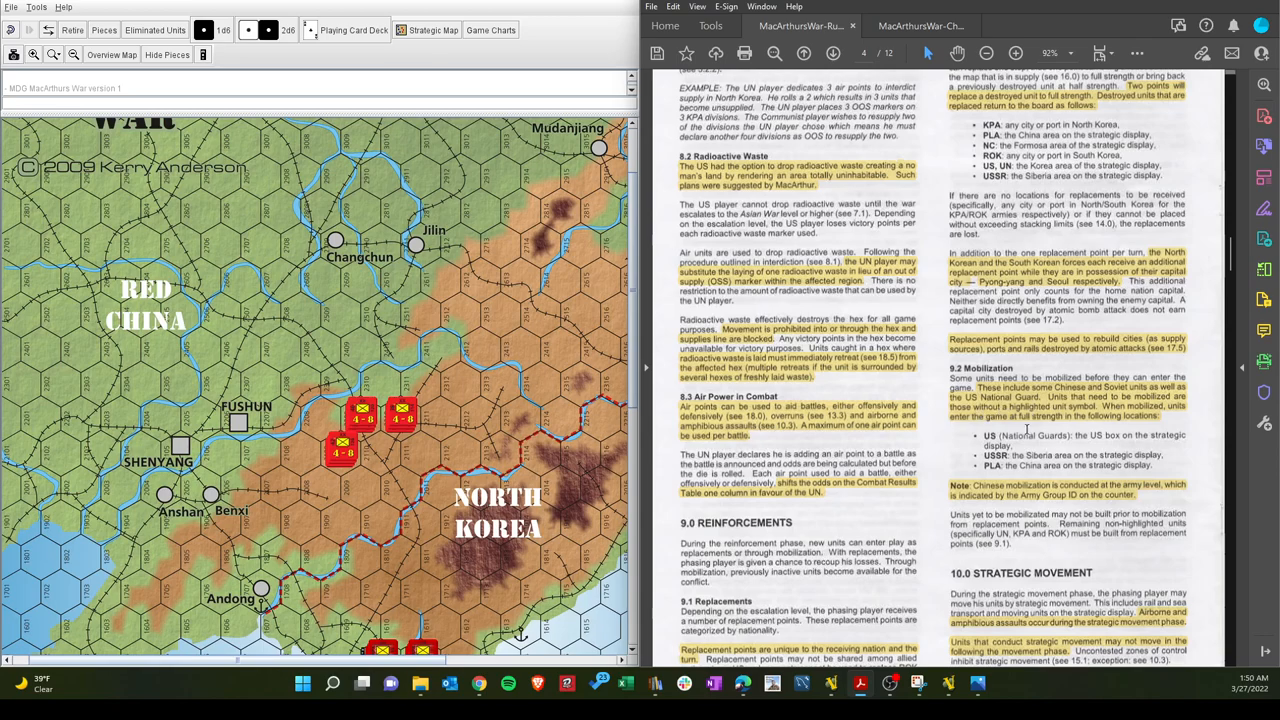
scroll(down, 3)
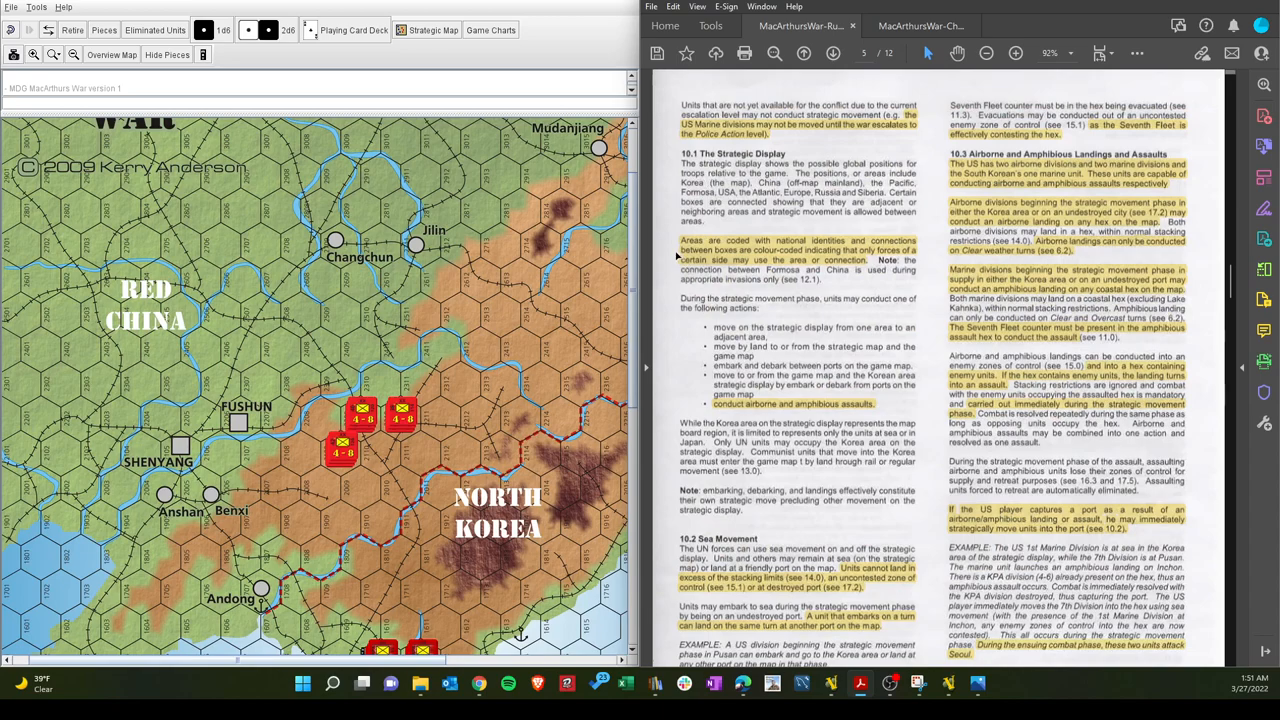
mouse_move(710, 273)
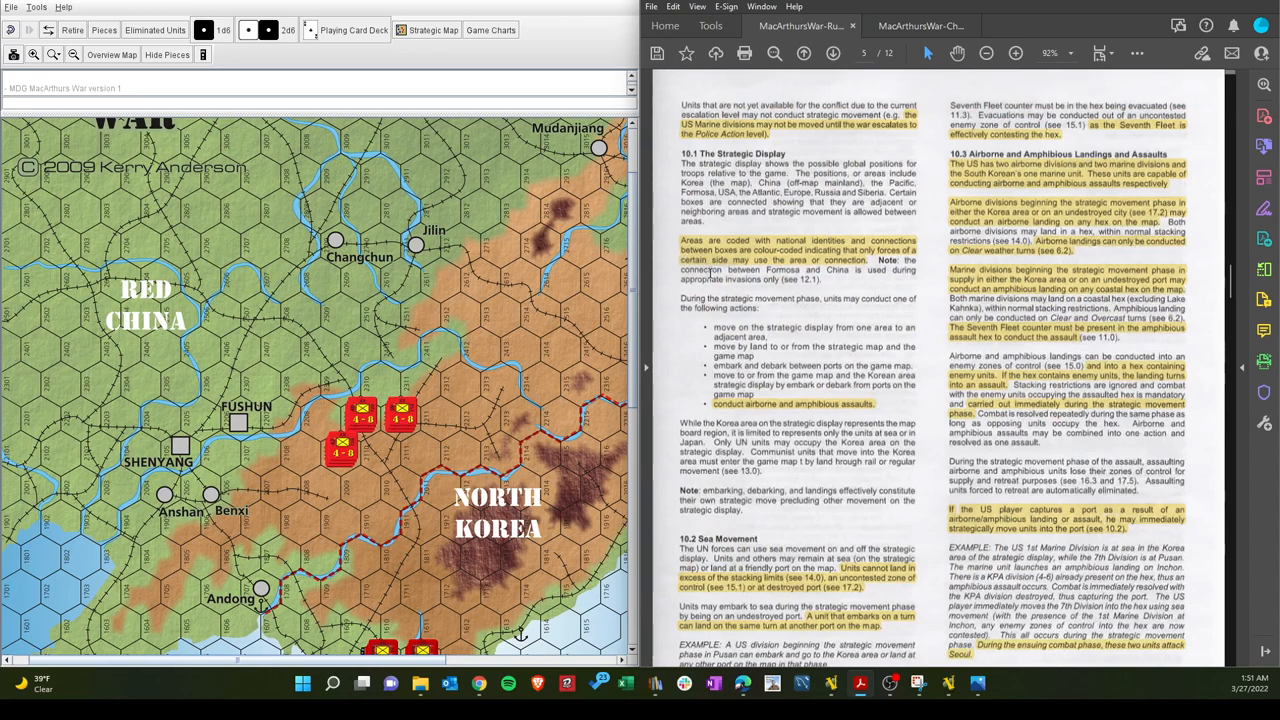
mouse_move(740, 315)
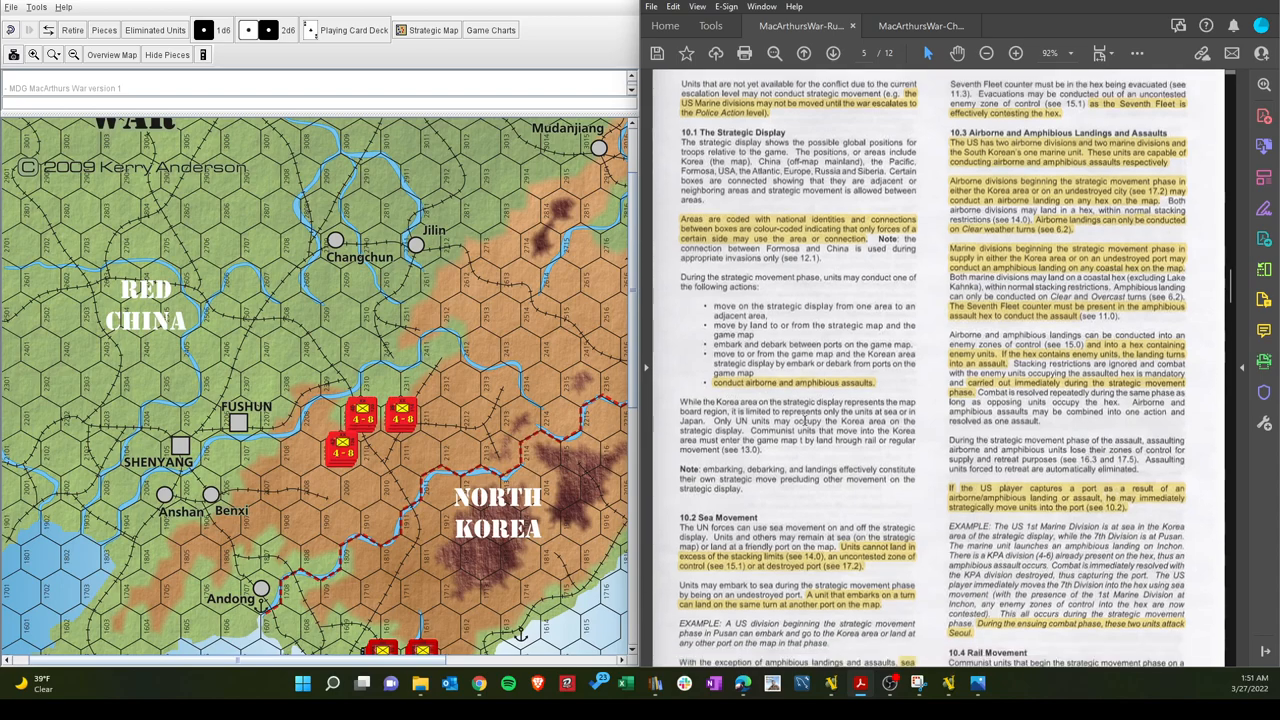
Scroll rules page 5 through Sea Movement to 10.2.1 Emergency Evacuation and back
scroll(down, 3)
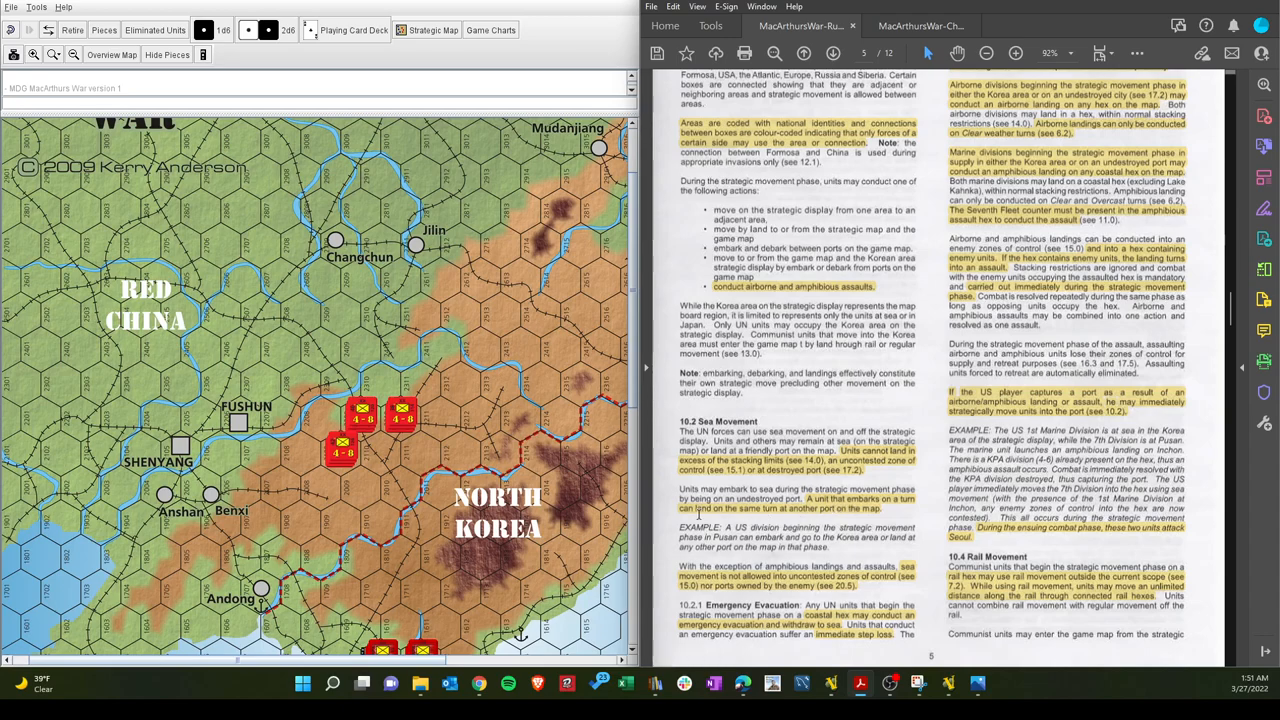
mouse_move(860, 512)
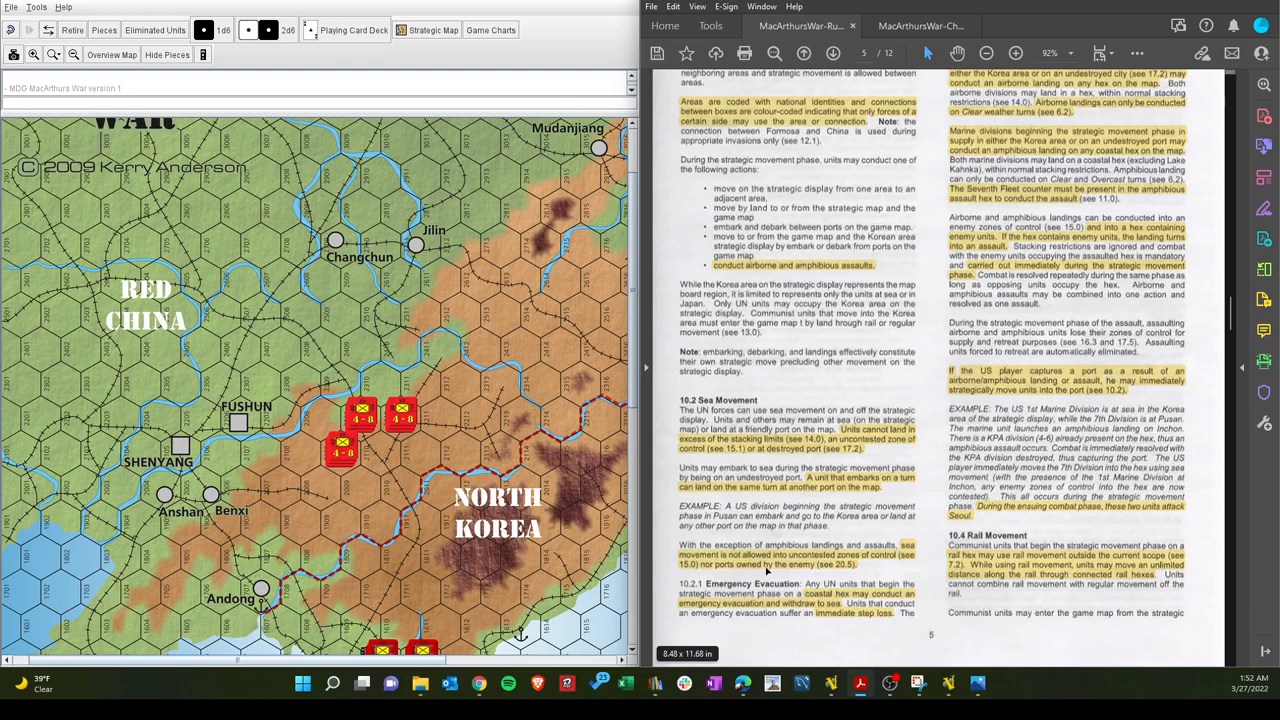
scroll(up, 3)
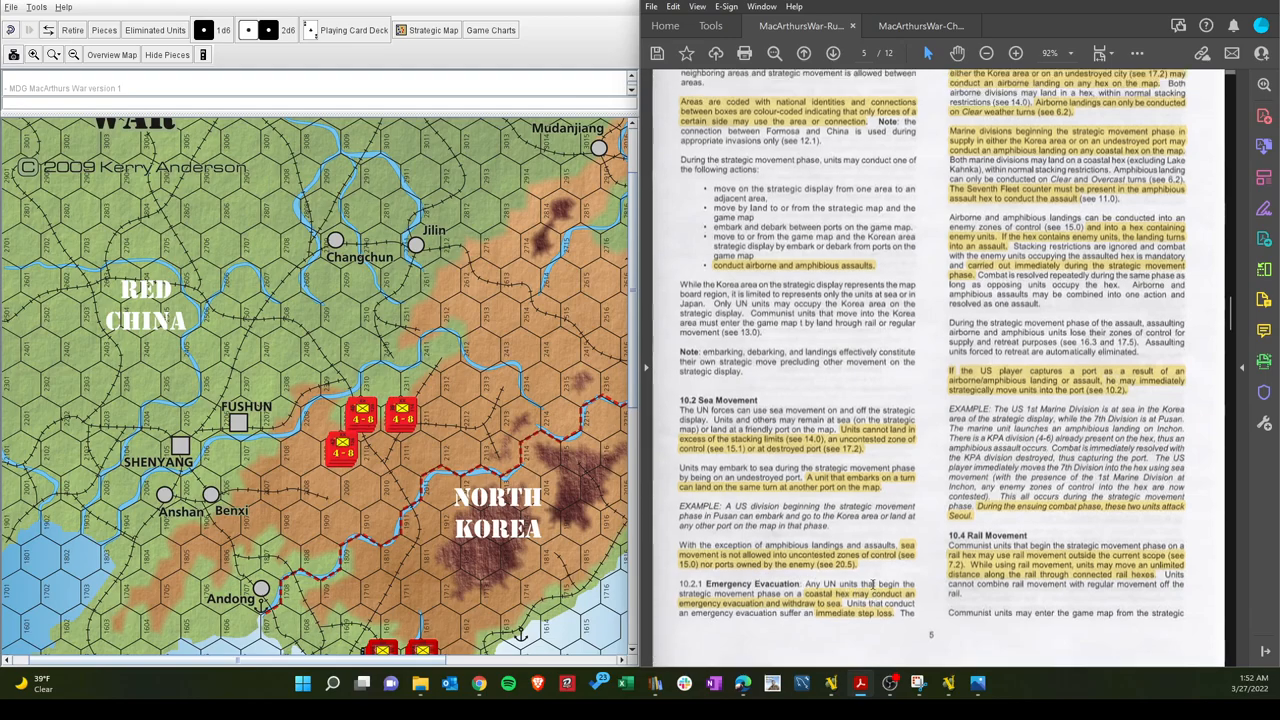
scroll(up, 3)
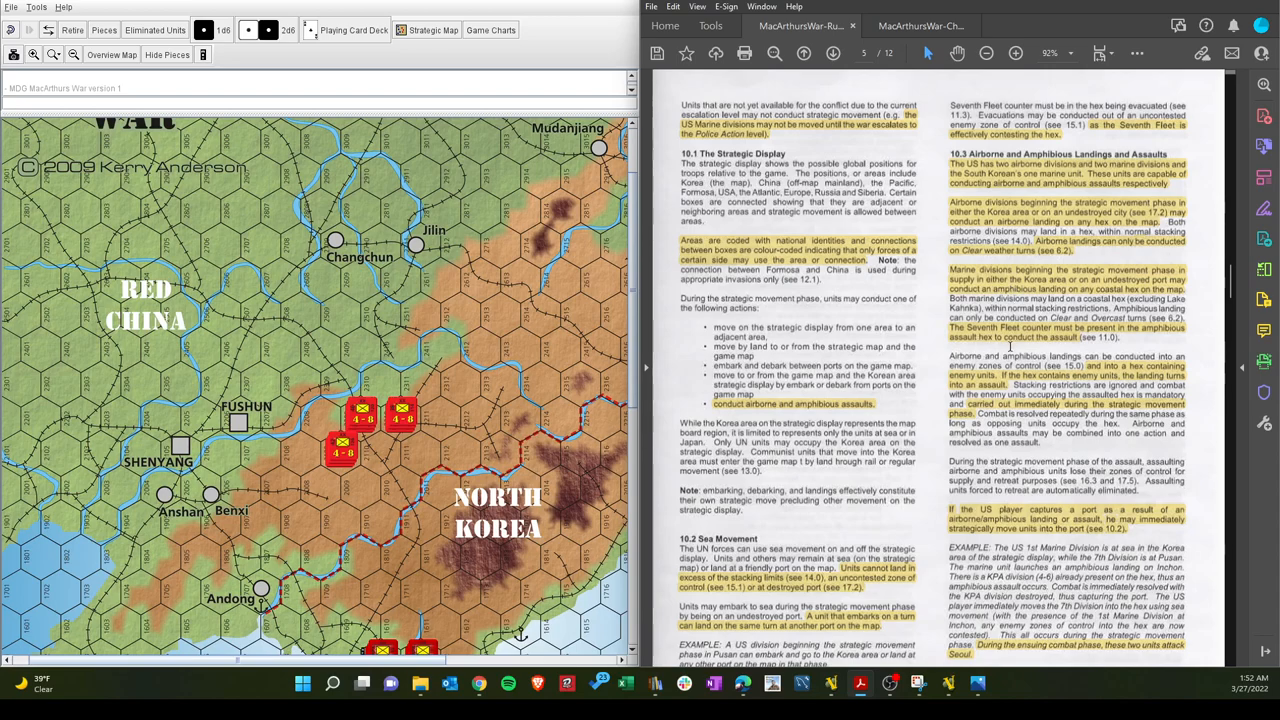
mouse_move(998, 390)
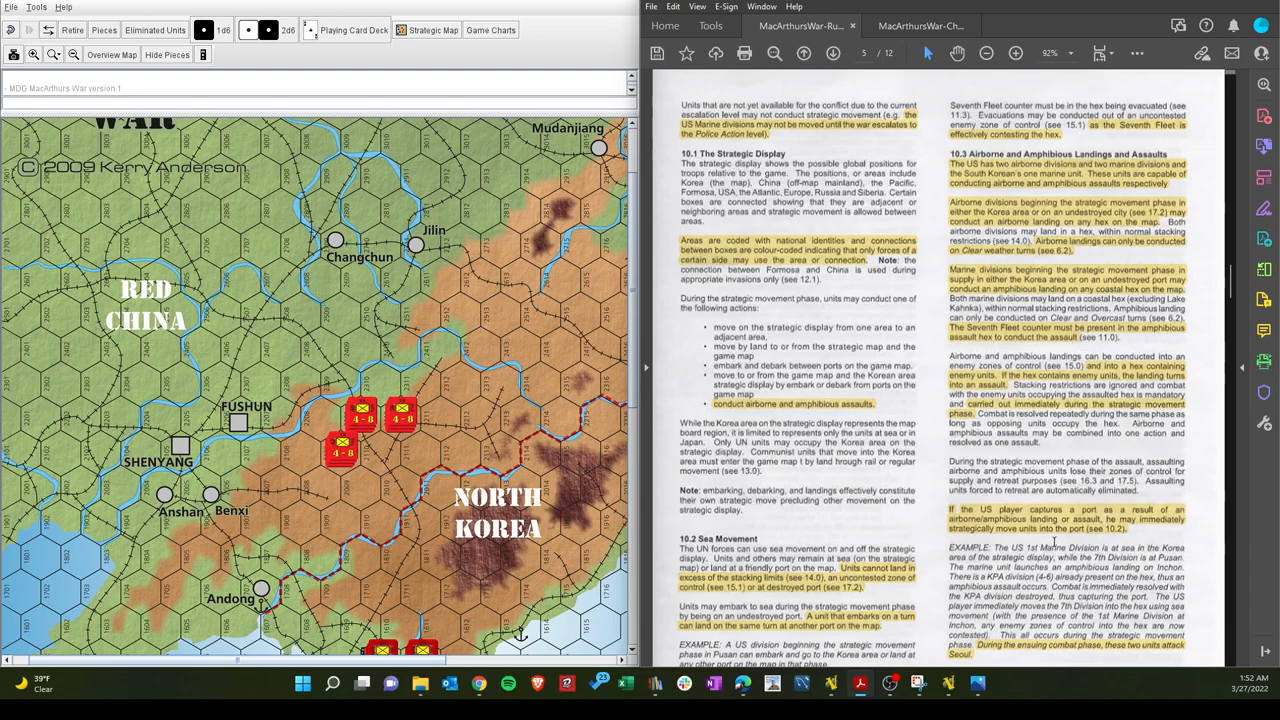
scroll(down, 3)
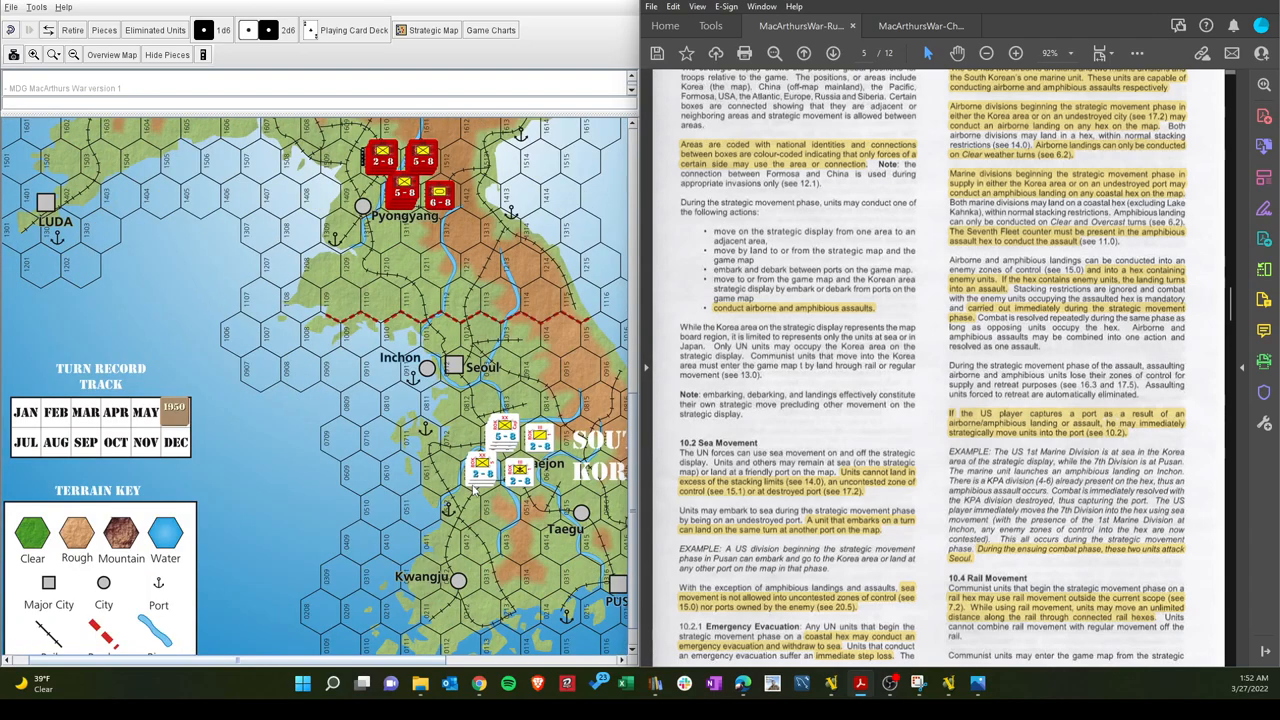
Scroll the VASSAL map to South Korea's UN units between Seoul and Taegu
scroll(up, 3)
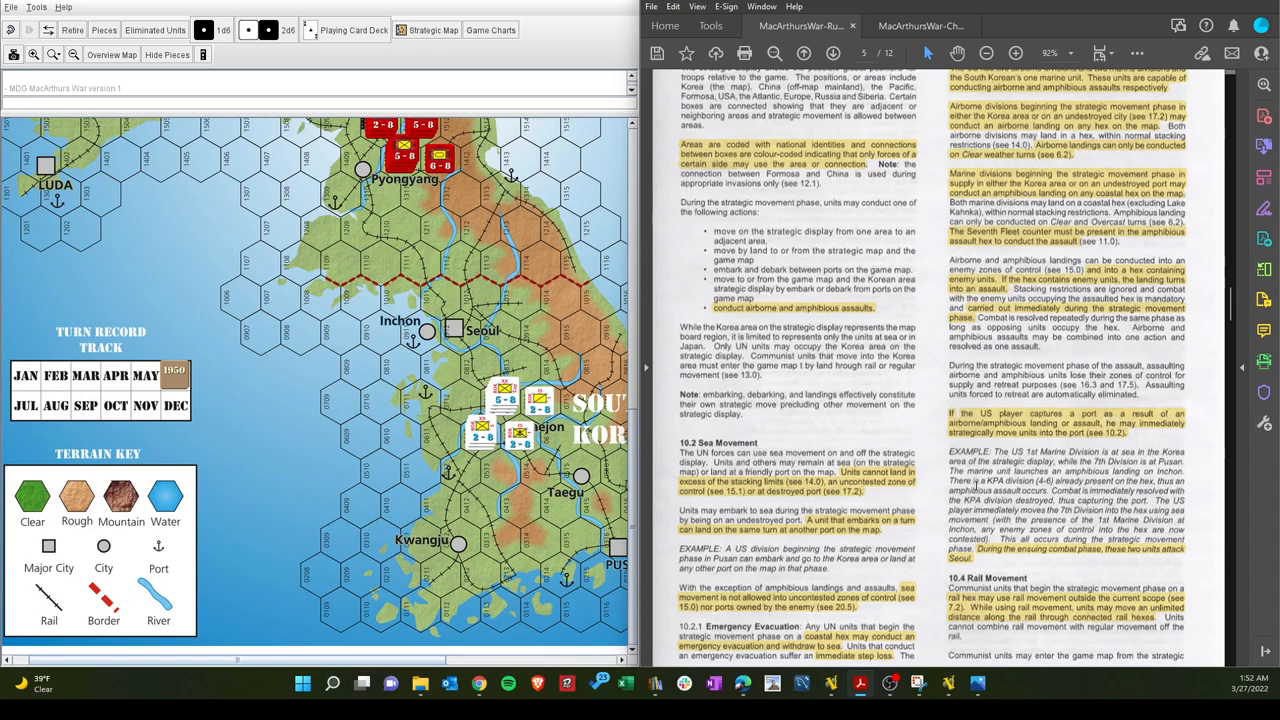
scroll(down, 3)
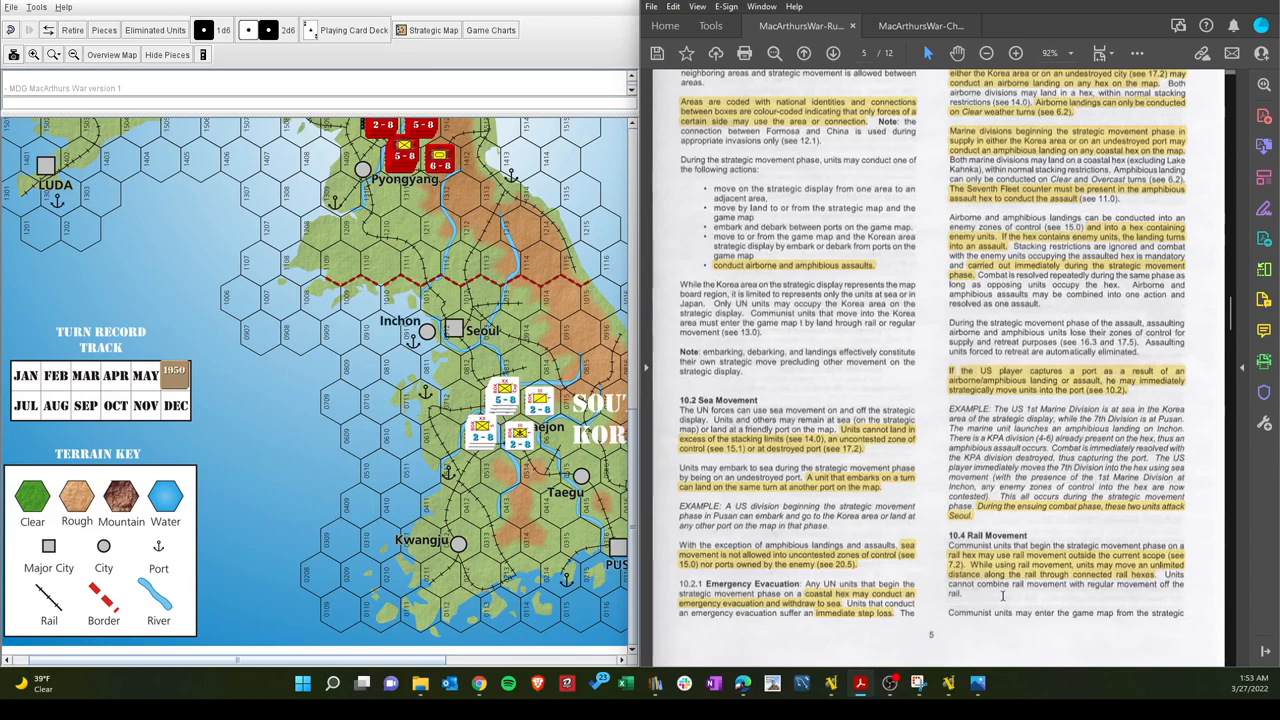
Scroll the rules PDF to page 6: The Seventh Fleet and Off Board Conflicts
scroll(down, 3)
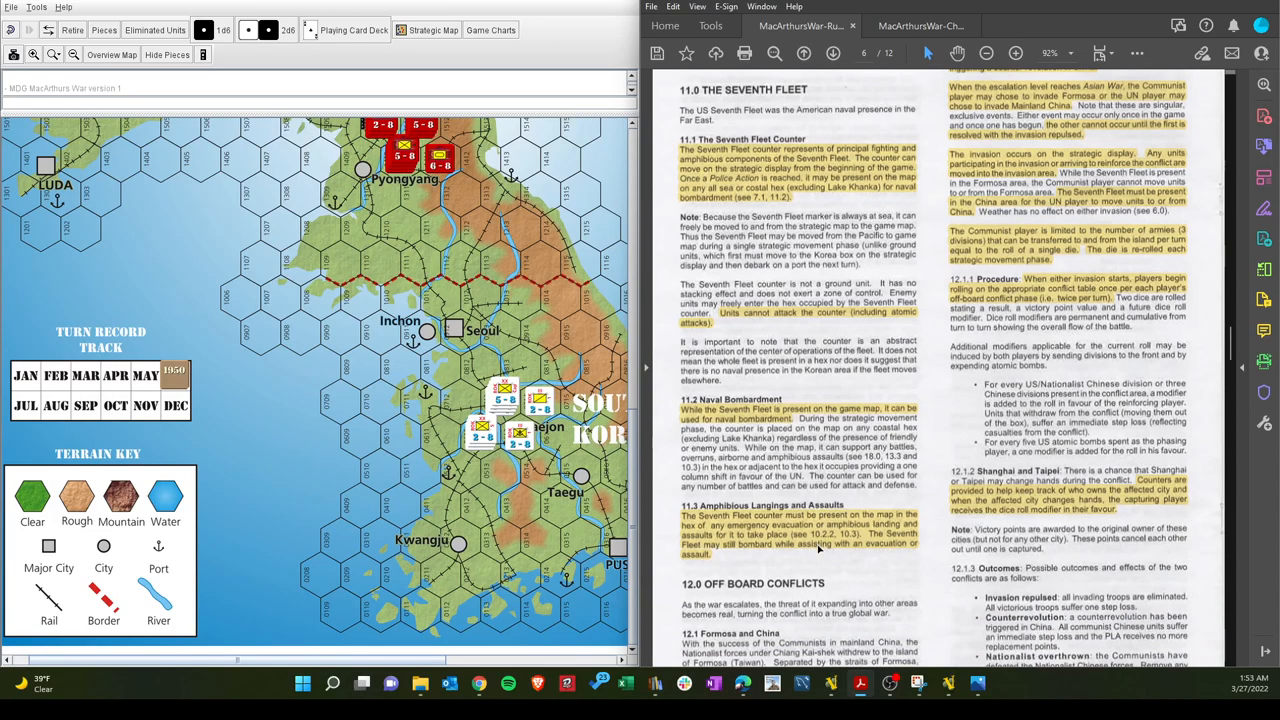
Scroll the rulebook from page 6 onto page 7, reaching 12.2 Europe and 13.1–13.3 movement rules
scroll(down, 3)
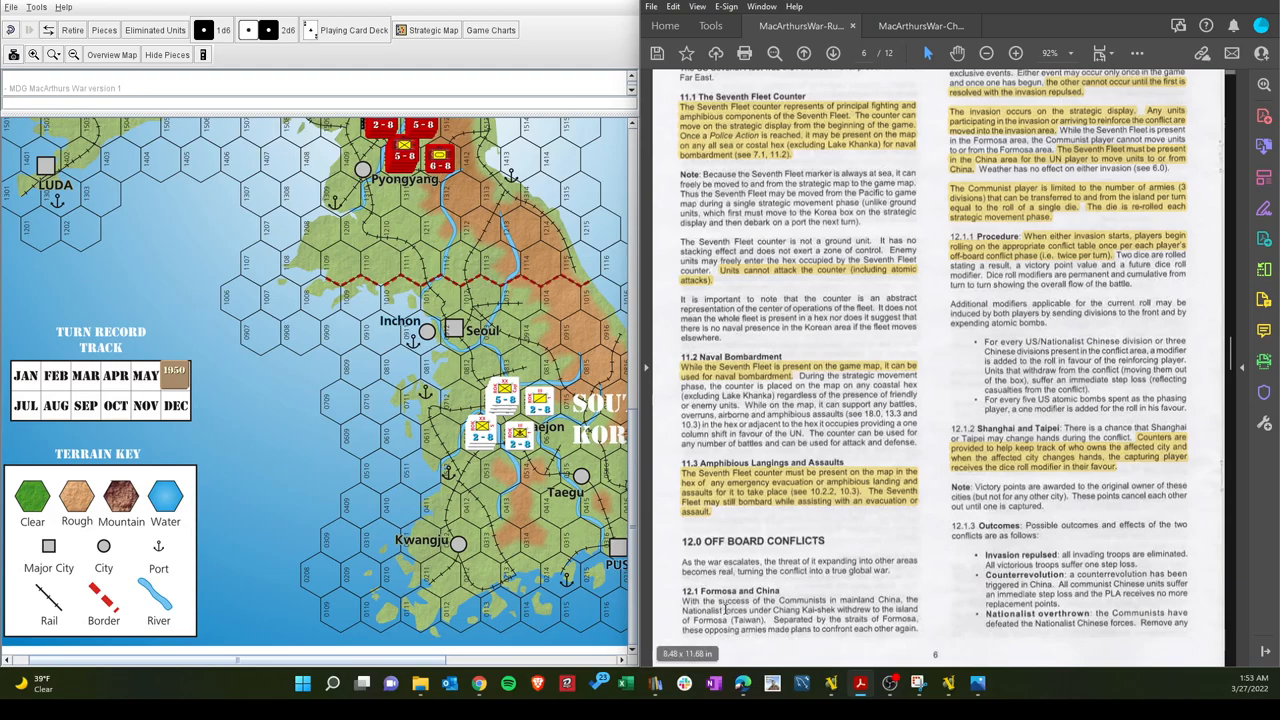
scroll(up, 3)
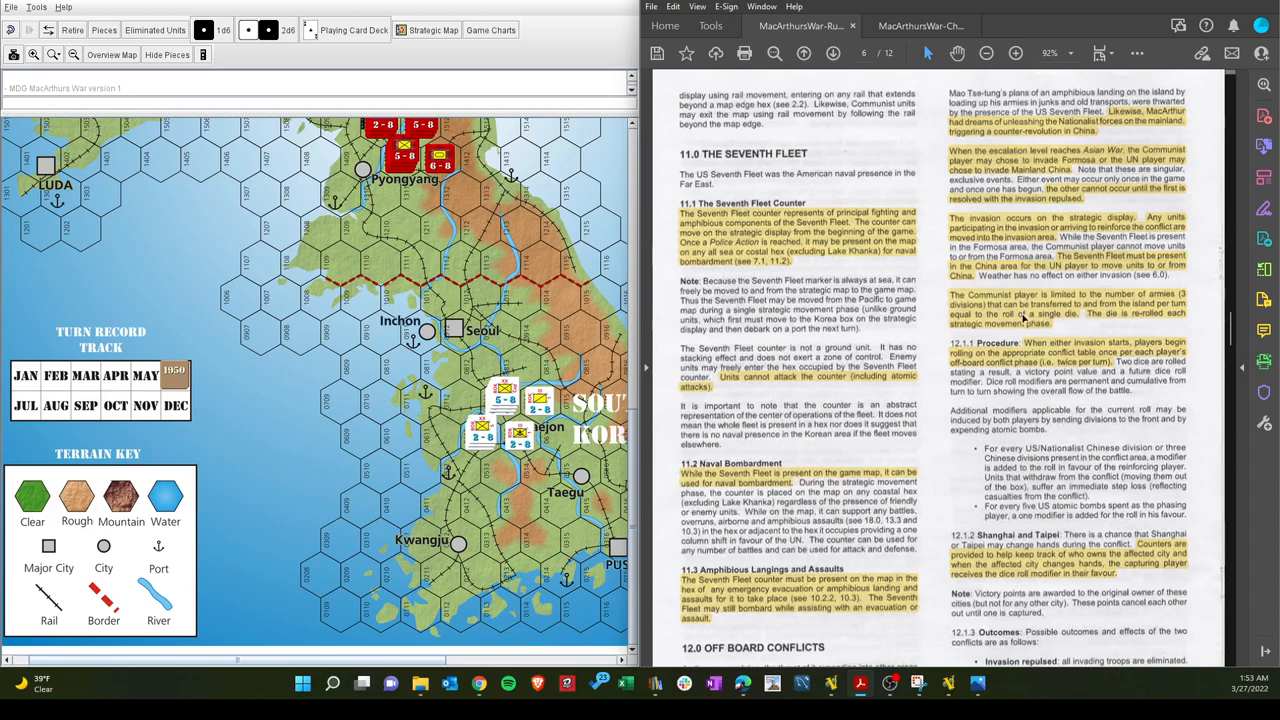
scroll(down, 3)
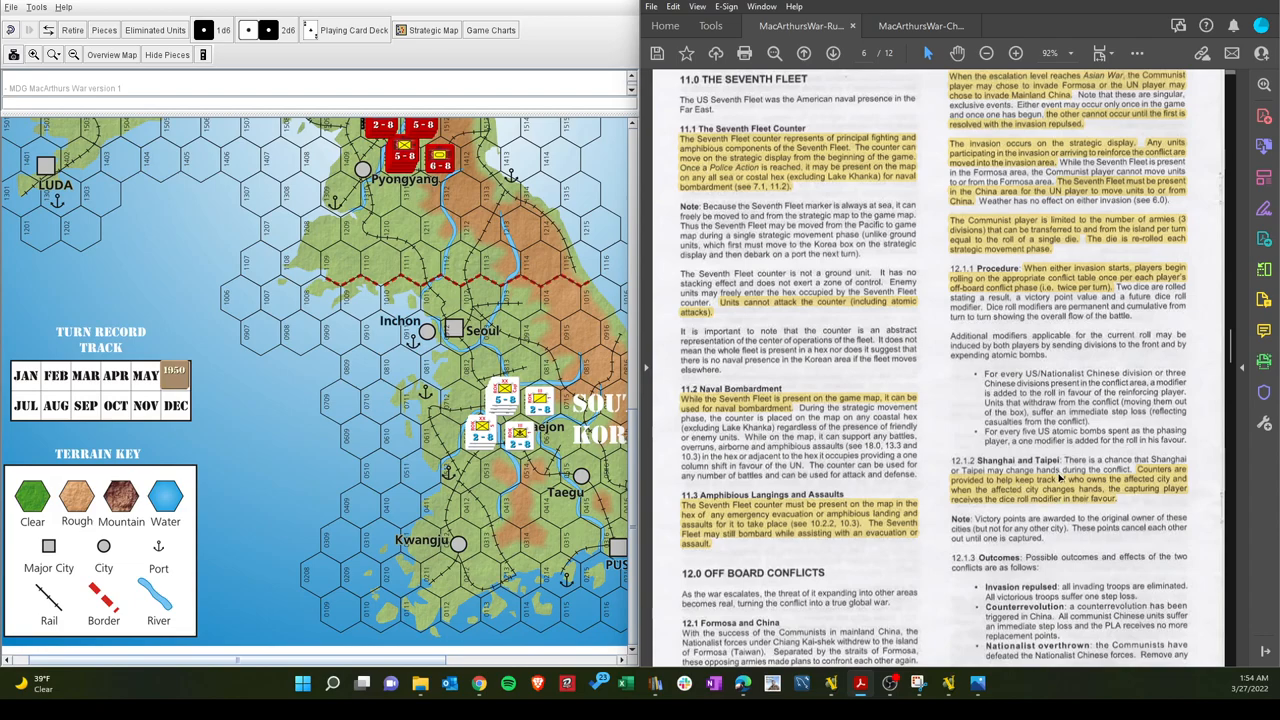
scroll(down, 3)
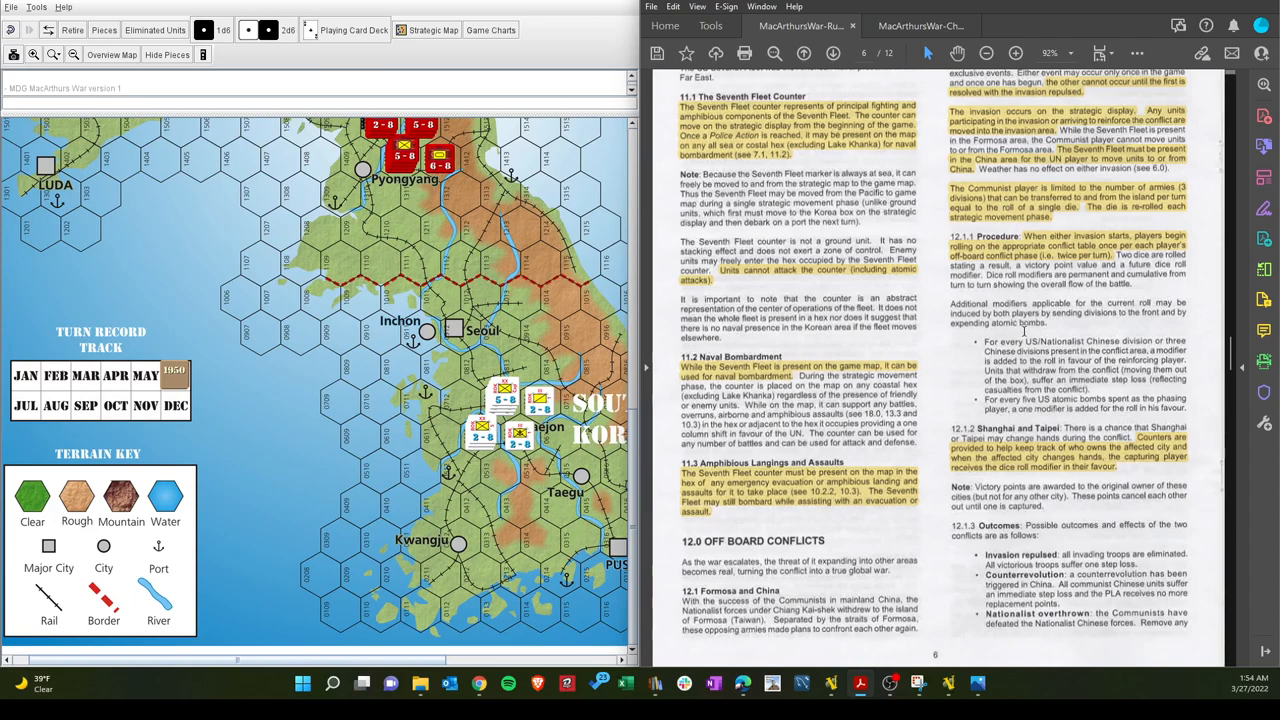
scroll(down, 3)
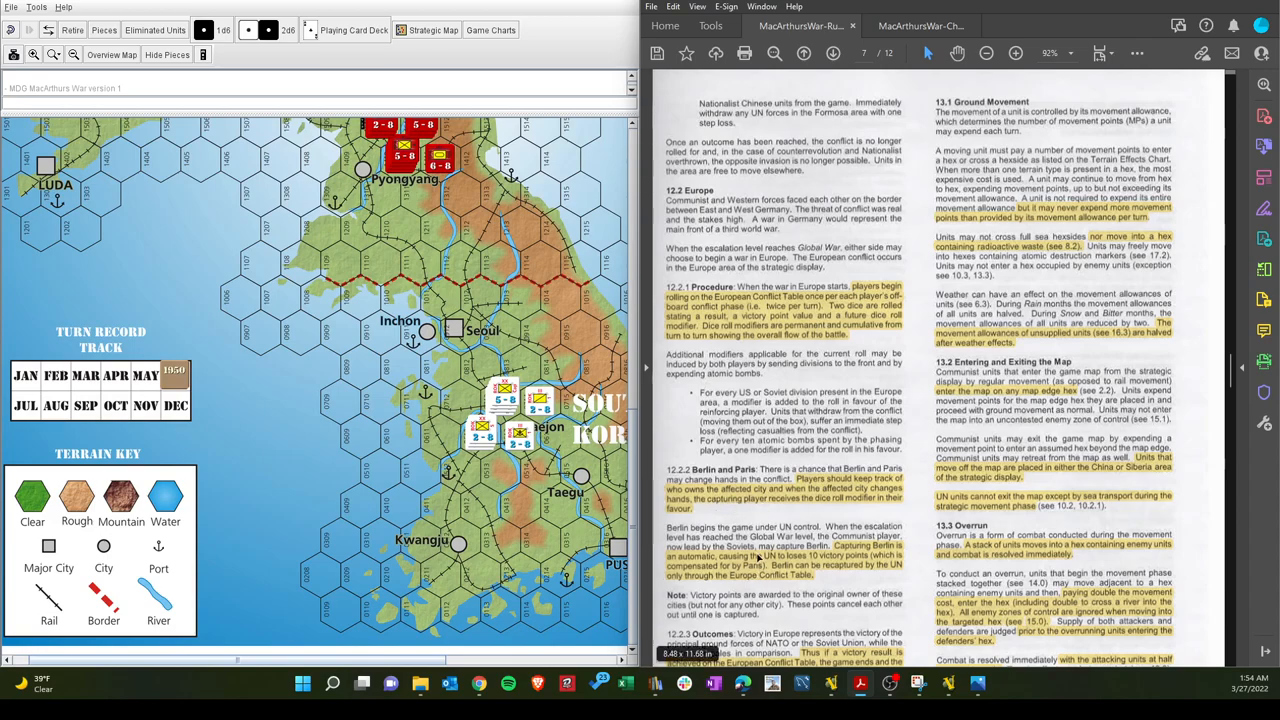
scroll(down, 3)
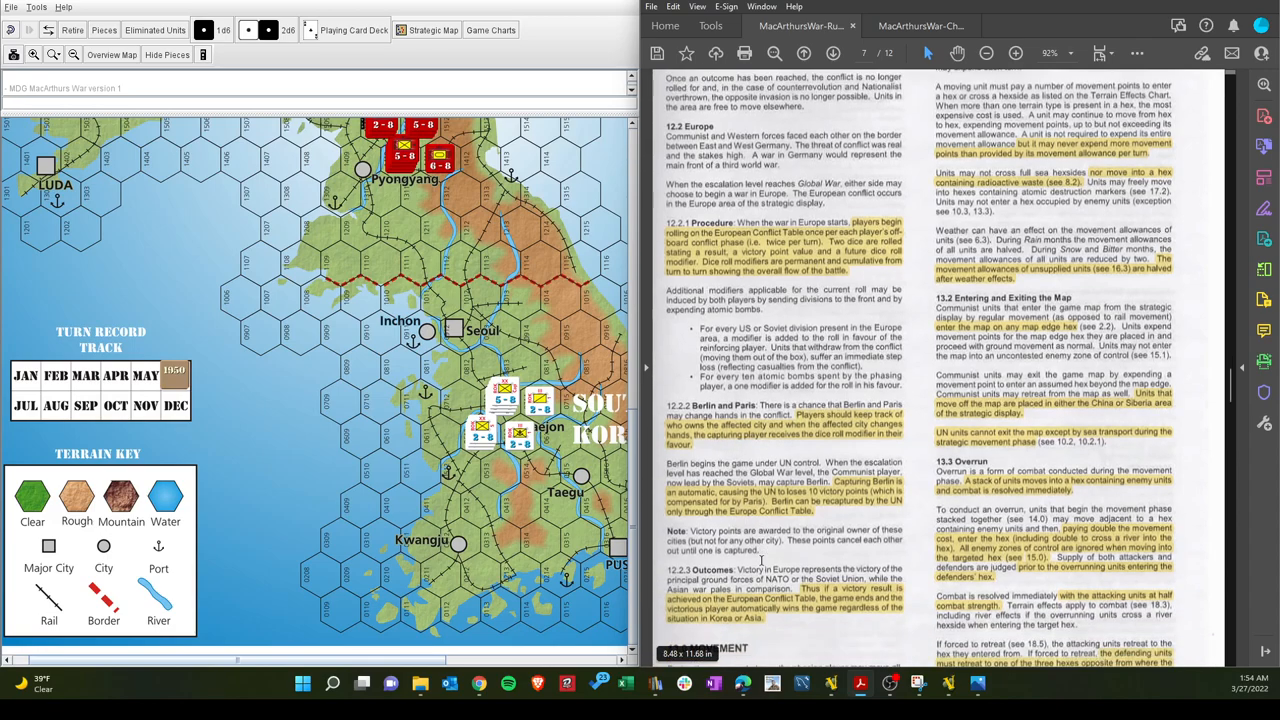
scroll(down, 3)
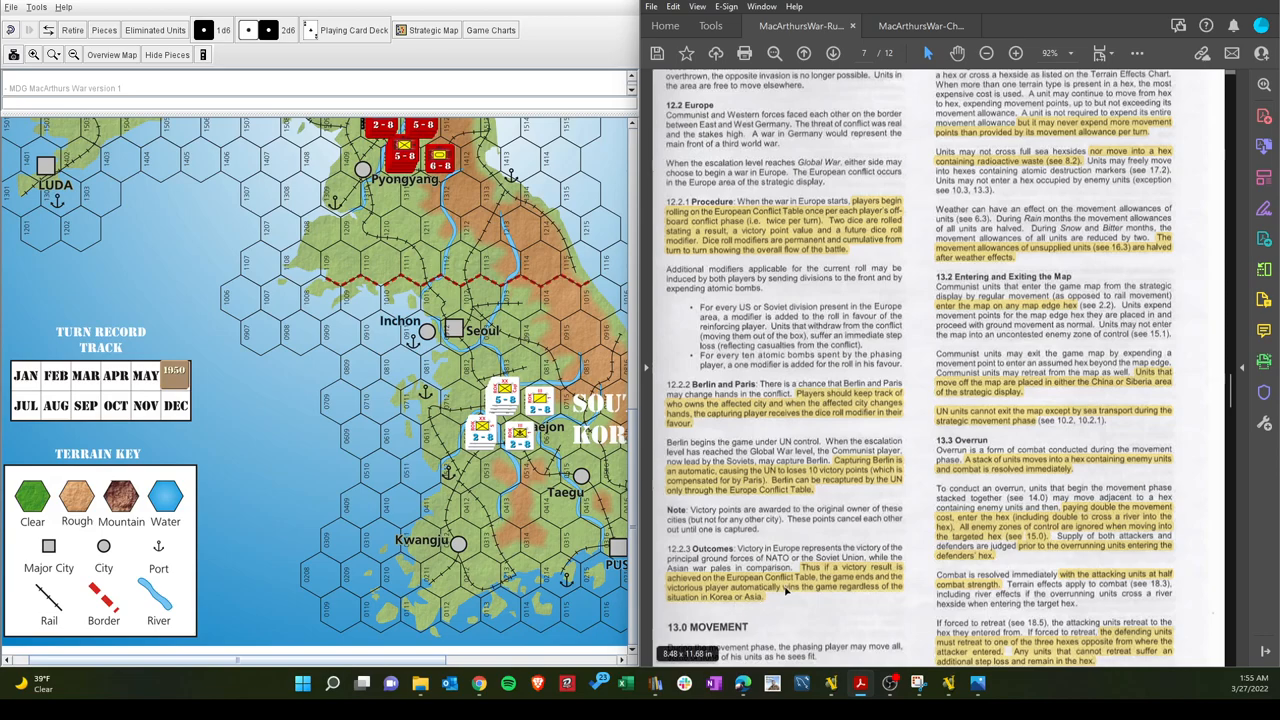
scroll(down, 3)
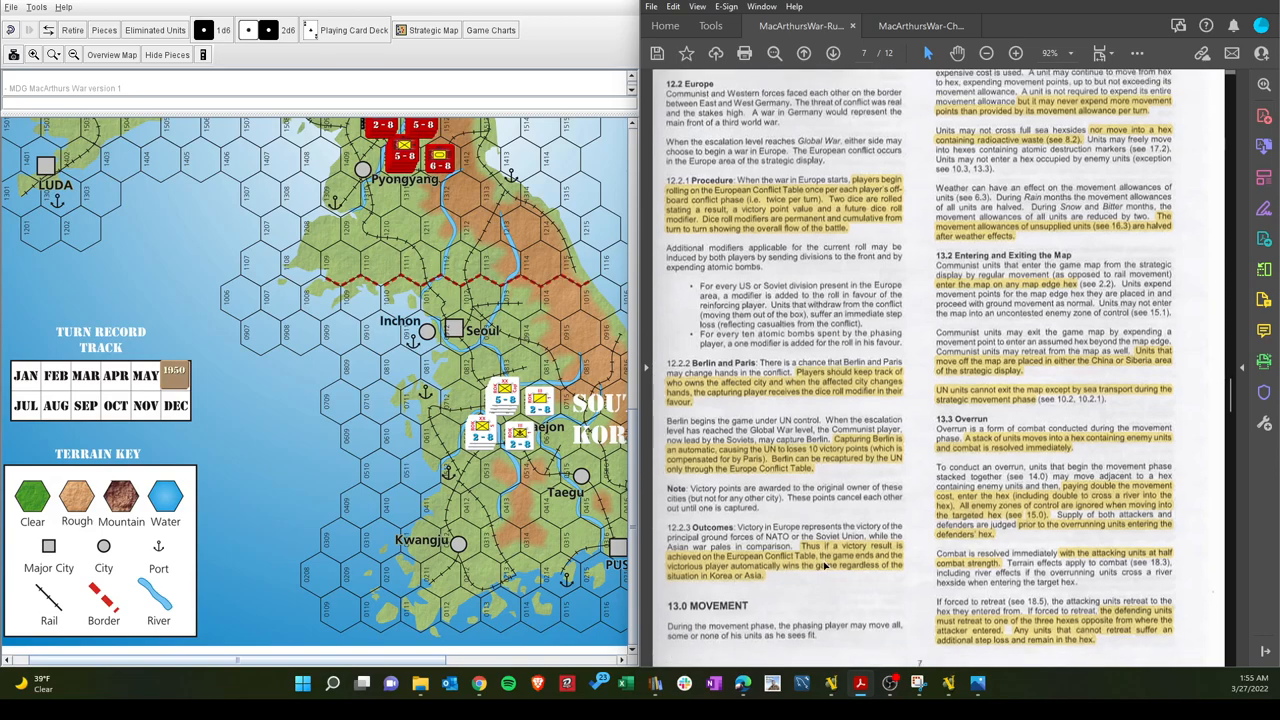
scroll(up, 3)
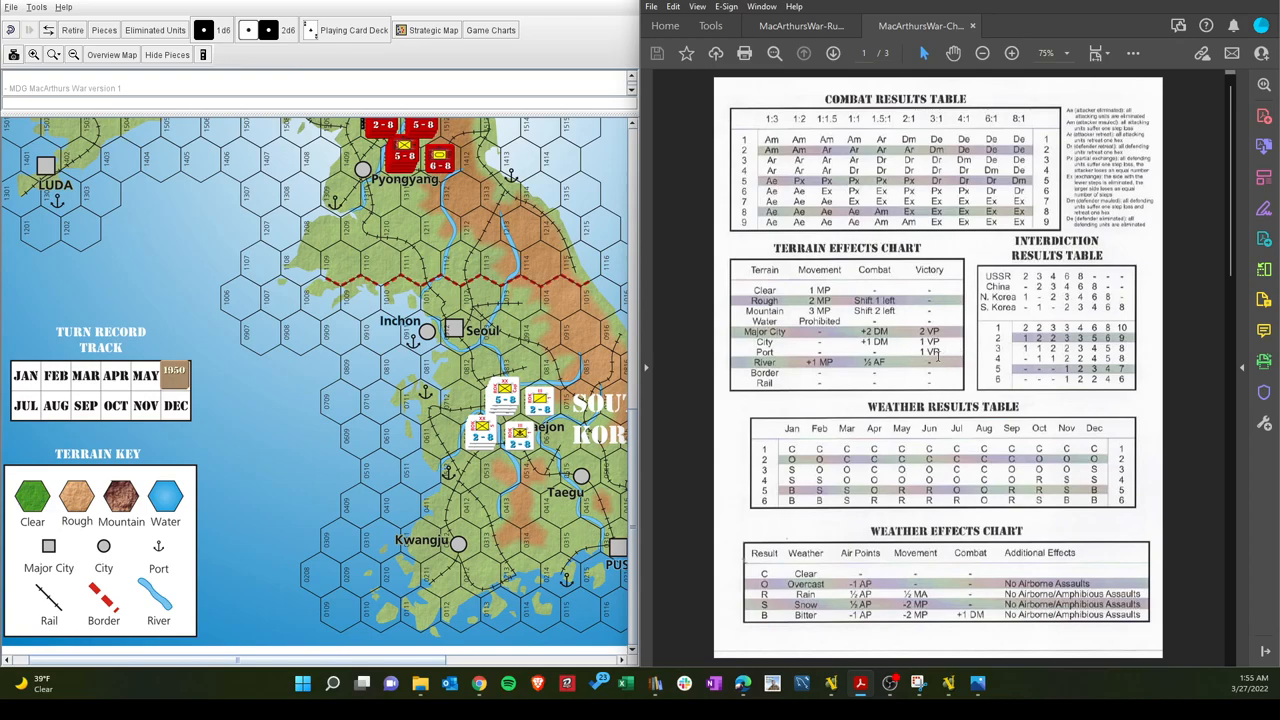
mouse_move(823, 370)
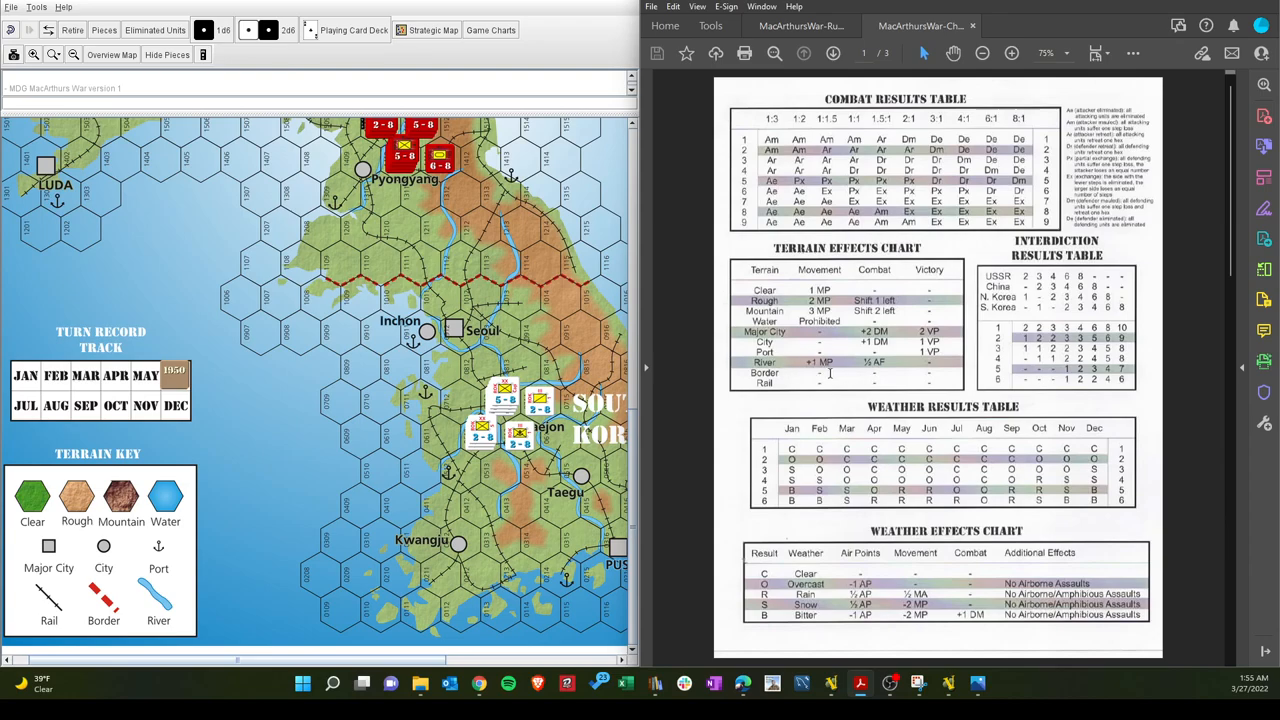
mouse_move(848, 347)
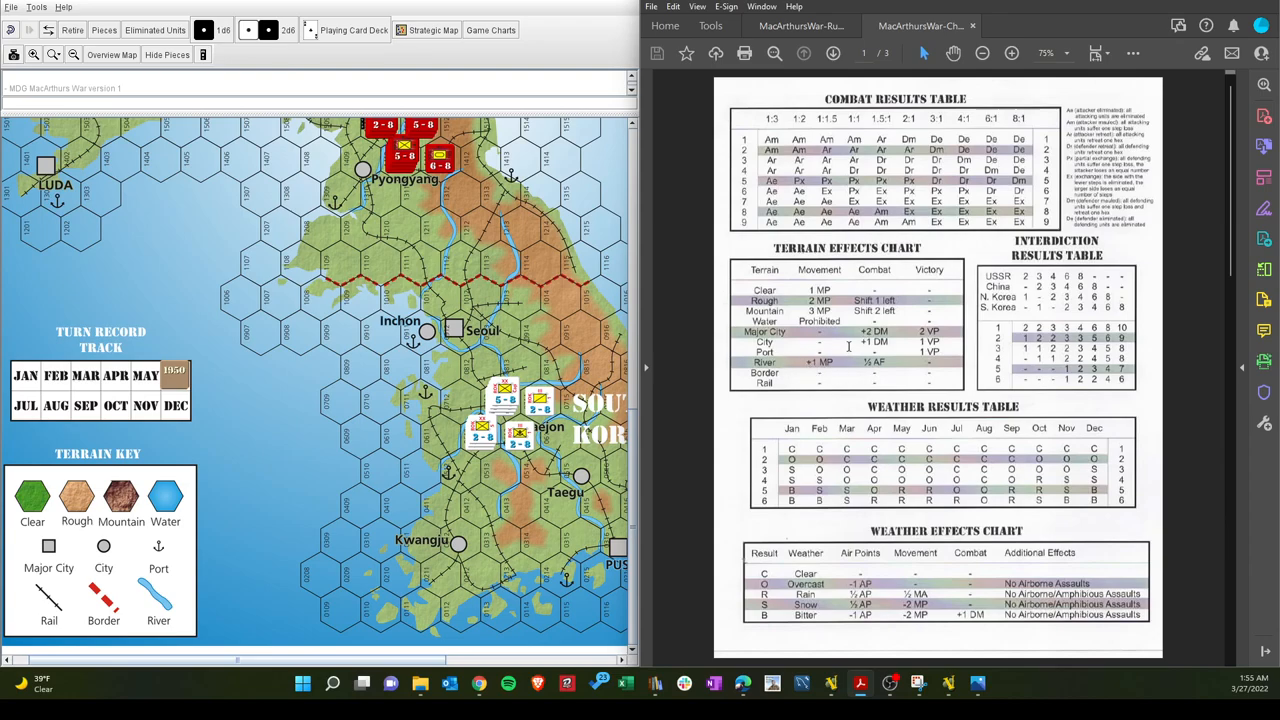
mouse_move(1088, 11)
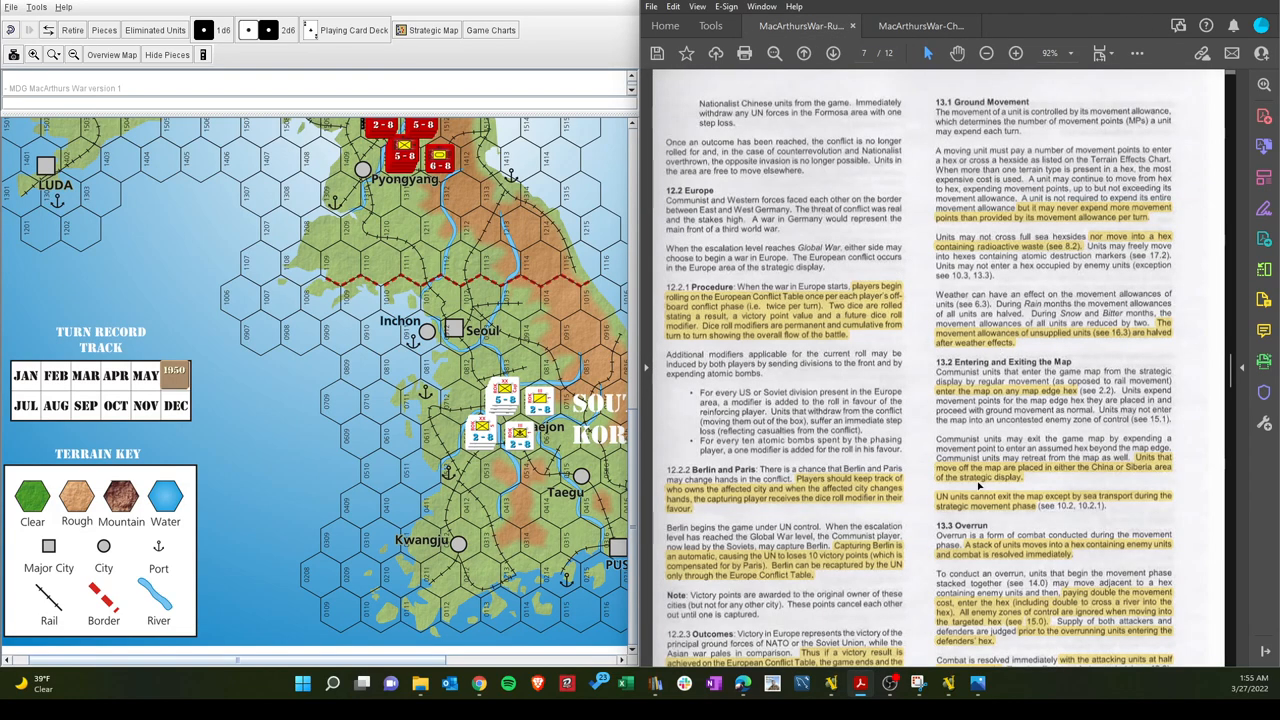
scroll(down, 3)
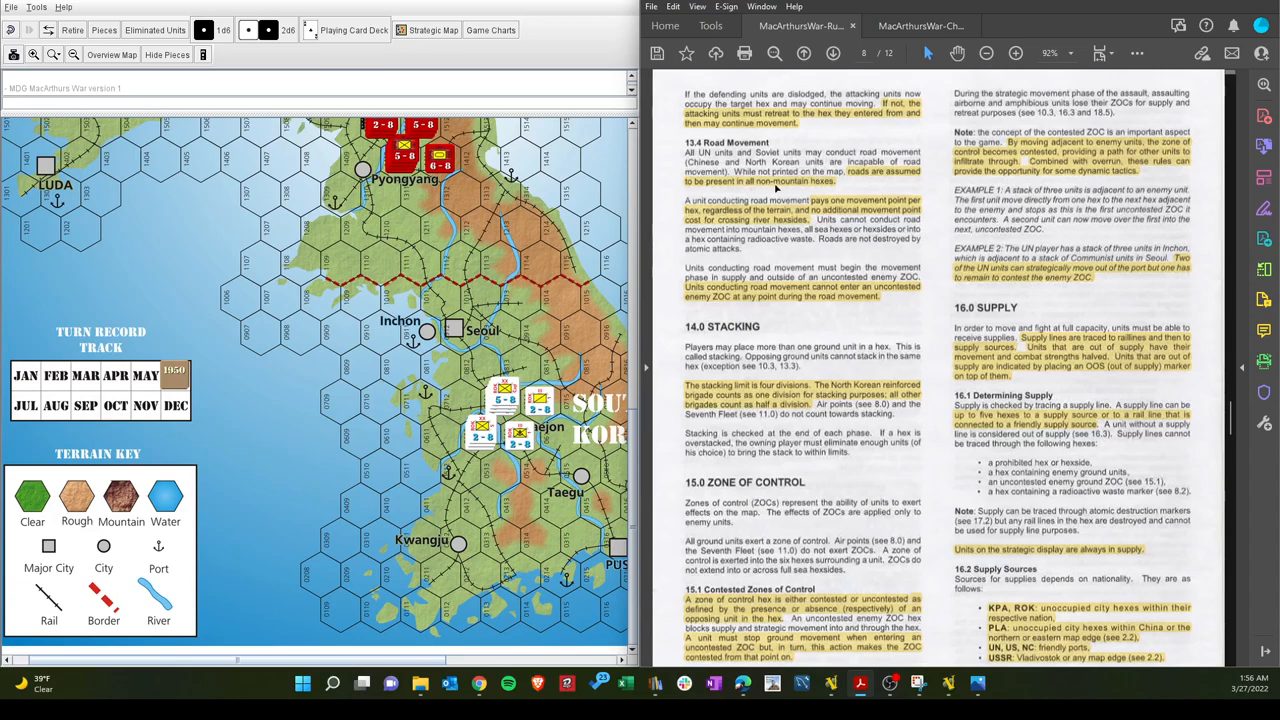
mouse_move(772, 209)
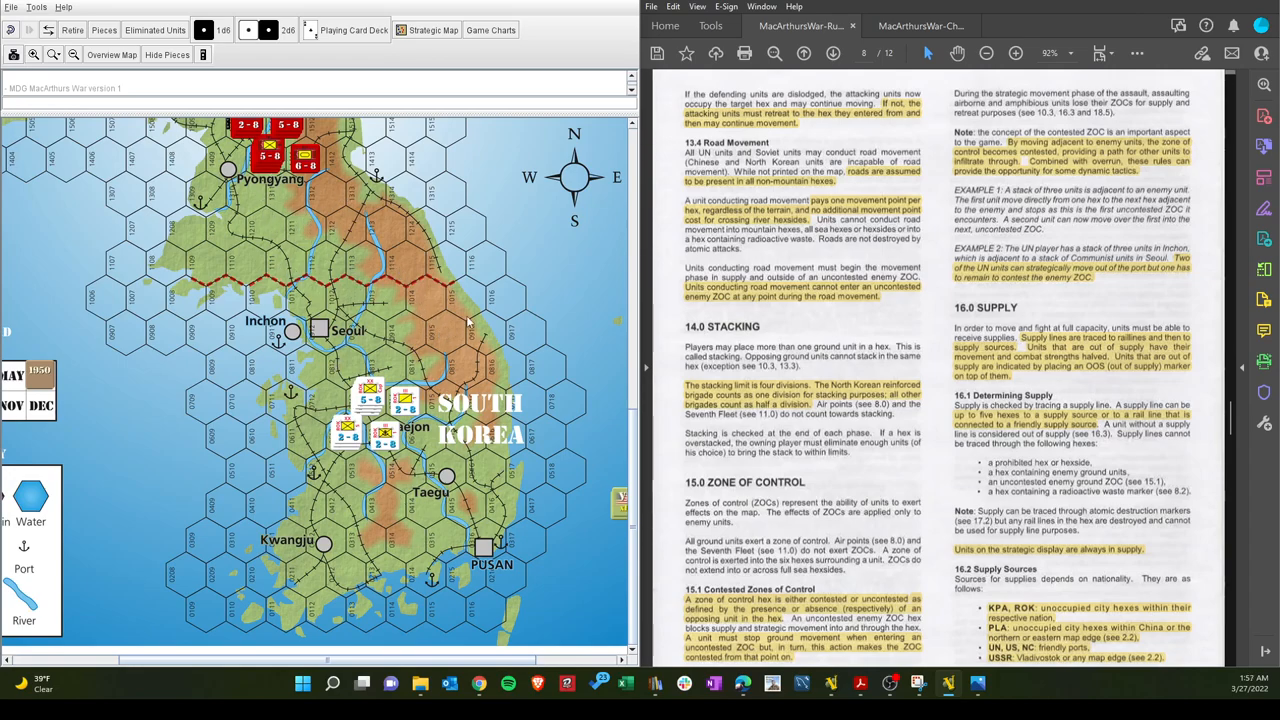
mouse_move(355, 160)
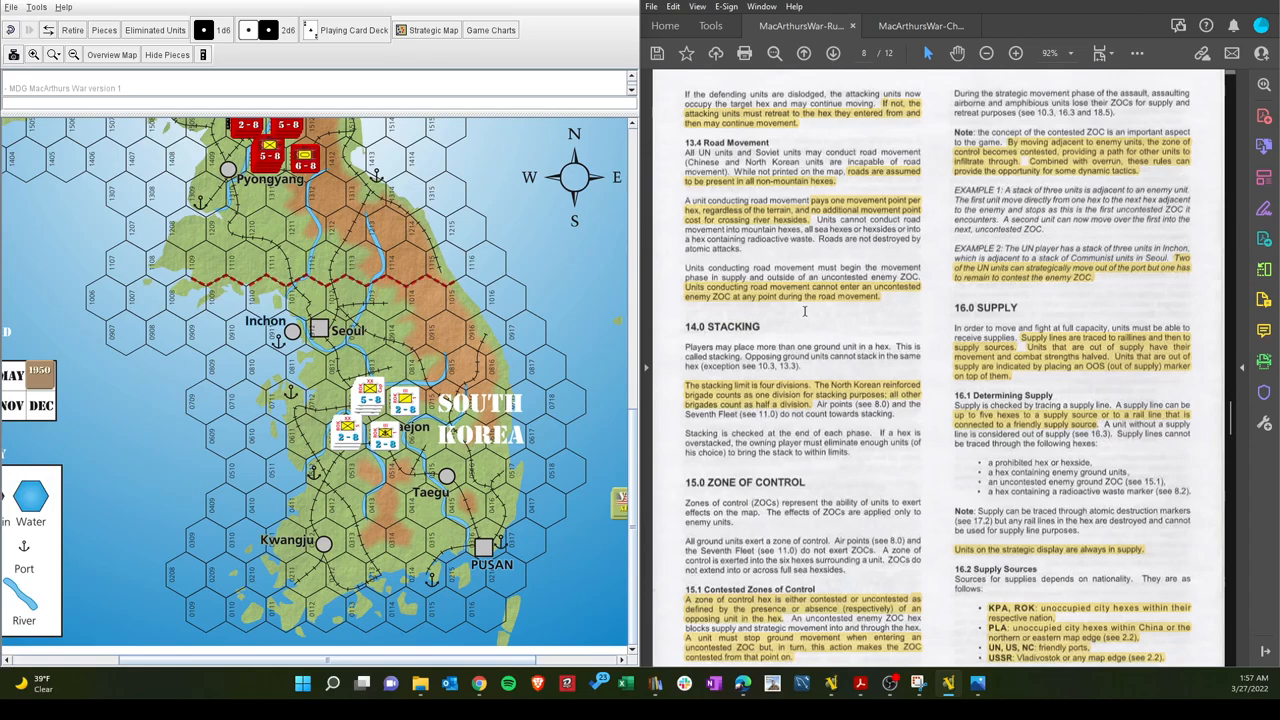
Scroll page 8 down to 15.1 Contested Zones of Control and 16.2 Supply Sources
scroll(down, 3)
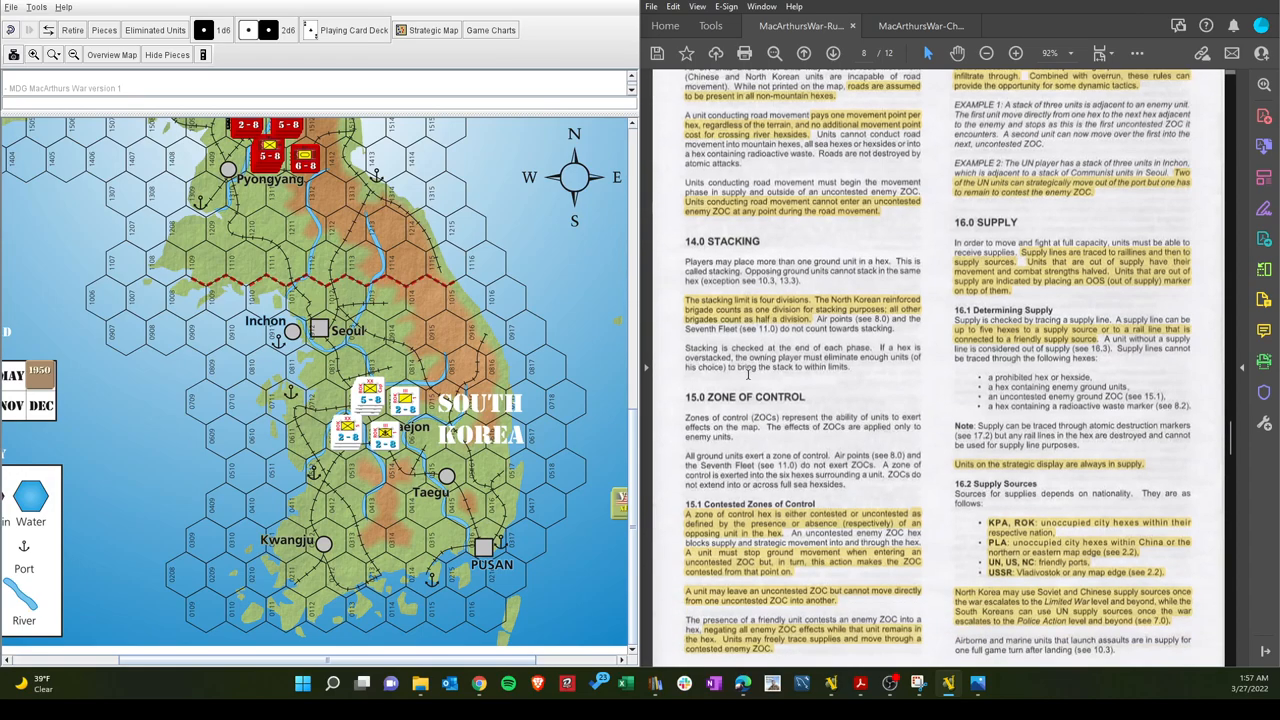
scroll(down, 3)
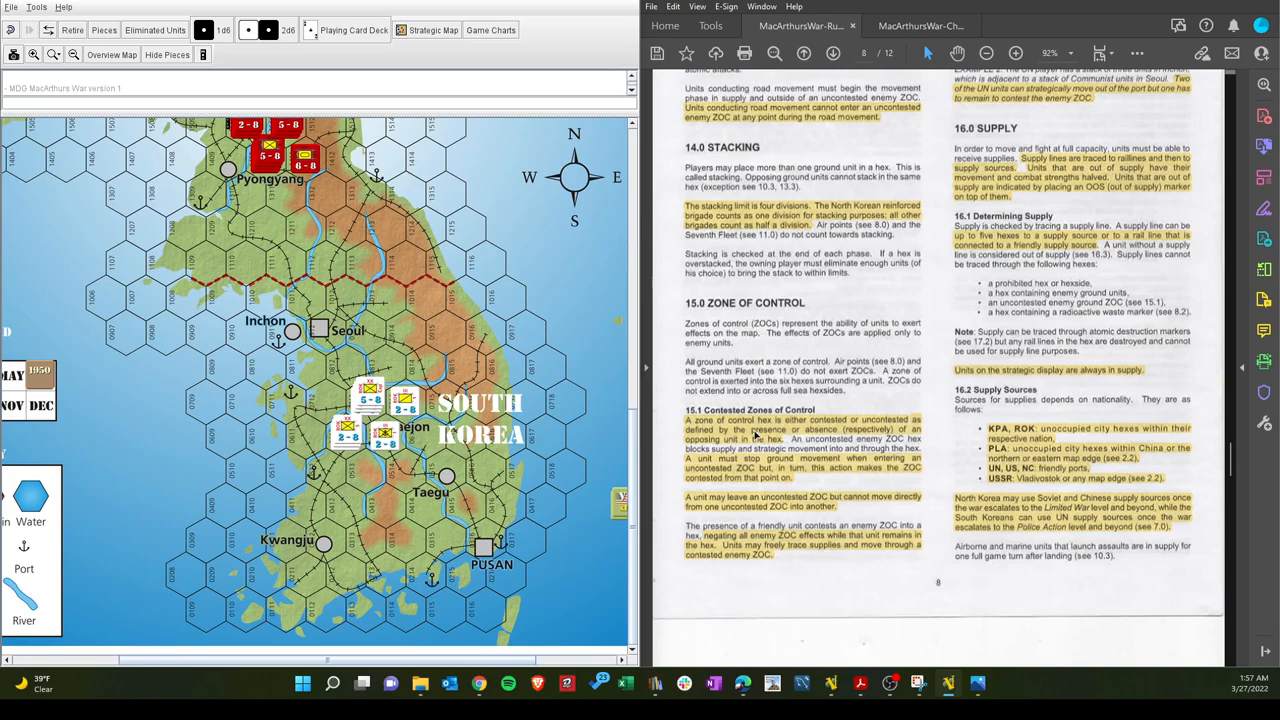
mouse_move(465, 343)
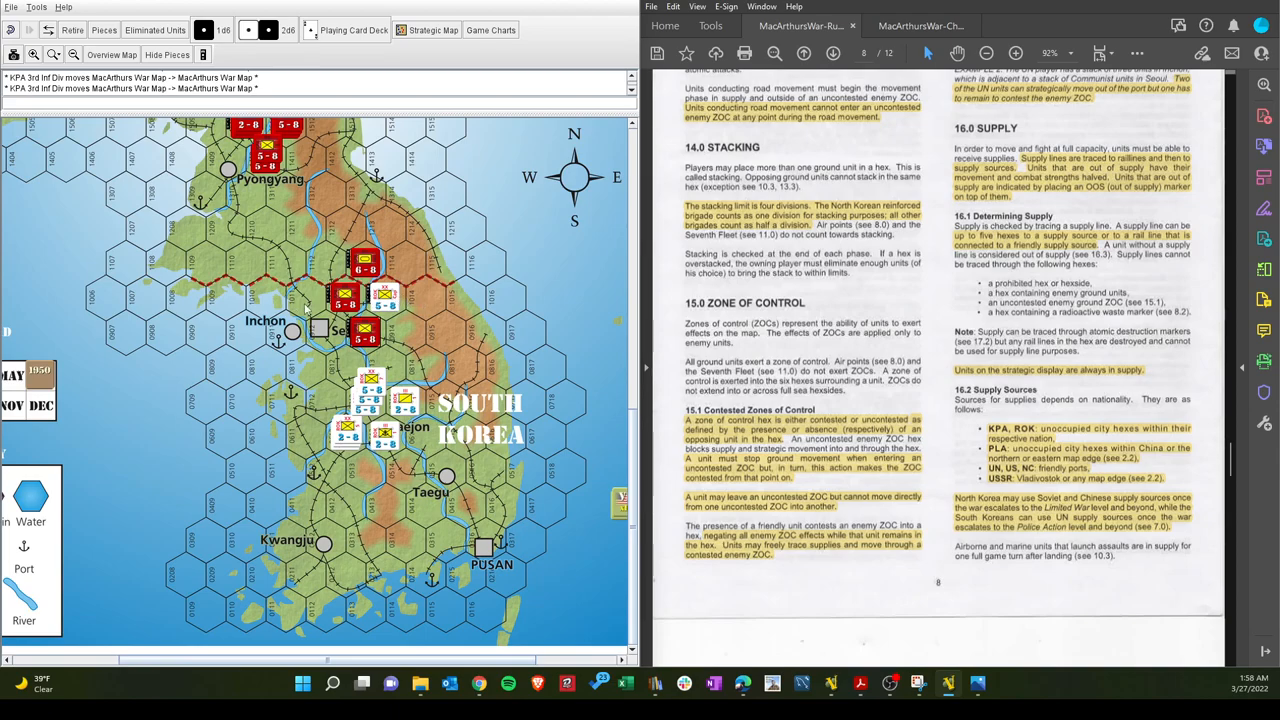
mouse_move(310, 307)
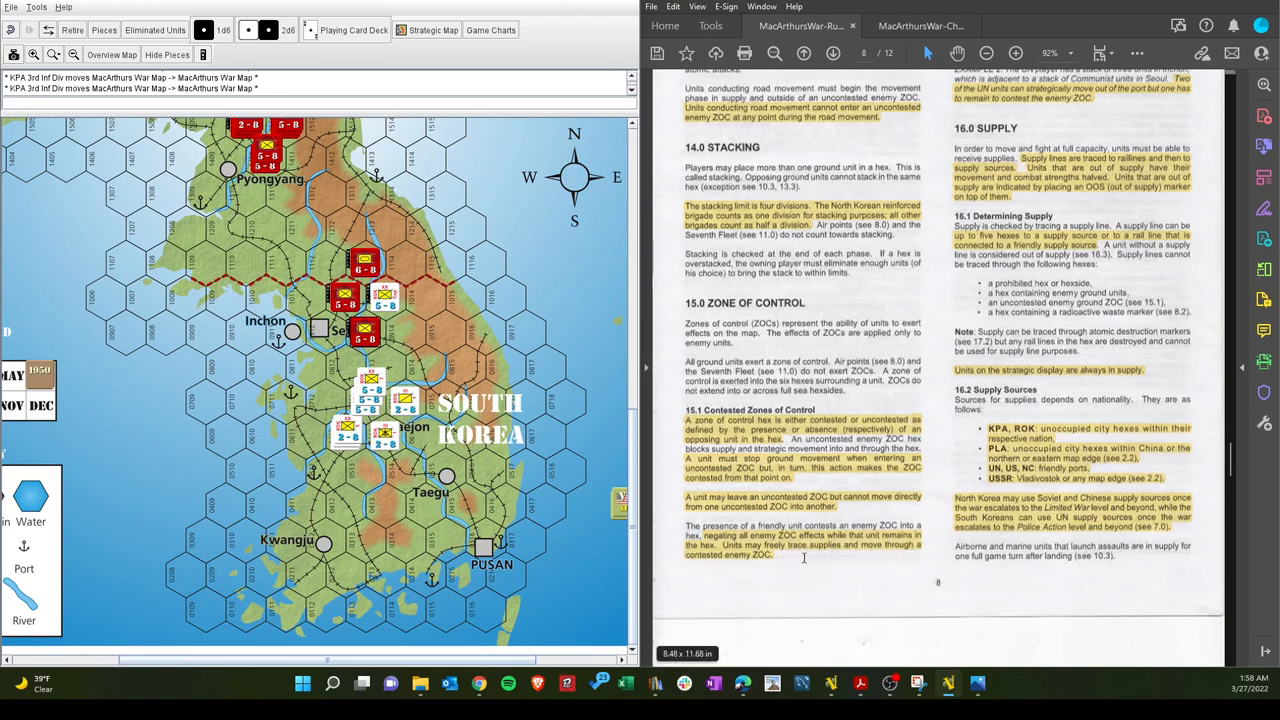
scroll(up, 3)
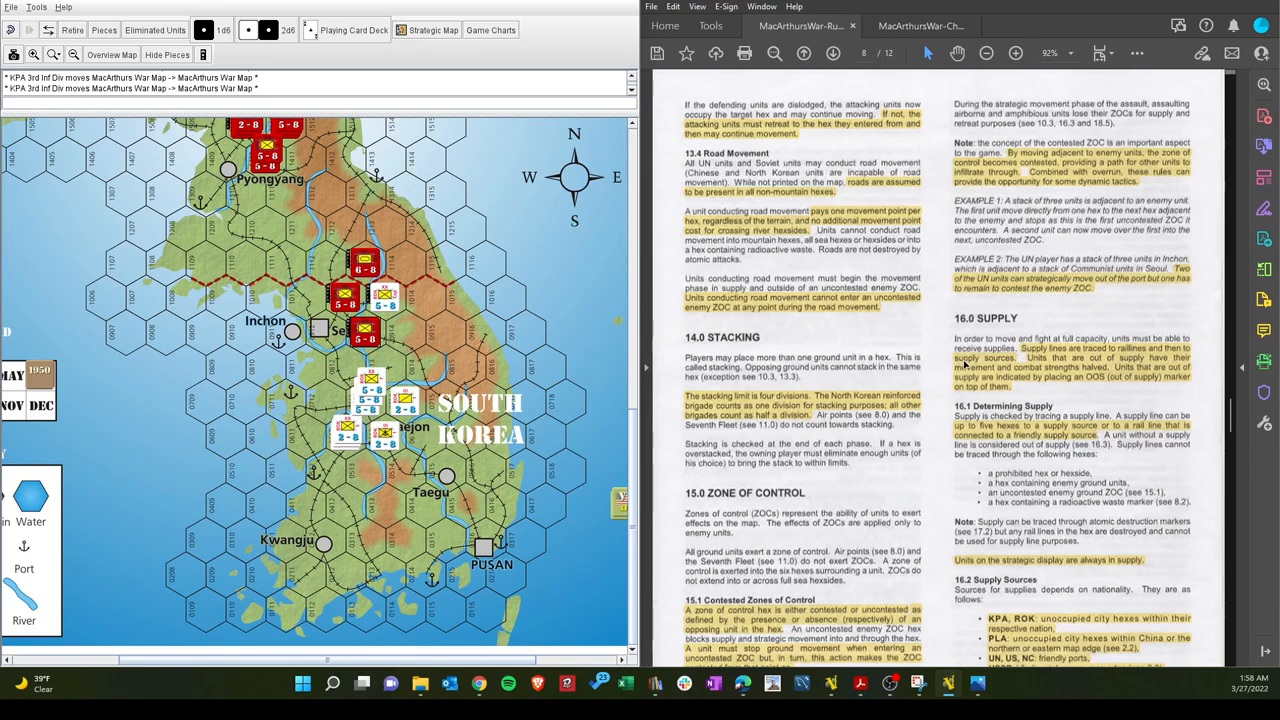
scroll(down, 3)
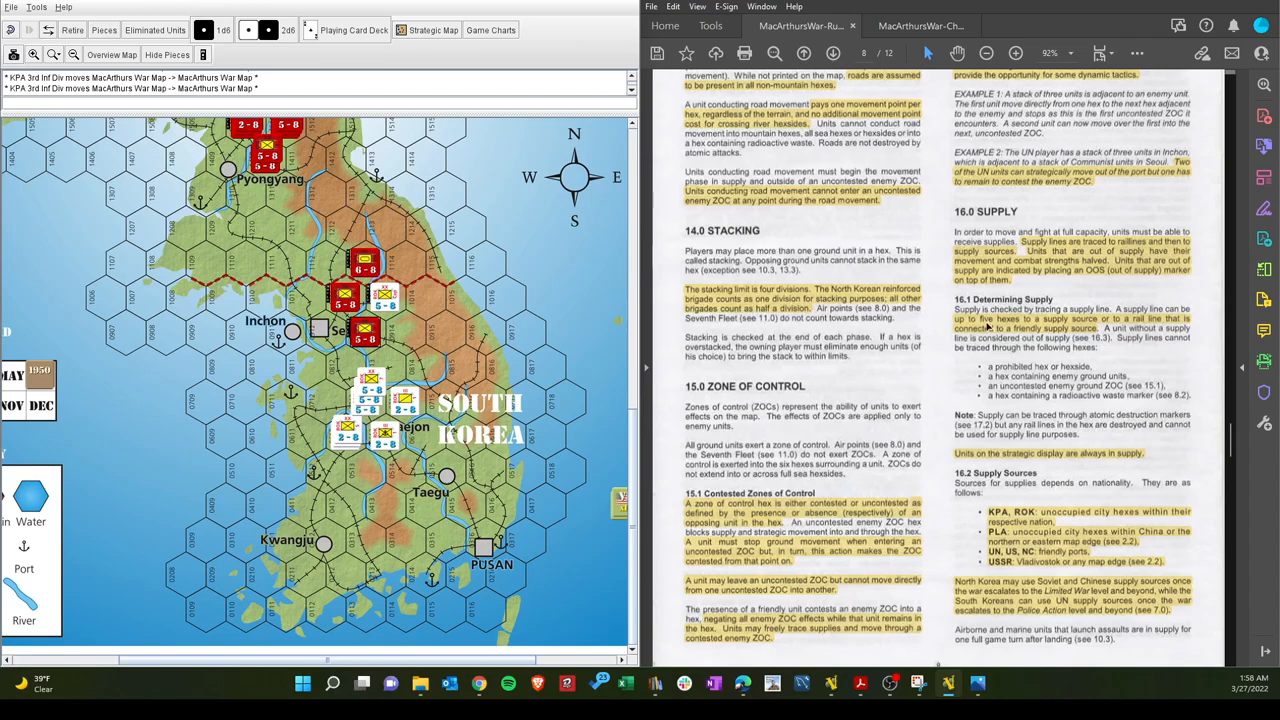
scroll(down, 3)
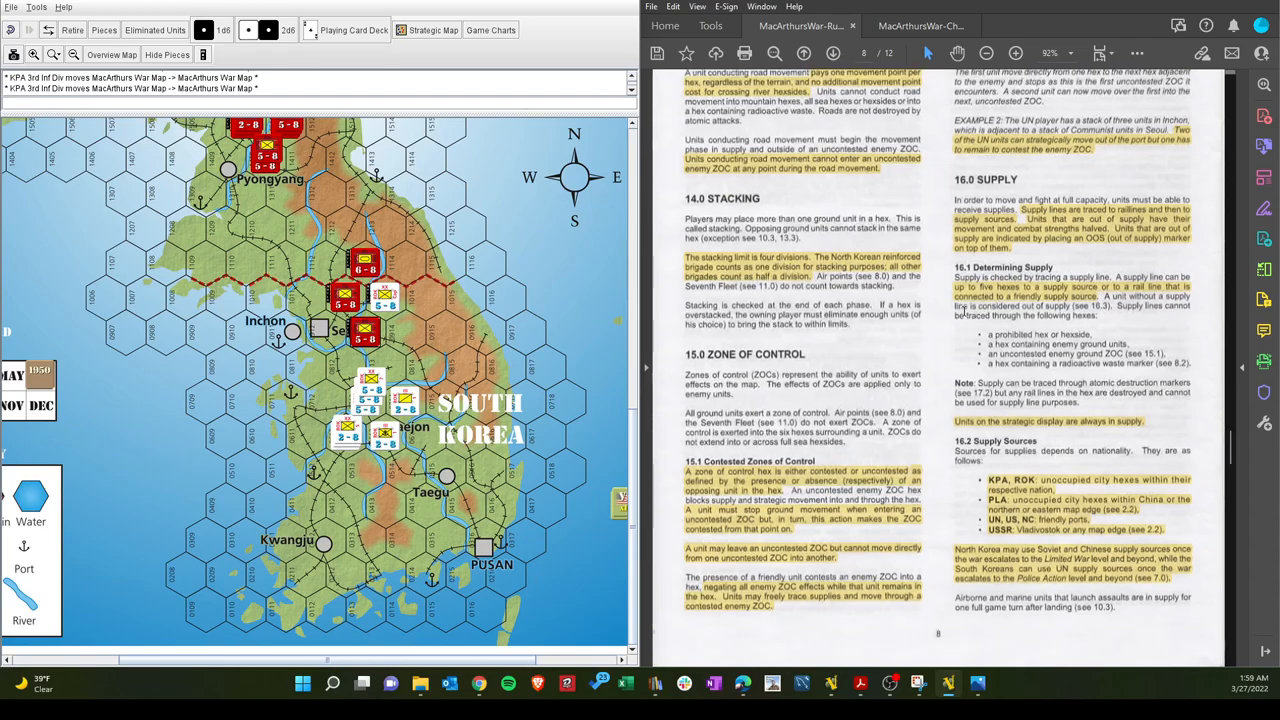
mouse_move(958, 325)
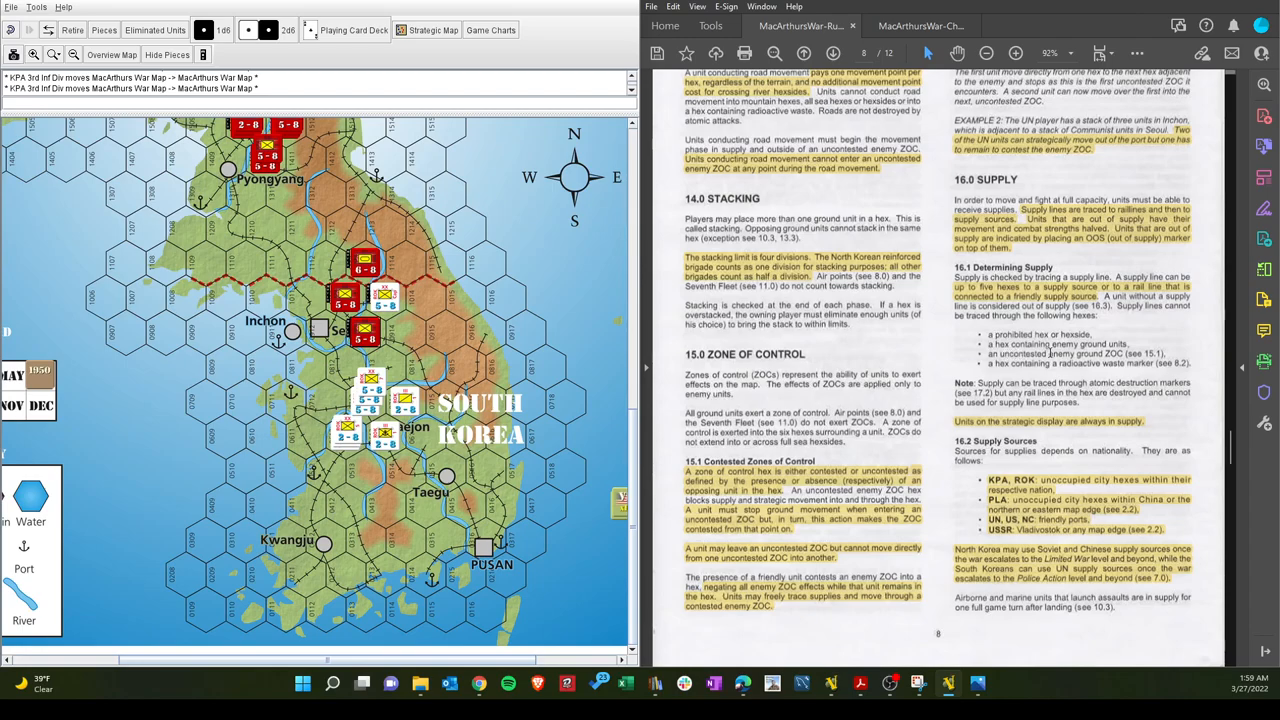
scroll(up, 3)
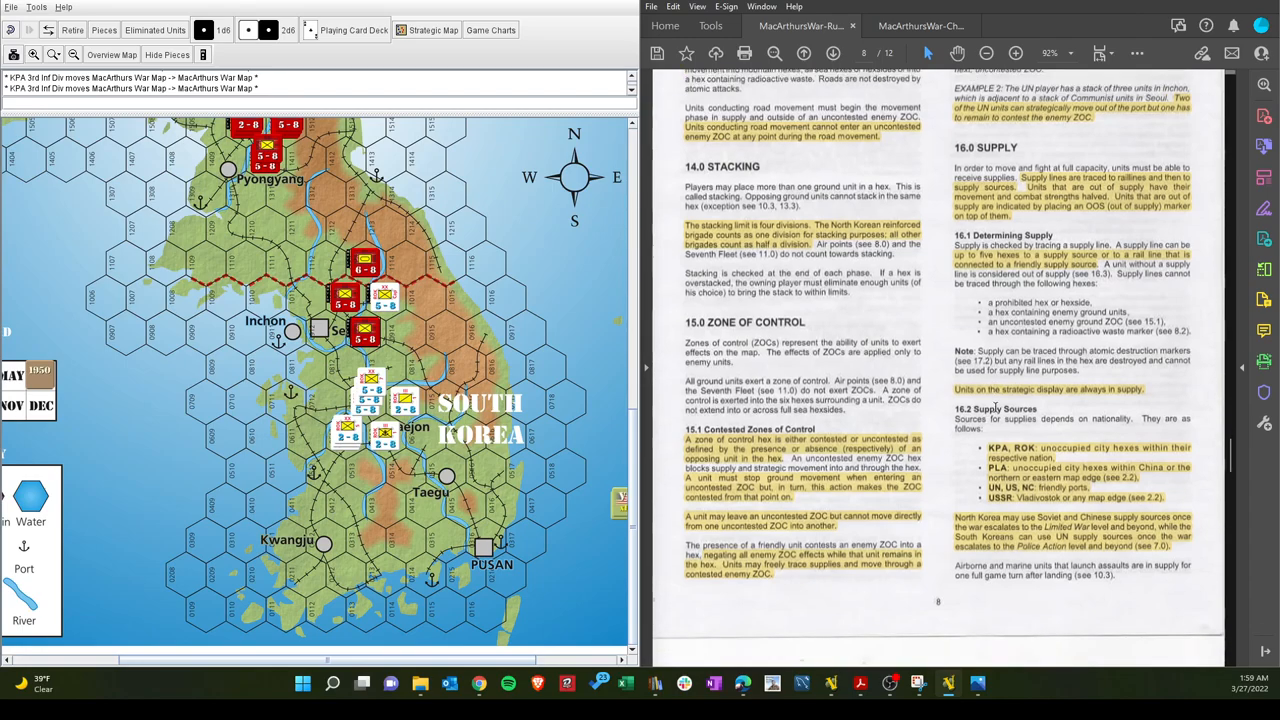
scroll(up, 3)
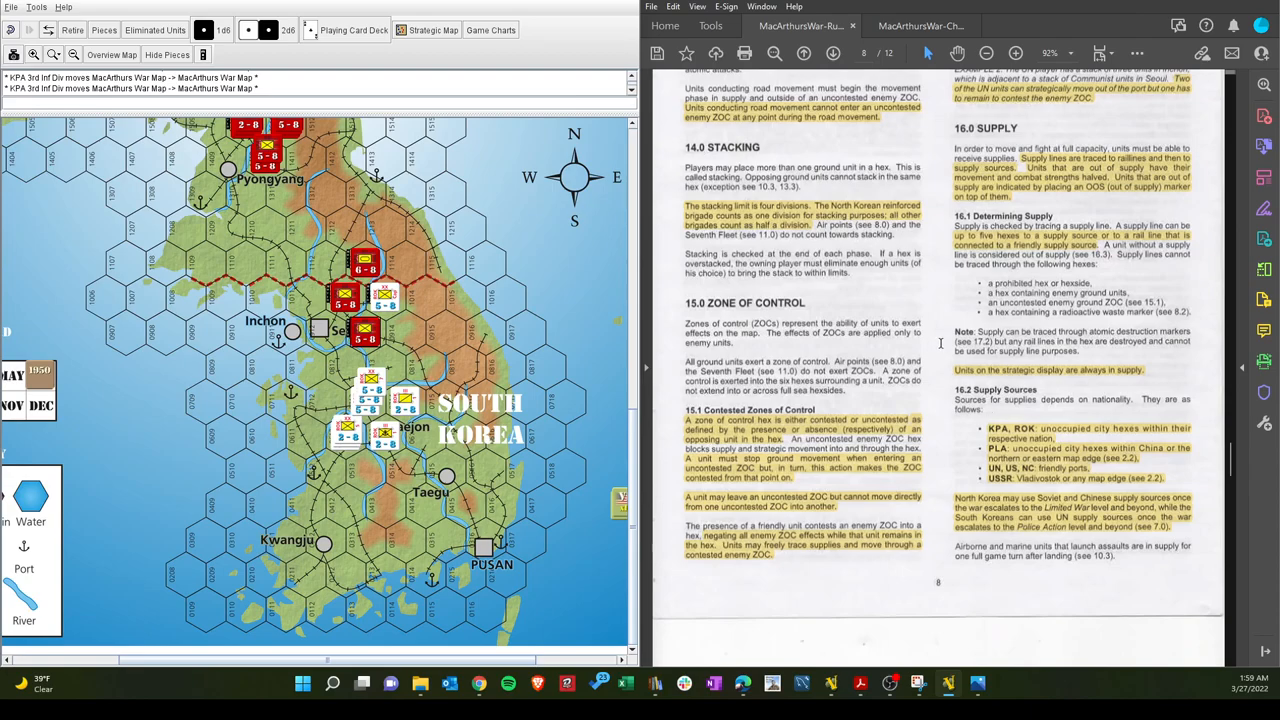
mouse_move(940, 343)
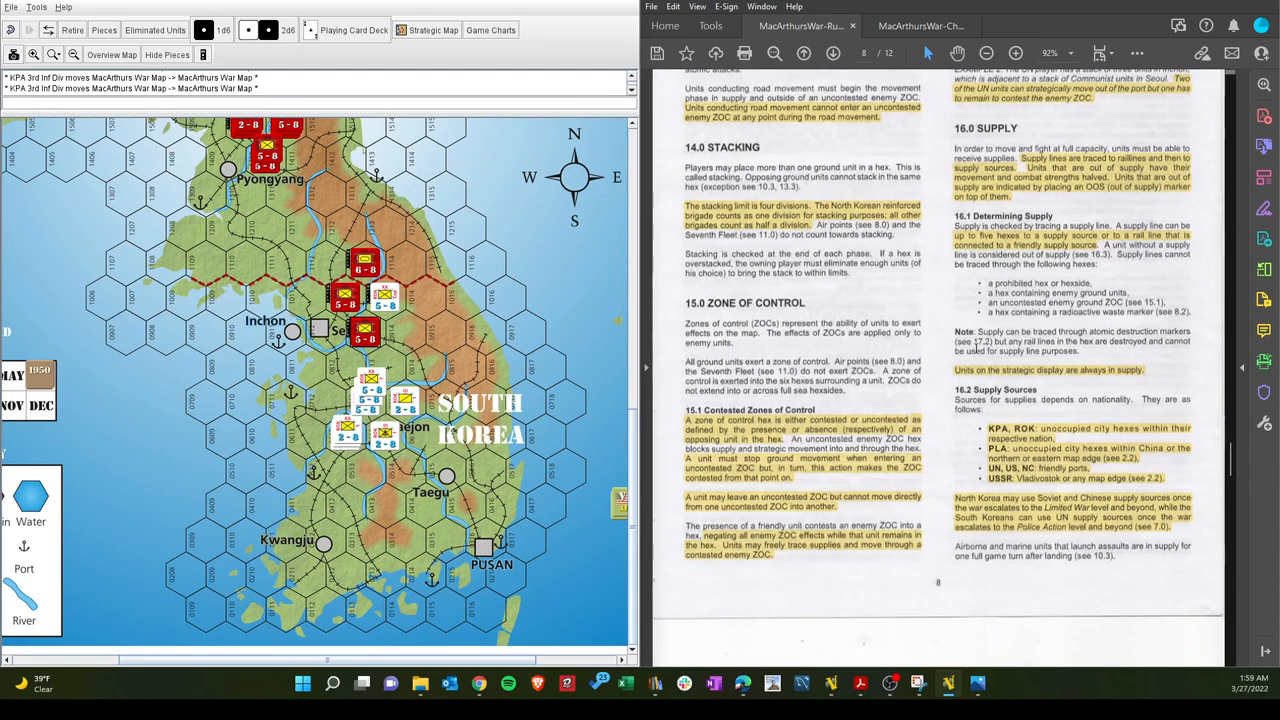
mouse_move(943, 388)
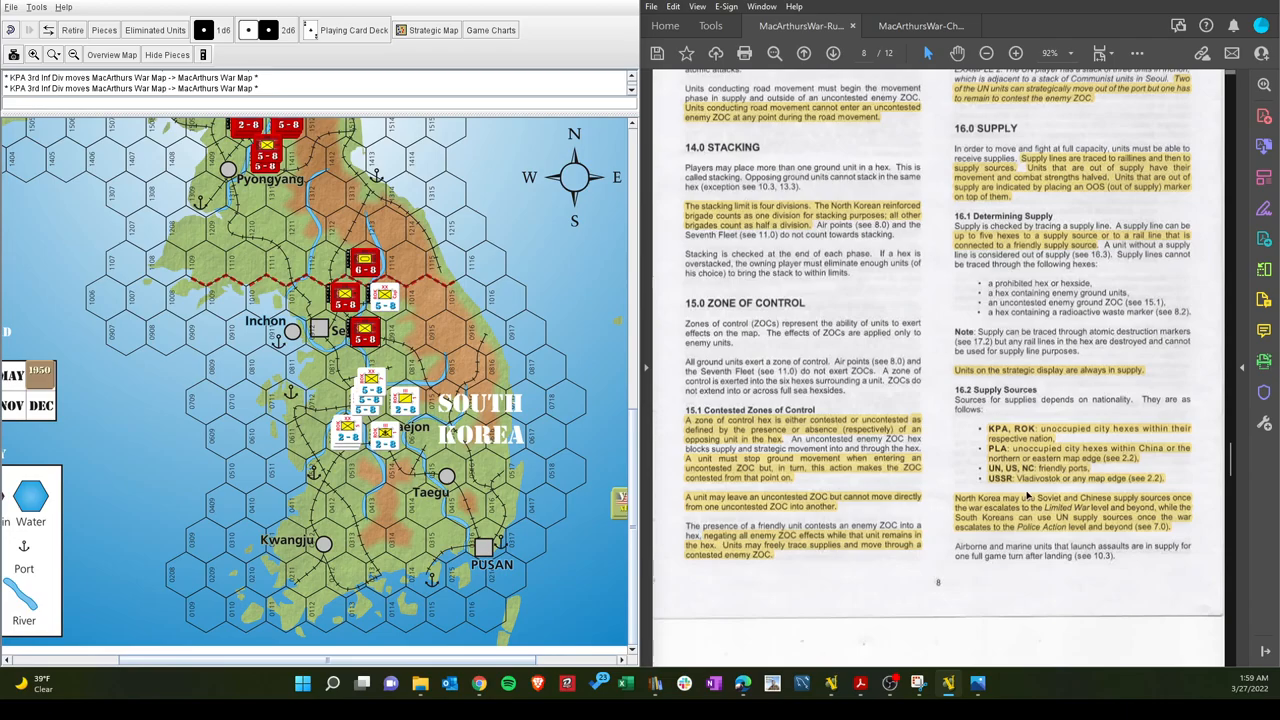
mouse_move(475, 323)
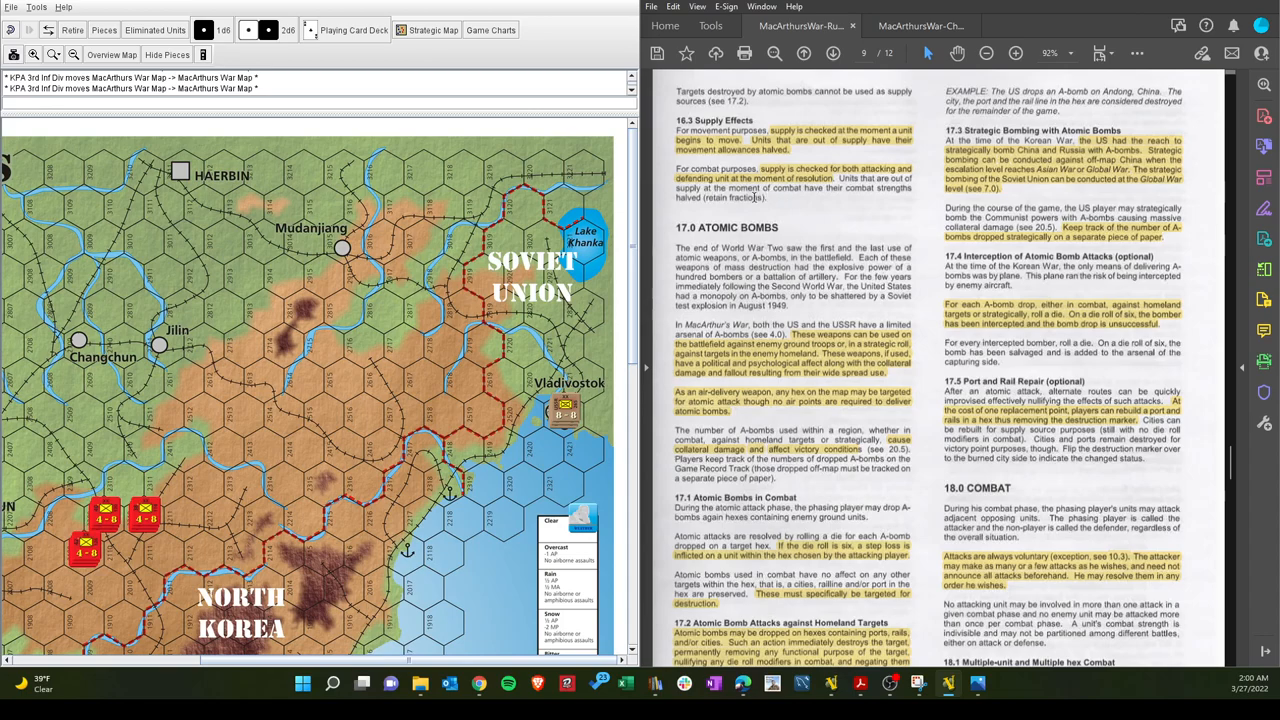
Scroll the VASSAL map north to Harbin, Vladivostok and the KPA units
scroll(down, 3)
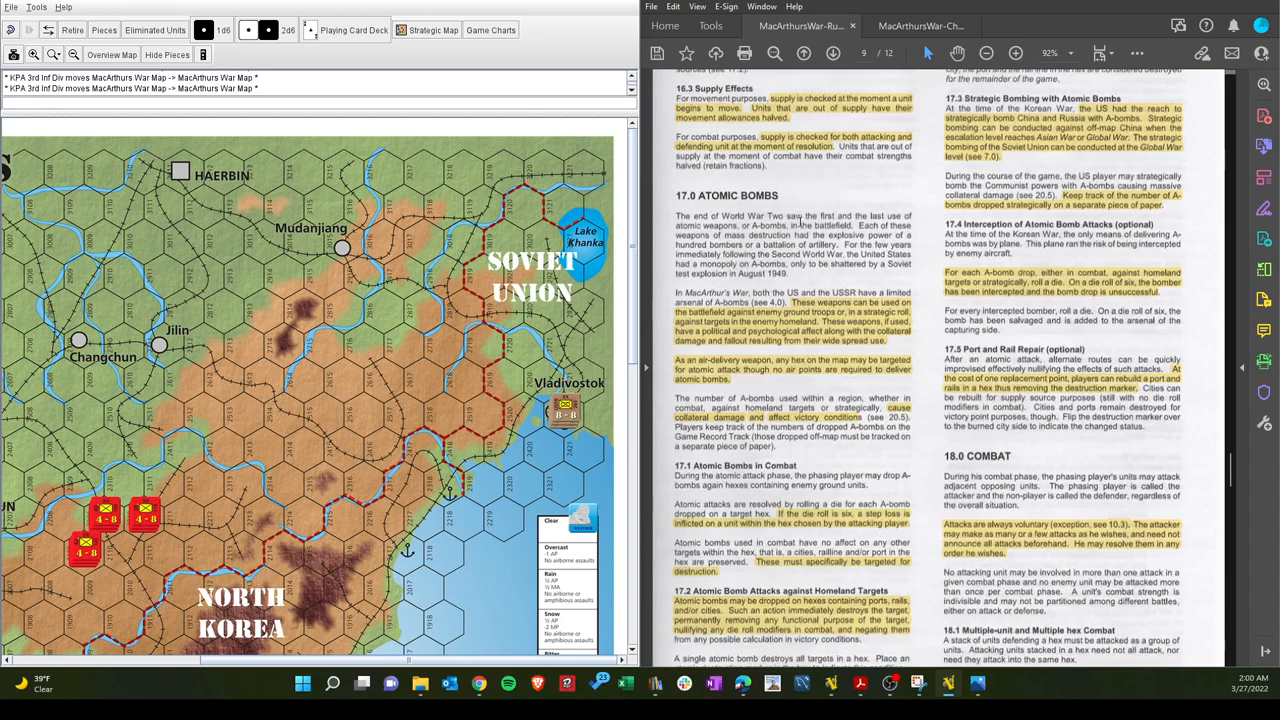
scroll(down, 3)
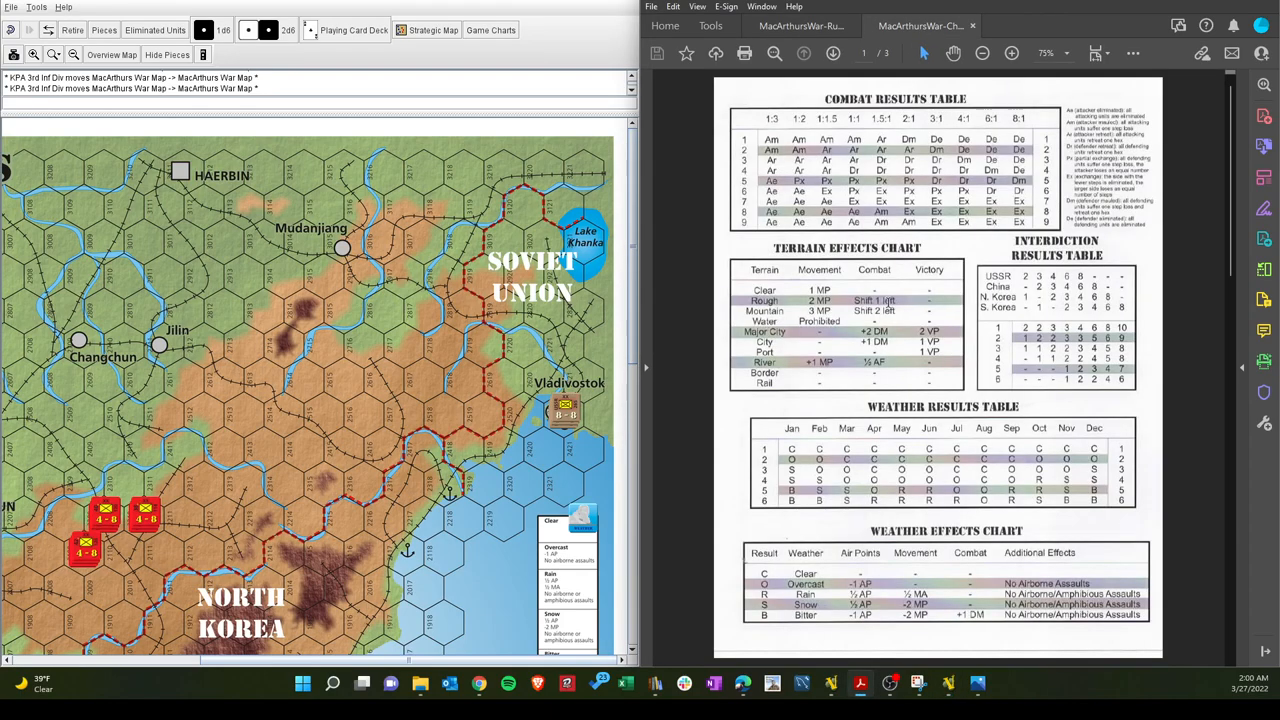
click(833, 53)
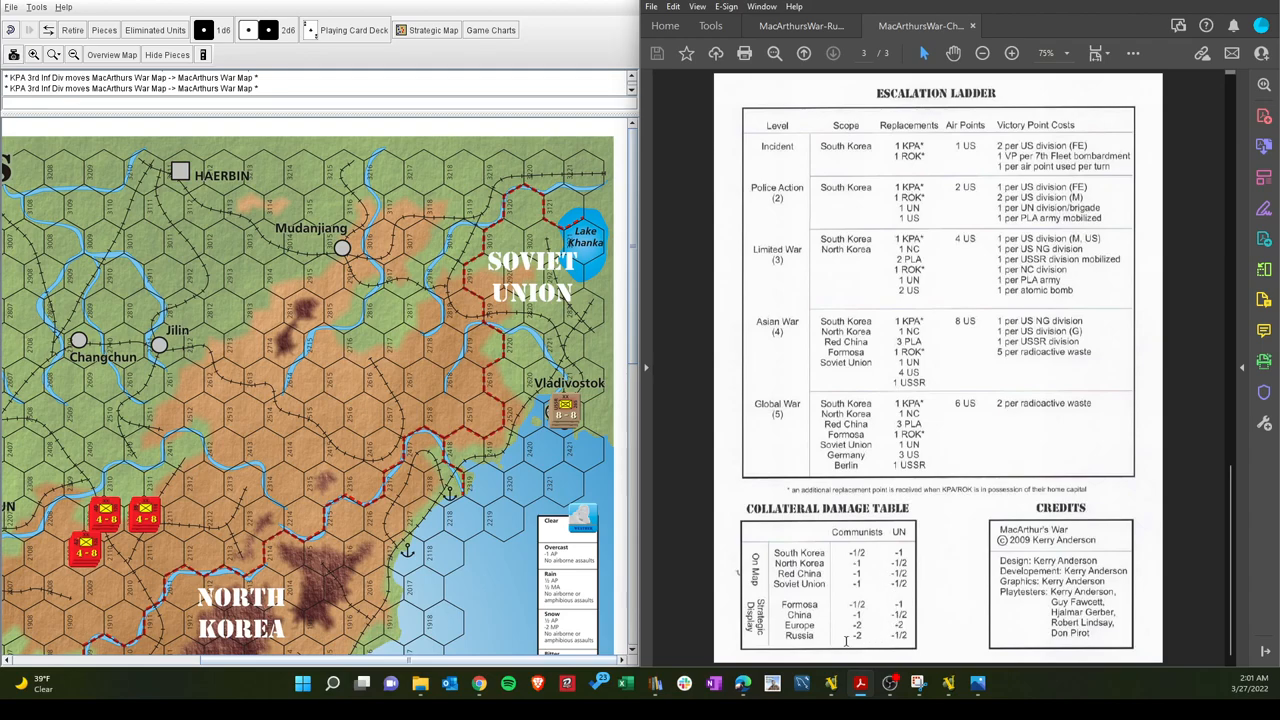
click(800, 25)
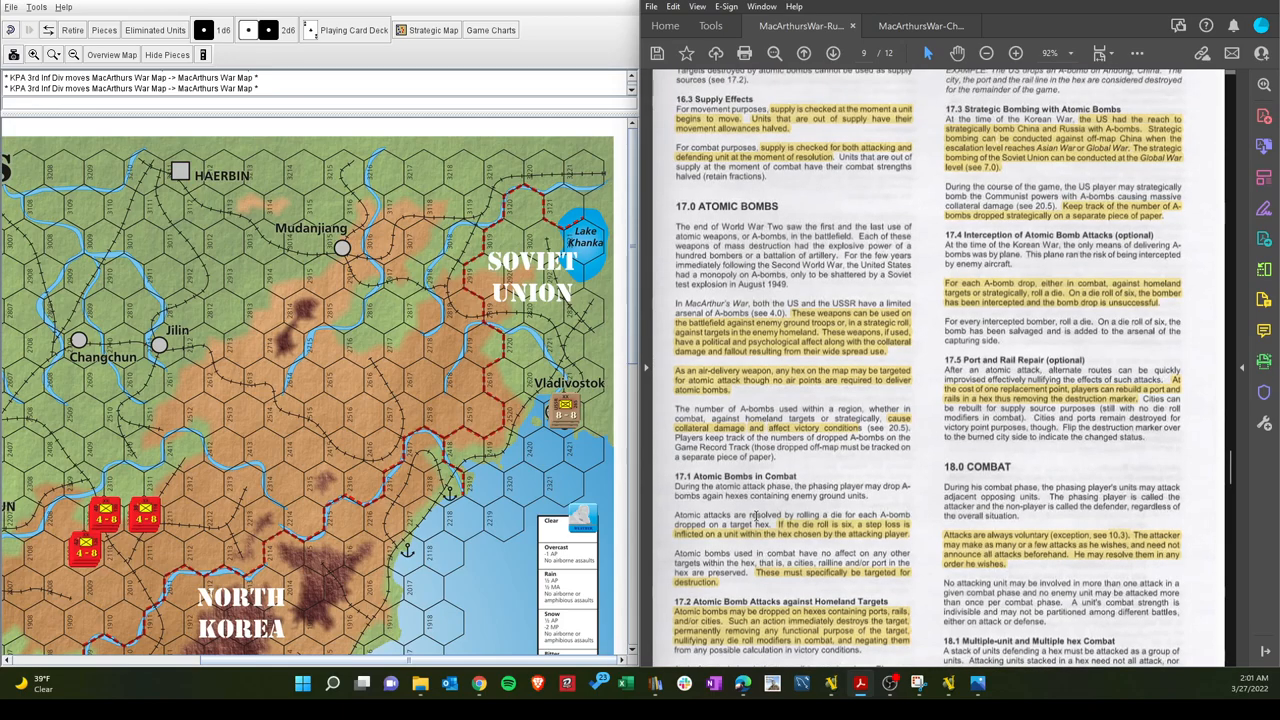
scroll(down, 3)
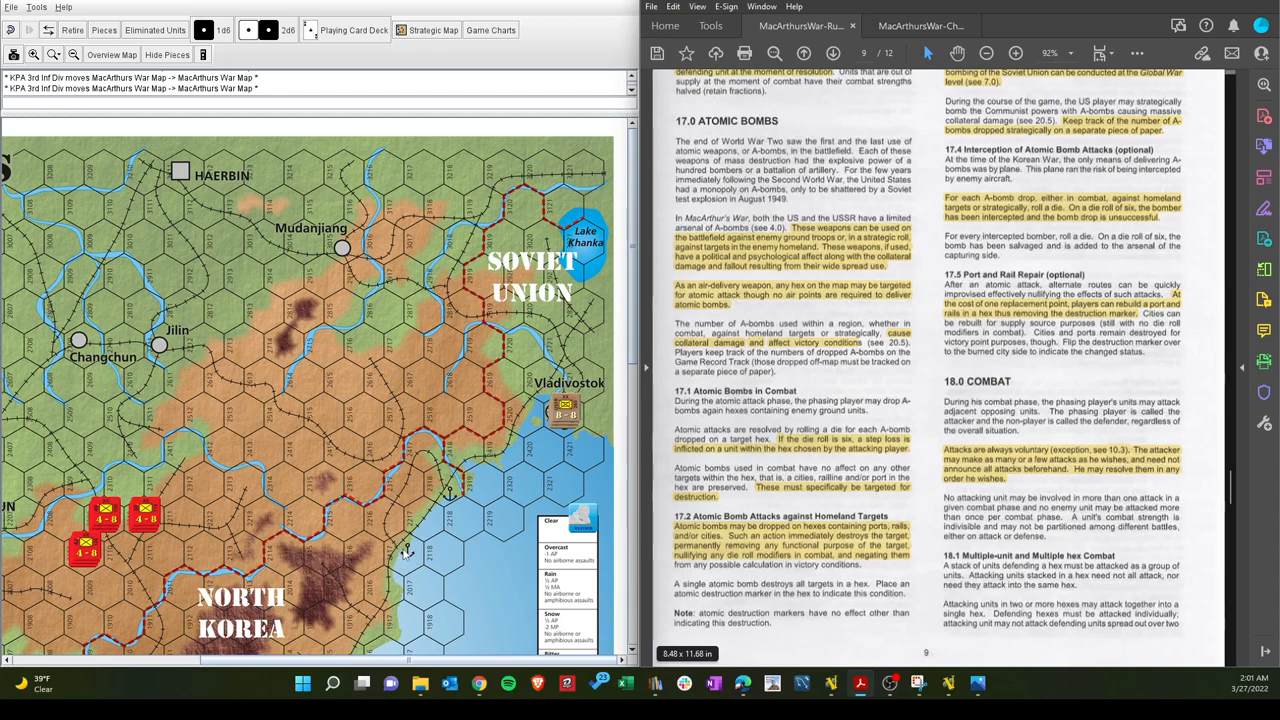
mouse_move(405, 550)
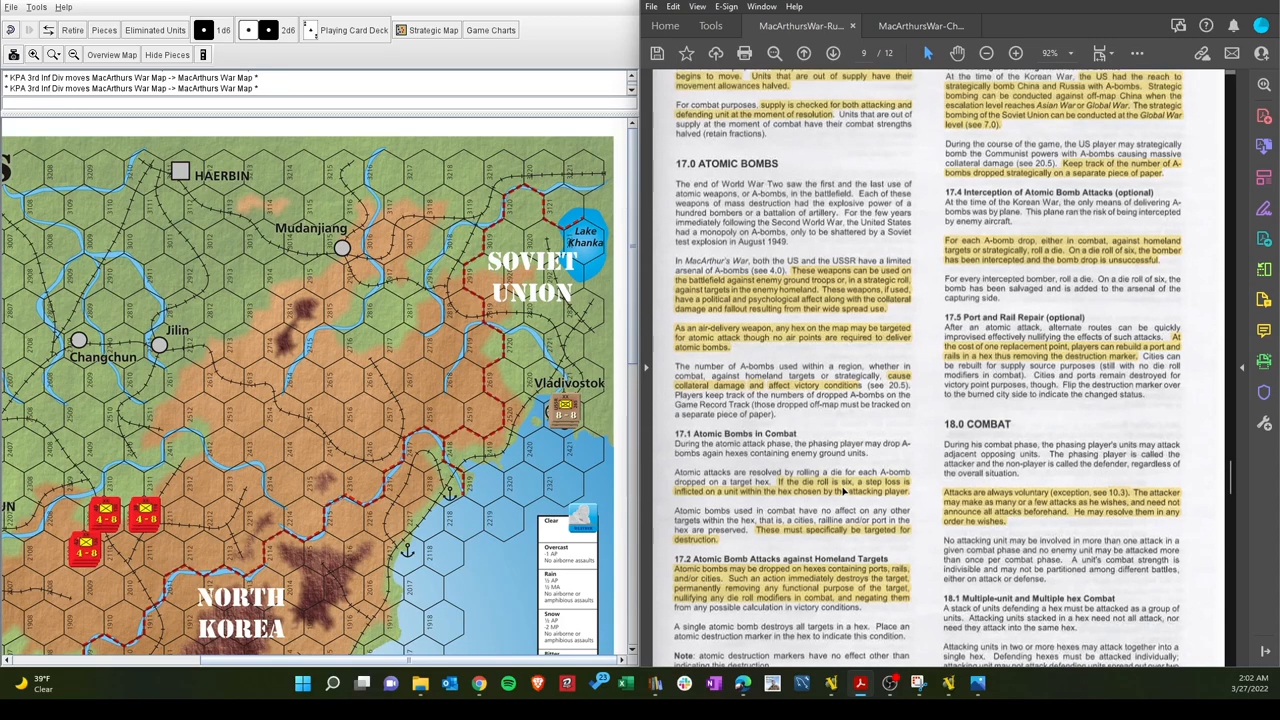
scroll(up, 3)
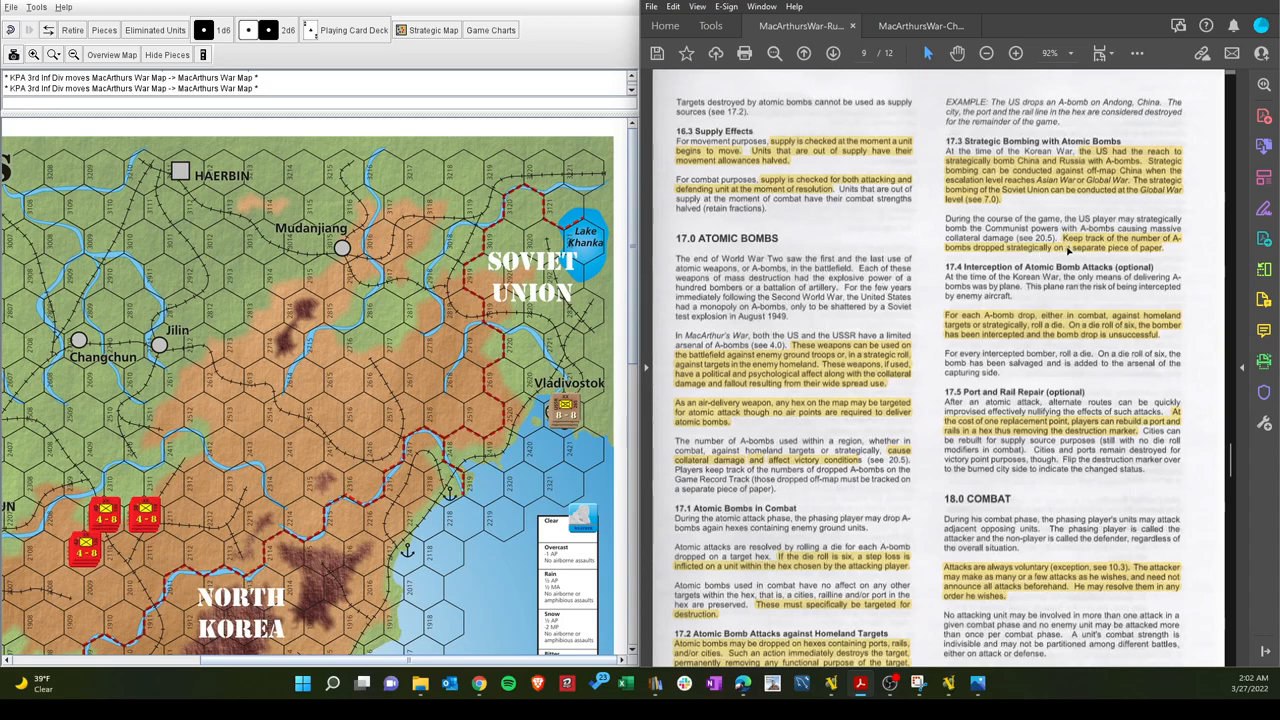
mouse_move(1042, 320)
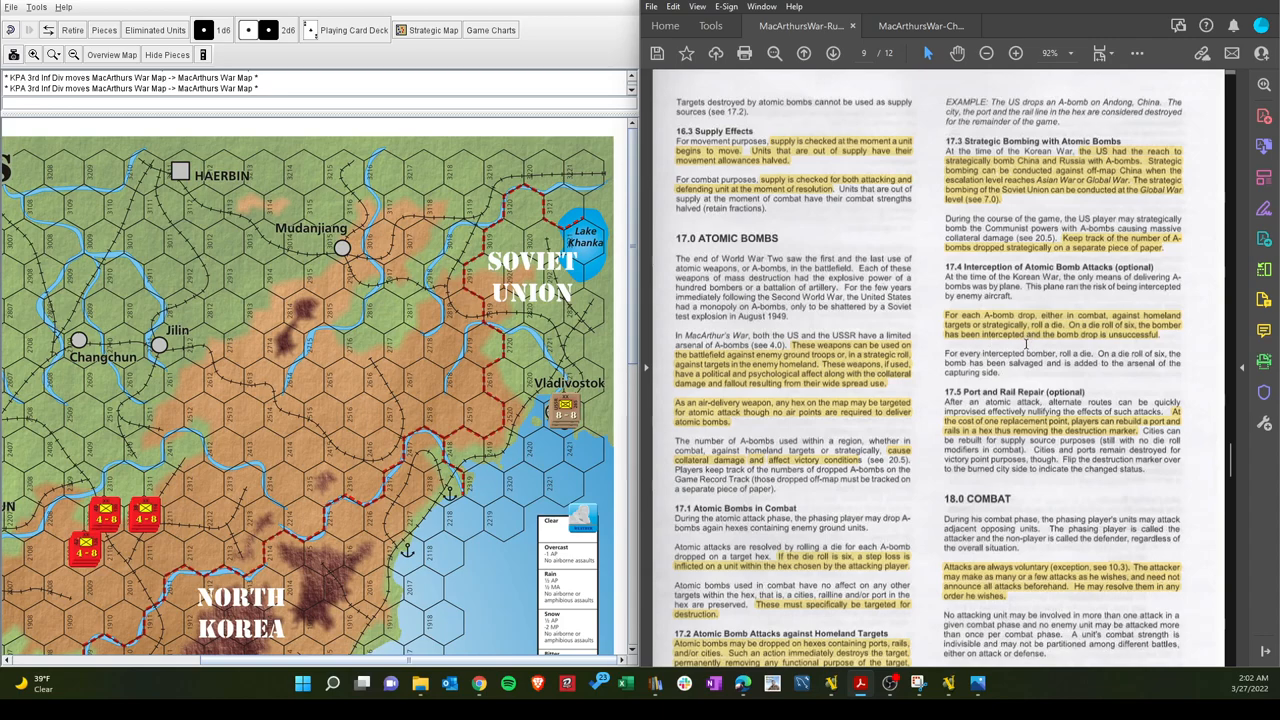
mouse_move(1030, 343)
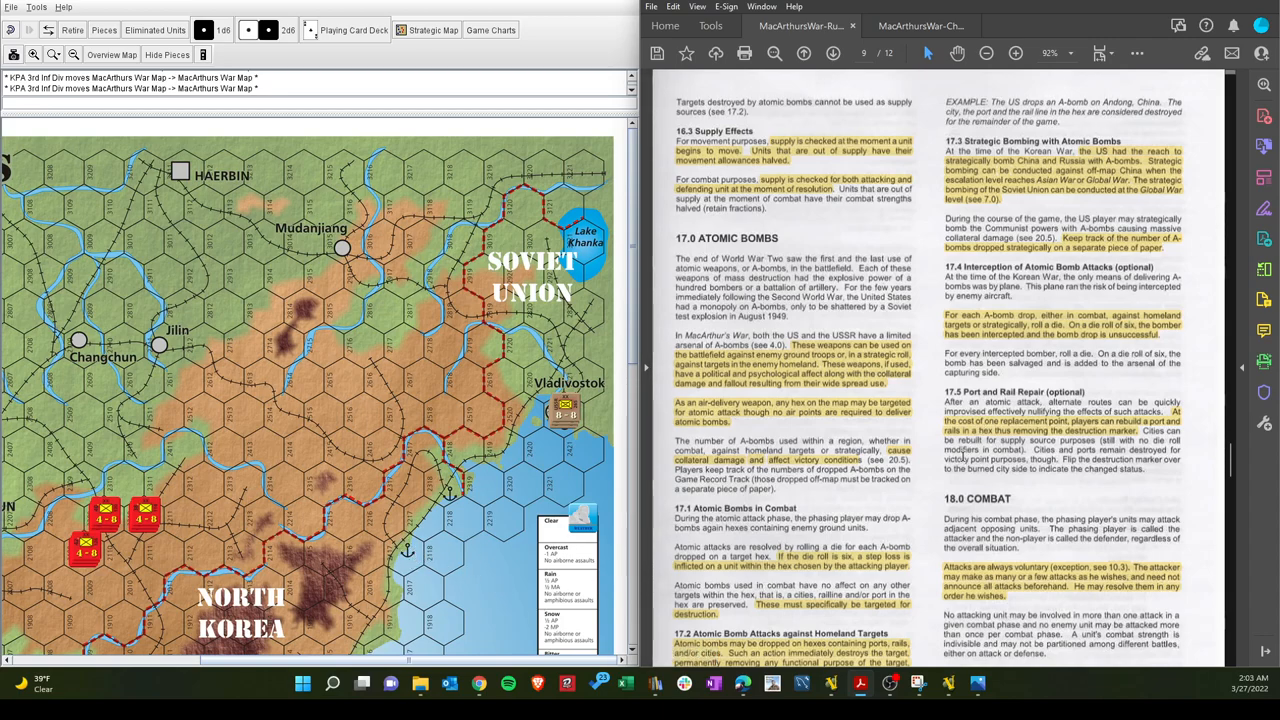
Scroll page 9 to its bottom, ending 17.2 Homeland Targets and 18.1 Multiple-unit Combat
scroll(down, 3)
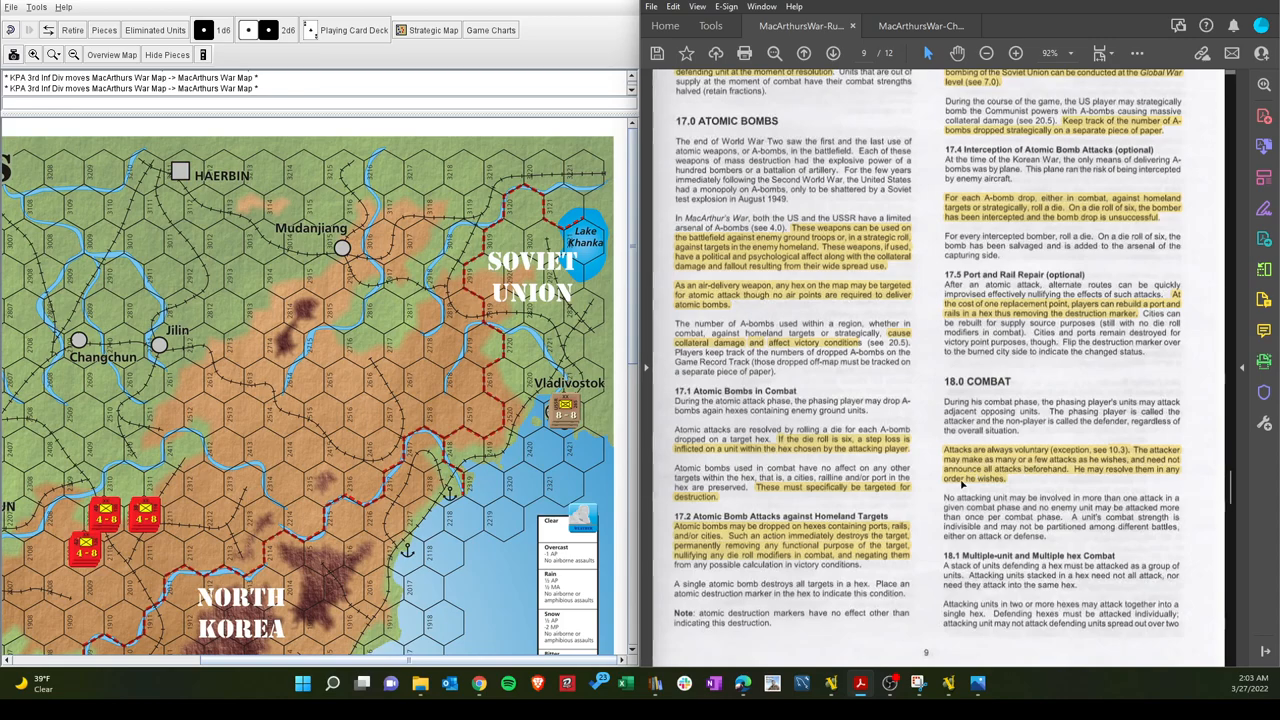
Scroll the rulebook onto page 10 to read 18.3 Terrain Effects and 18.4 Combat Results
scroll(up, 3)
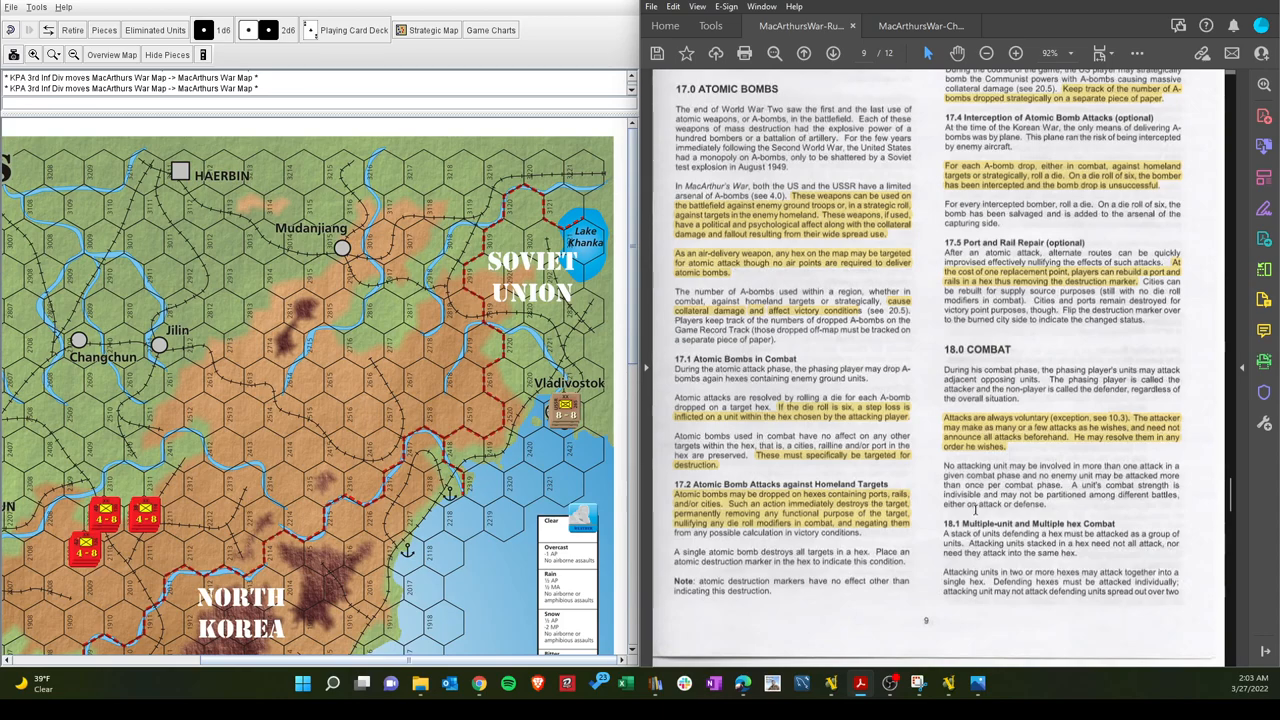
scroll(down, 3)
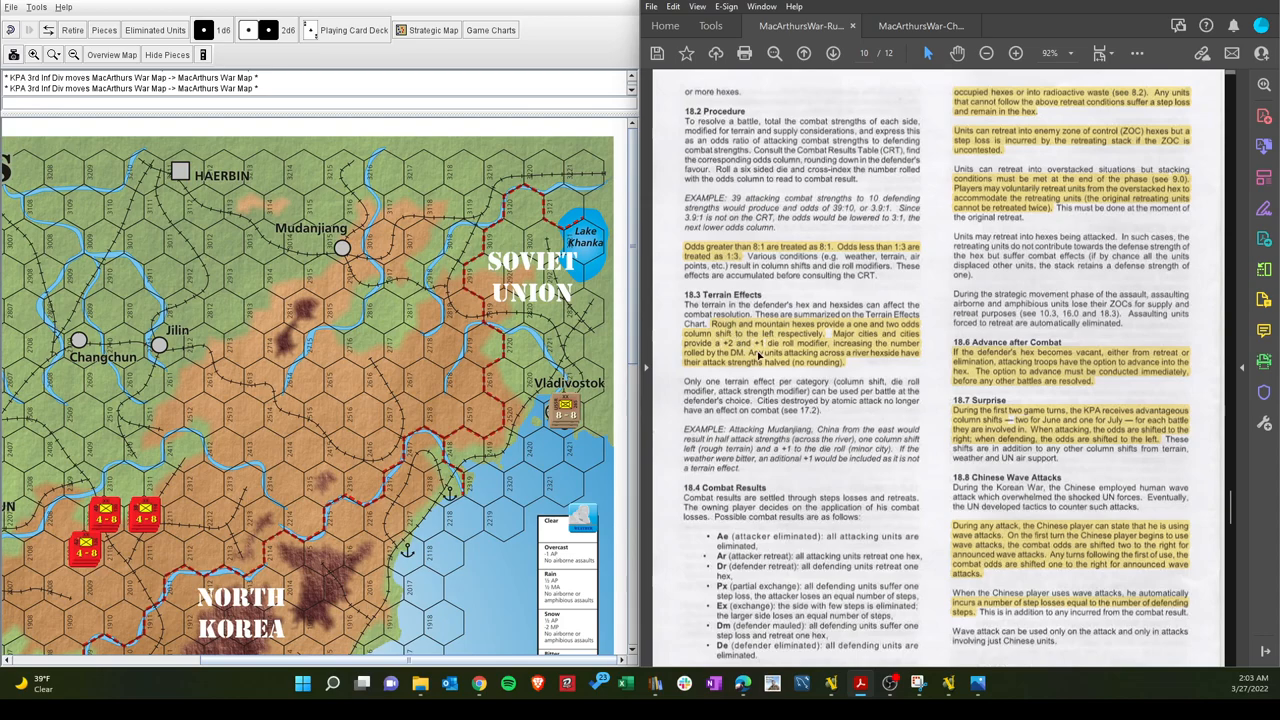
scroll(down, 3)
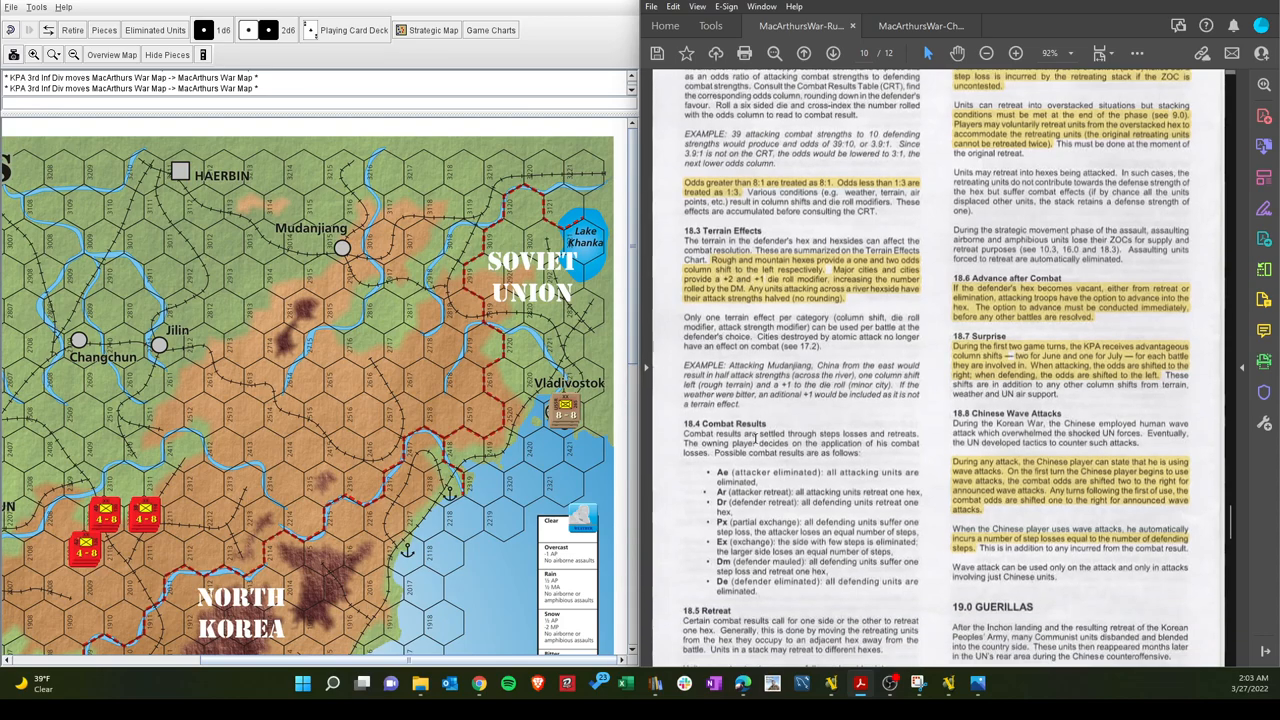
scroll(down, 3)
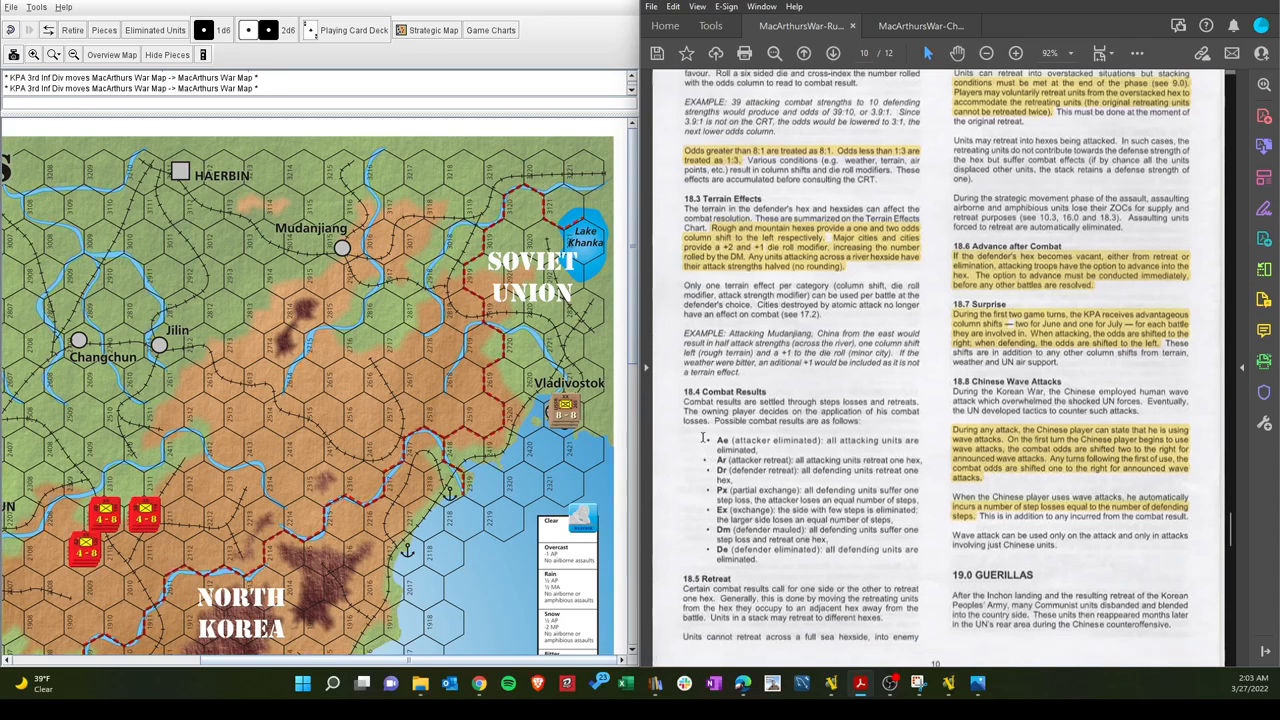
mouse_move(703, 470)
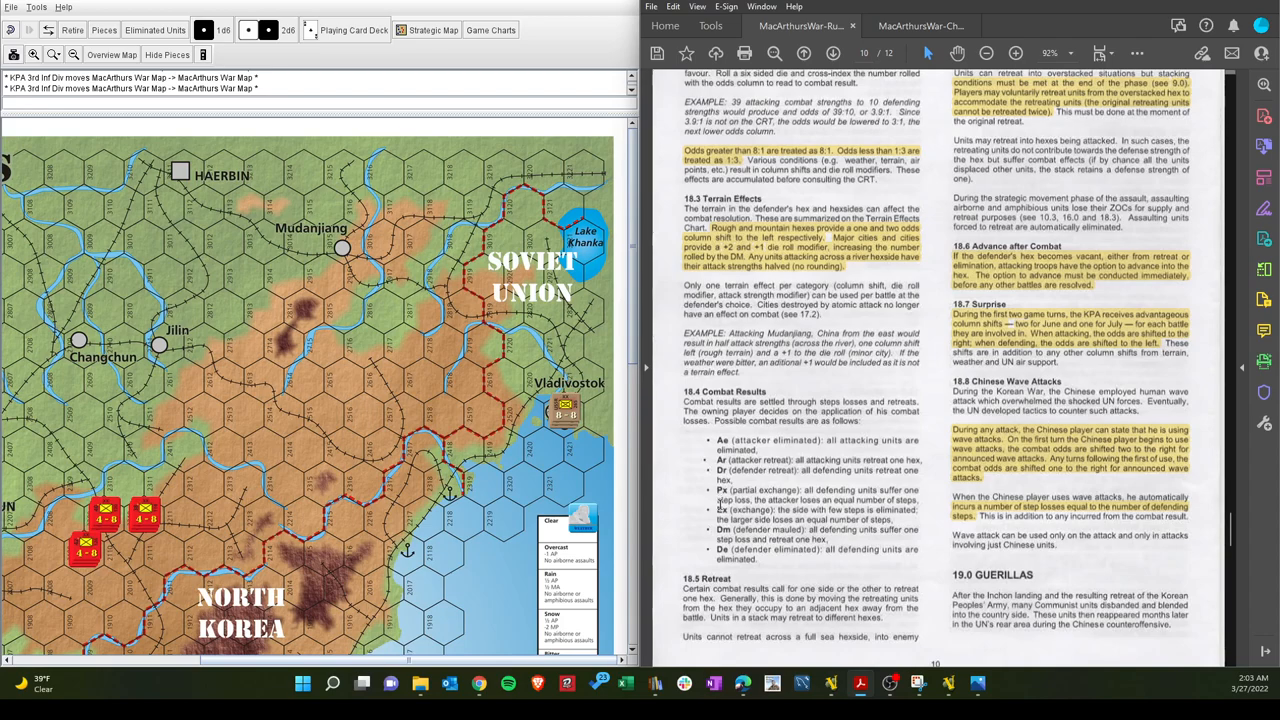
mouse_move(763, 500)
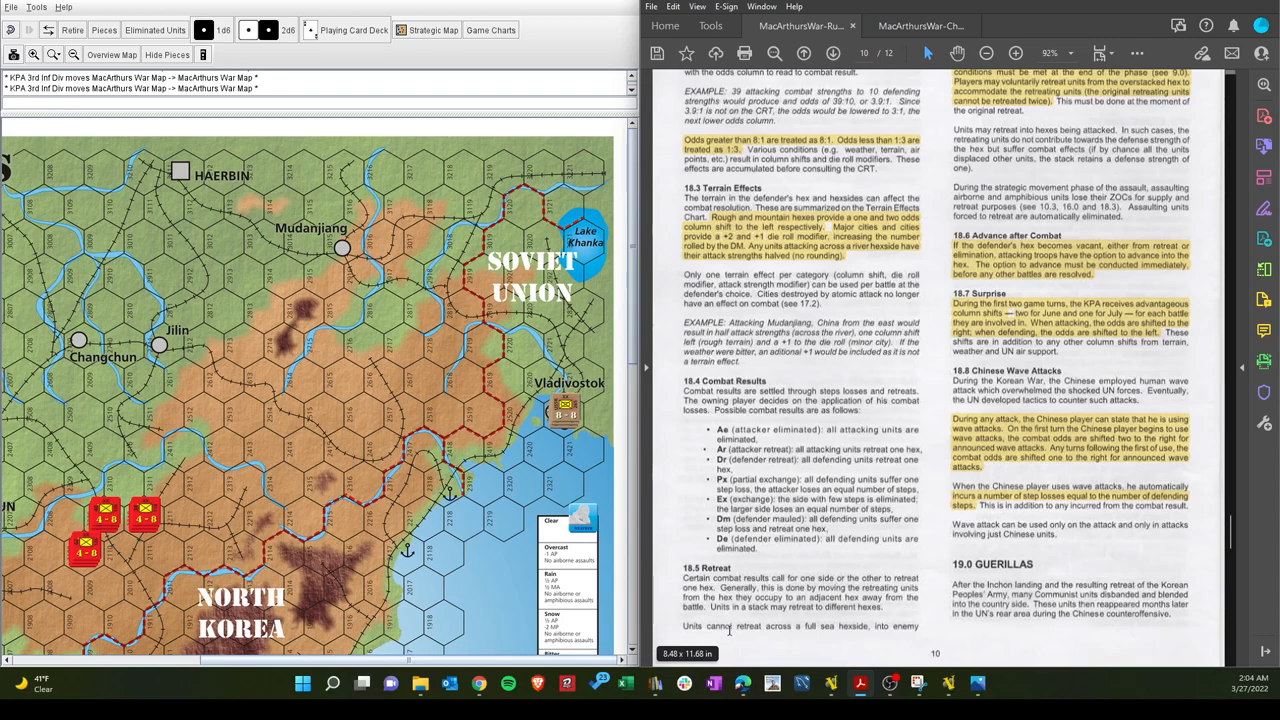
Scroll back to the top of page 10 to show 18.2 Procedure
scroll(up, 3)
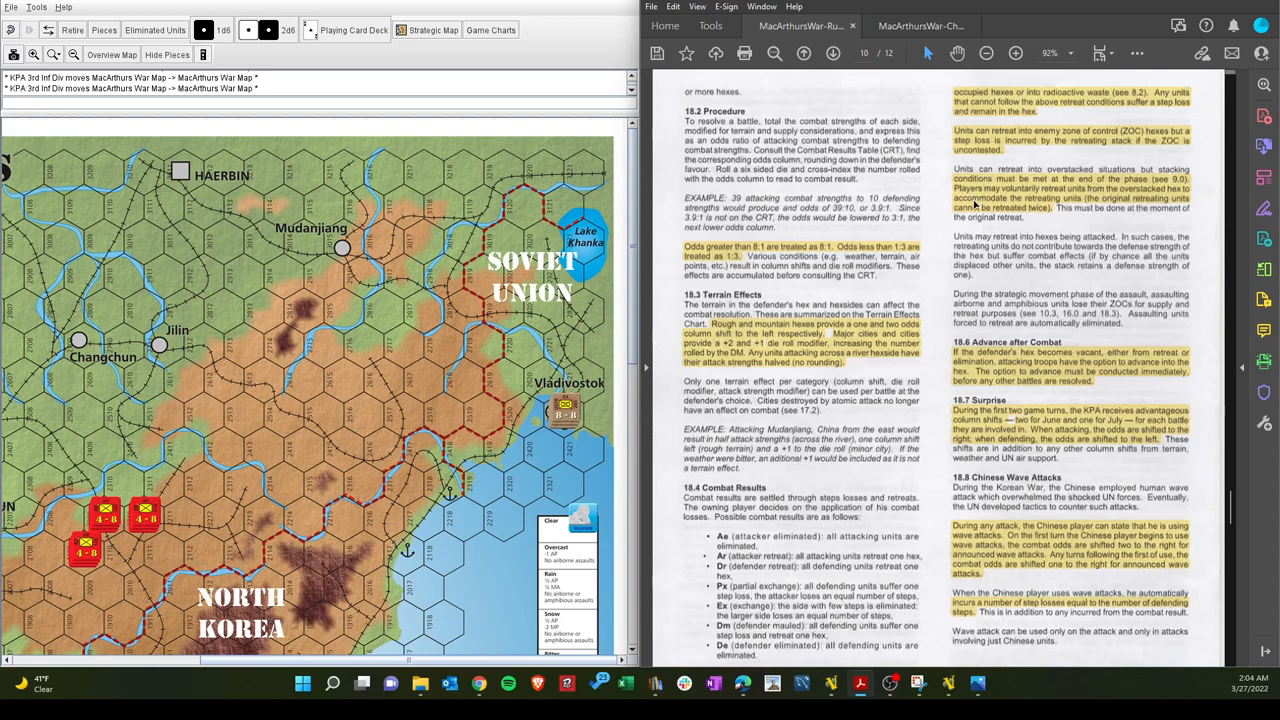
mouse_move(980, 202)
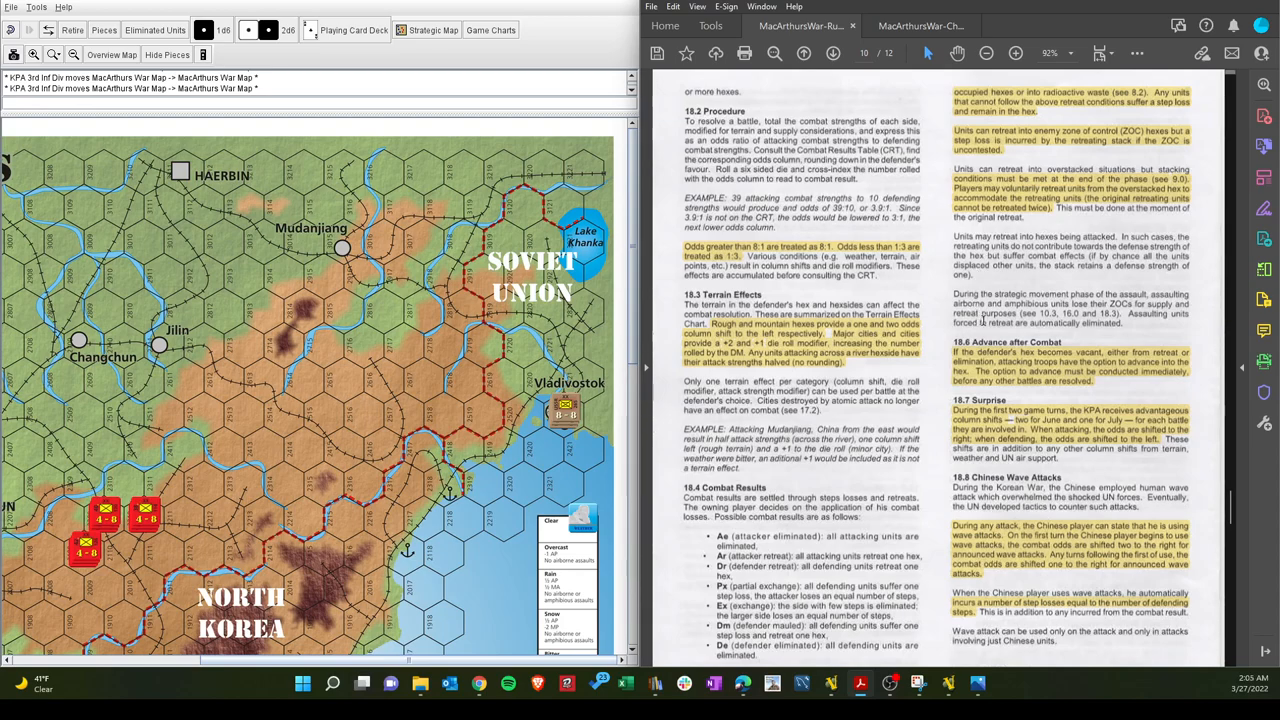
Scroll page 10 down slightly to 18.7 Surprise, 18.8 Chinese Wave Attacks and 19.0 Guerillas
scroll(down, 3)
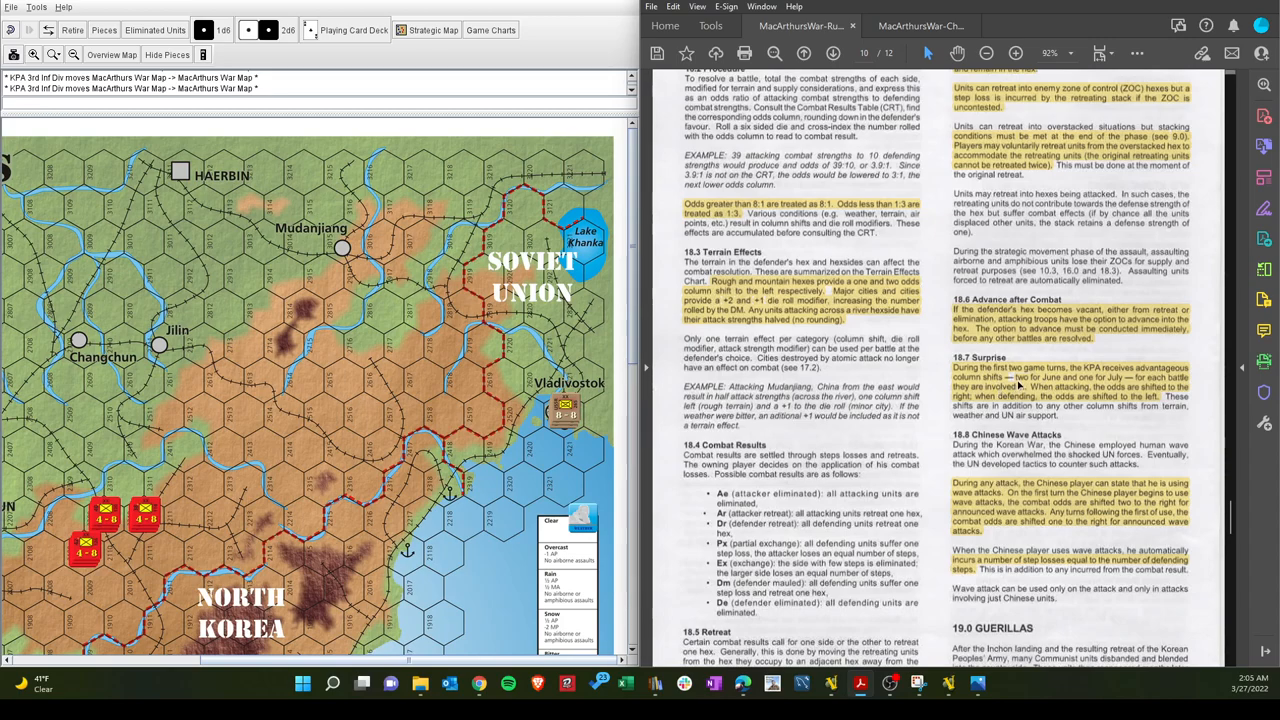
mouse_move(1025, 393)
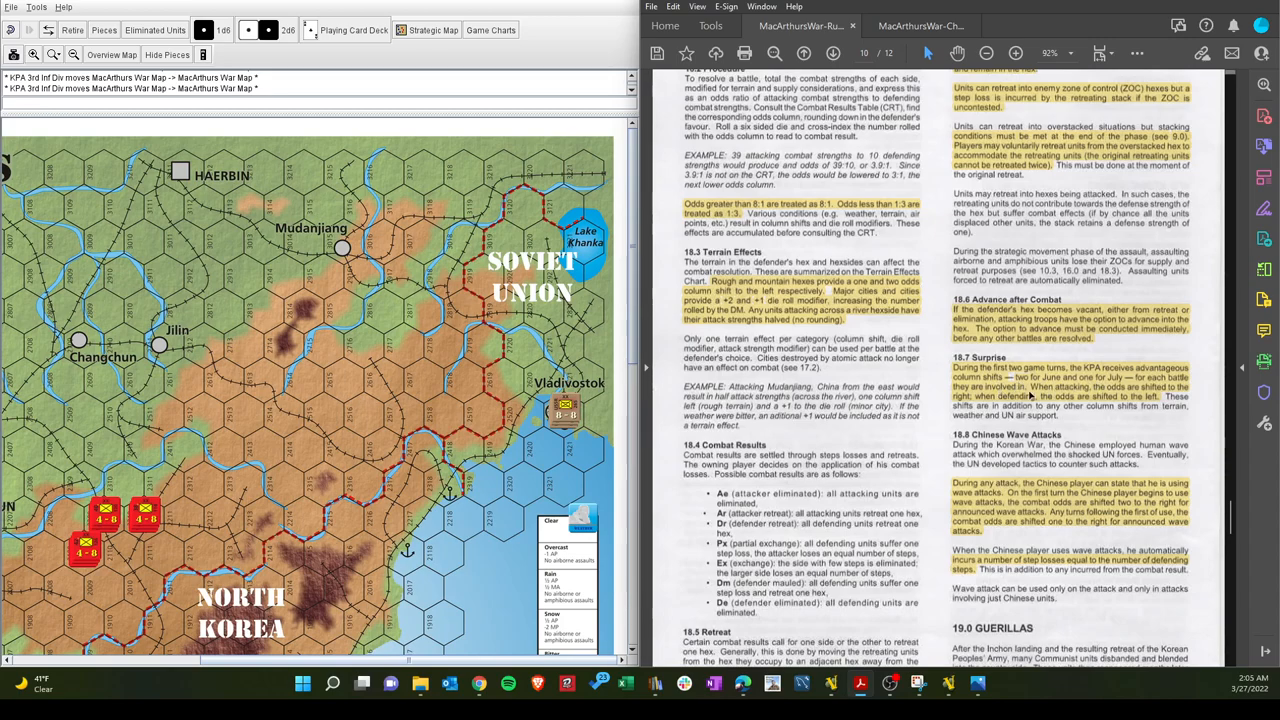
mouse_move(1048, 393)
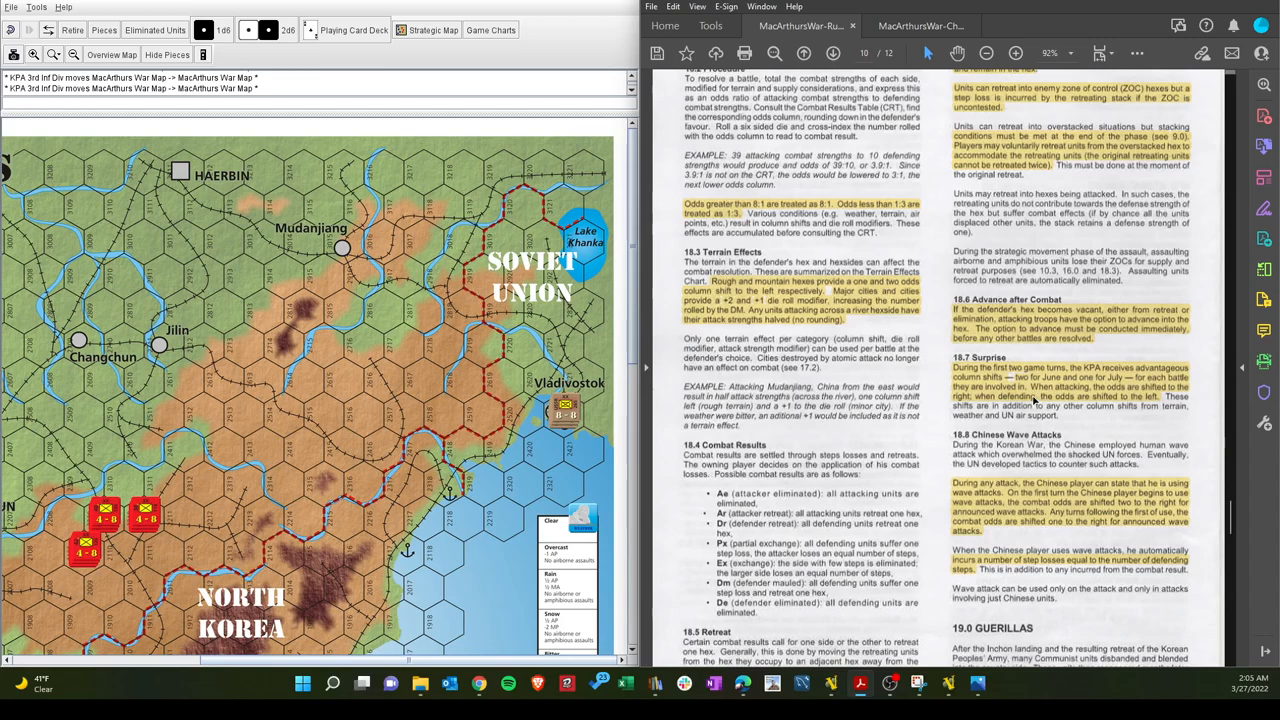
mouse_move(977, 500)
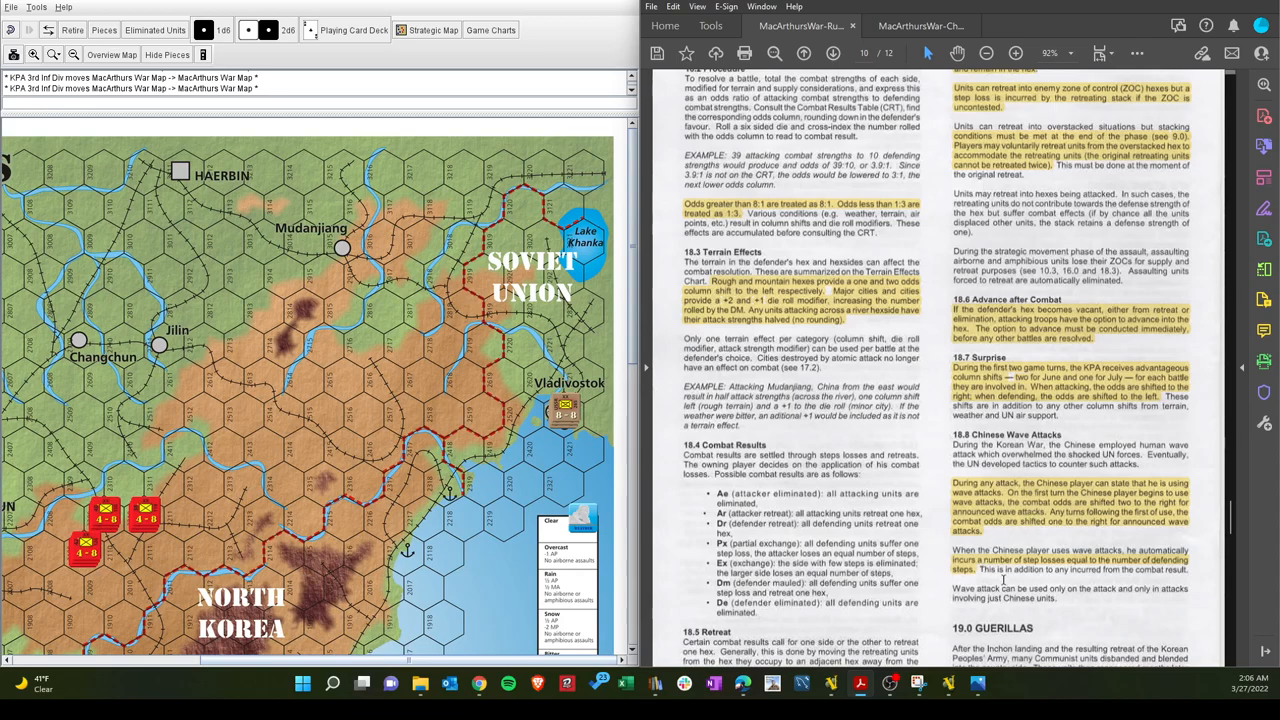
mouse_move(1000, 580)
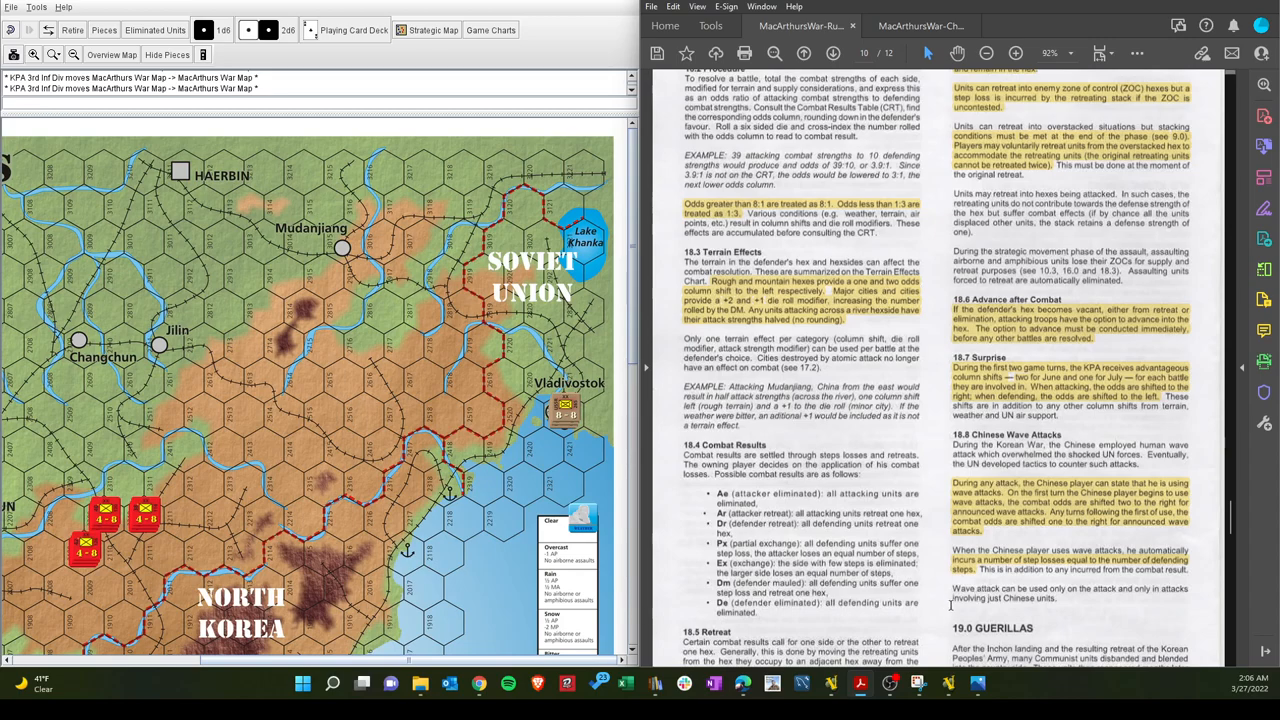
Move the rulebook to page 11 with 20.0 Ending the Game, stalemate rules and 21.0 Scenarios
scroll(down, 3)
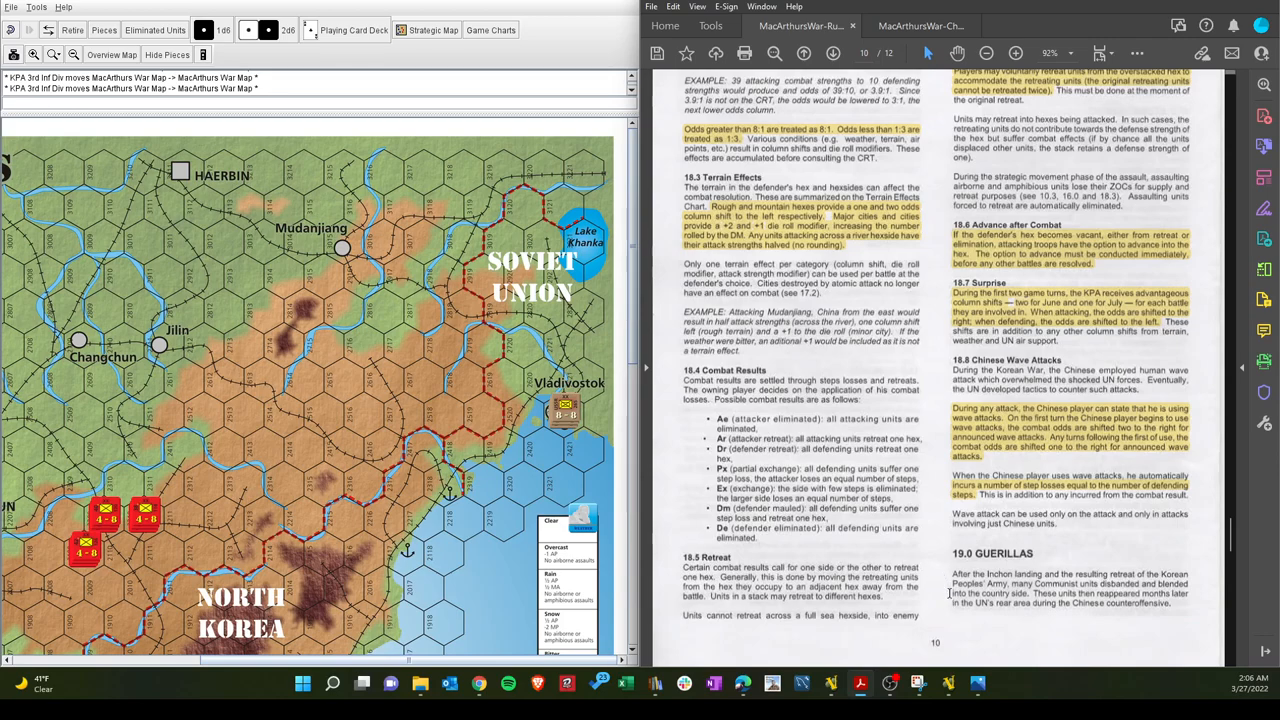
scroll(up, 3)
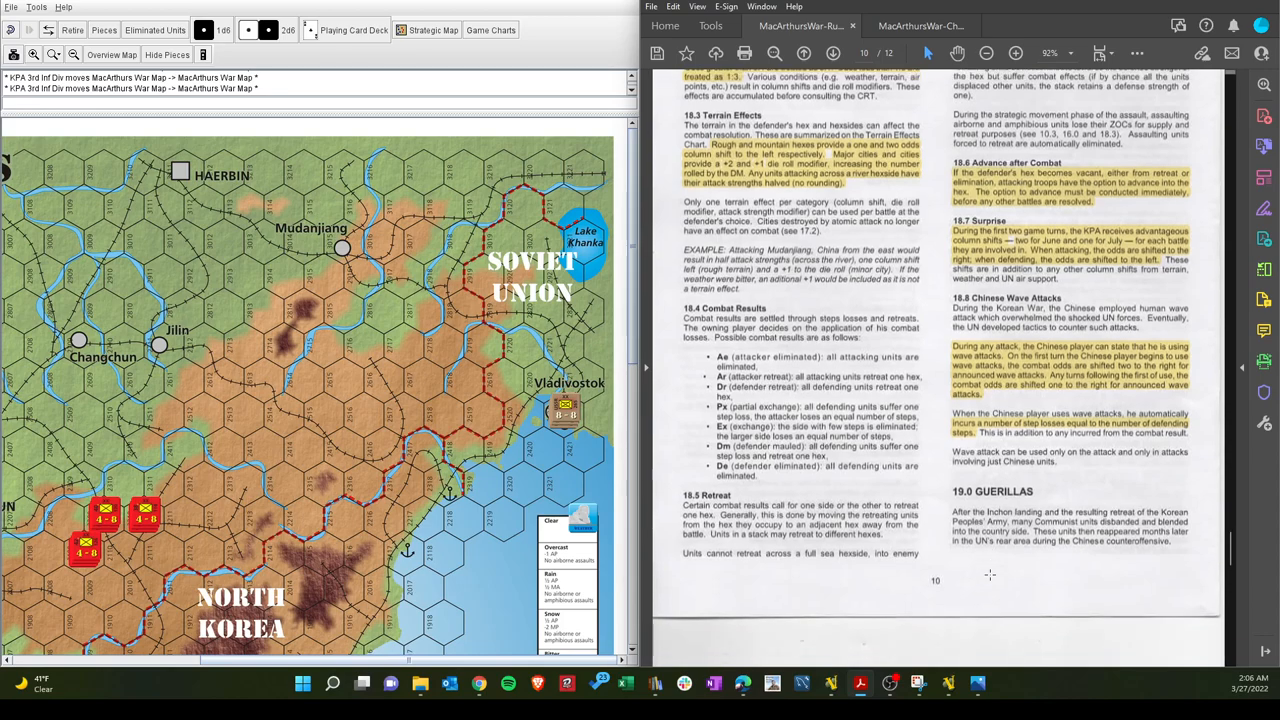
click(1015, 53)
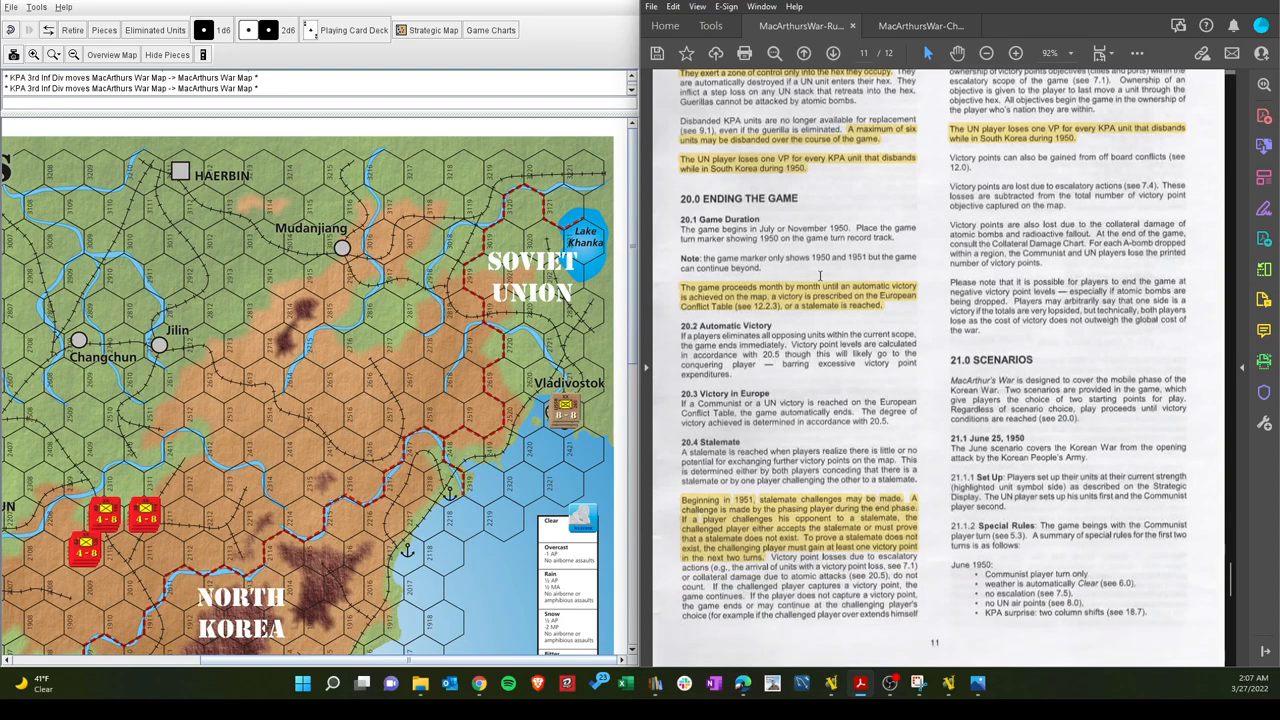
scroll(up, 3)
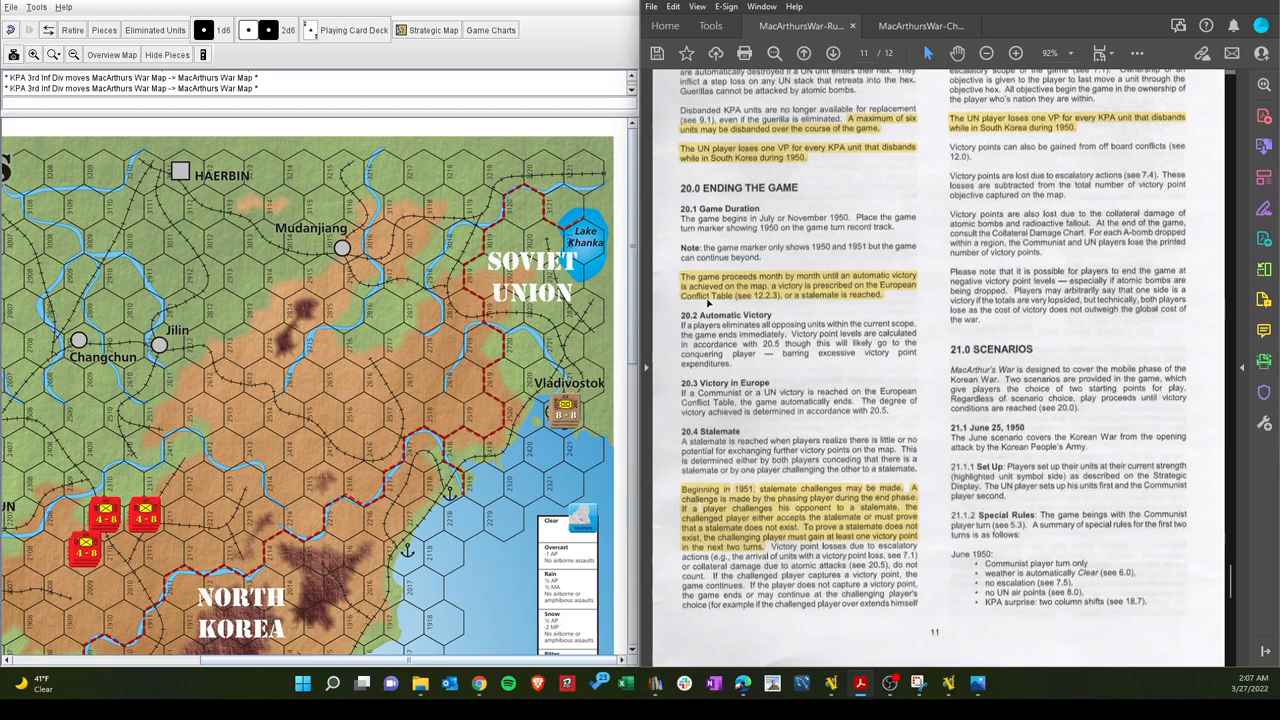
mouse_move(710, 303)
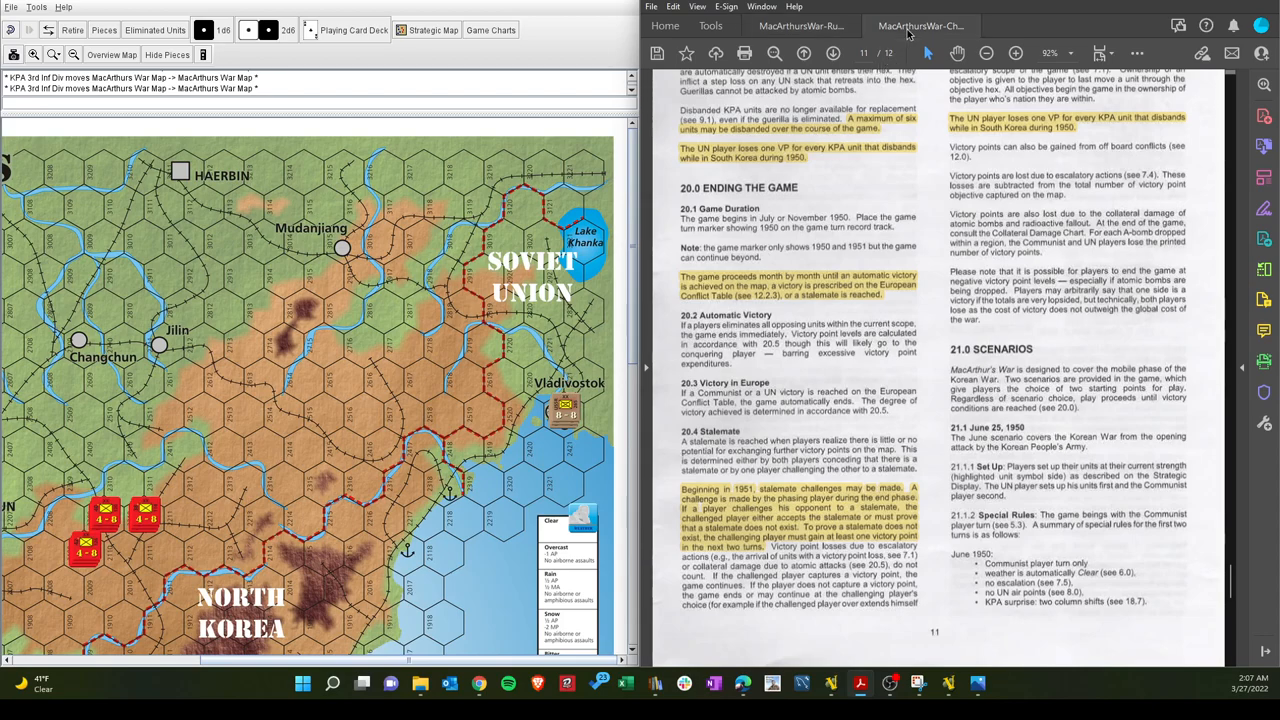
Switch to the MacArthursWar charts PDF's page 3 Escalation Ladder and Collateral Damage Table
click(918, 25)
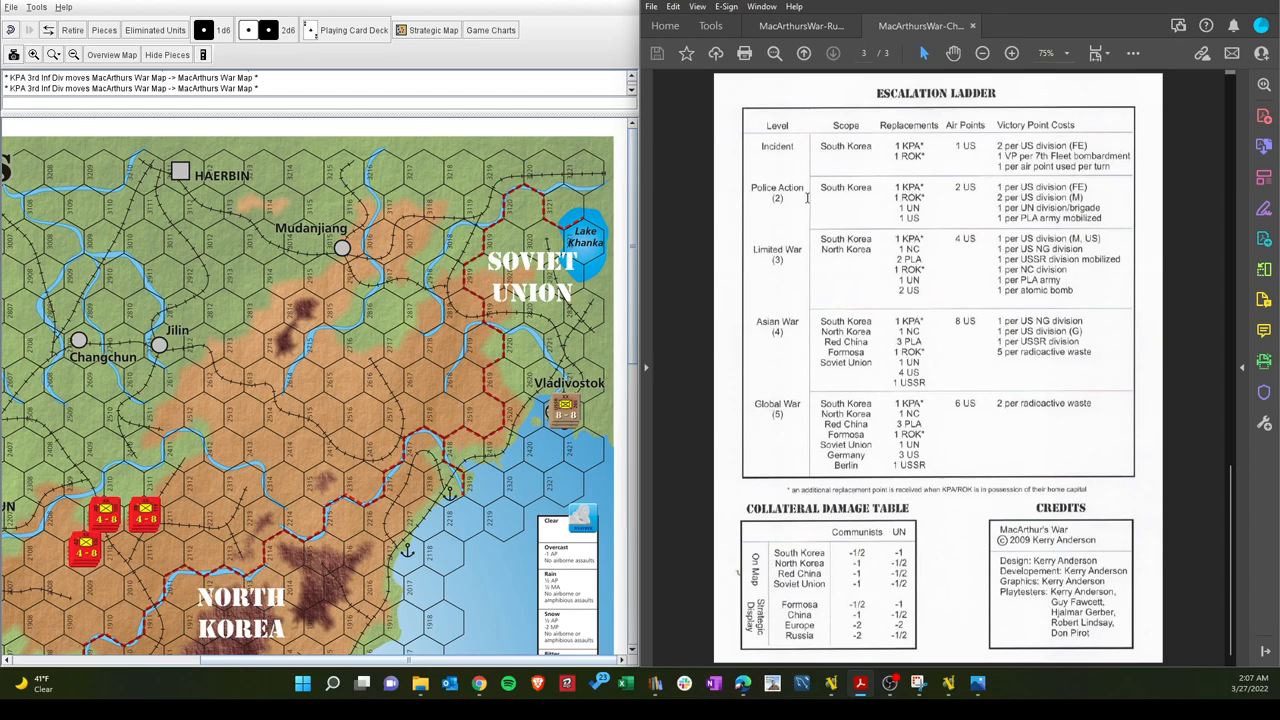
mouse_move(818, 262)
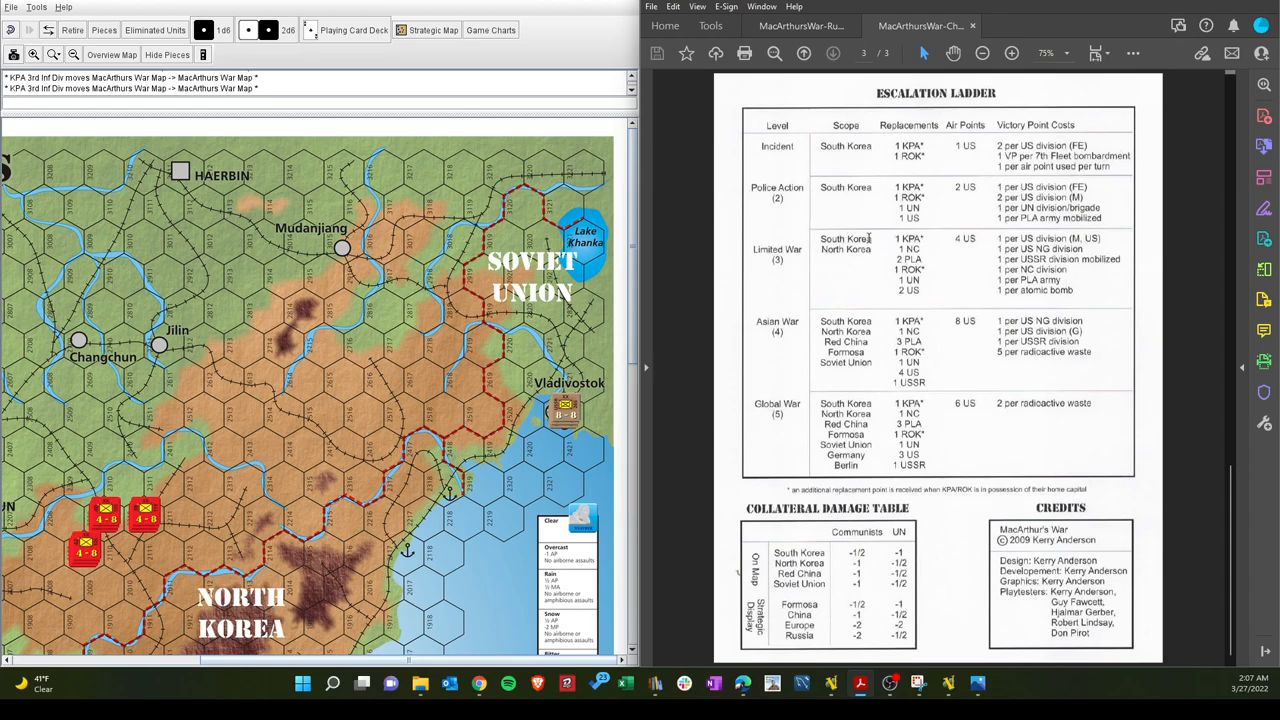
mouse_move(845, 311)
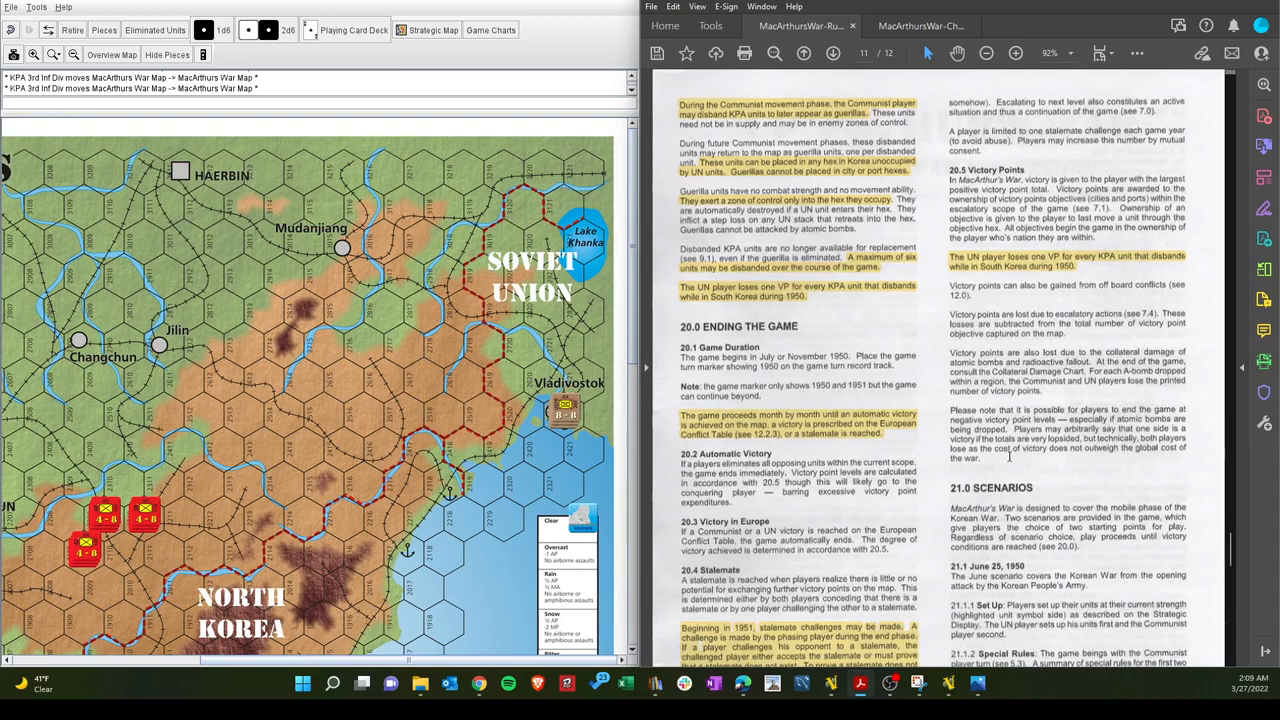
Return to rulebook page 11's 20.0 Ending the Game and scroll the VASSAL map to South Korea's units
scroll(down, 3)
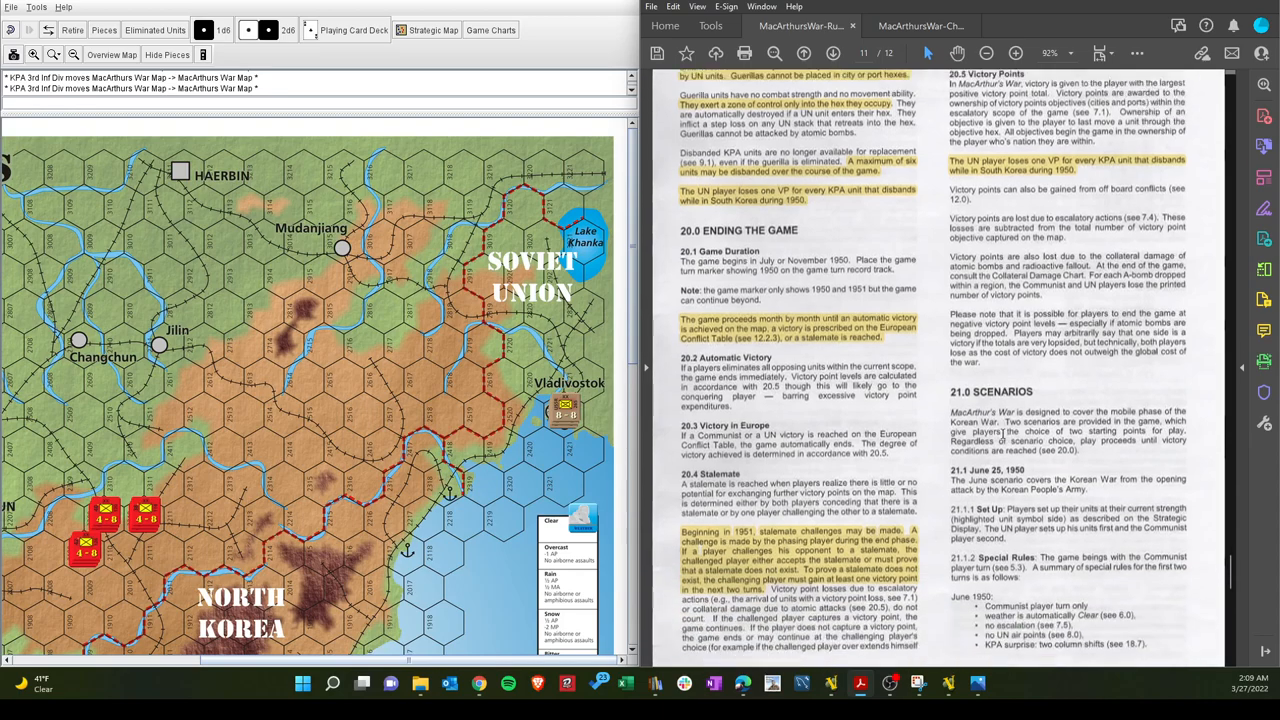
scroll(down, 3)
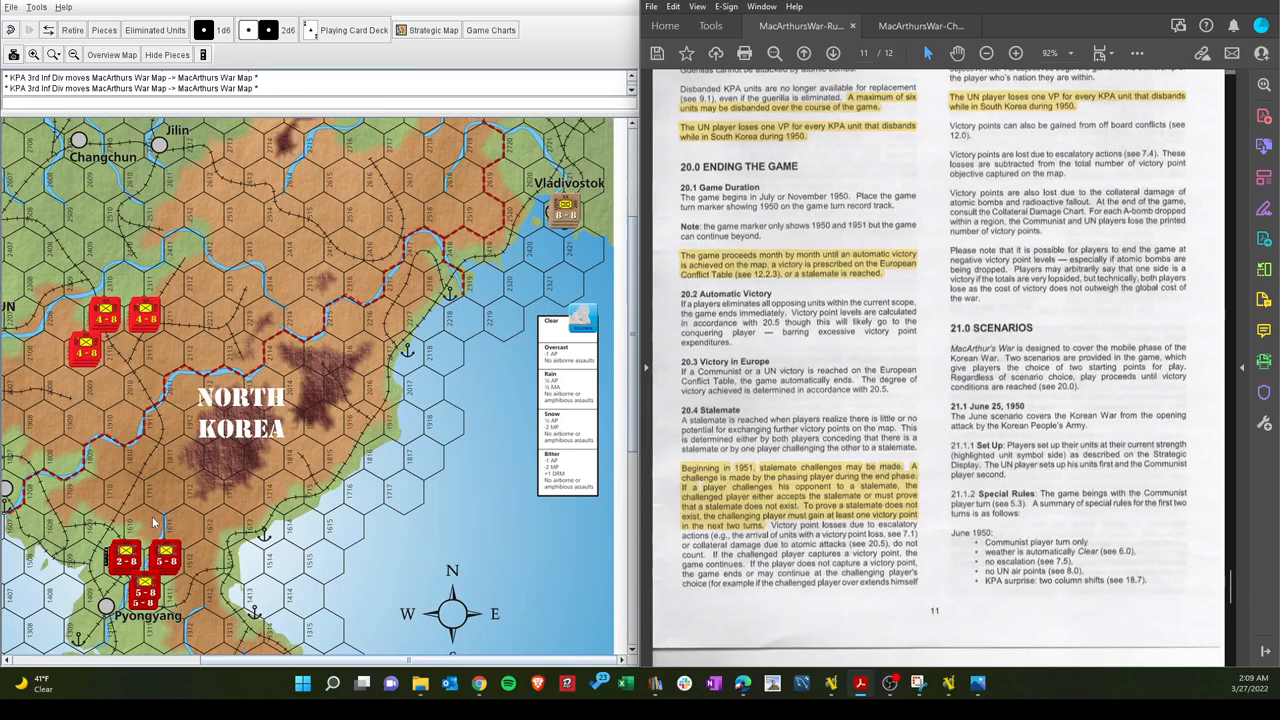
scroll(down, 3)
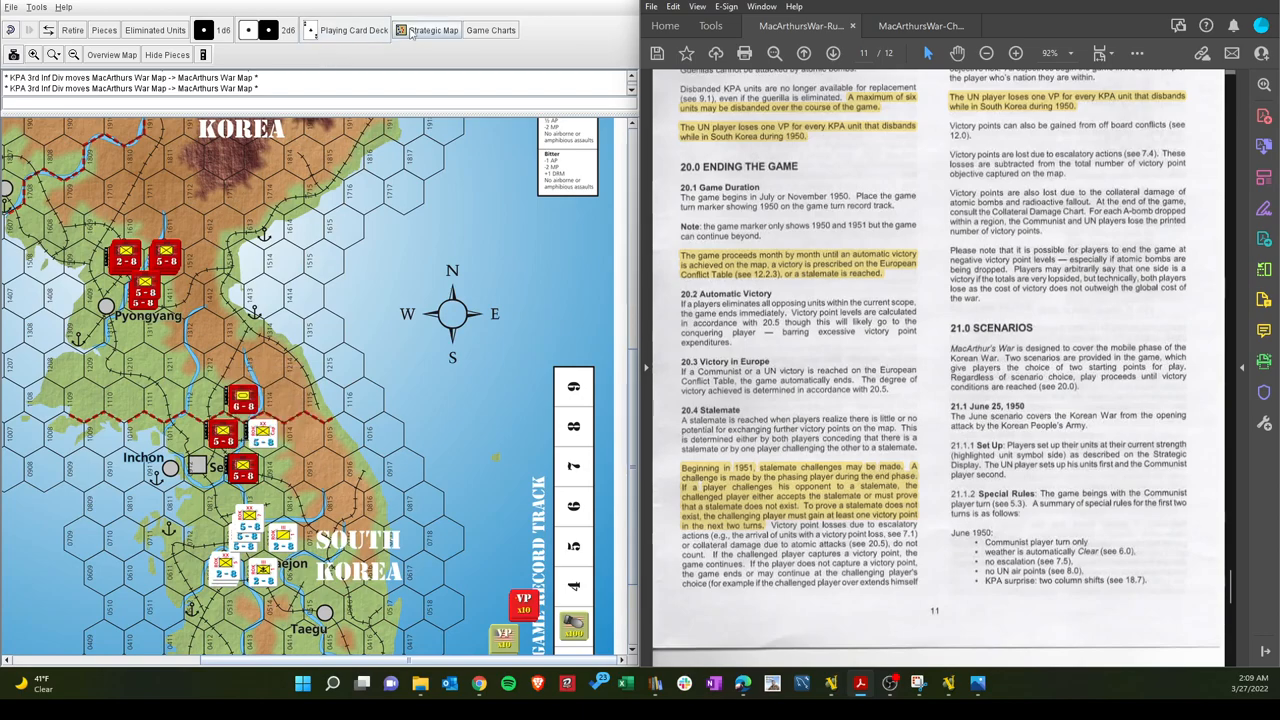
View the Strategic Display of world theaters, then return to the rules PDF
click(433, 29)
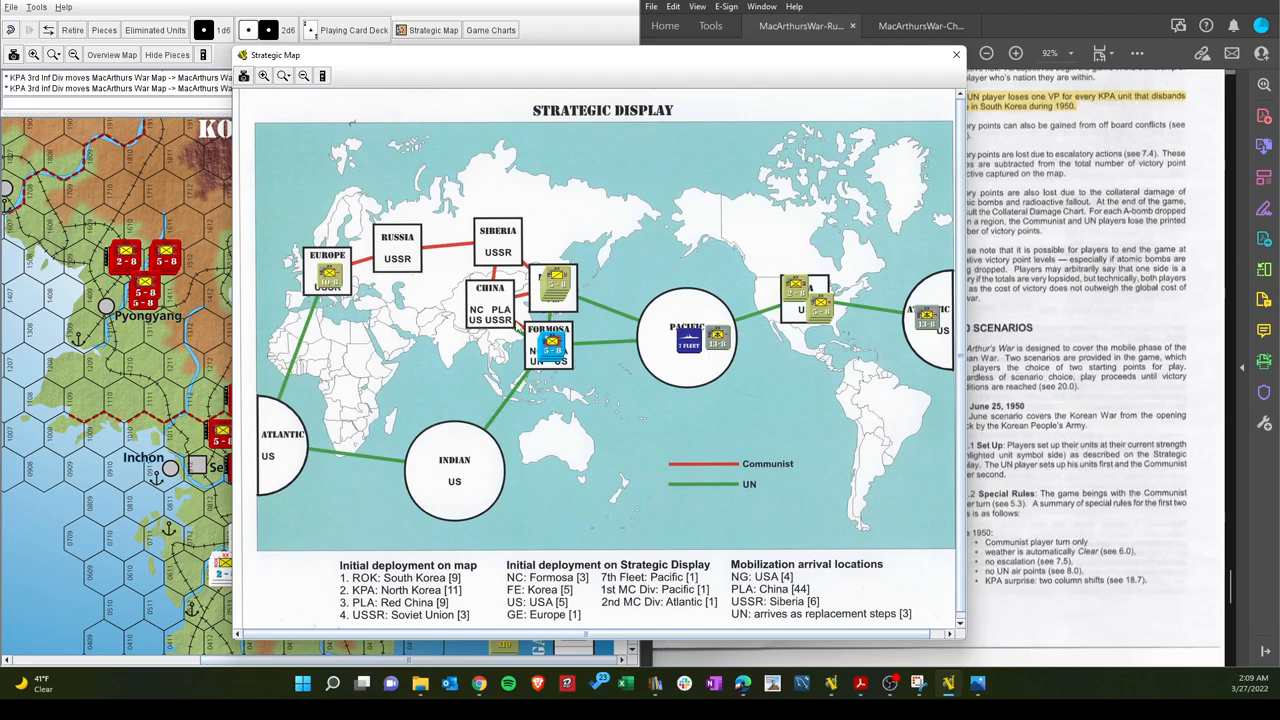
mouse_move(613, 375)
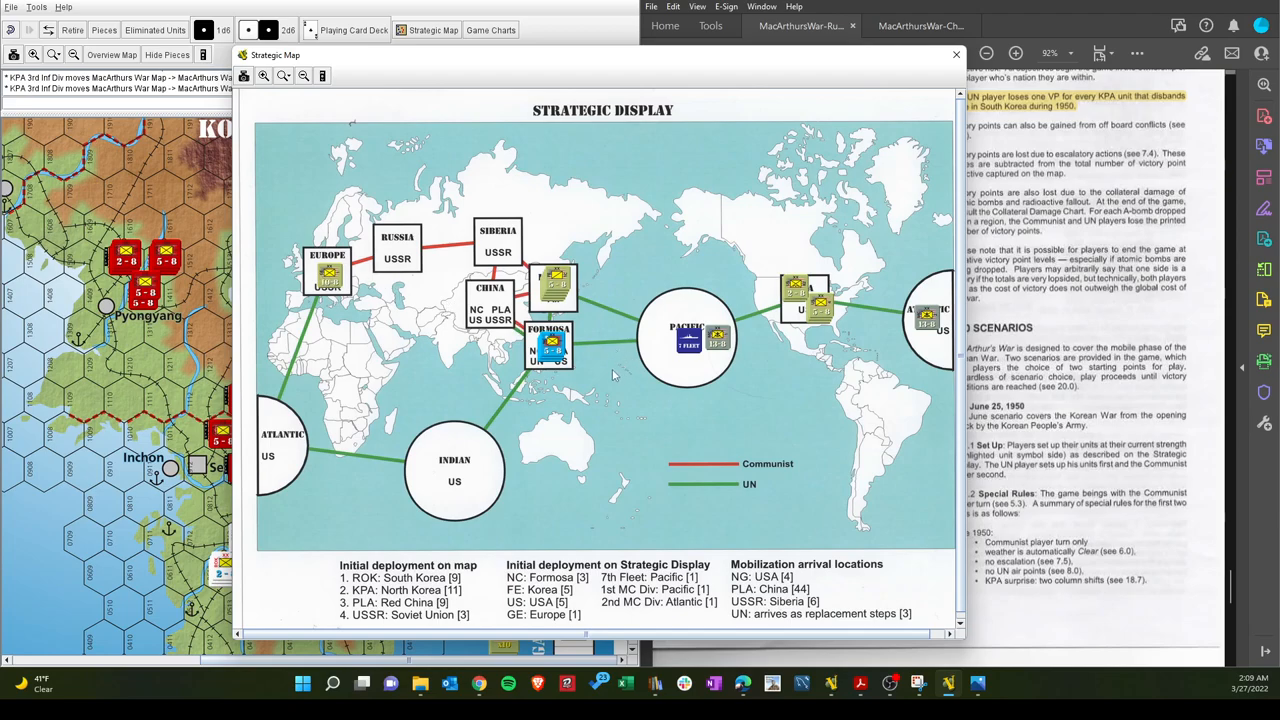
mouse_move(595, 251)
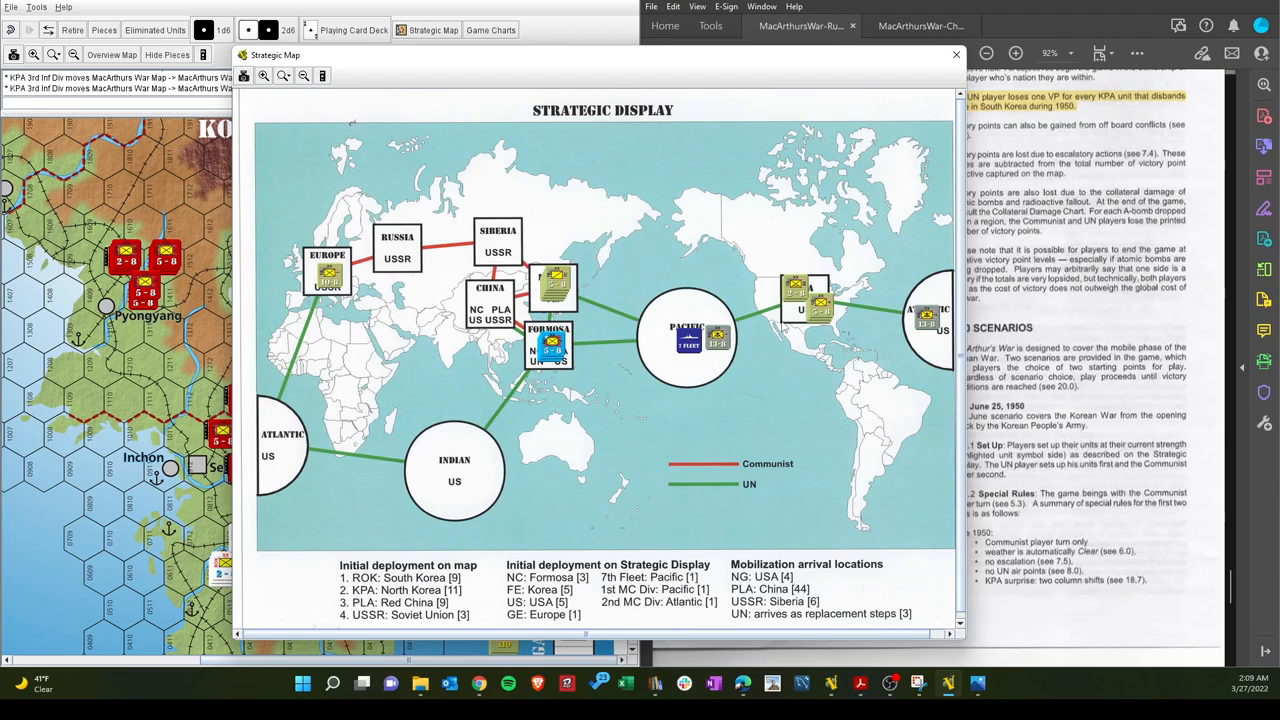
mouse_move(748, 406)
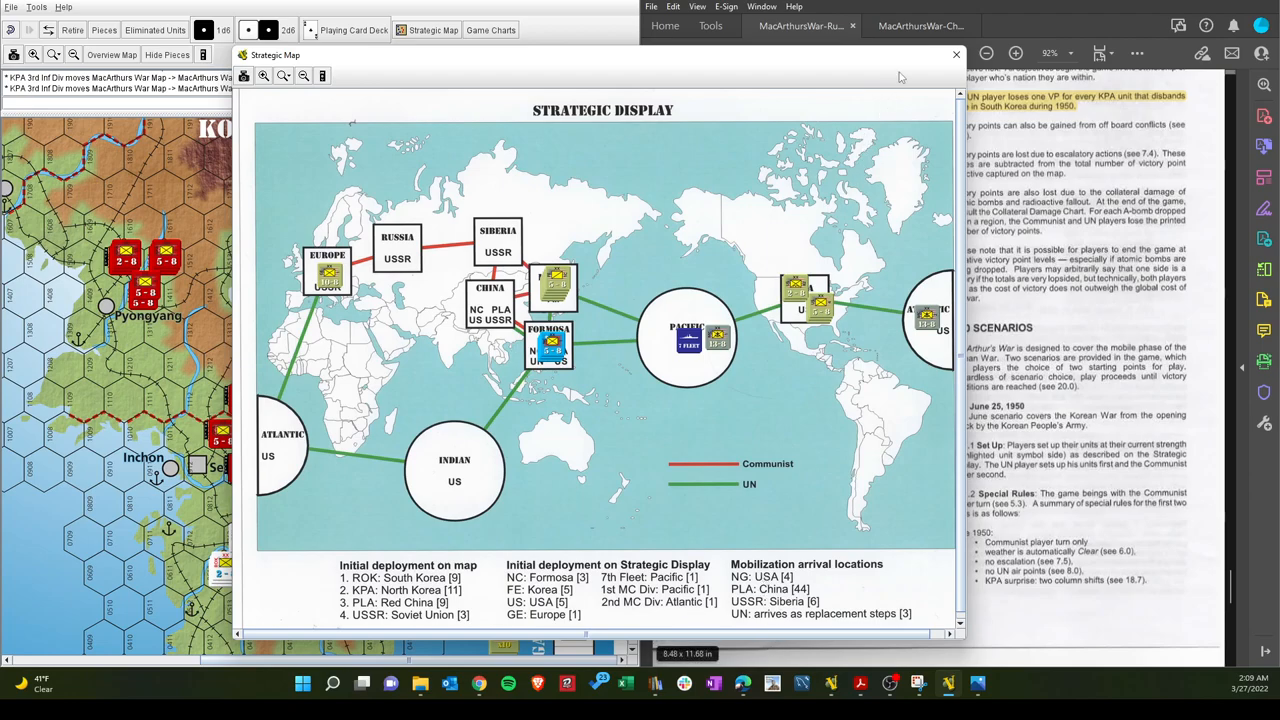
click(955, 54)
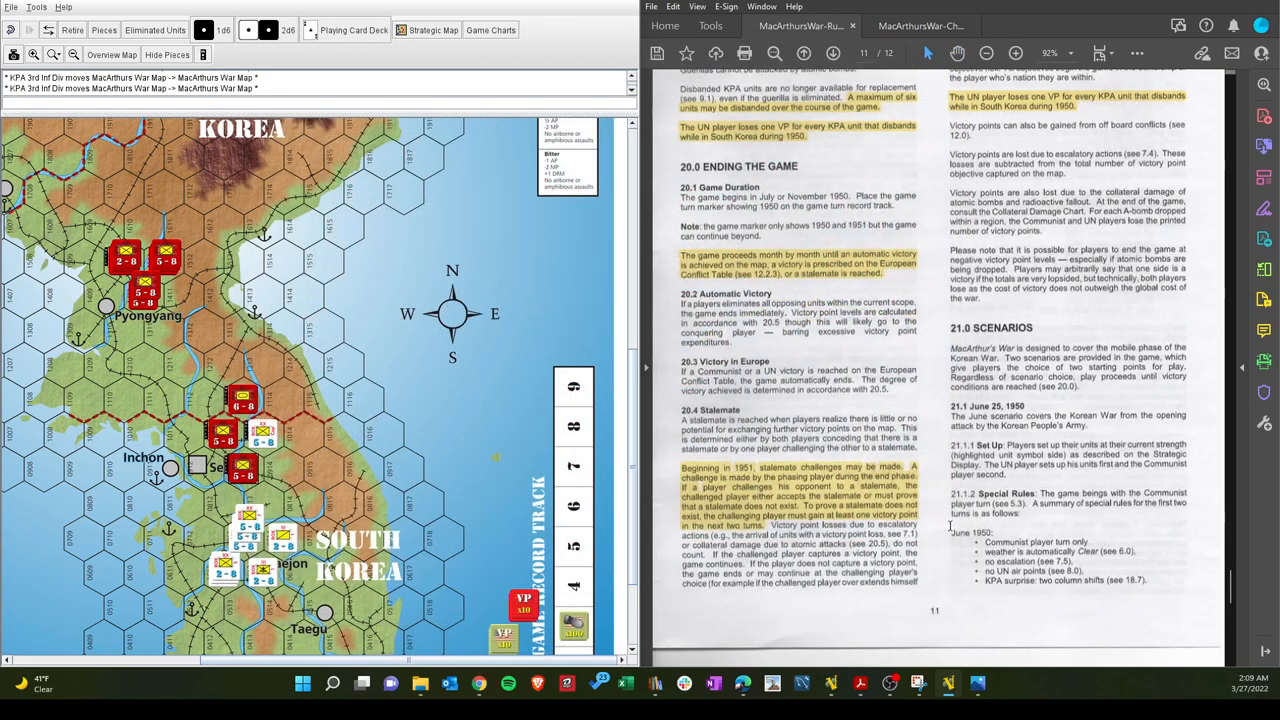
Scroll the rulebook to page 12 for the November 1950 scenario and Designer's Notes
scroll(up, 3)
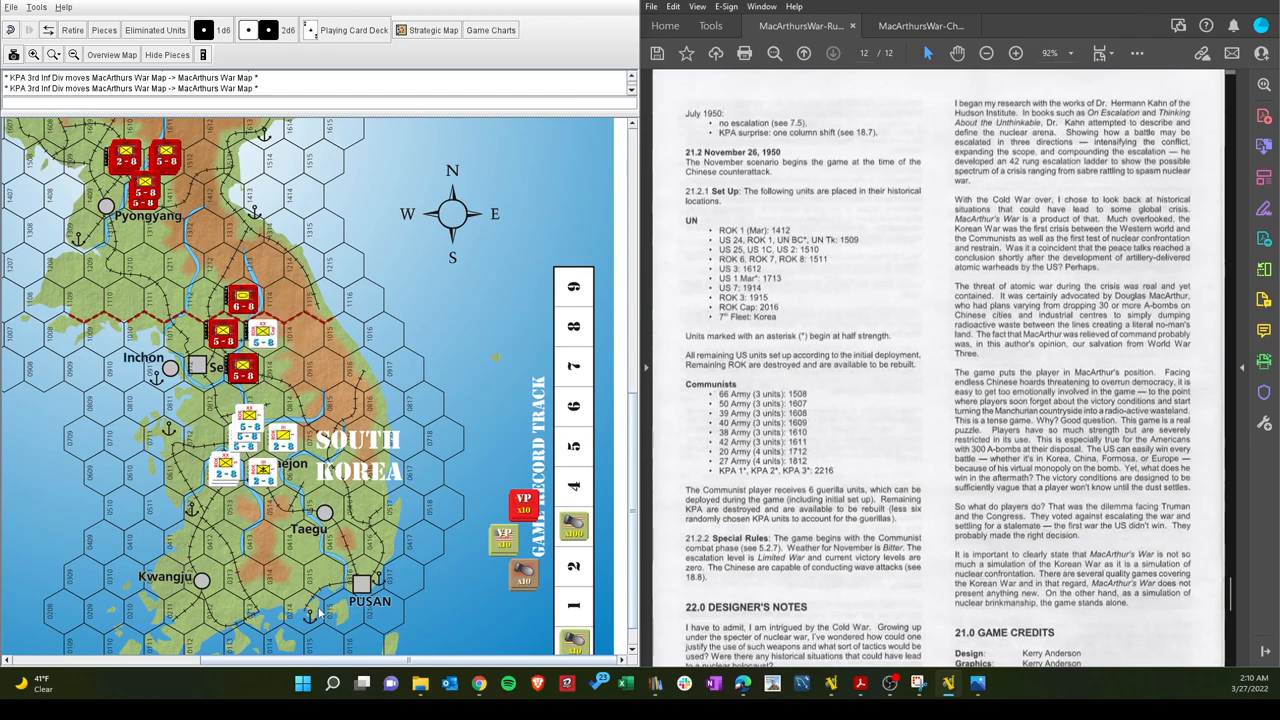
mouse_move(565, 235)
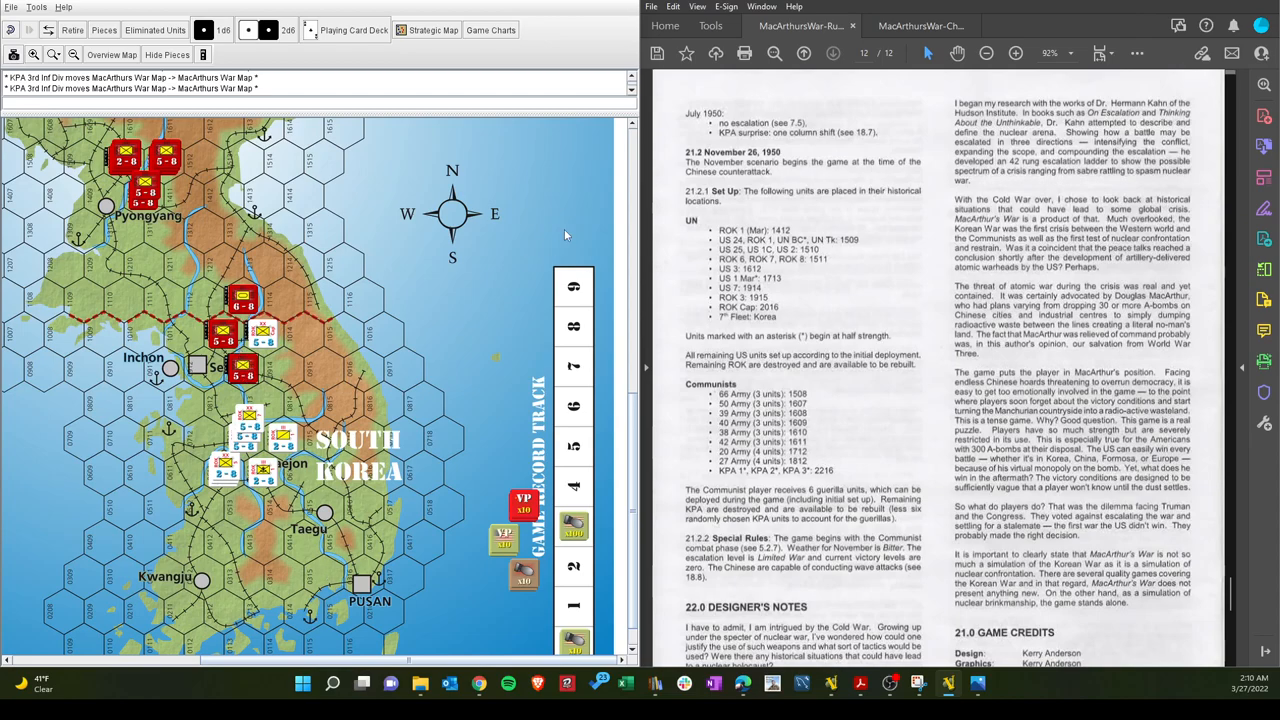
Show the charts PDF's escalation ladder and collateral damage tables
click(918, 25)
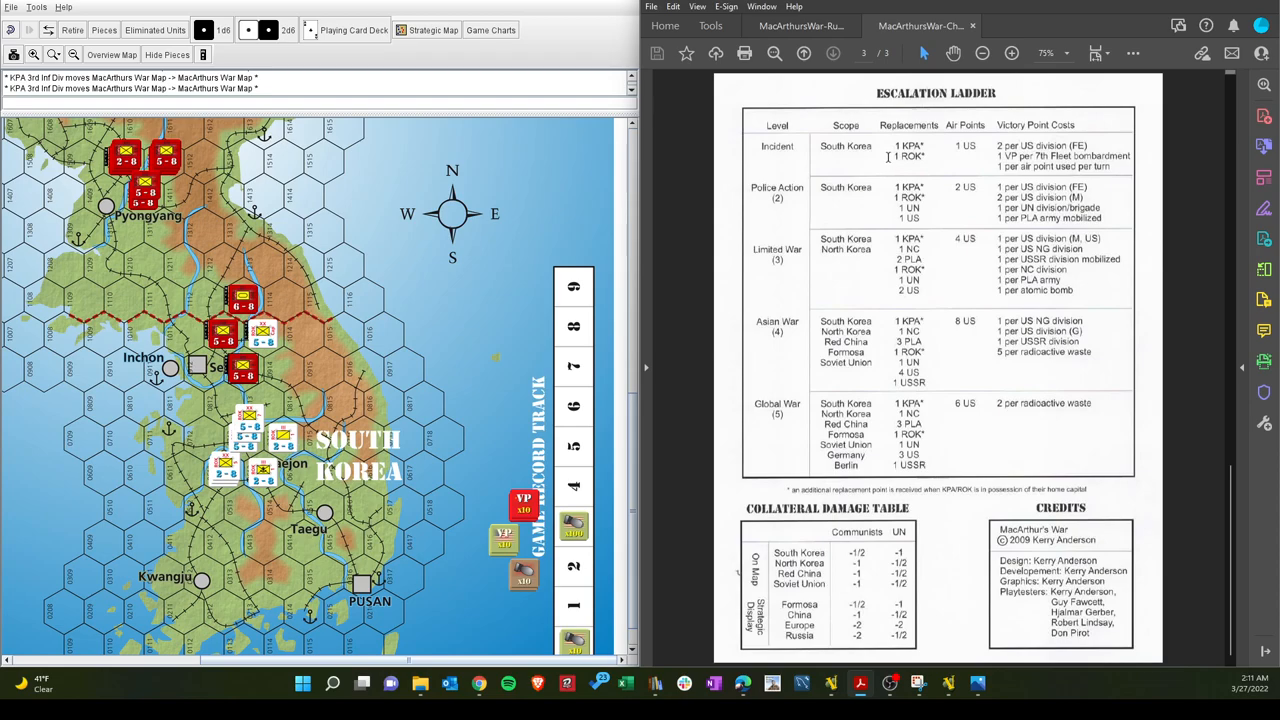
mouse_move(976, 150)
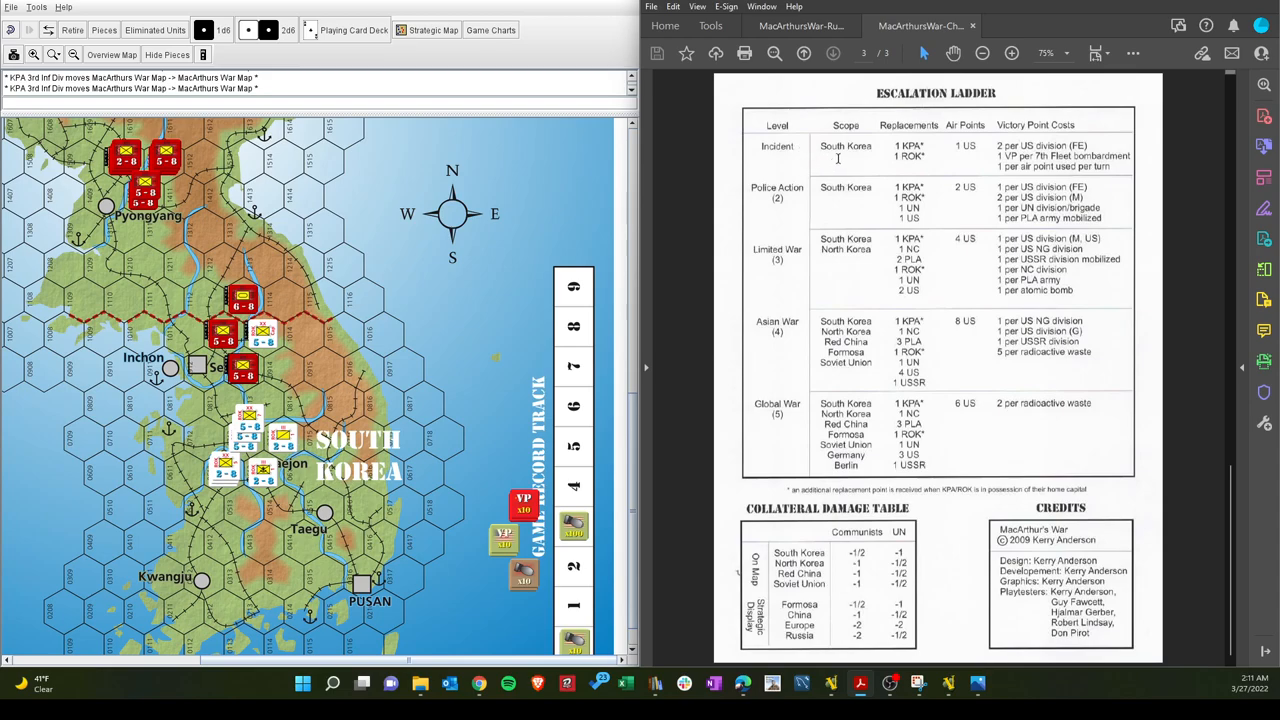
mouse_move(841, 209)
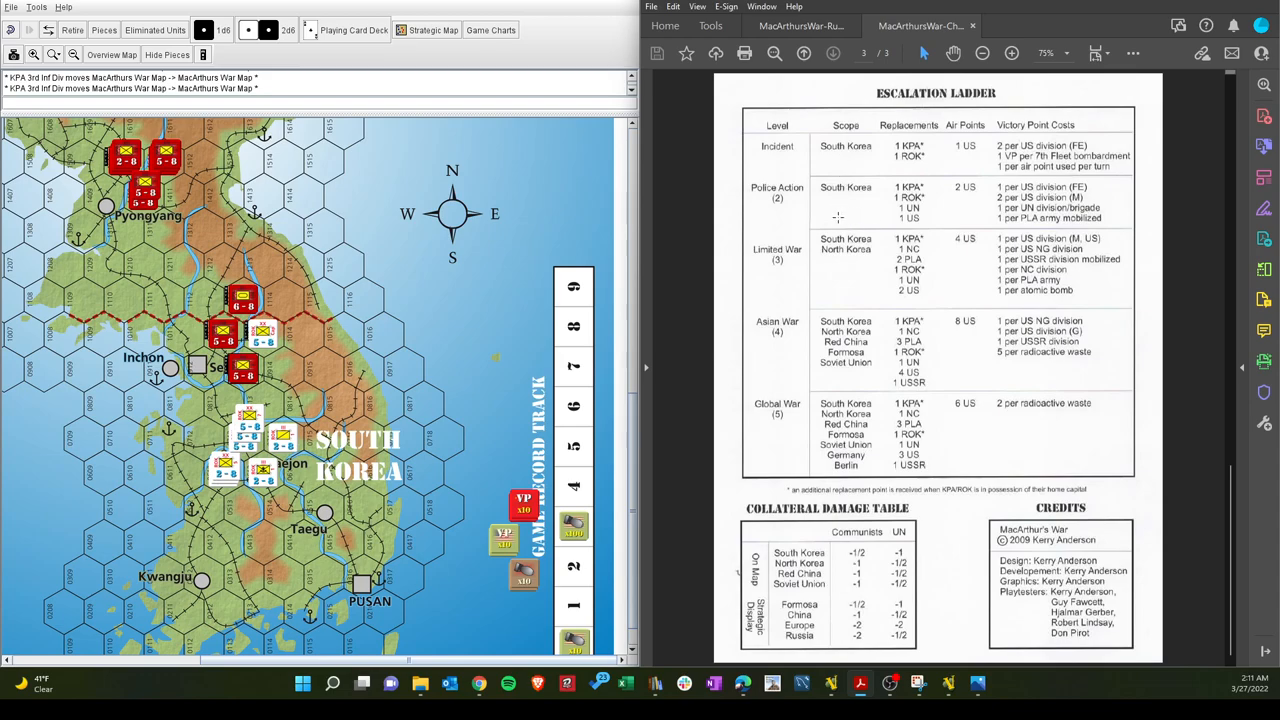
mouse_move(1006, 124)
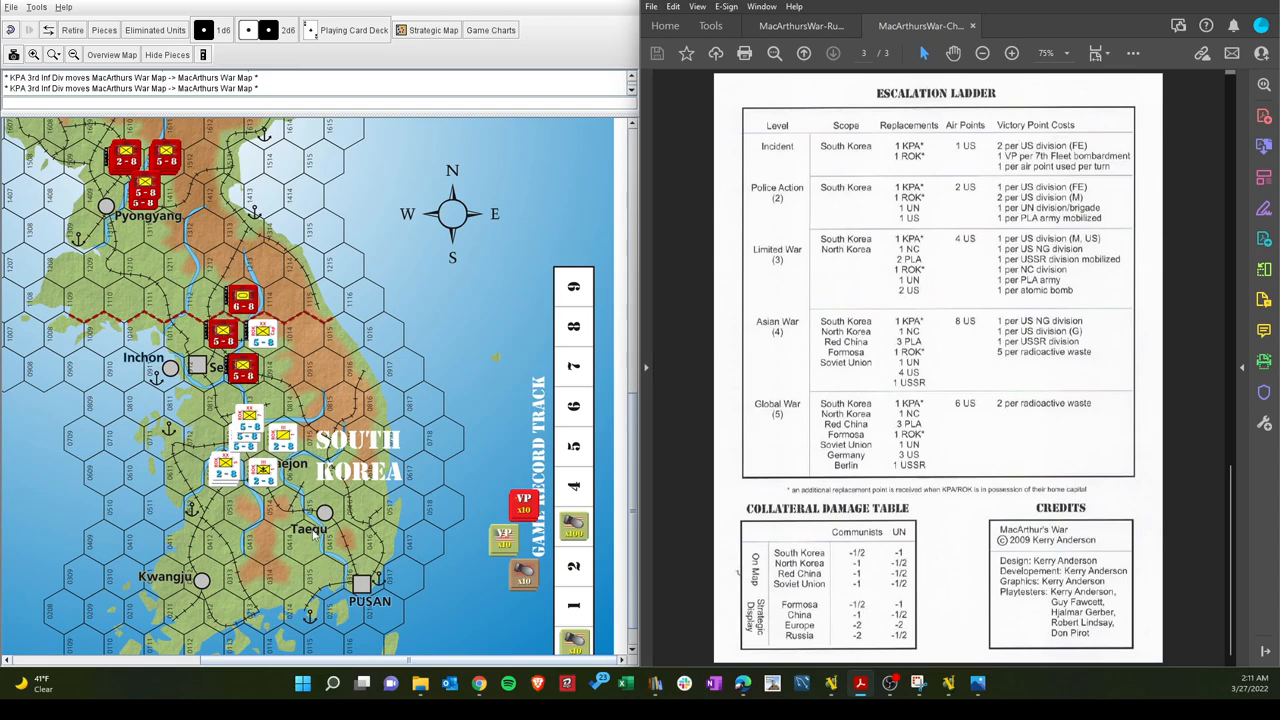
mouse_move(293, 593)
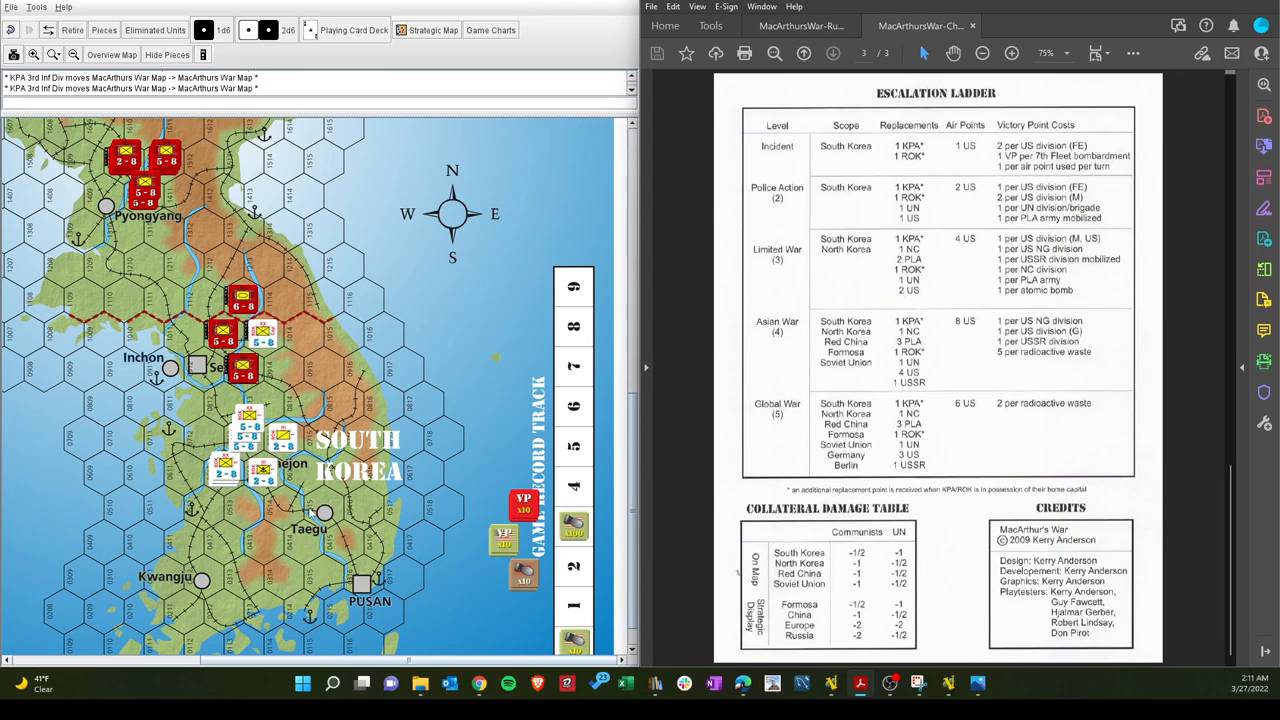
mouse_move(310, 613)
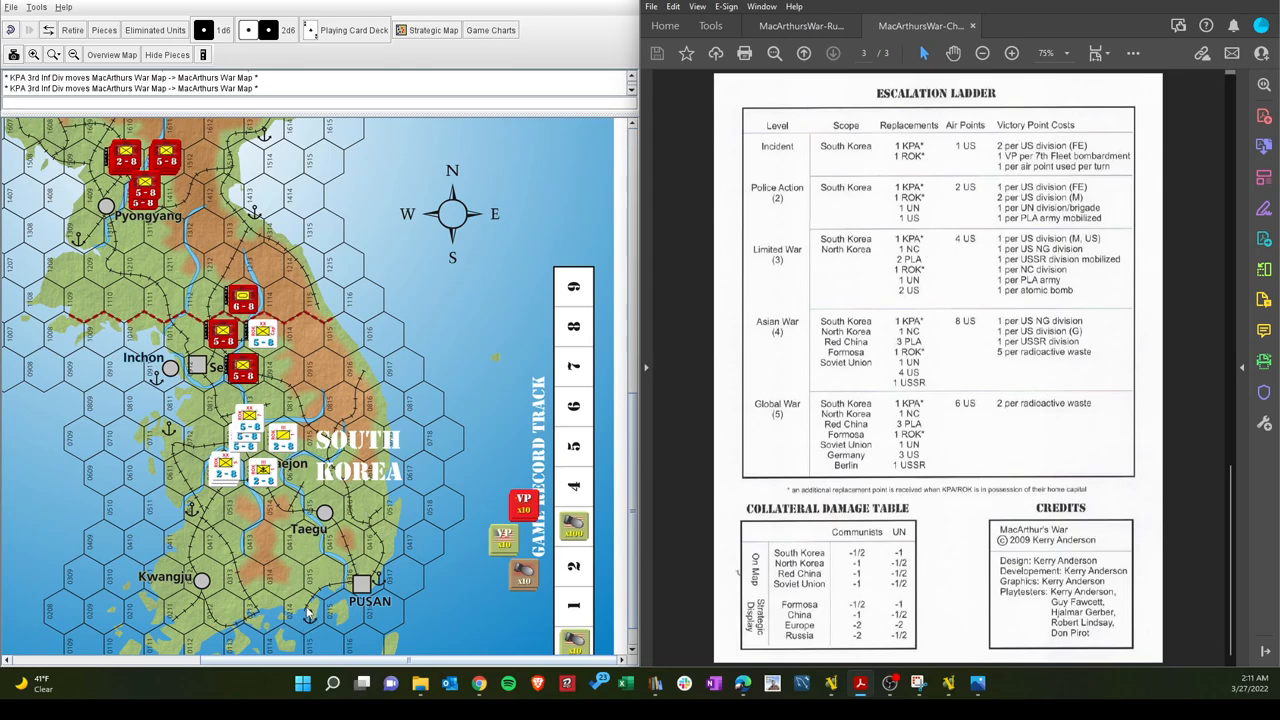
mouse_move(145, 480)
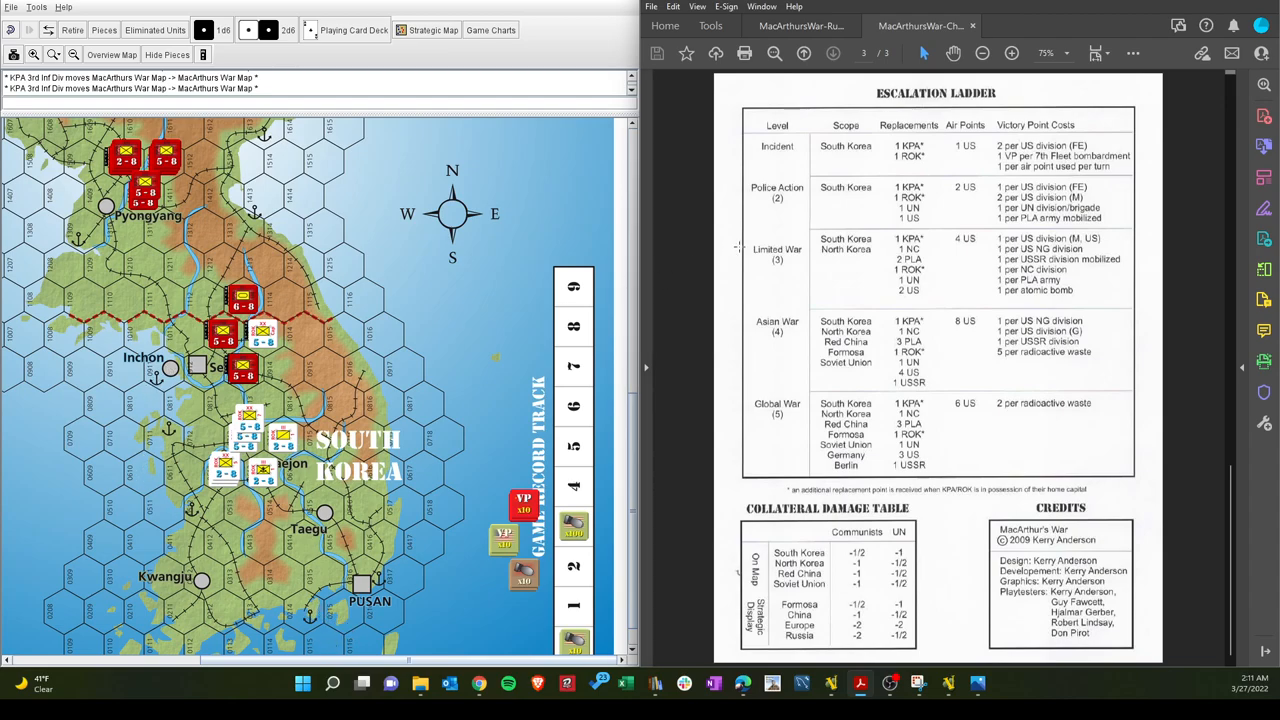
Return to the rulebook's page 12 with the November 1950 setup lists
click(800, 25)
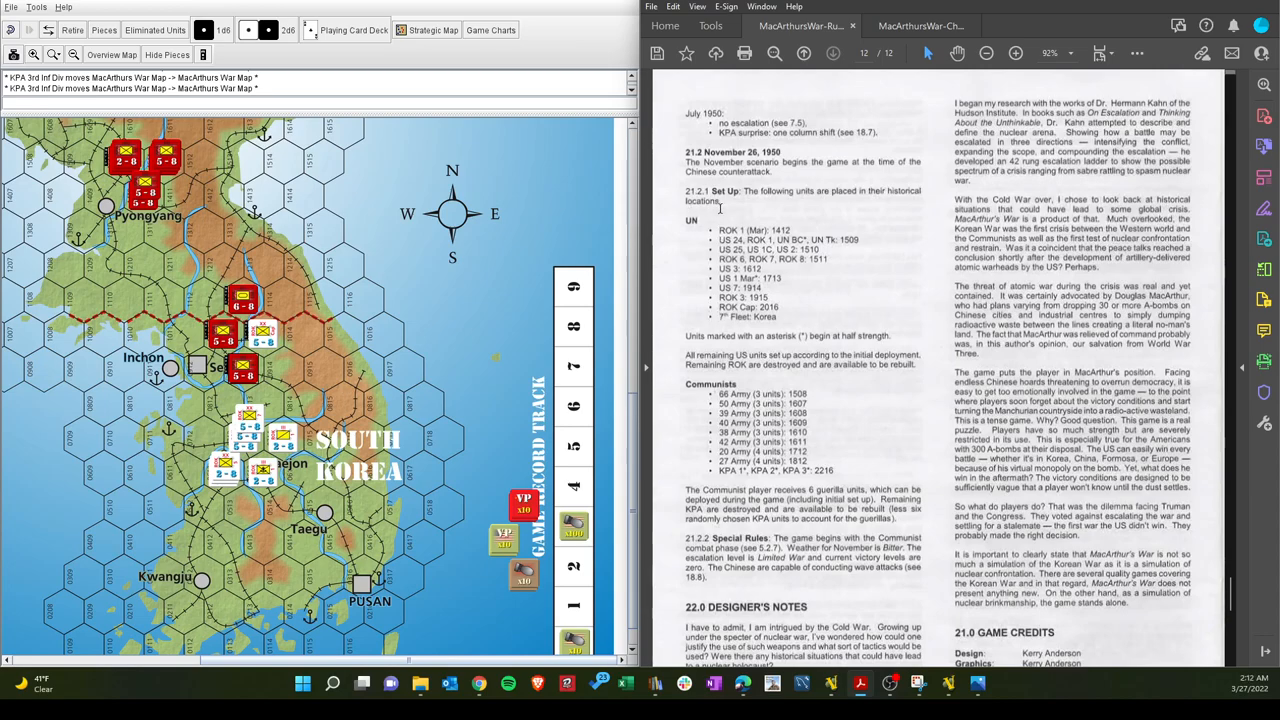
mouse_move(684, 354)
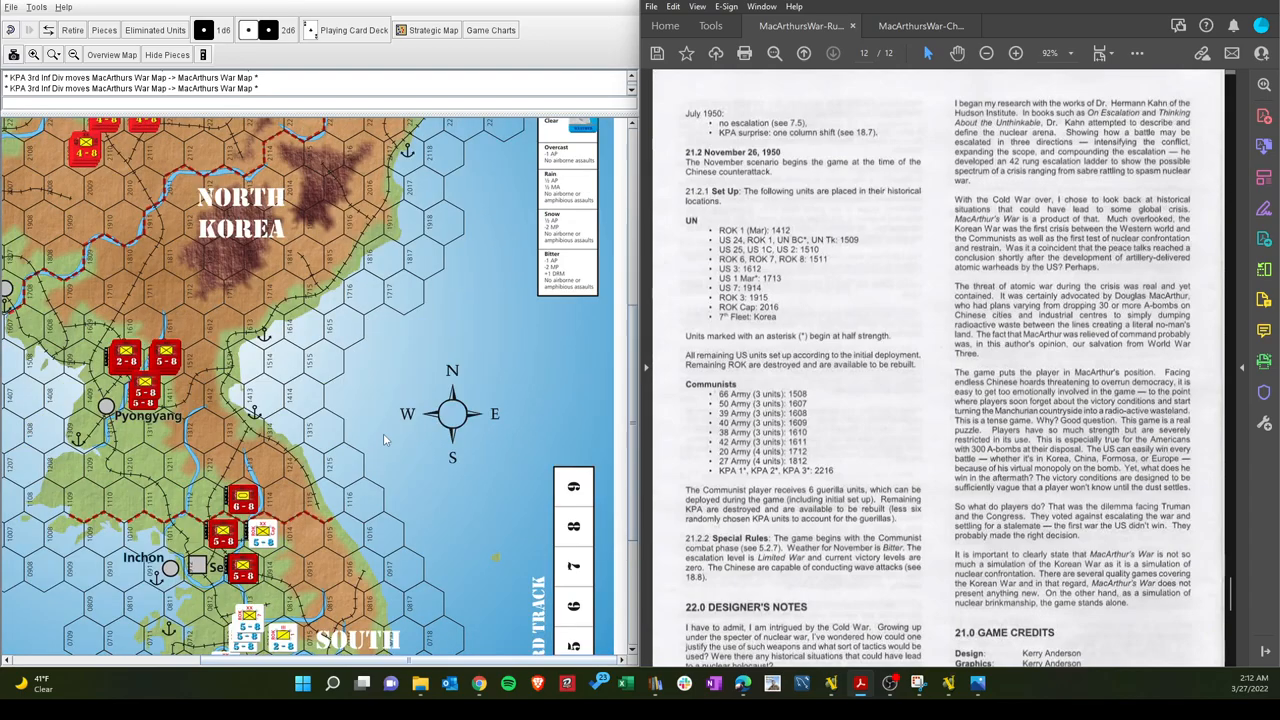
Move the war map north to Pyongyang, Andong and Benxi
scroll(down, 3)
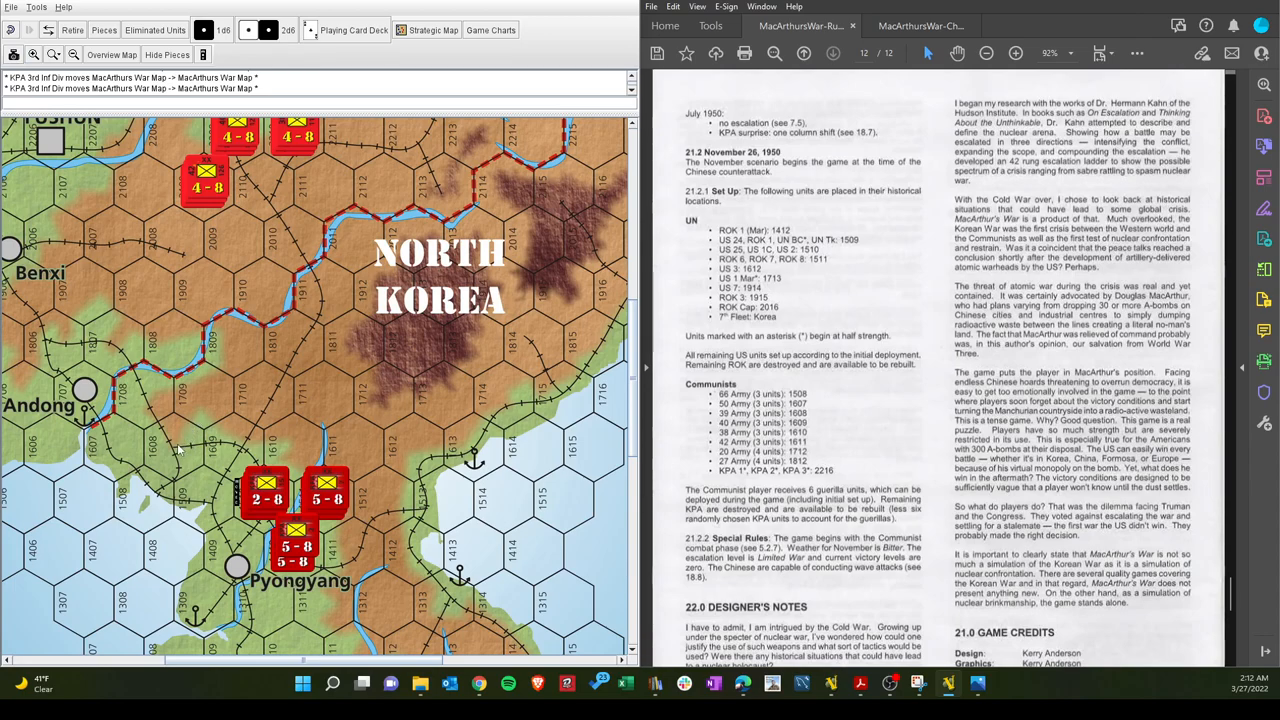
mouse_move(228, 407)
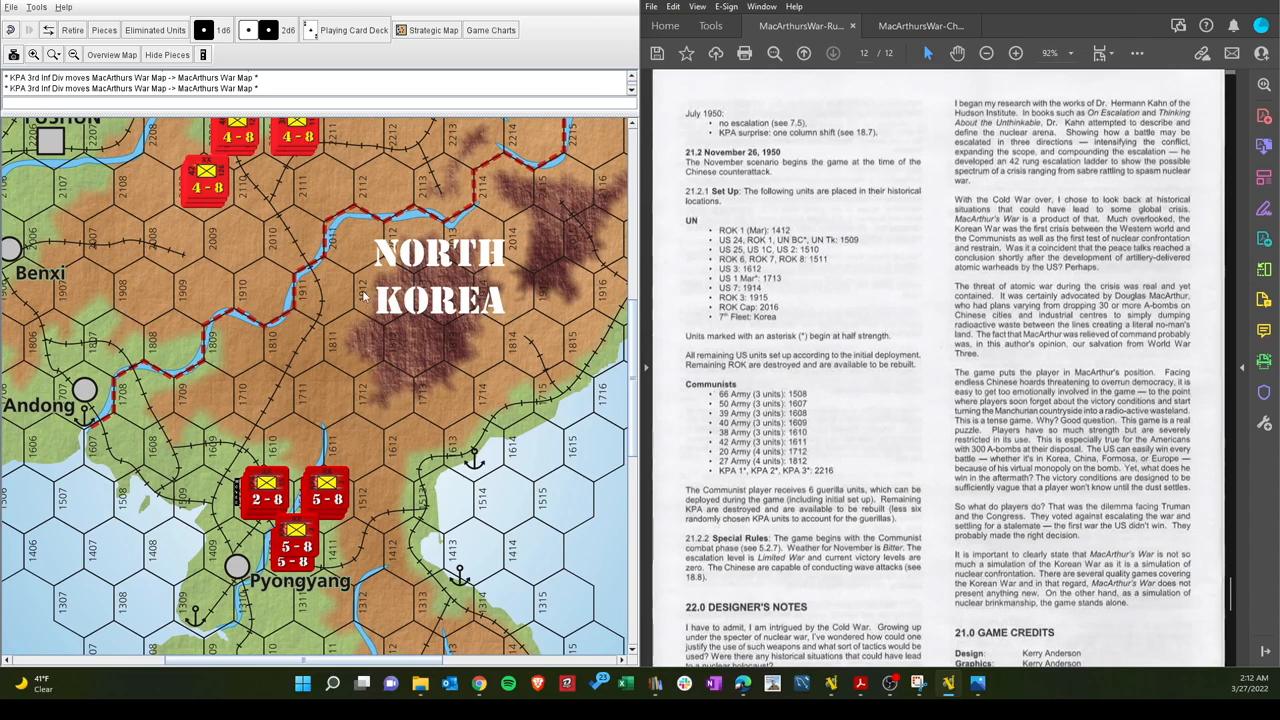
mouse_move(380, 328)
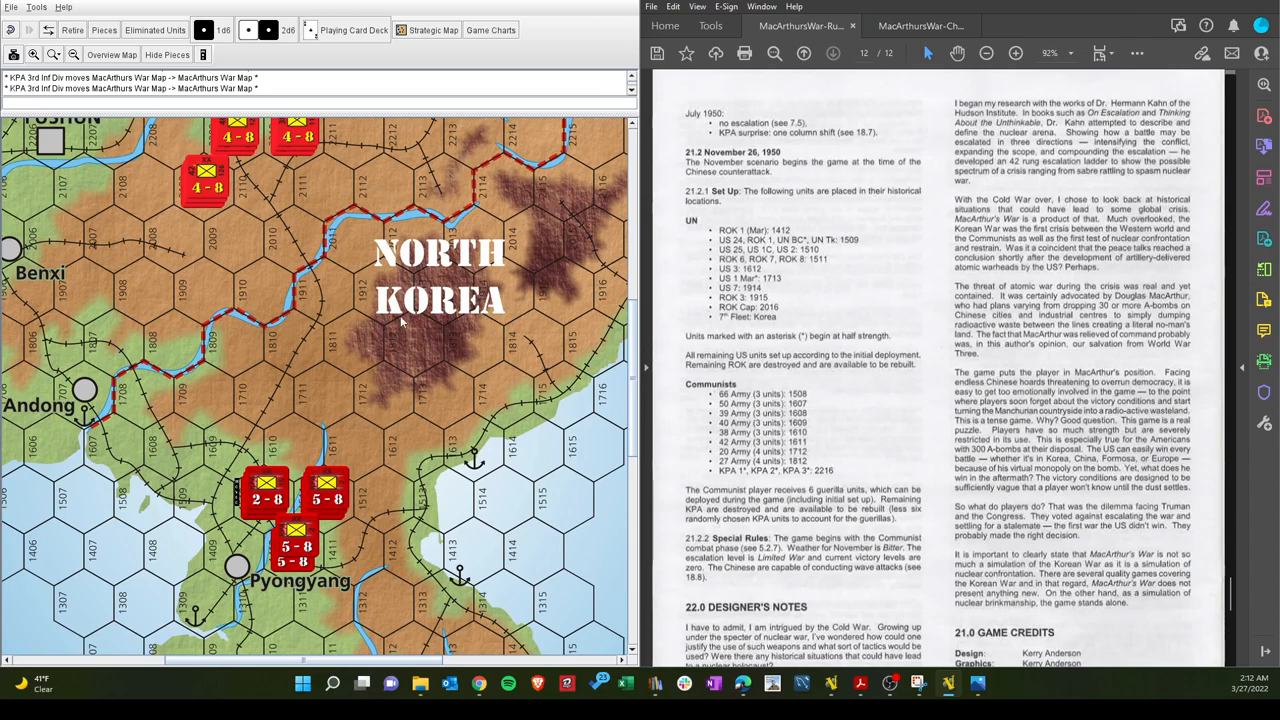
mouse_move(390, 415)
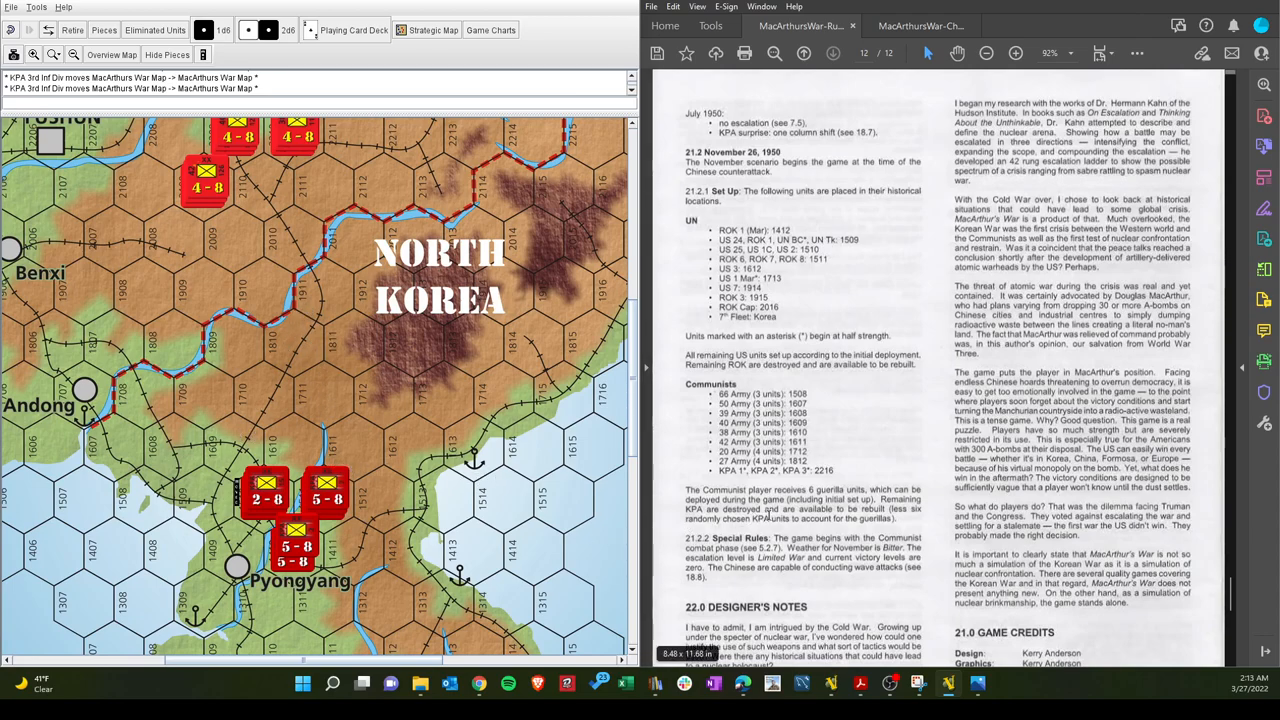
scroll(down, 3)
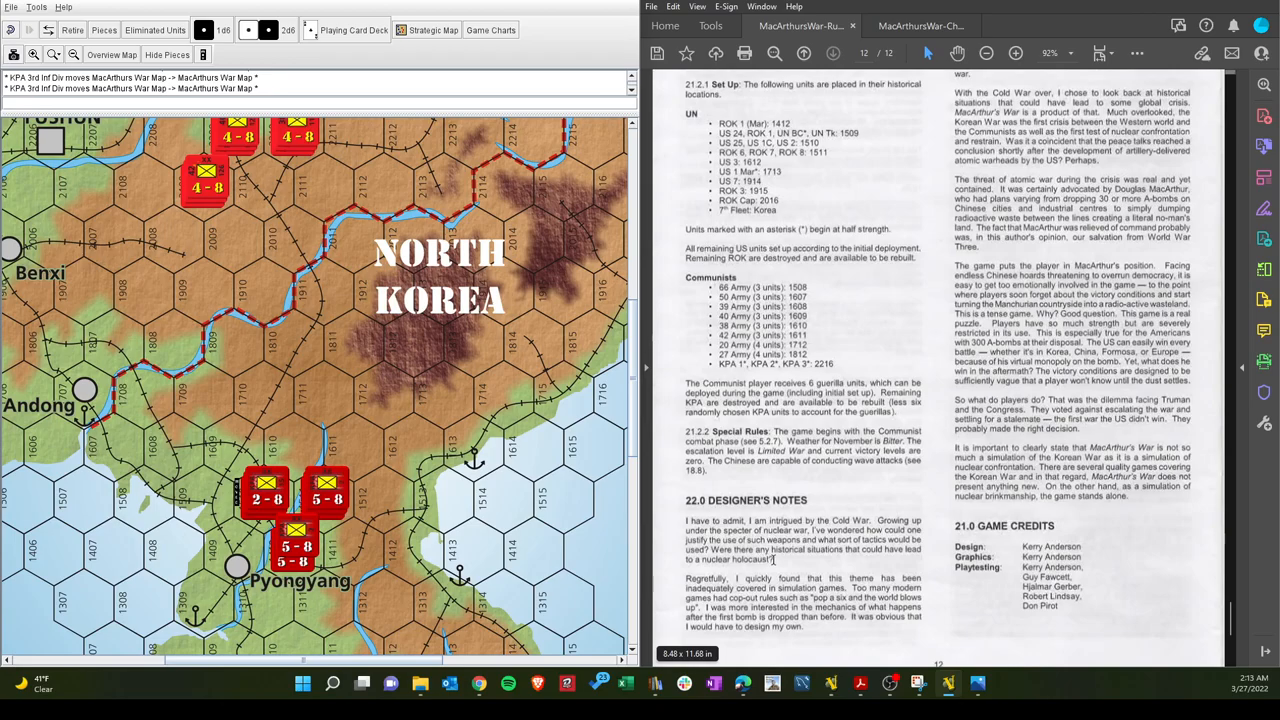
scroll(up, 3)
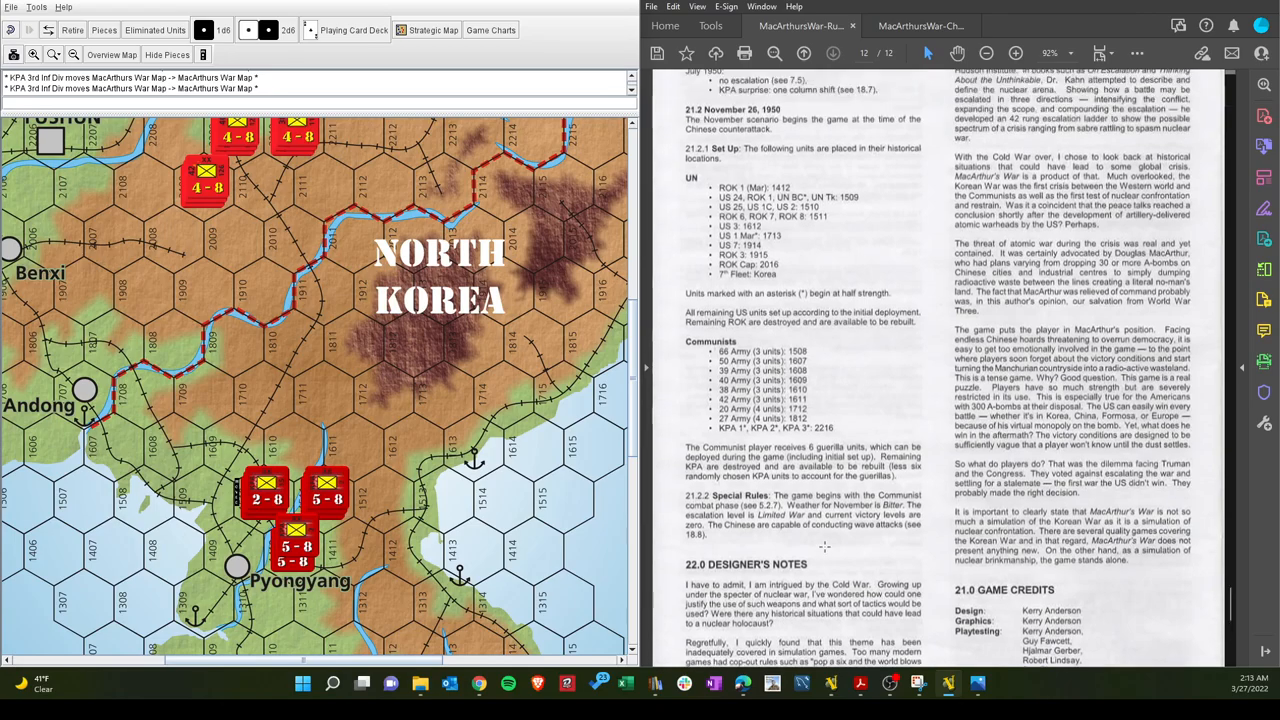
scroll(up, 3)
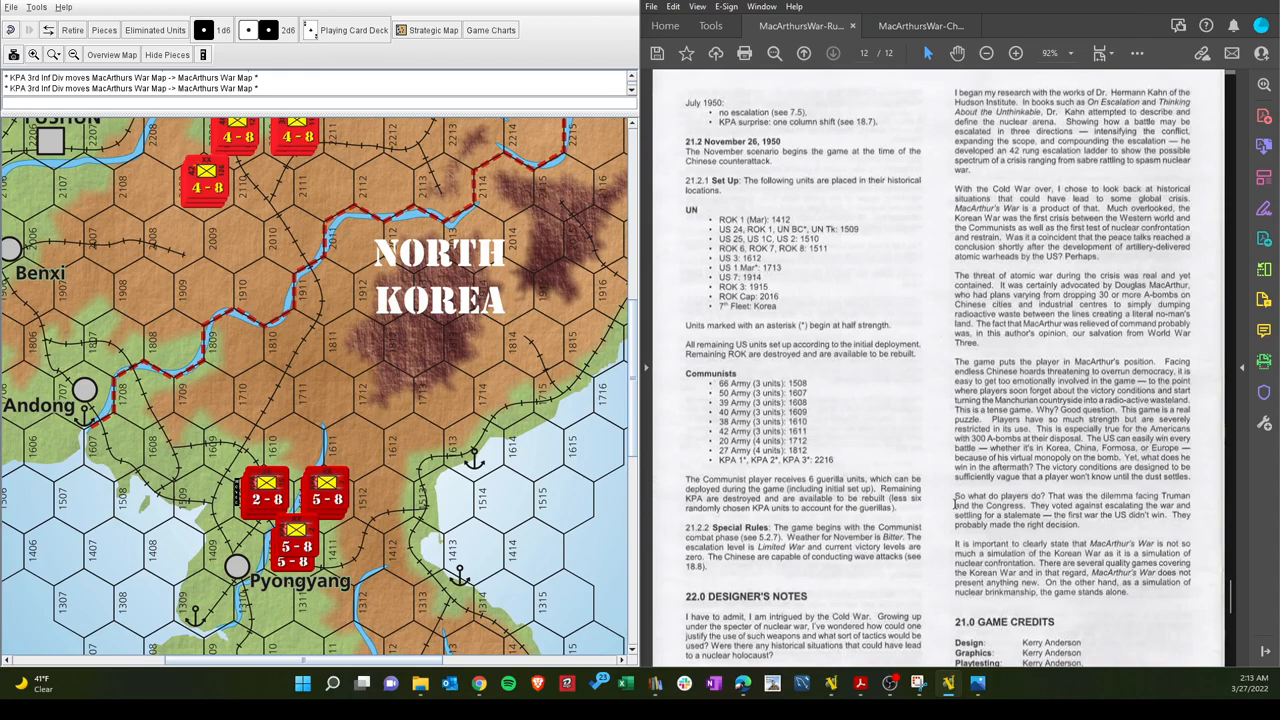
mouse_move(875, 67)
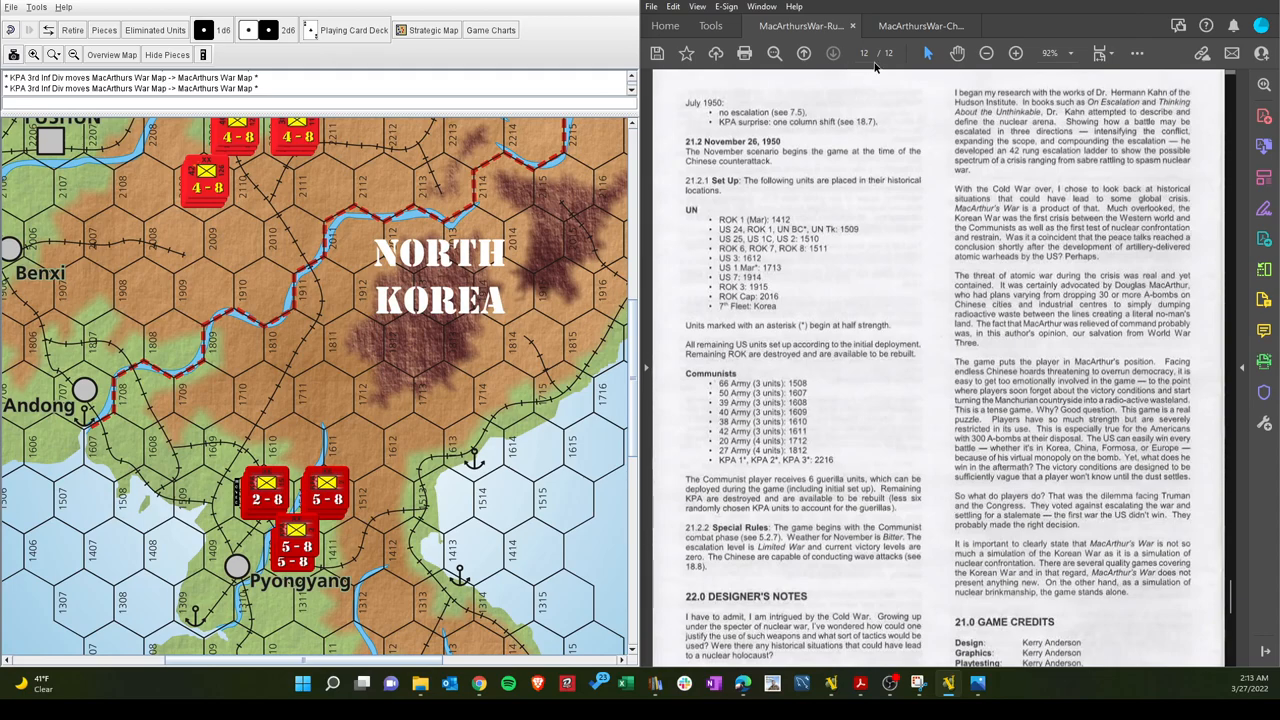
Bring back the charts PDF's escalation ladder page
click(918, 25)
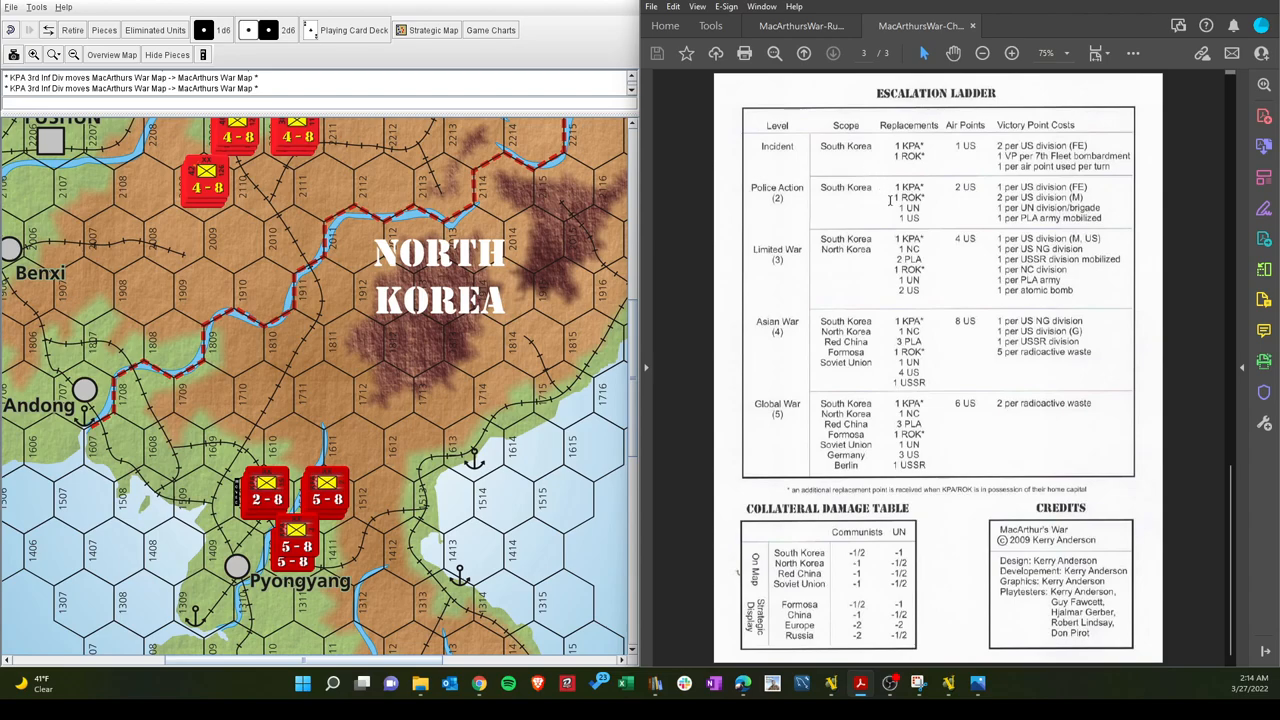
mouse_move(930, 303)
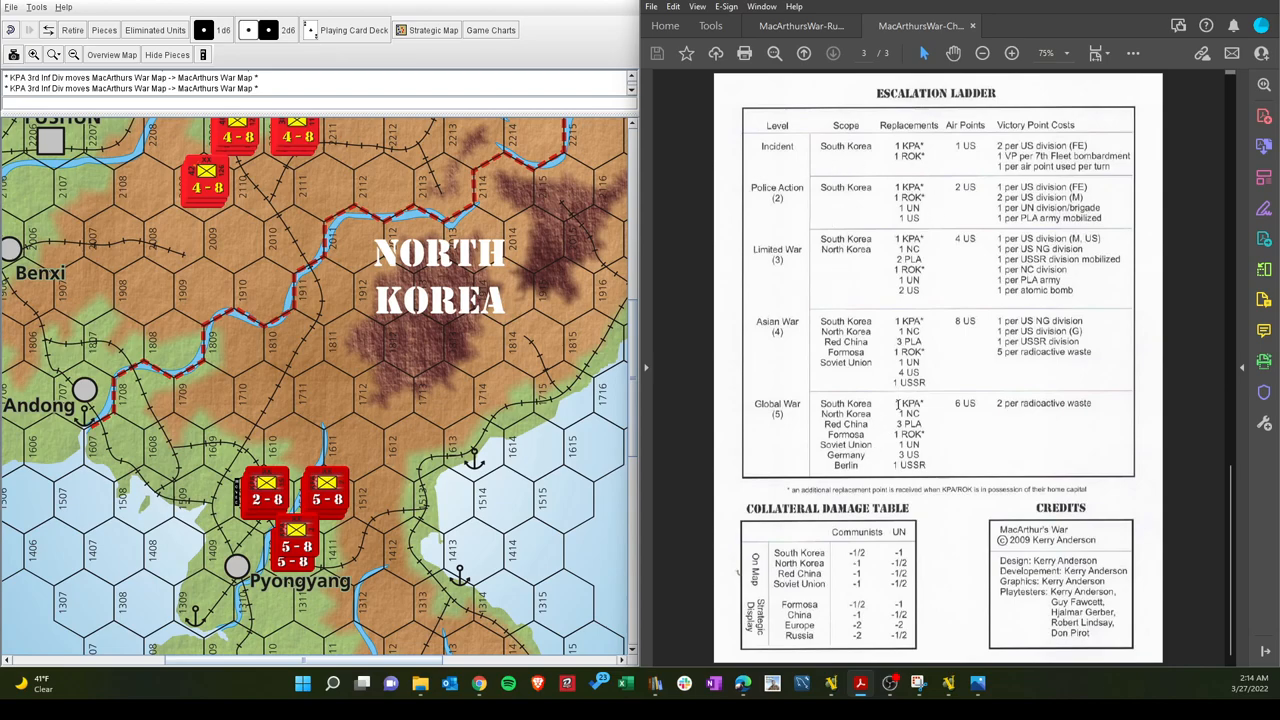
mouse_move(820, 267)
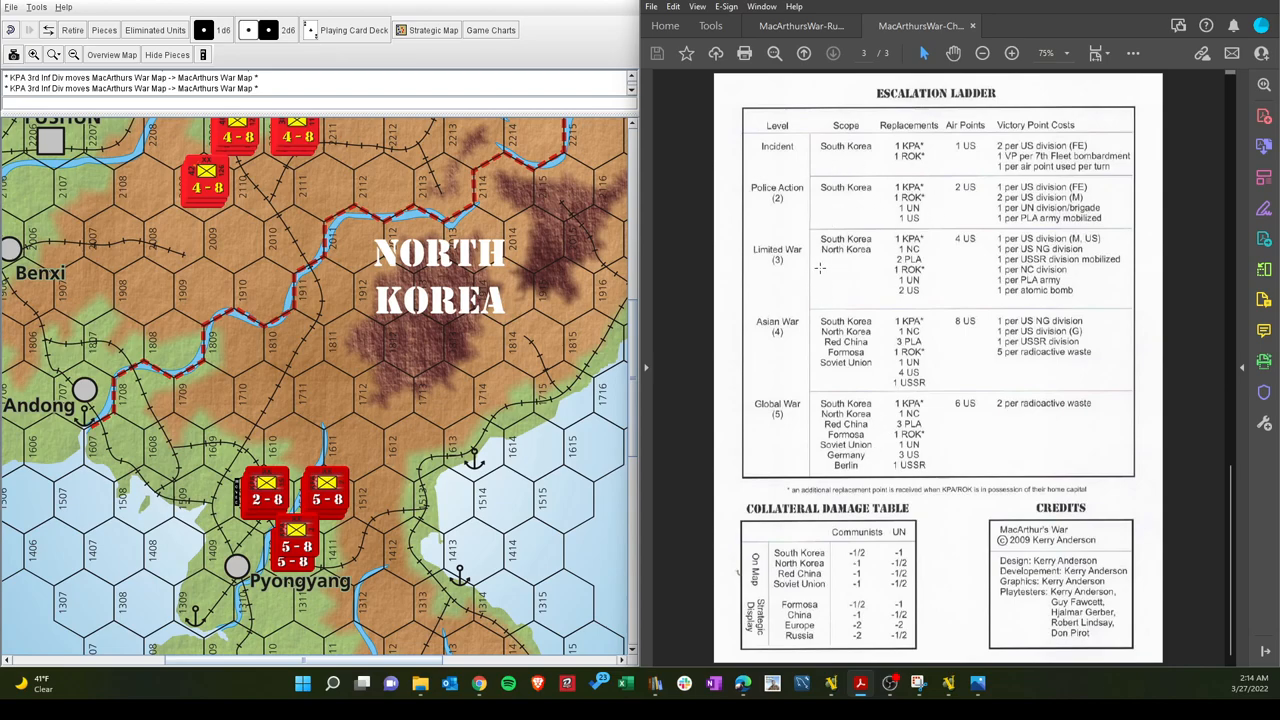
mouse_move(832, 209)
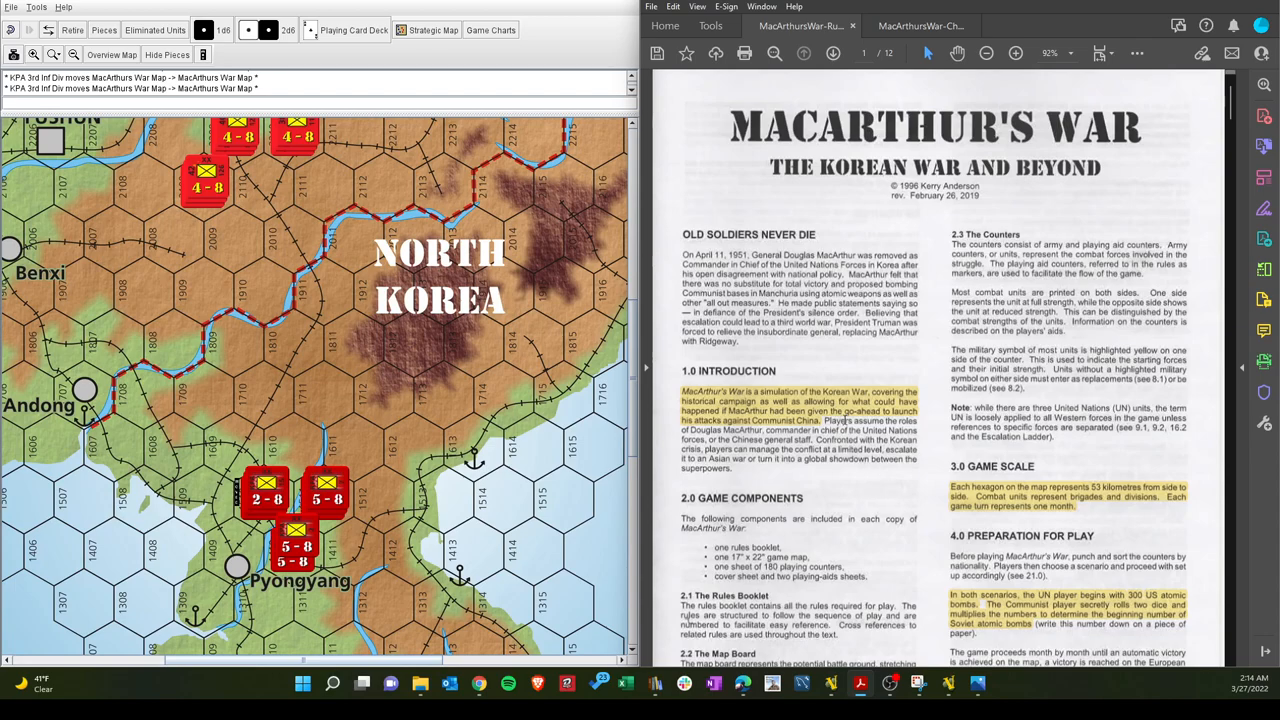
Glance at the rulebook's first page, then return to the escalation ladder chart
scroll(down, 3)
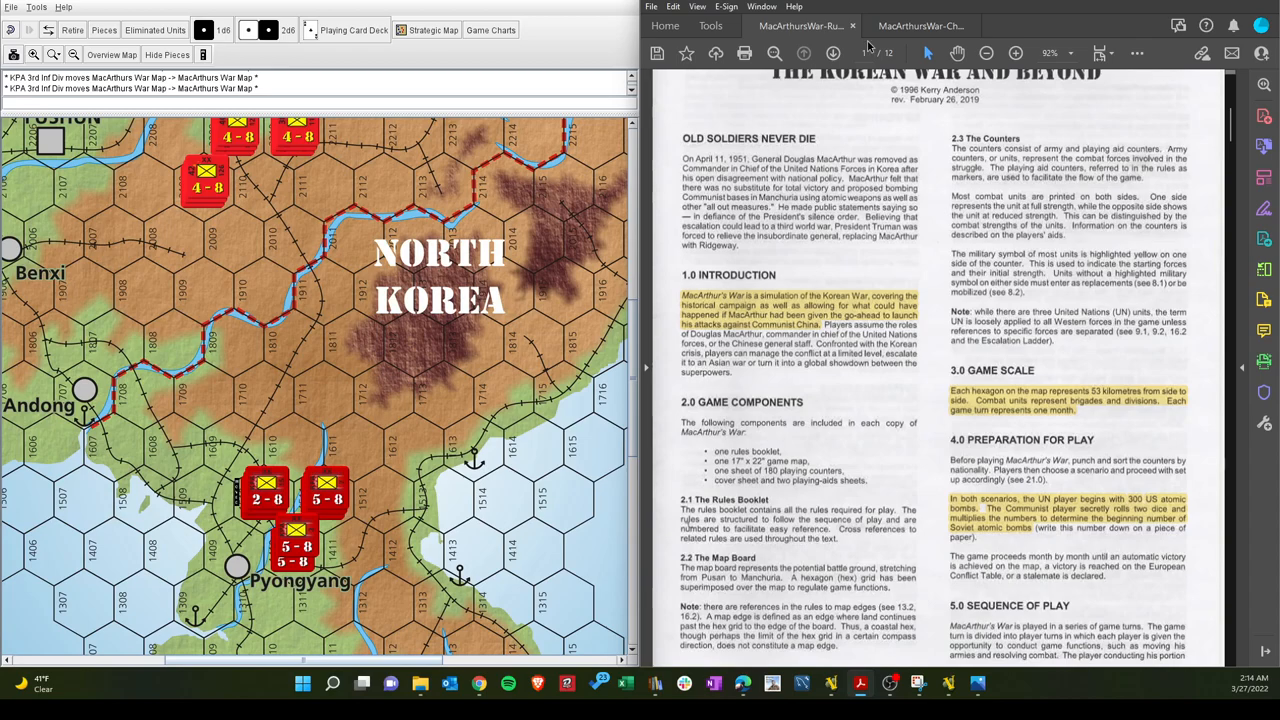
click(918, 25)
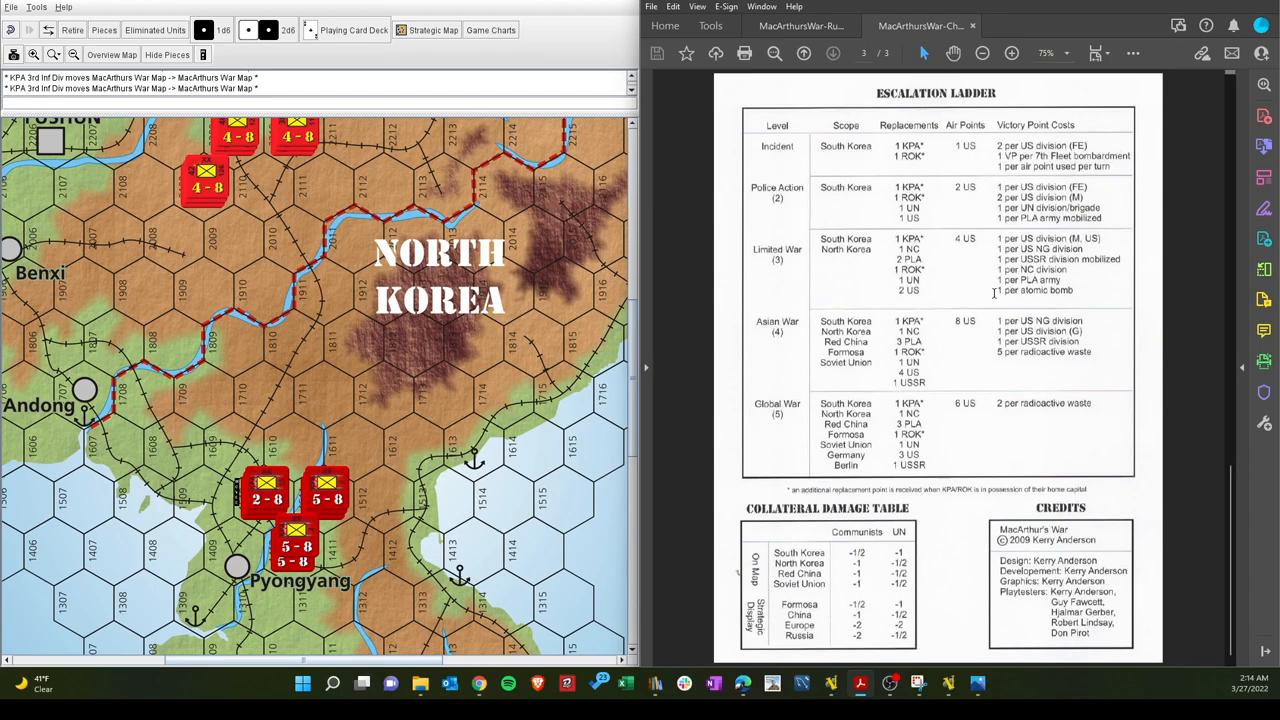
mouse_move(825, 250)
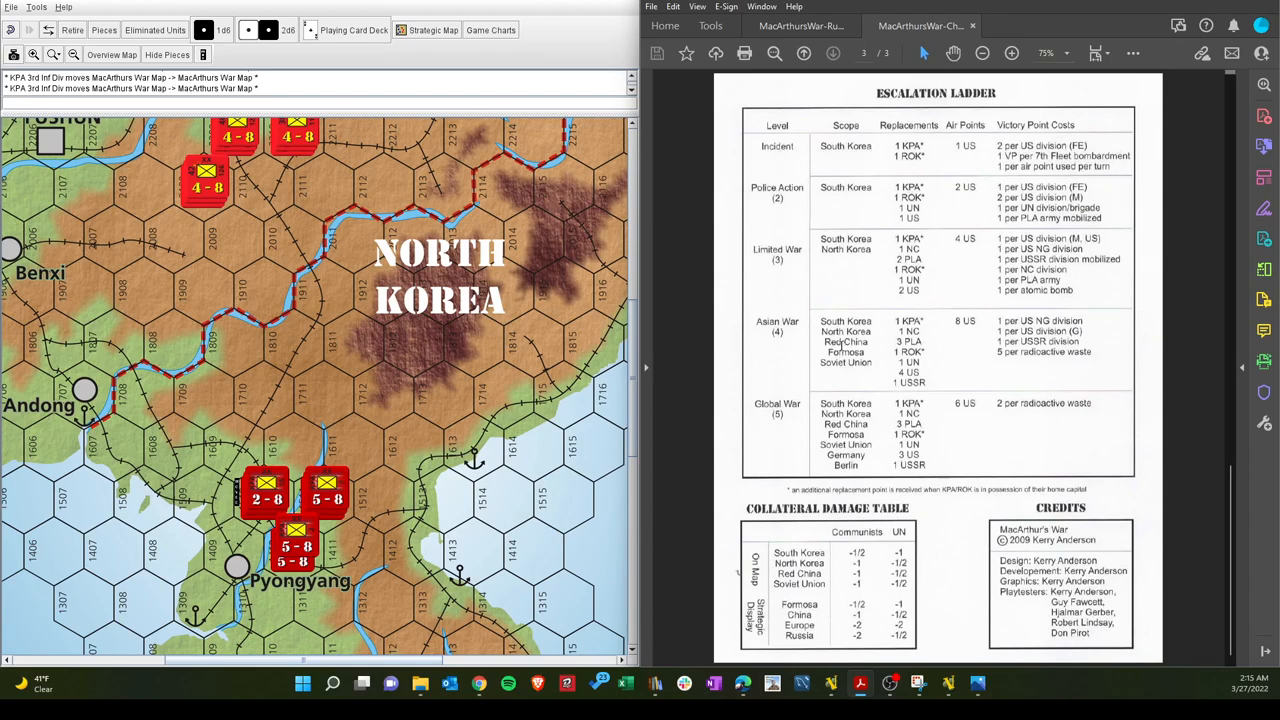
mouse_move(770, 293)
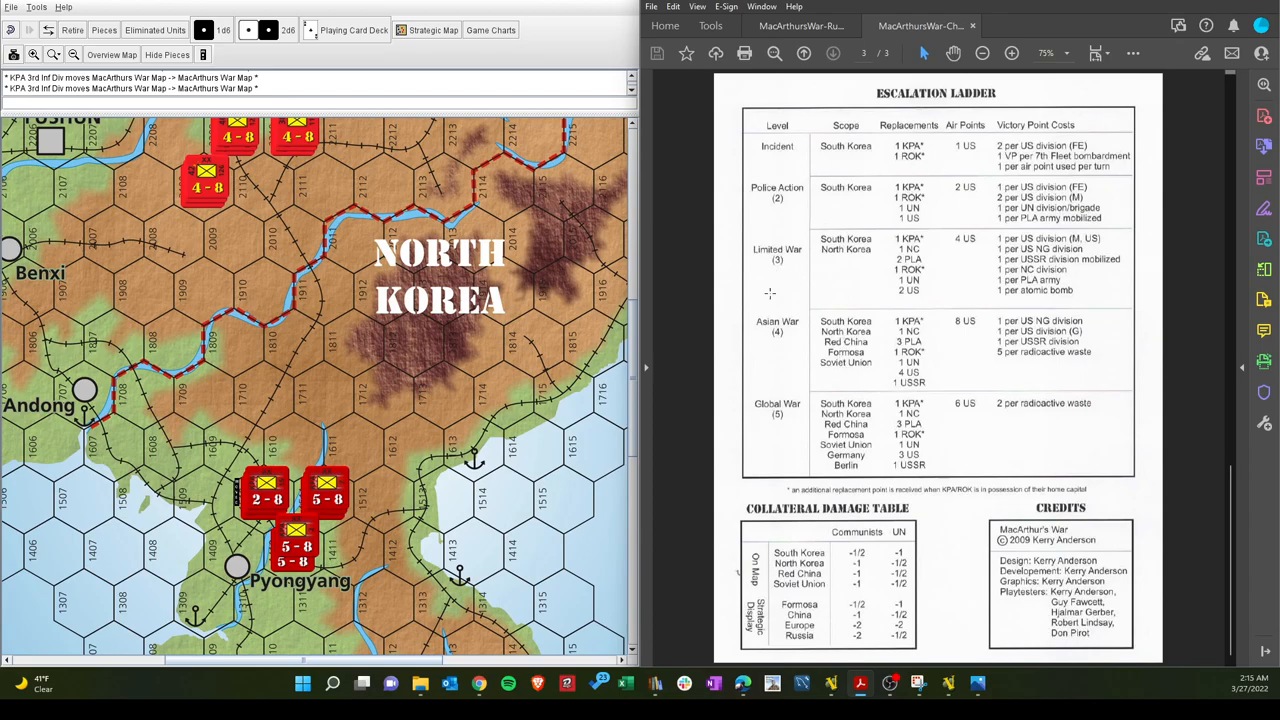
mouse_move(775, 343)
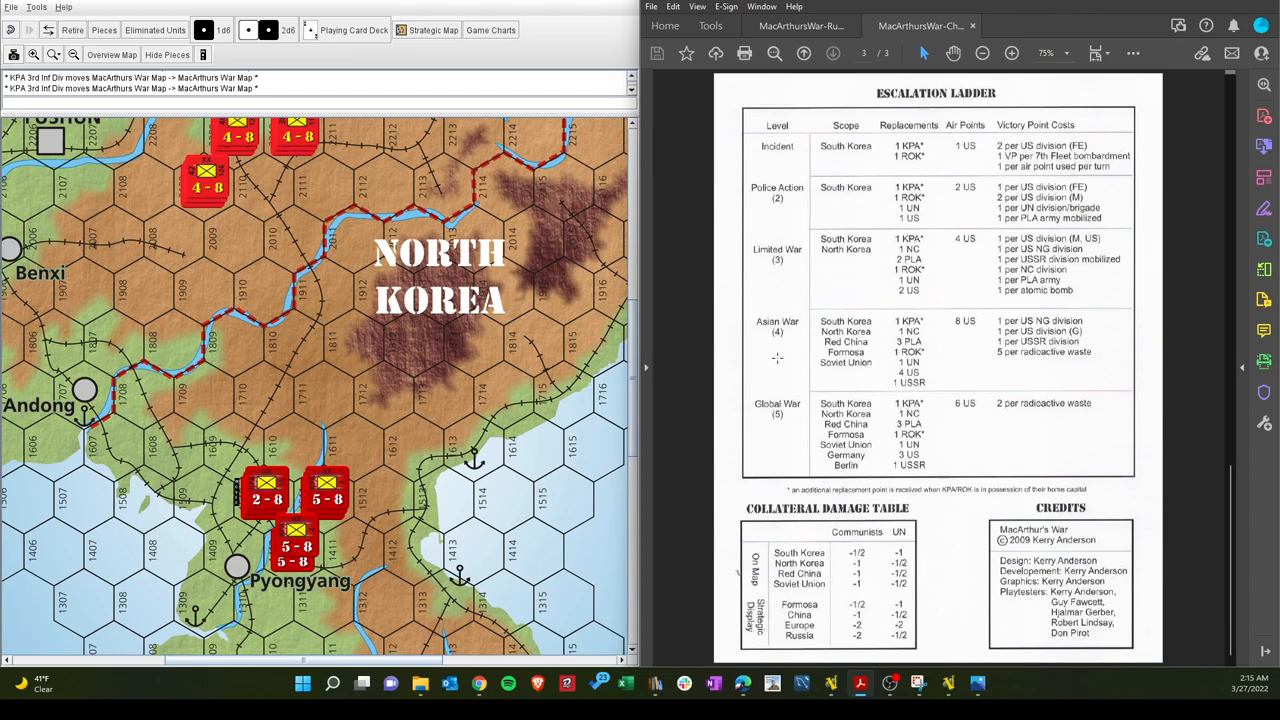
mouse_move(824, 353)
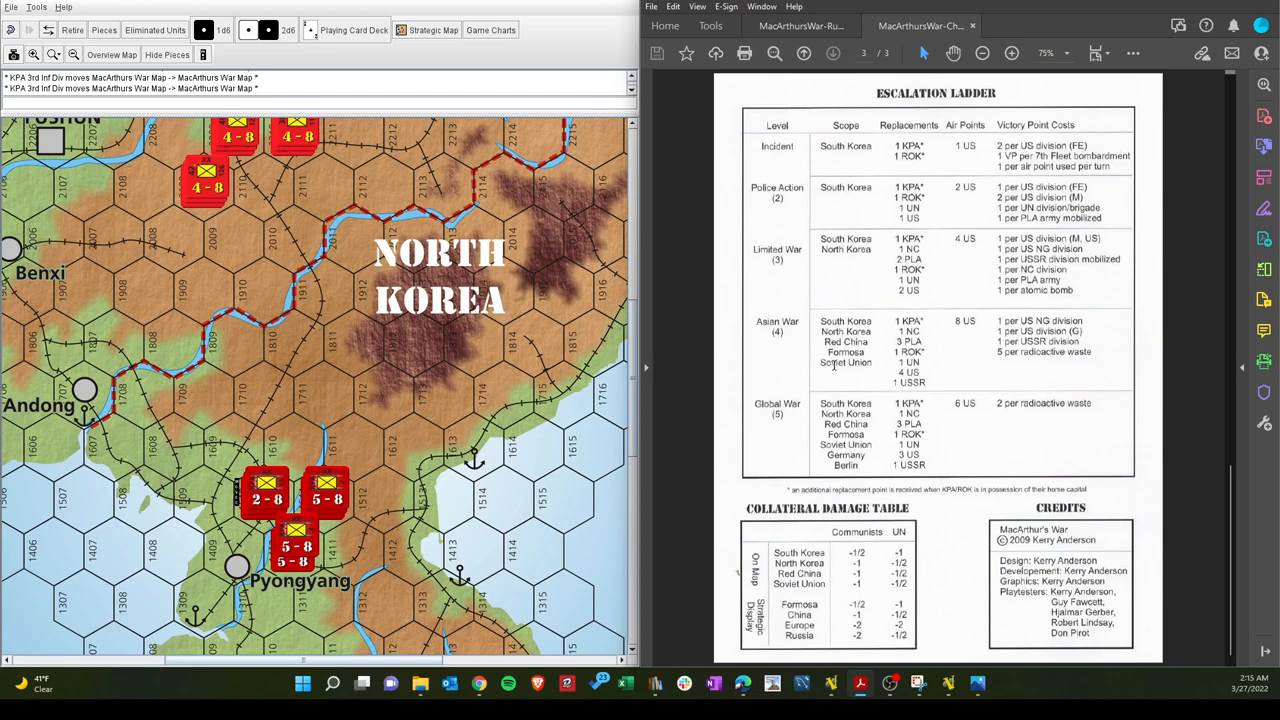
mouse_move(773, 340)
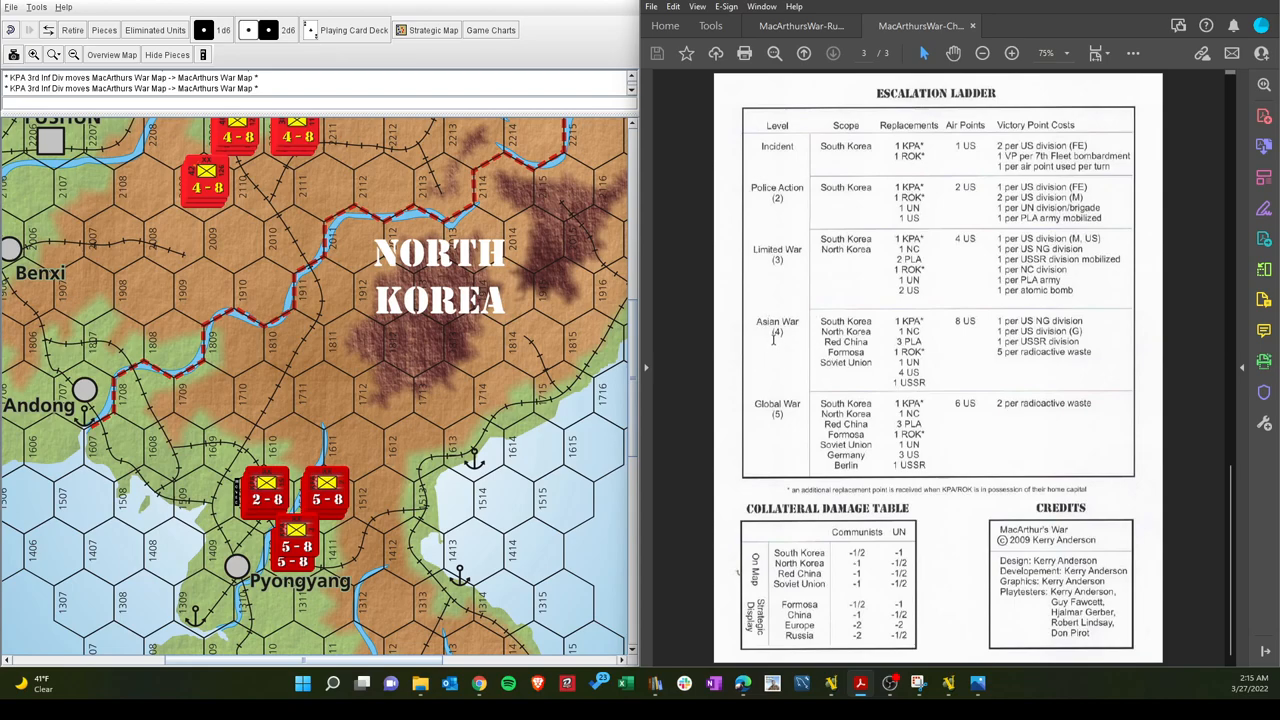
mouse_move(797, 300)
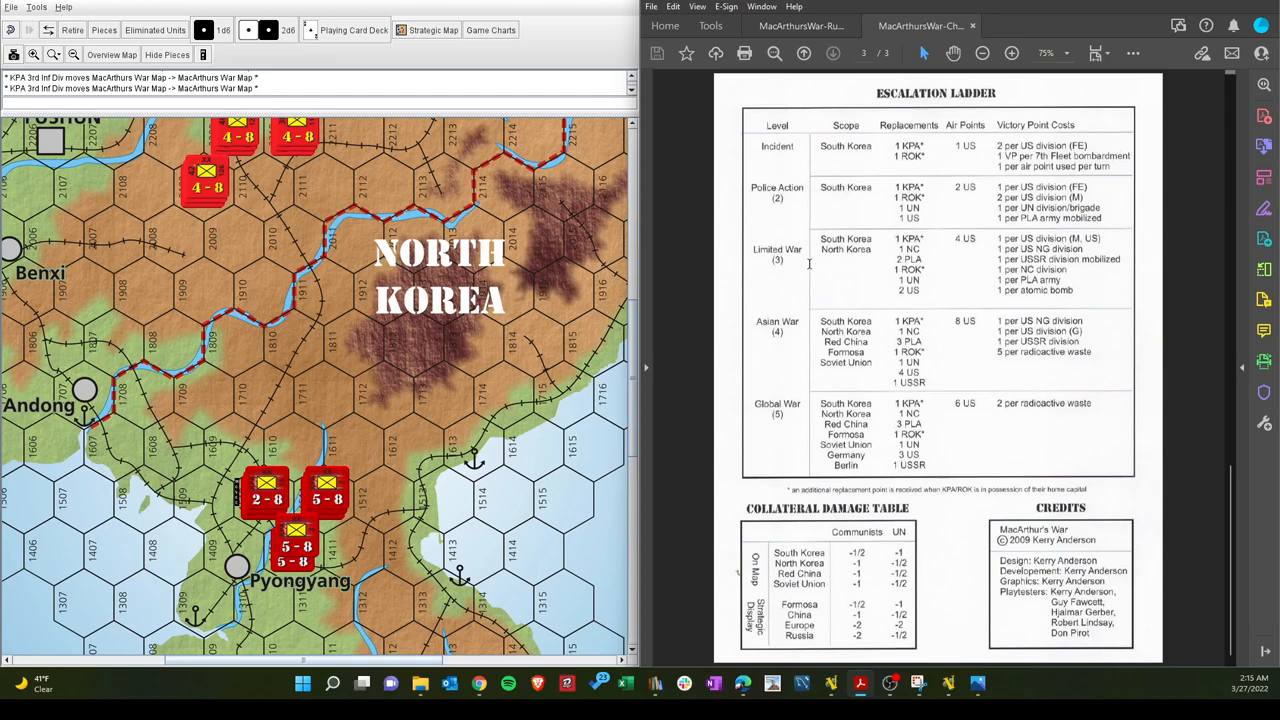
mouse_move(775, 317)
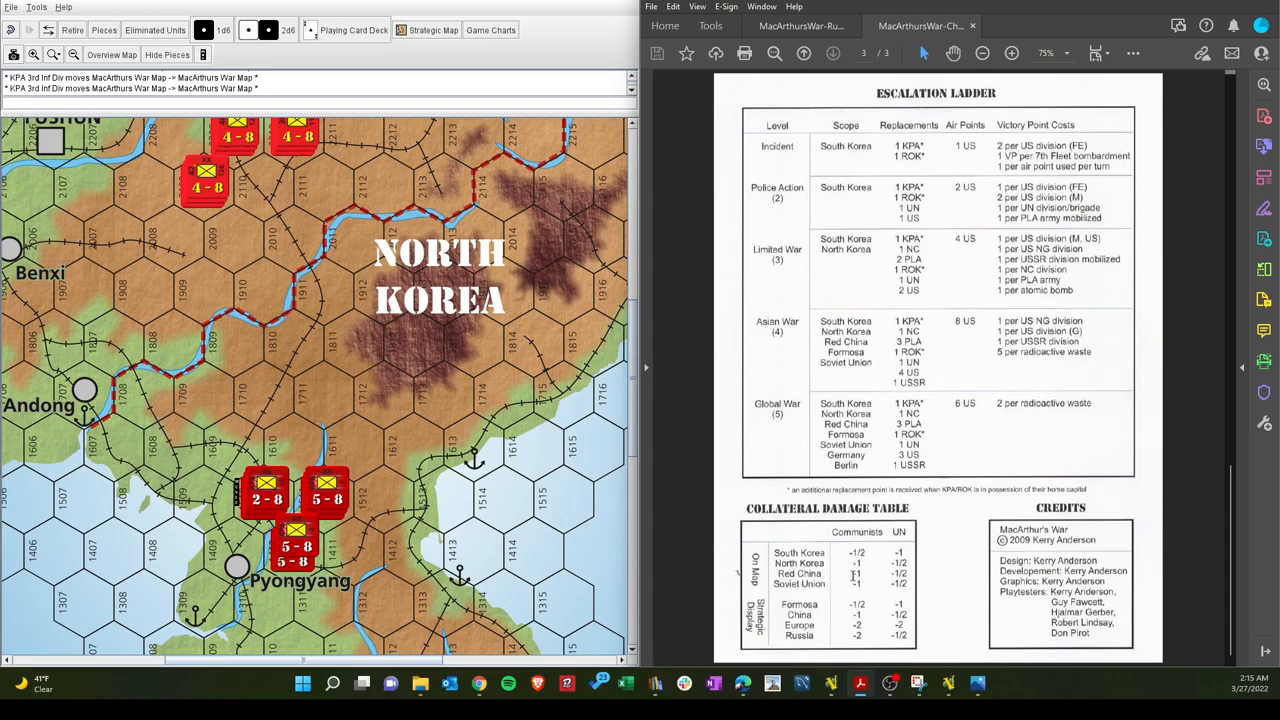
mouse_move(578, 344)
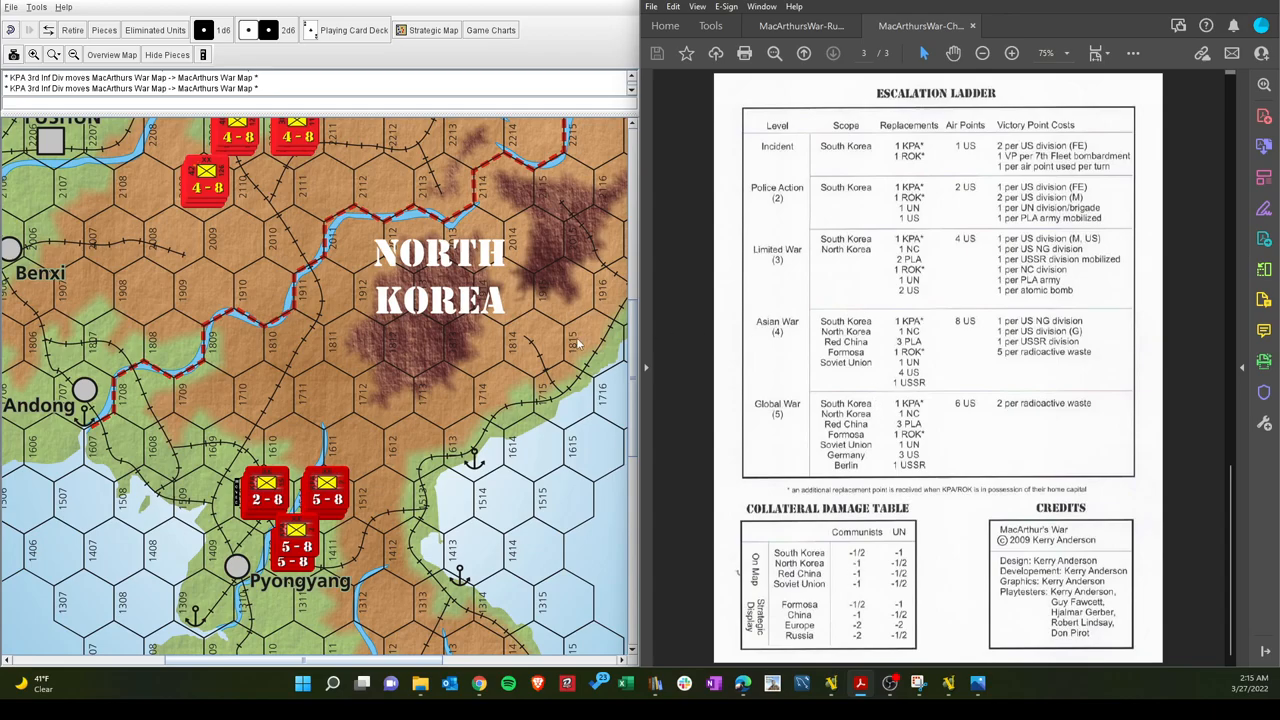
Scroll the war map south to Taejon, Taegu, Kwangju and Pusan
scroll(down, 3)
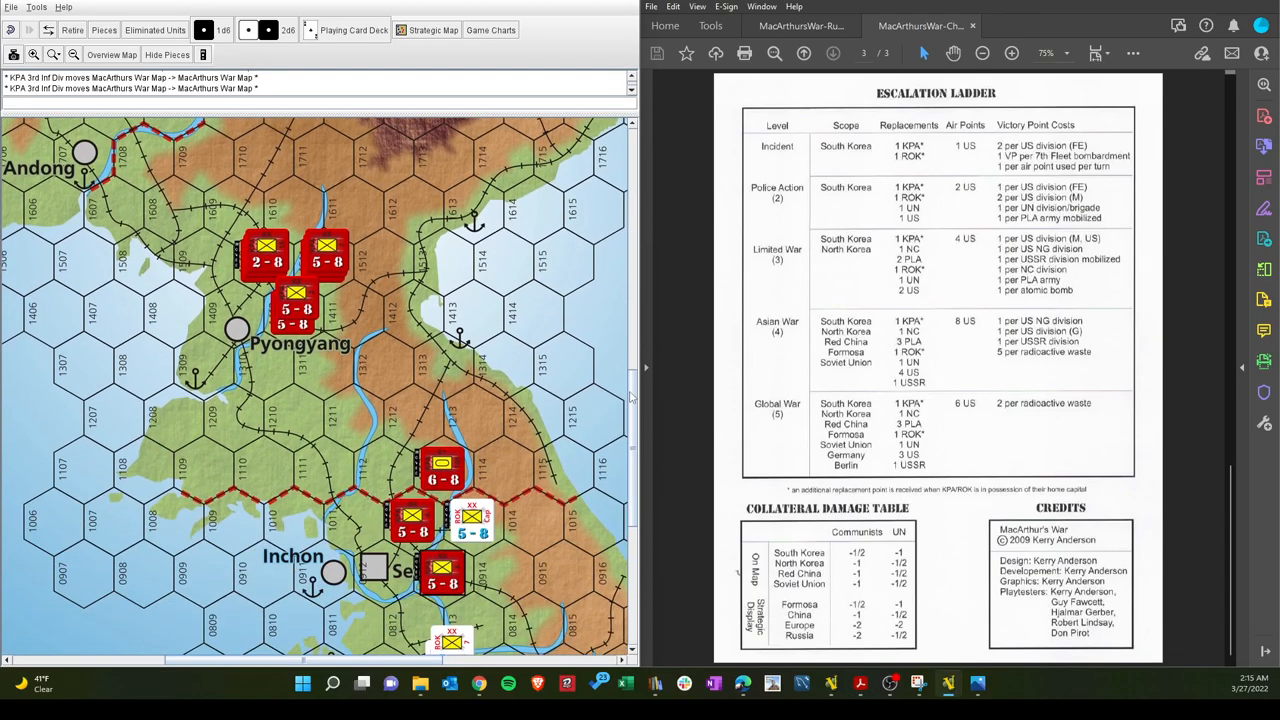
scroll(down, 3)
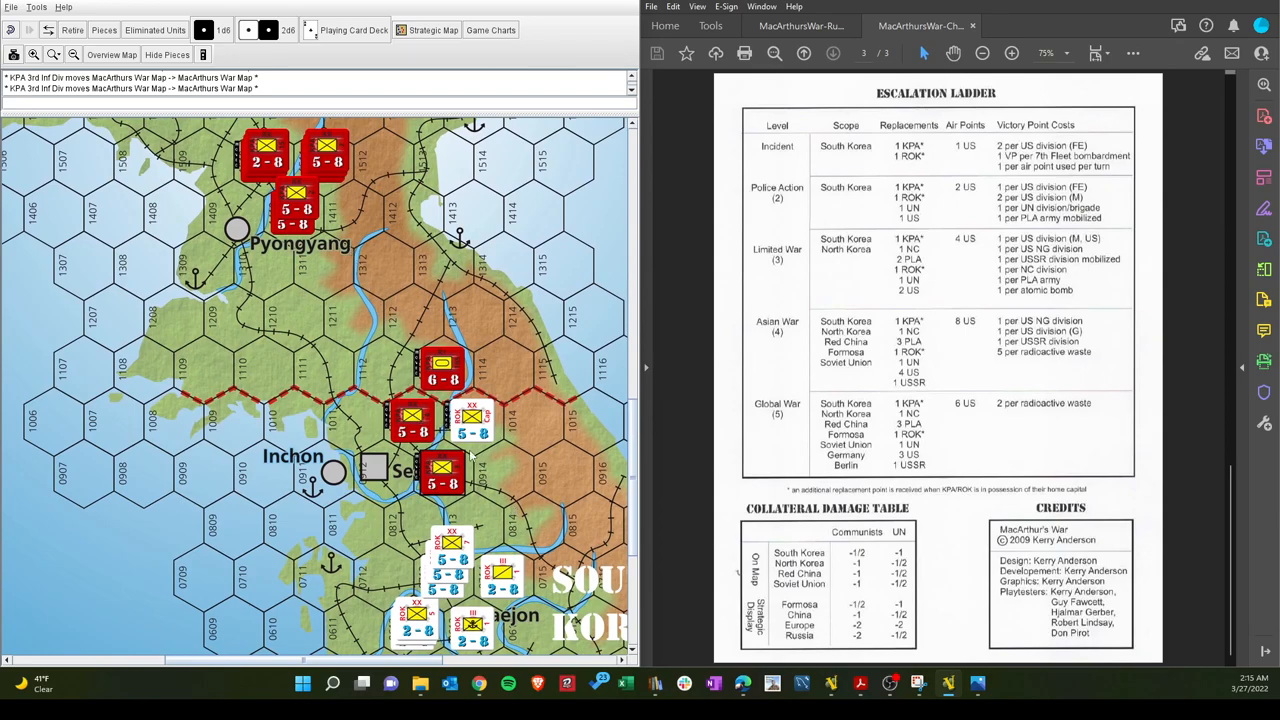
scroll(down, 3)
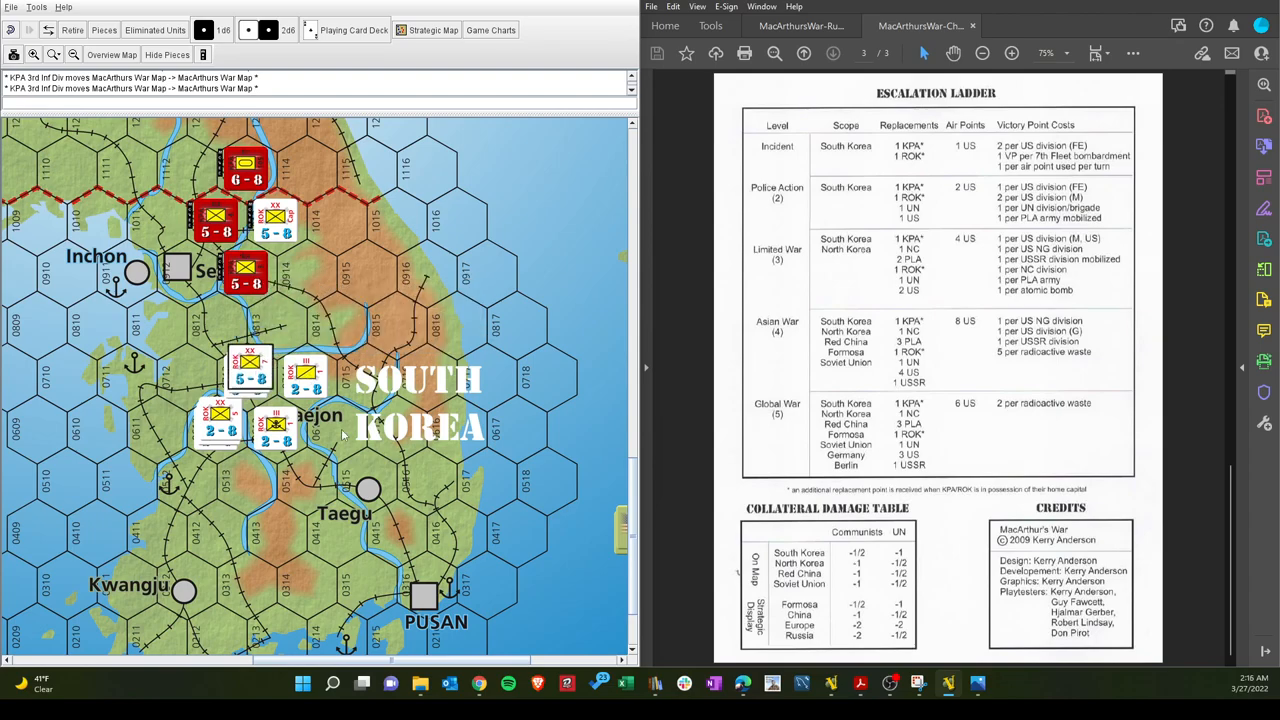
scroll(down, 3)
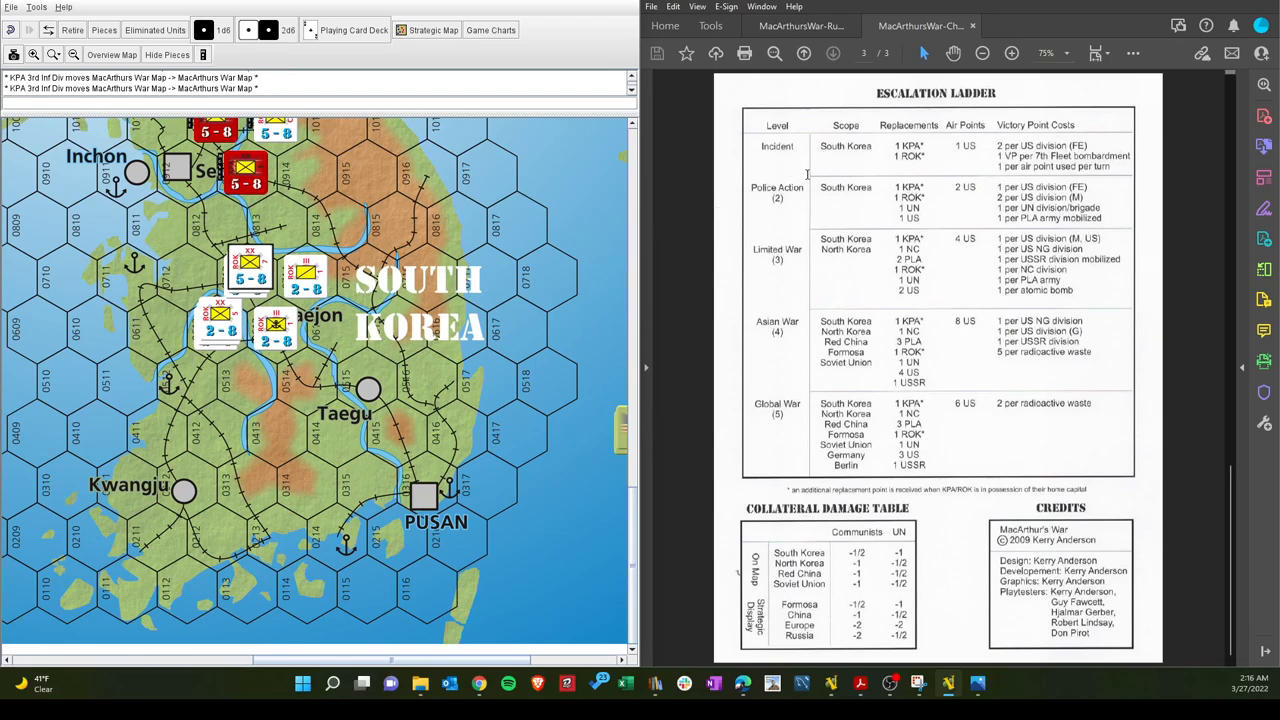
mouse_move(828, 208)
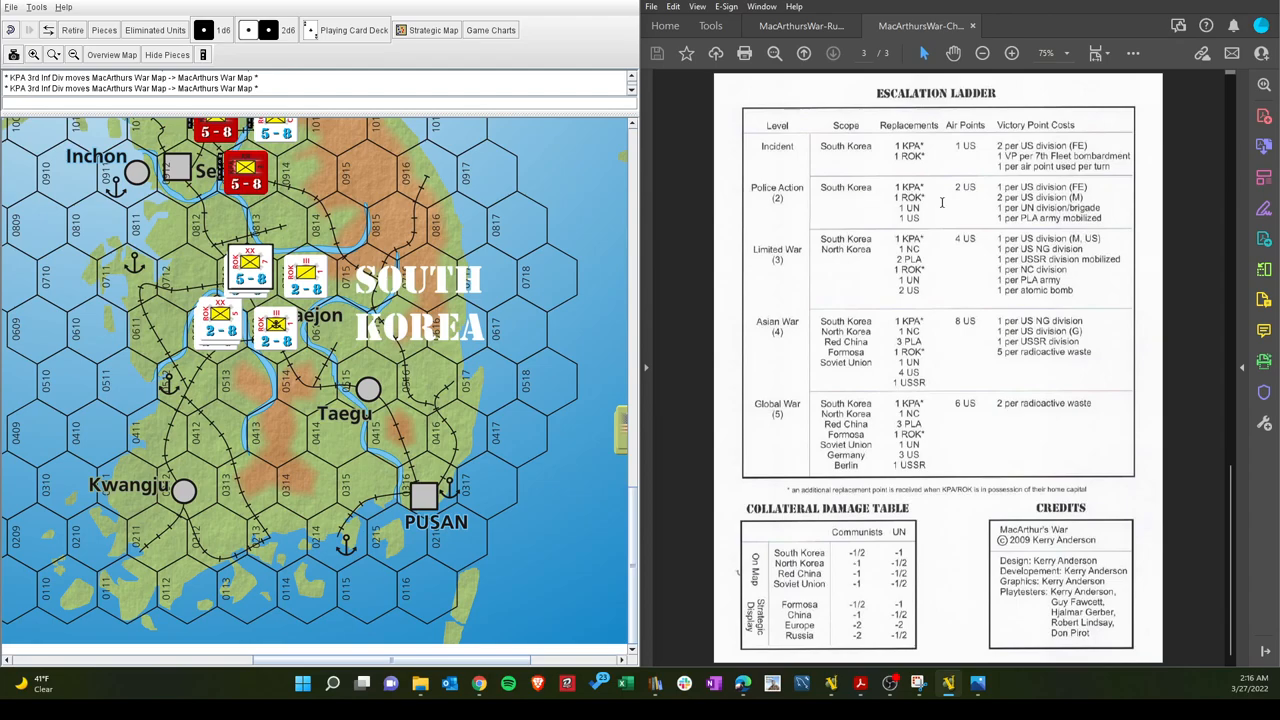
mouse_move(378, 462)
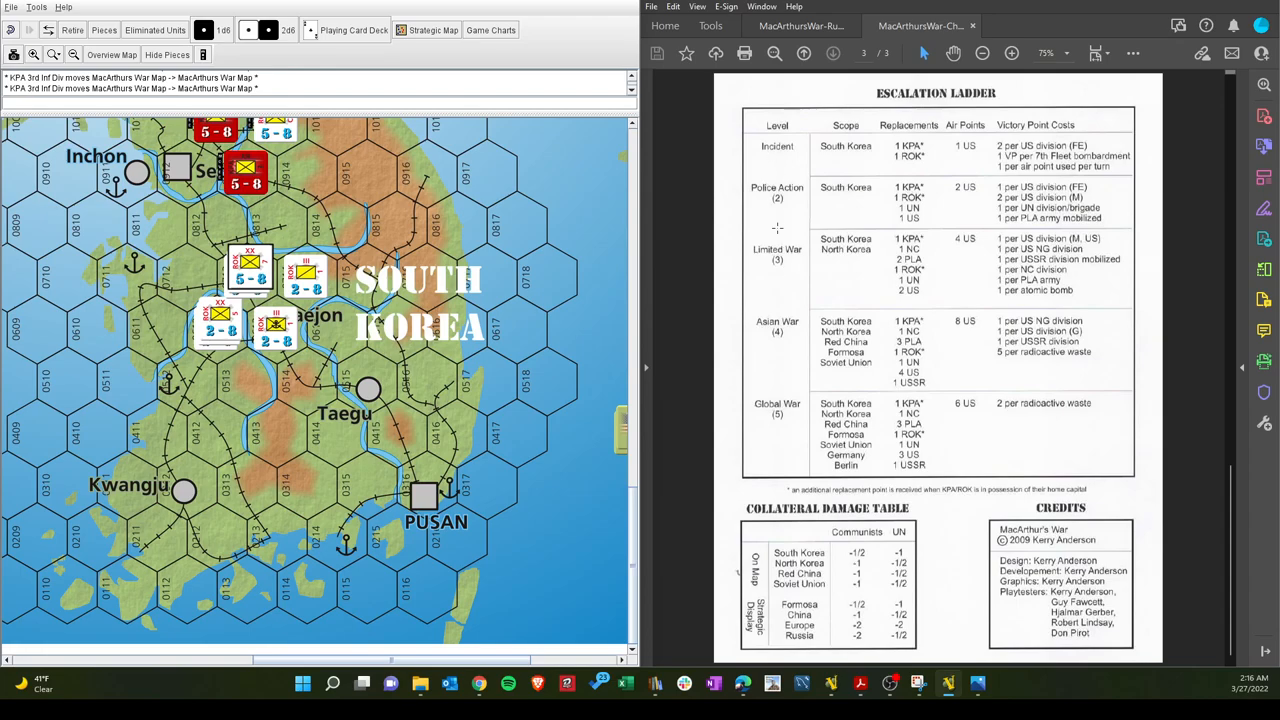
mouse_move(775, 183)
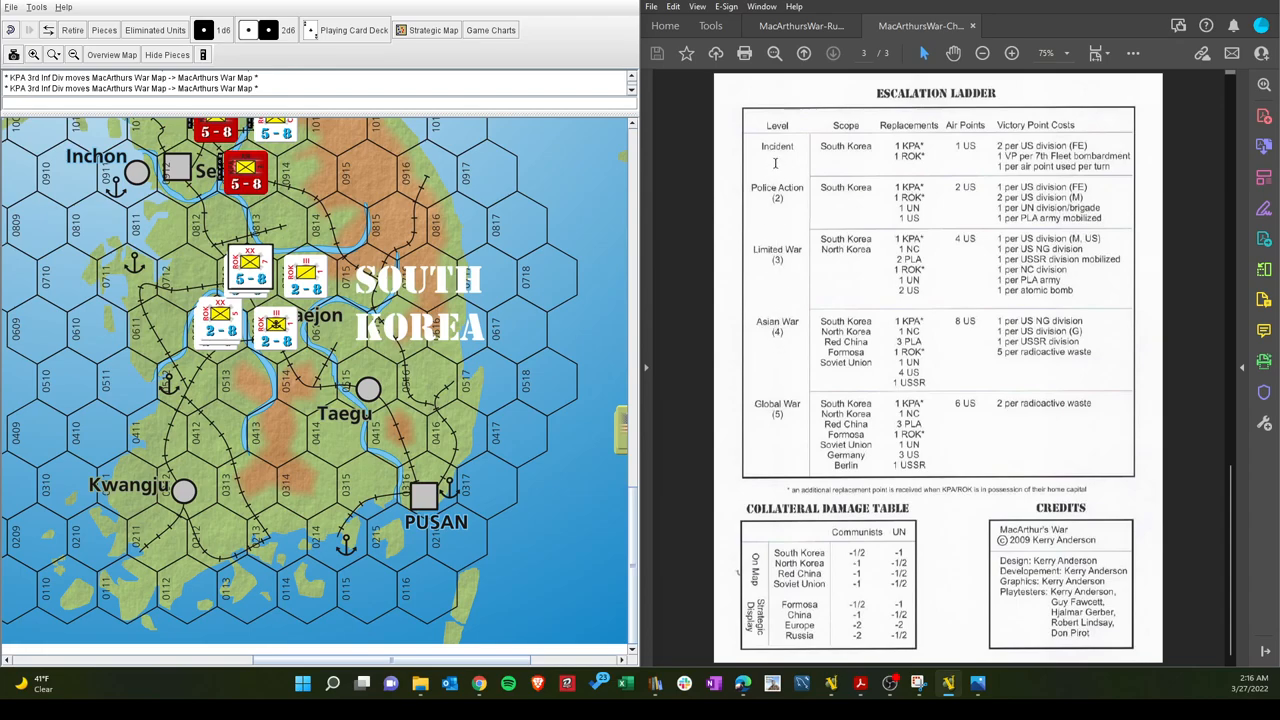
mouse_move(778, 210)
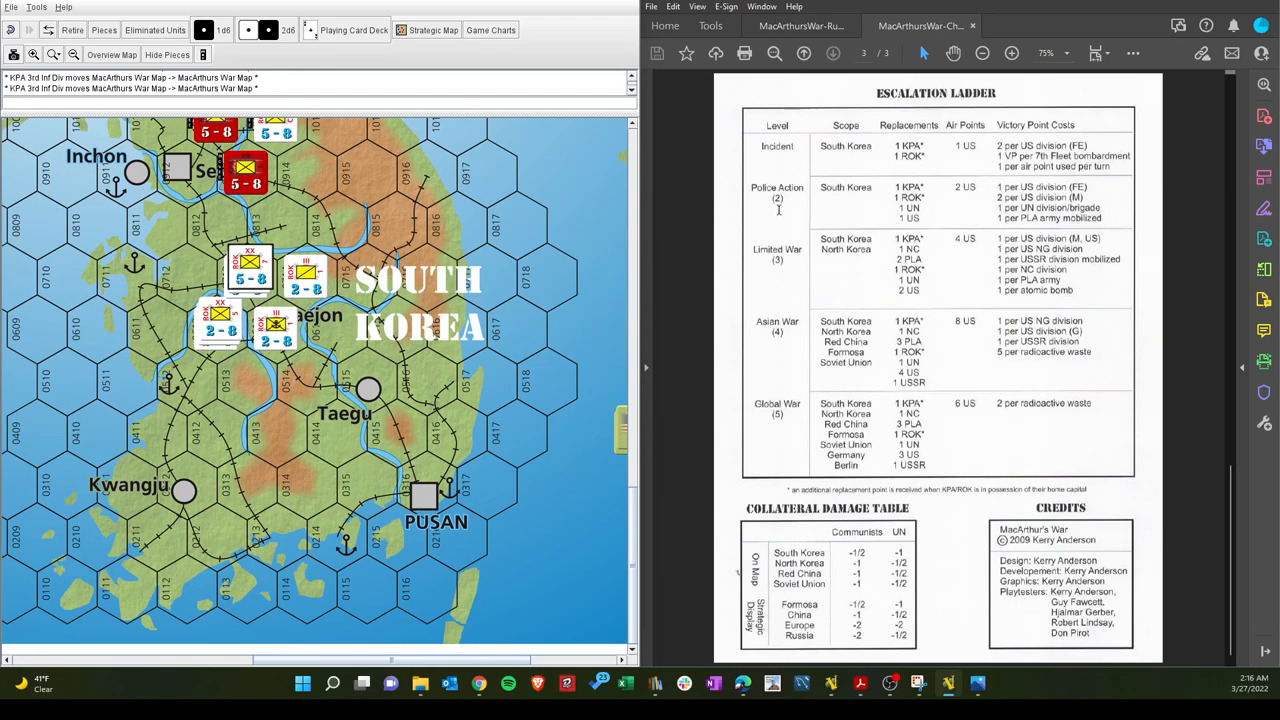
mouse_move(777, 158)
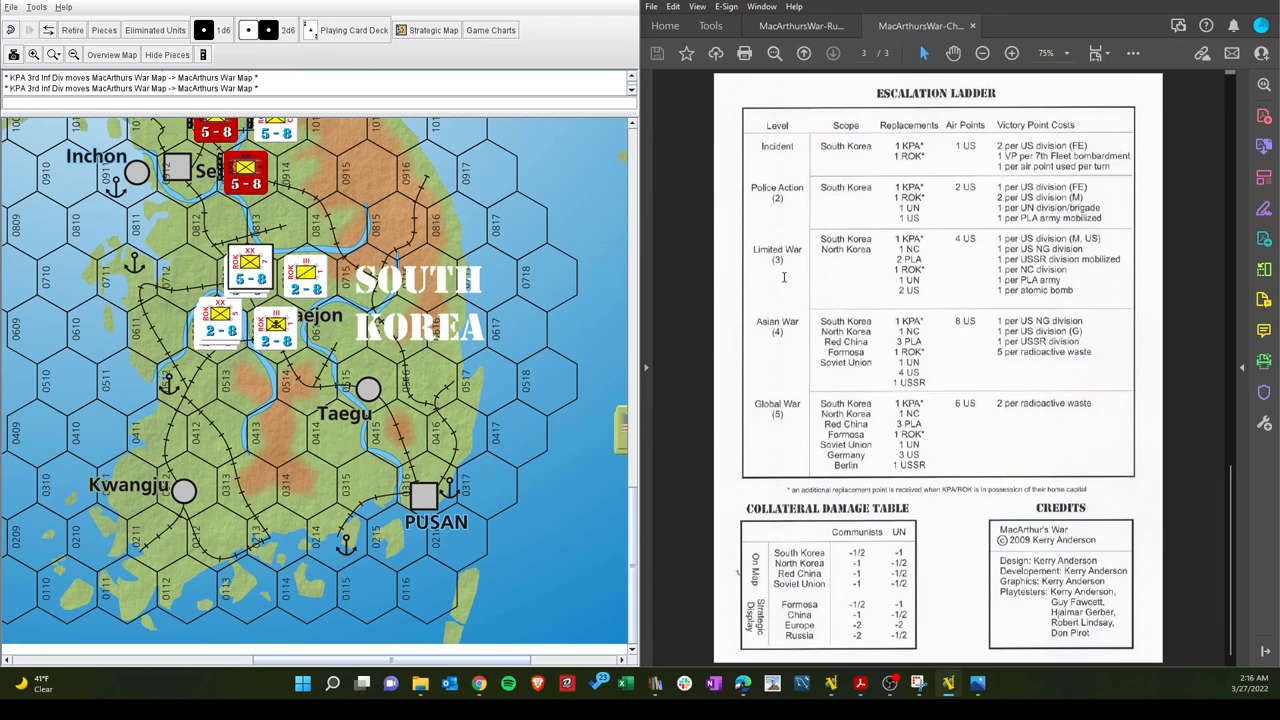
mouse_move(862, 281)
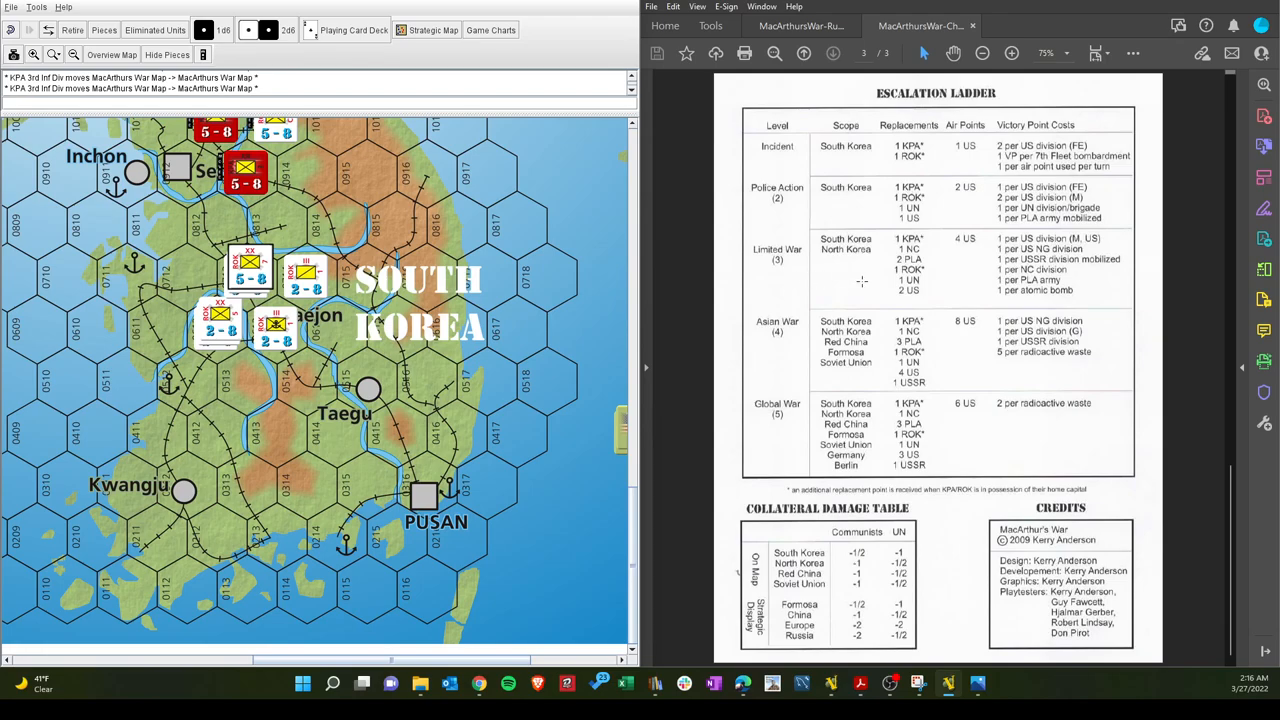